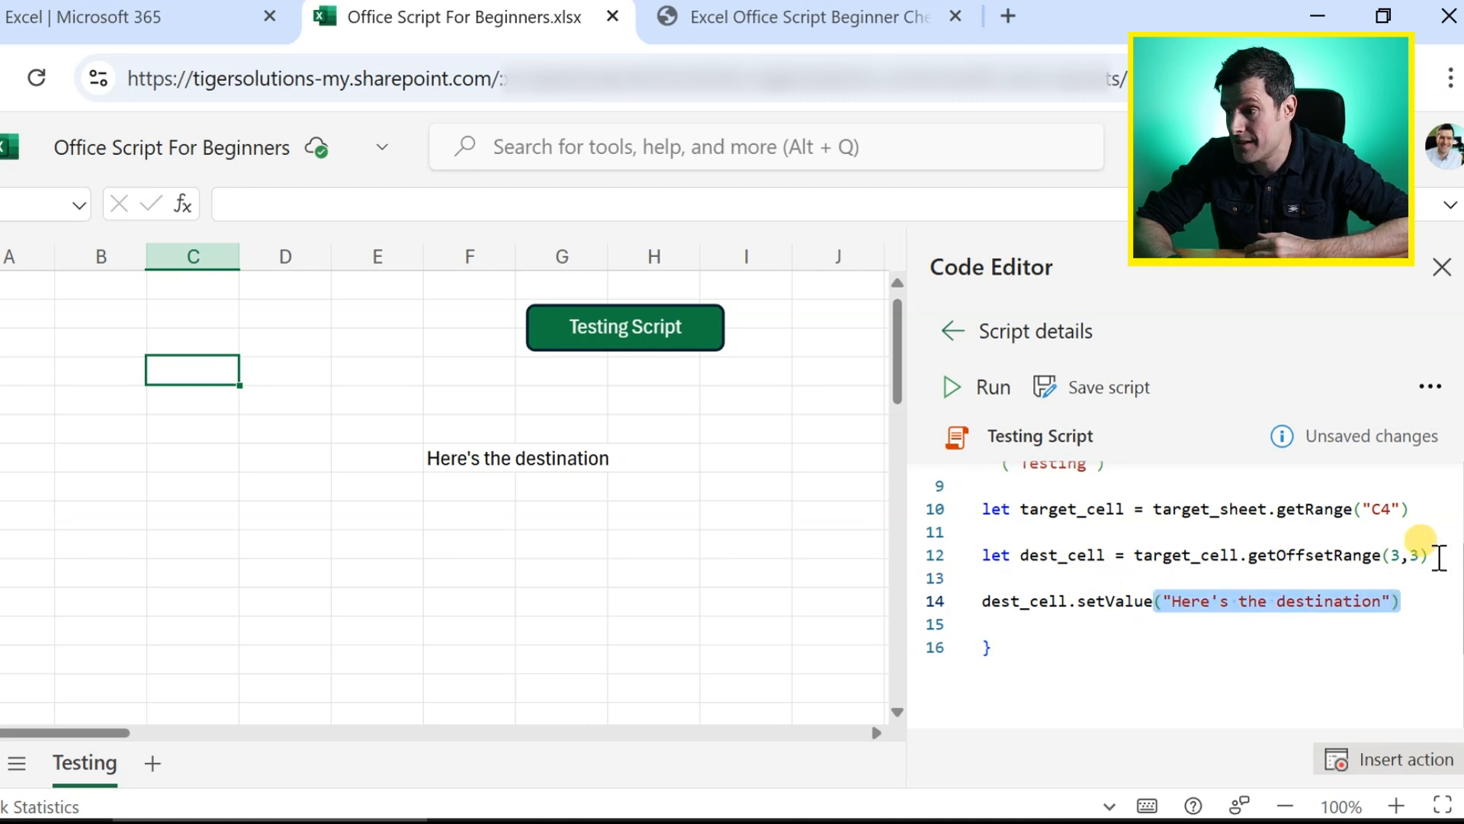
mouse_move(1171, 555)
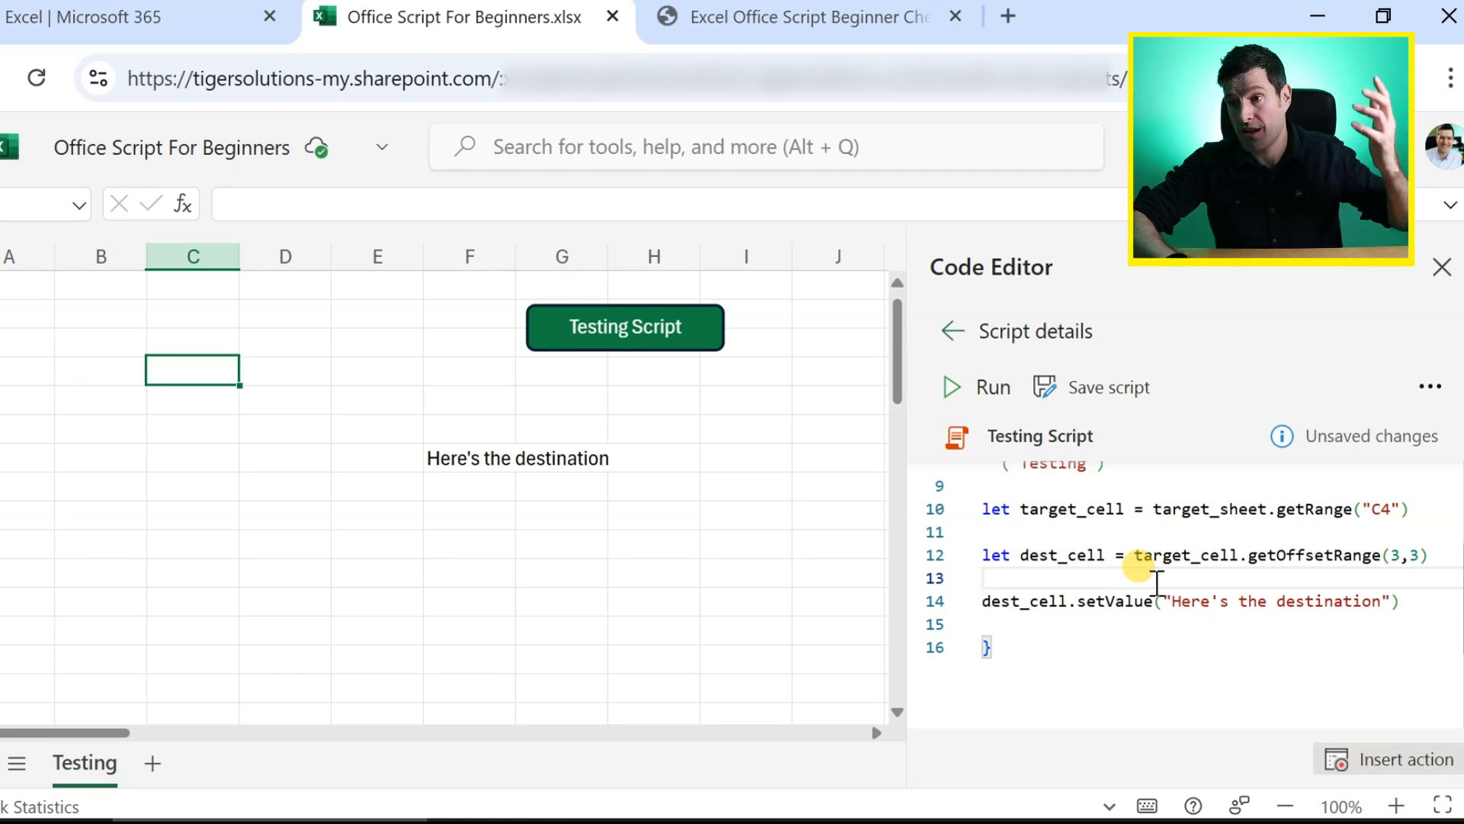
mouse_move(744, 445)
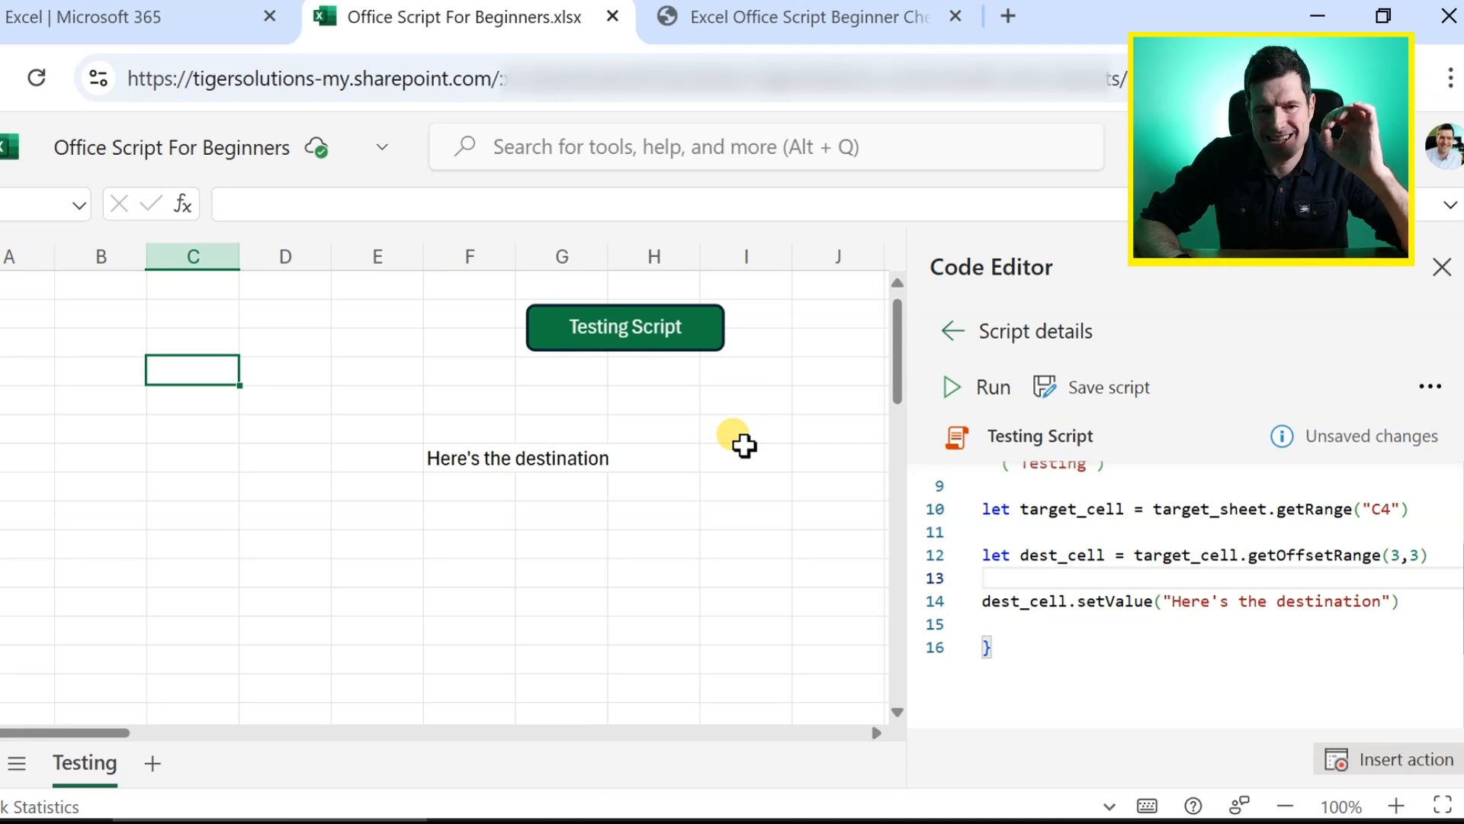
mouse_move(729, 44)
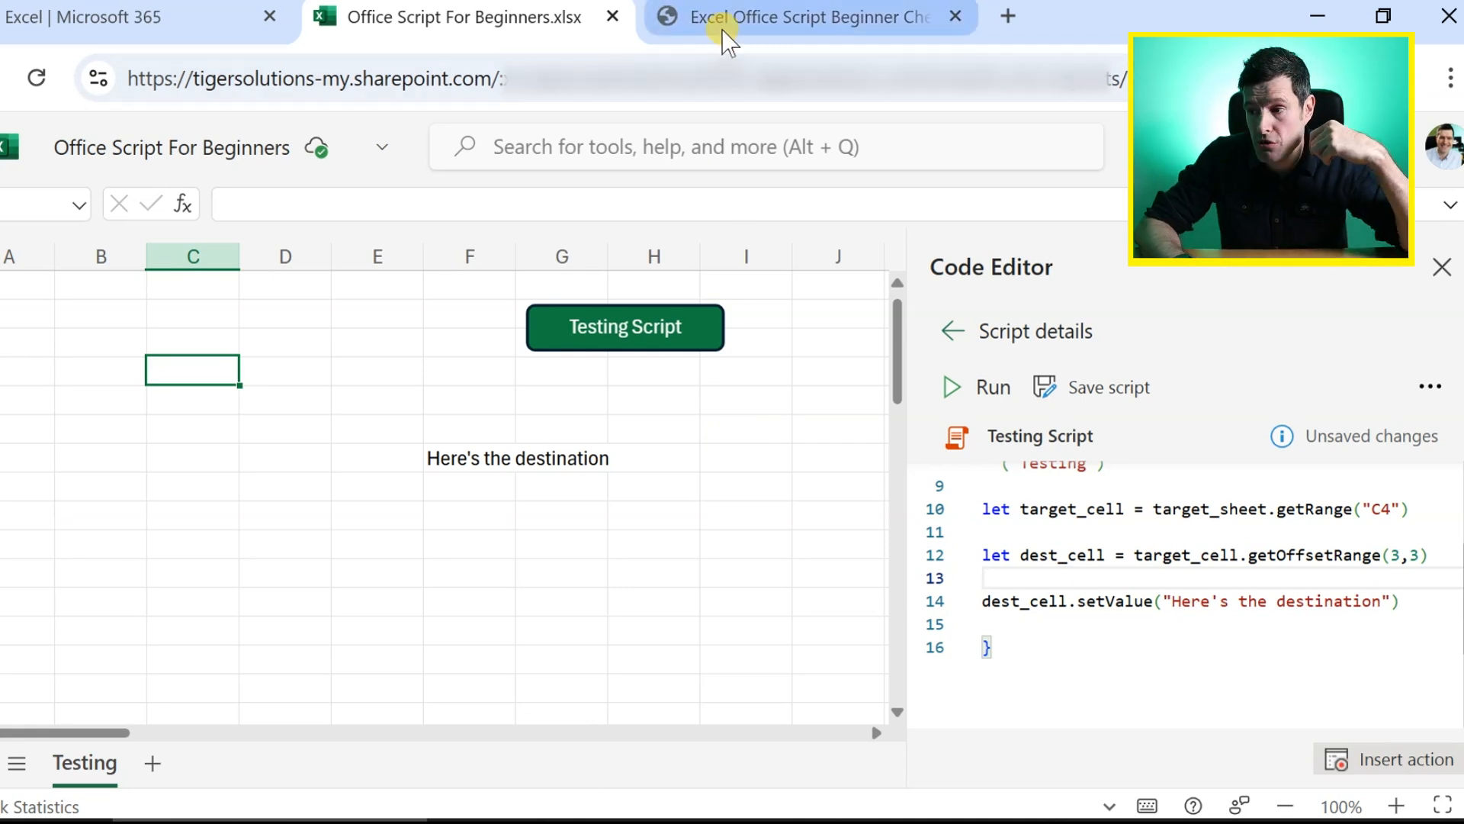
Step: Scroll the Office Script cheatsheet PDF to the for loop and getOffsetRange section on page 4
click(804, 17)
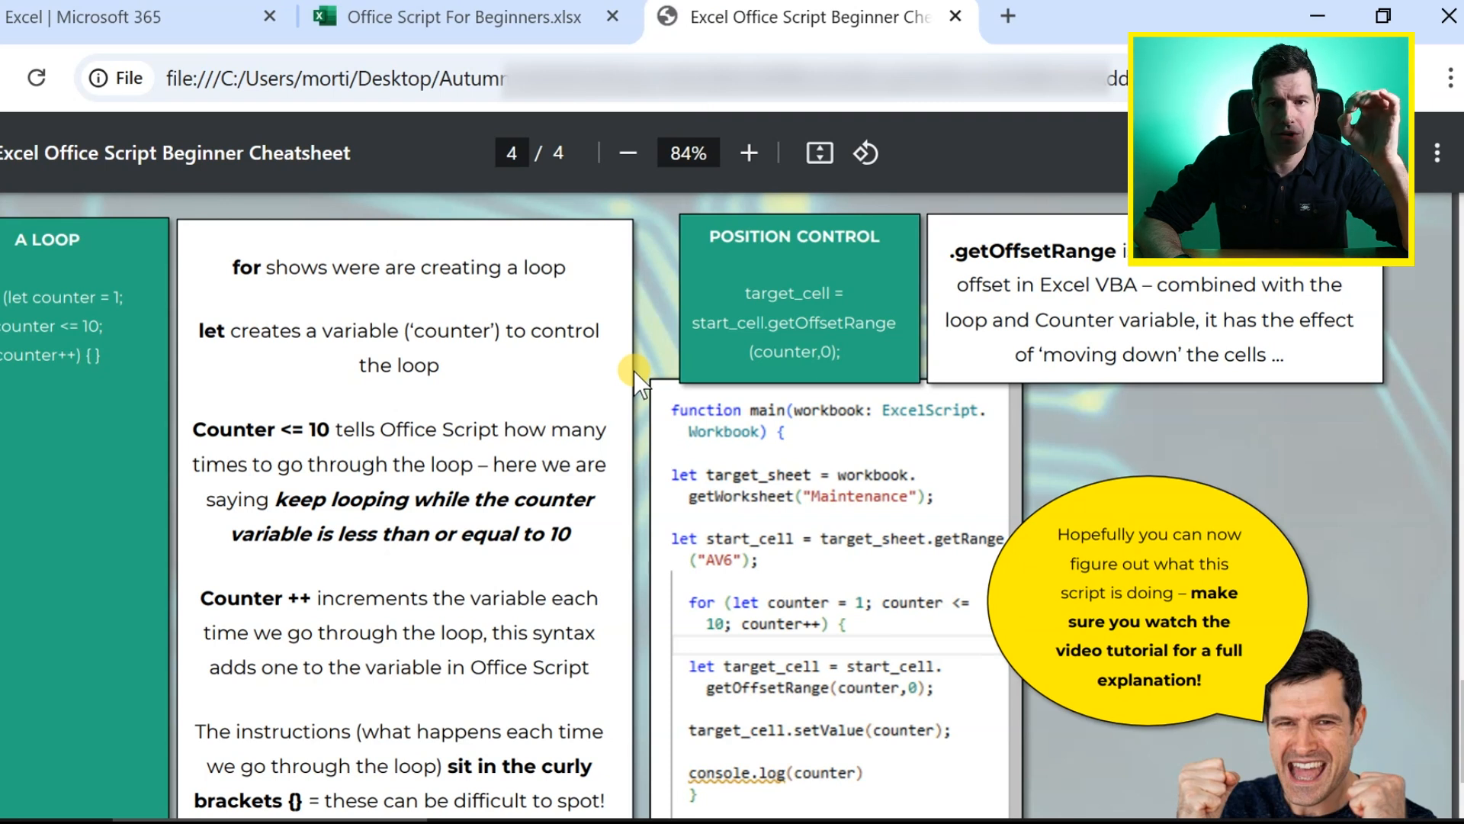
scroll(up, 3)
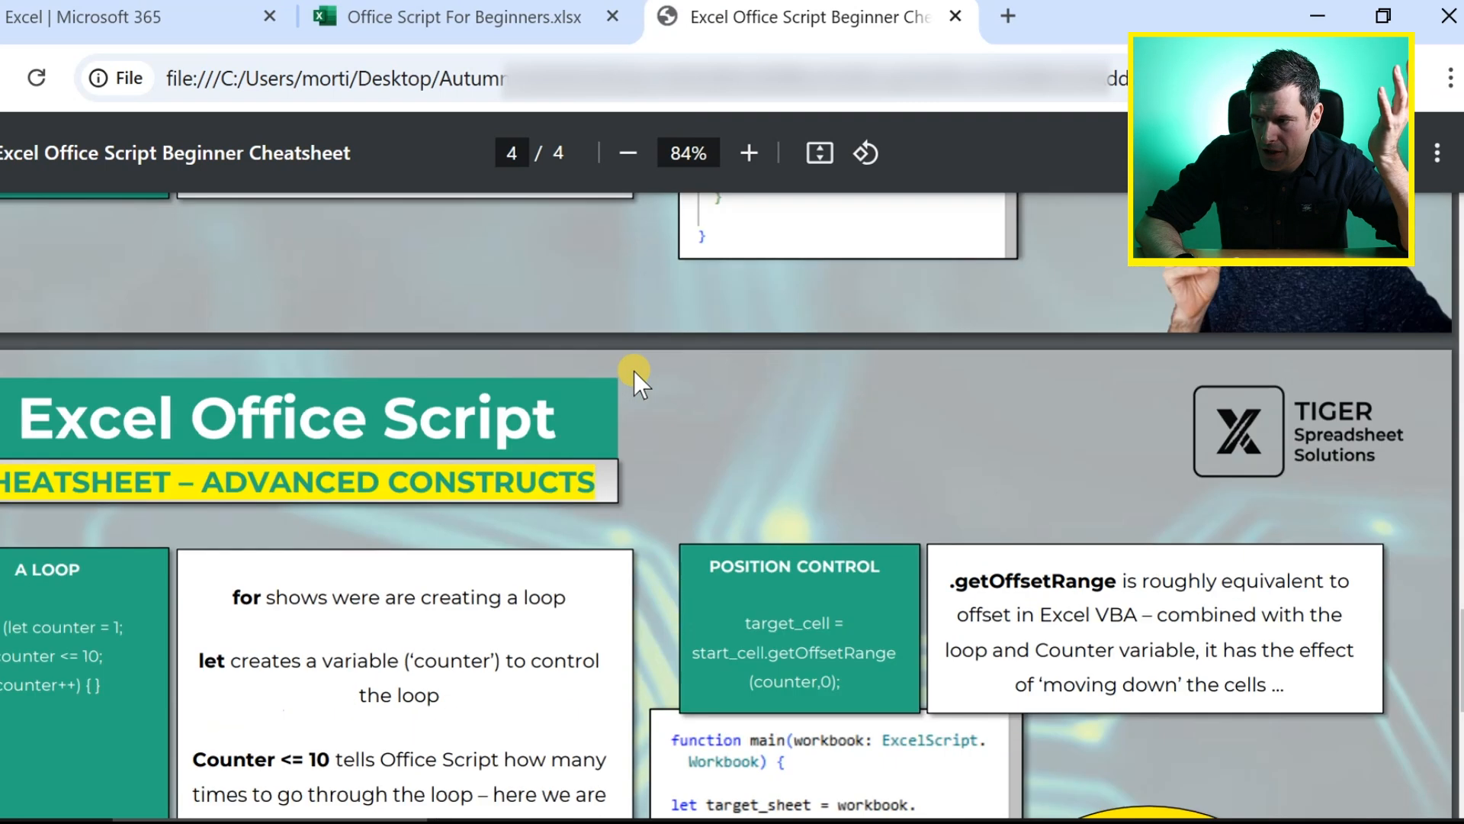
scroll(down, 3)
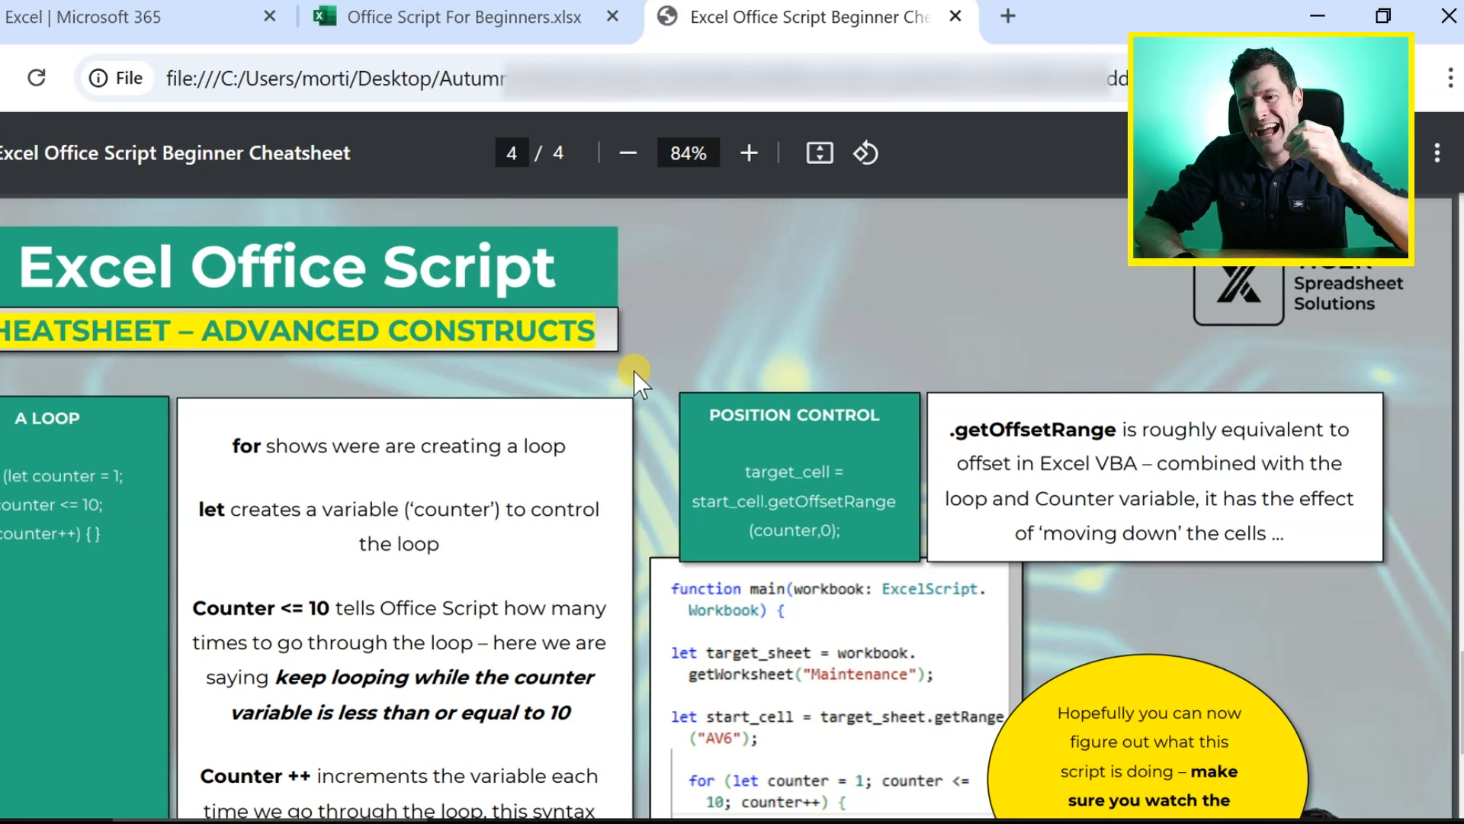
scroll(down, 3)
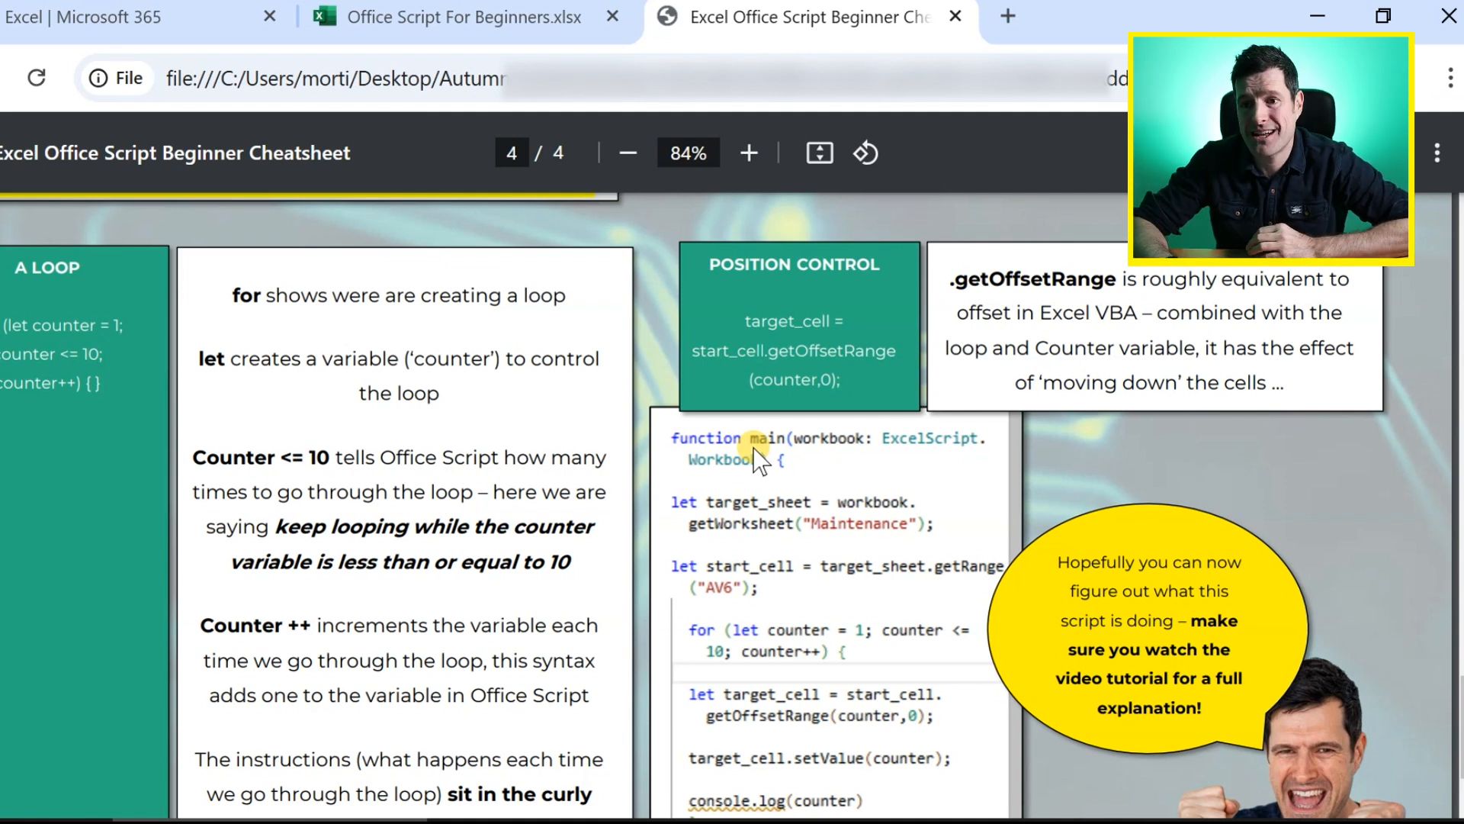
scroll(down, 3)
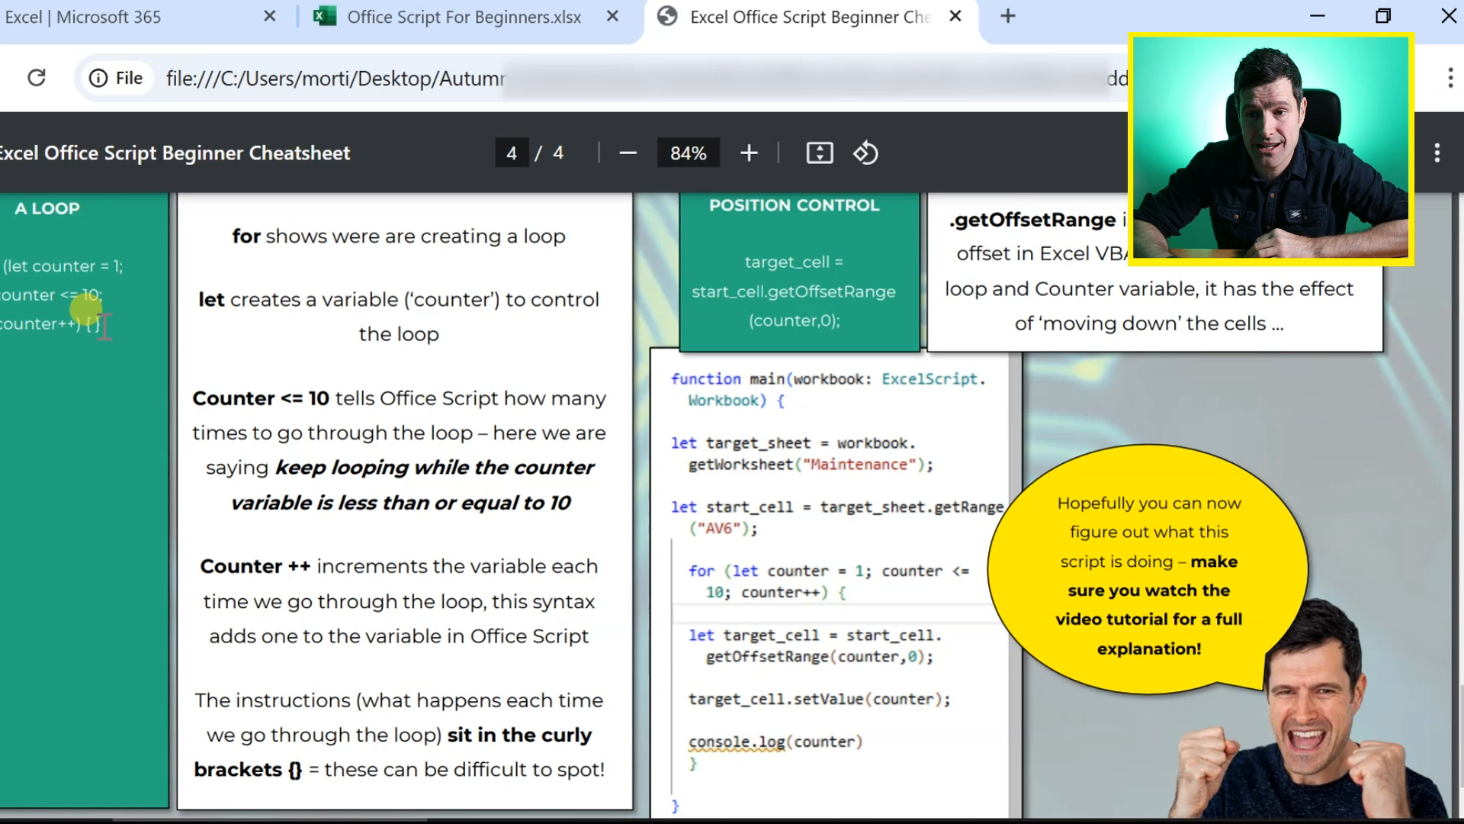
mouse_move(47, 580)
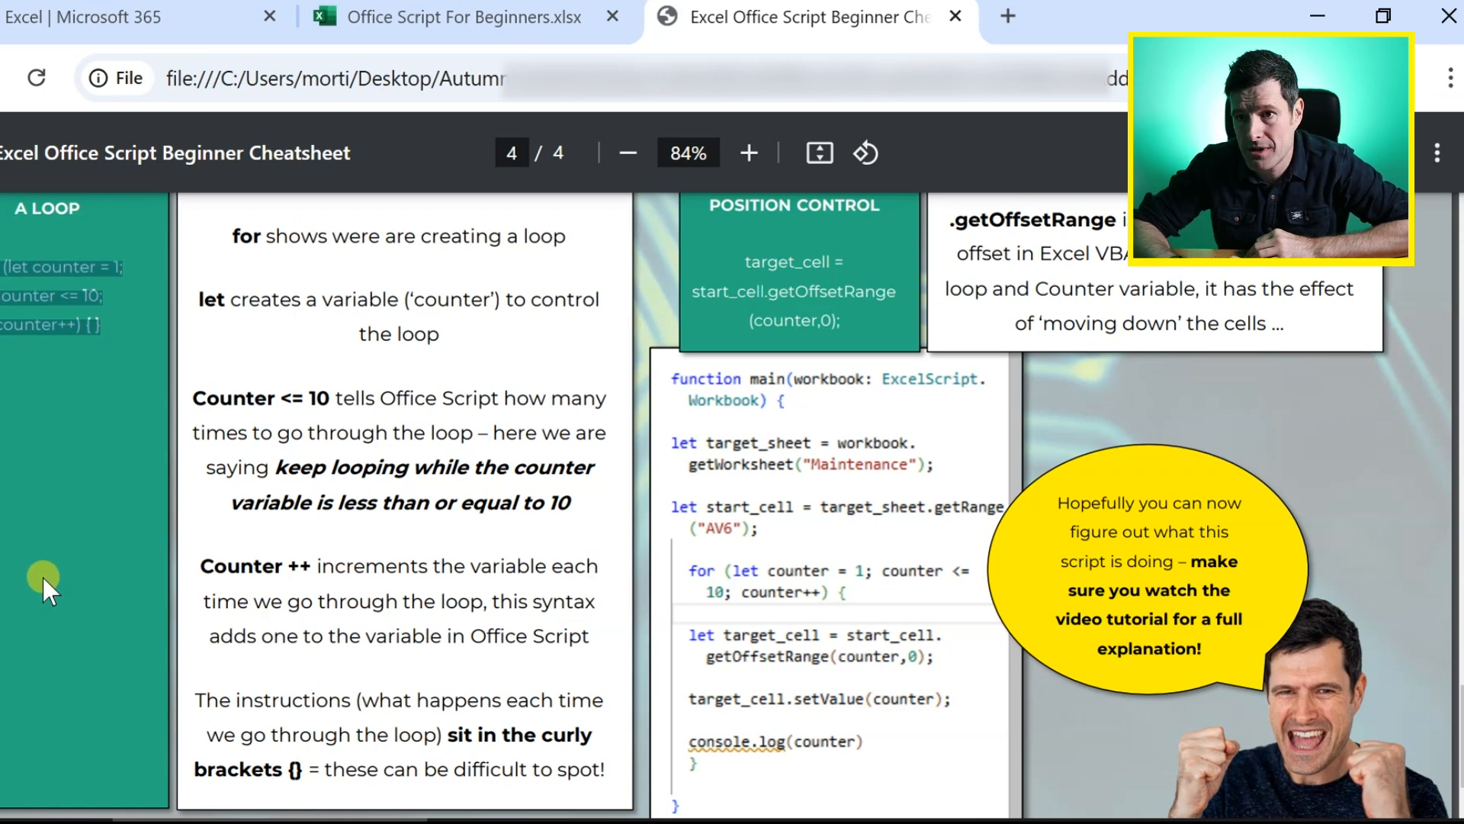
Step: Write an empty for (let counter = 1; counter <= 10; counter++) { } loop above the getWorksheet line
click(457, 17)
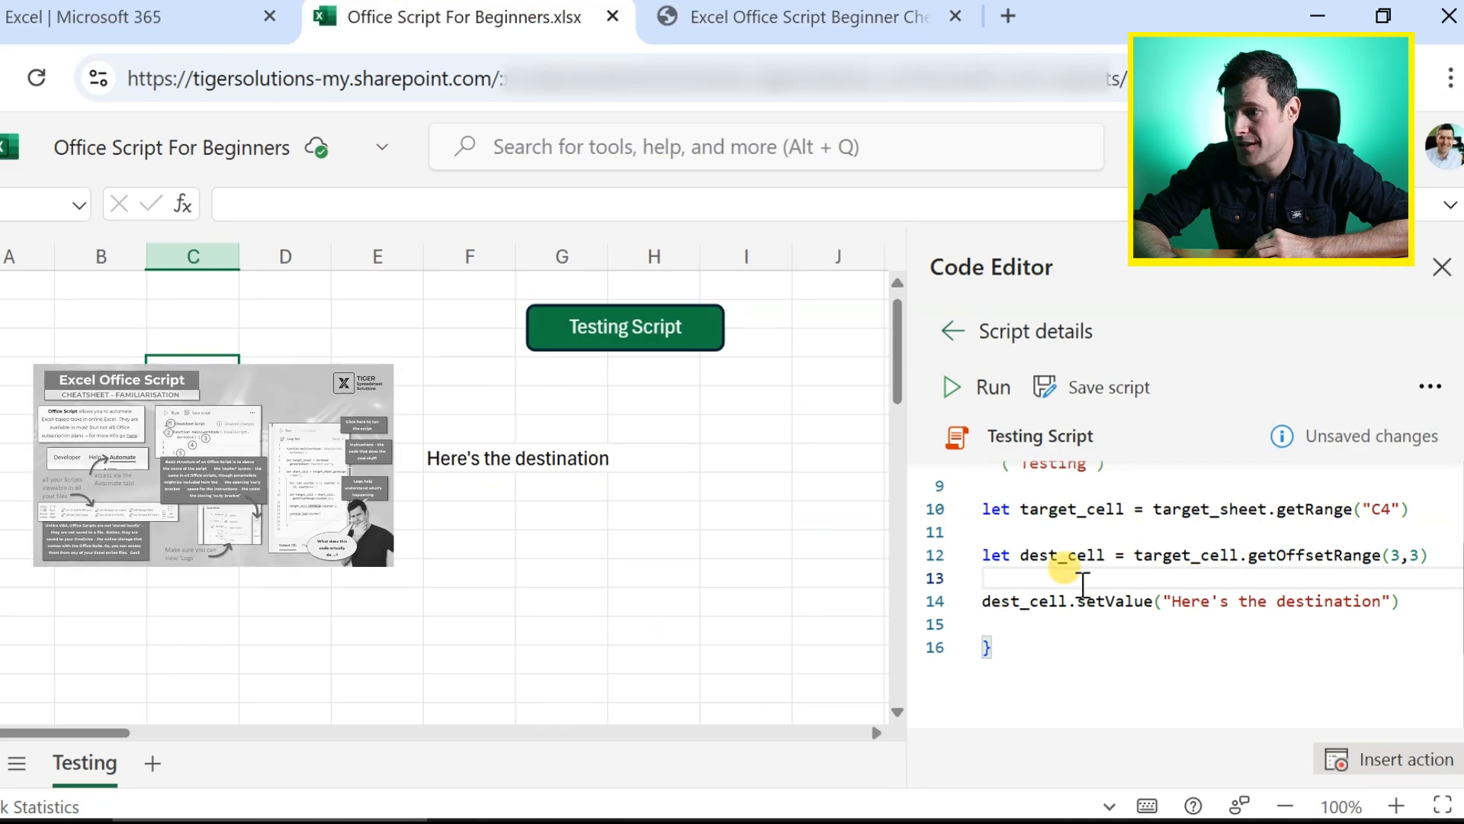
scroll(up, 3)
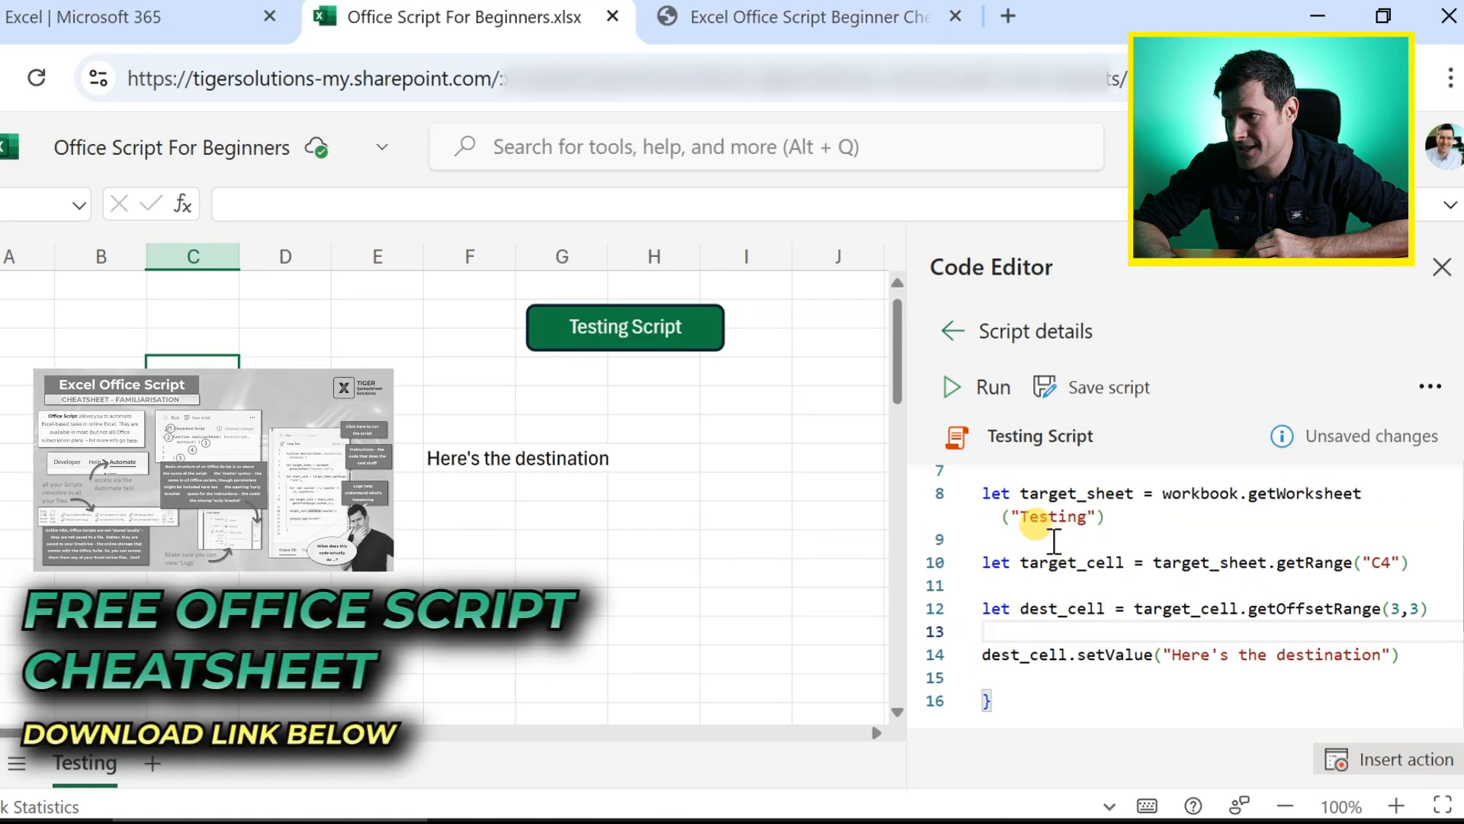
scroll(up, 3)
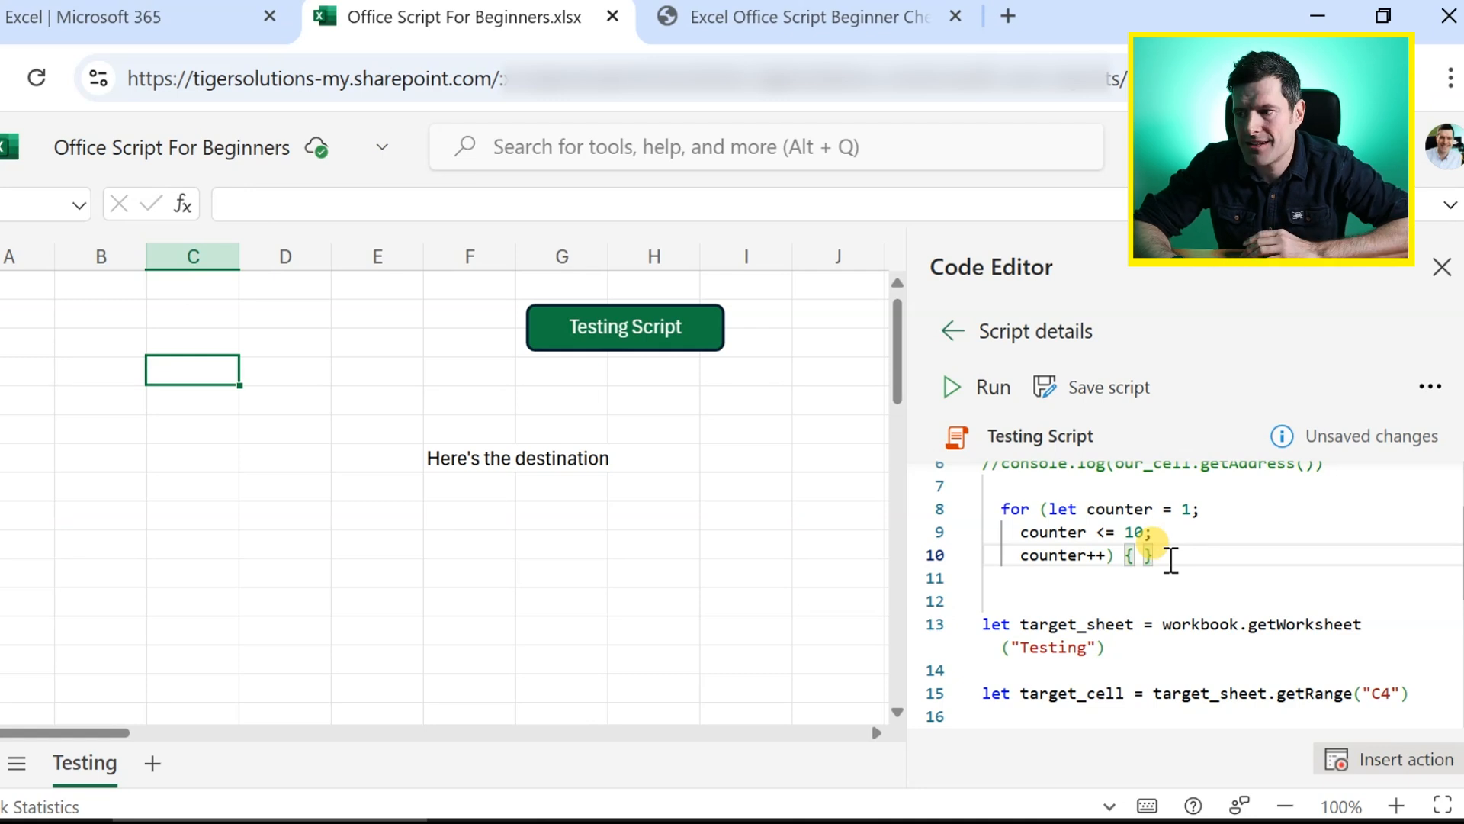
click(986, 601)
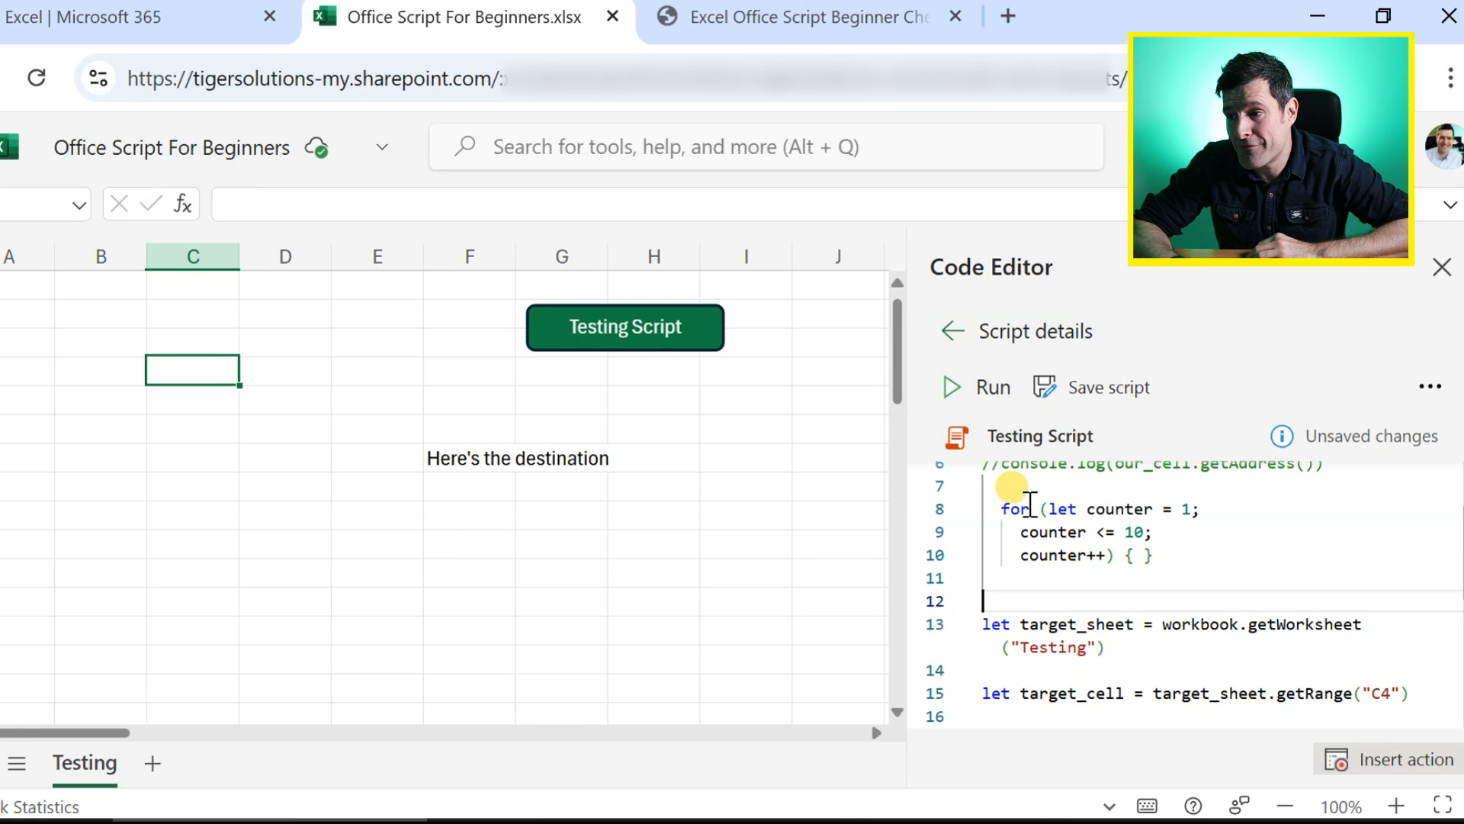
double_click(1016, 509)
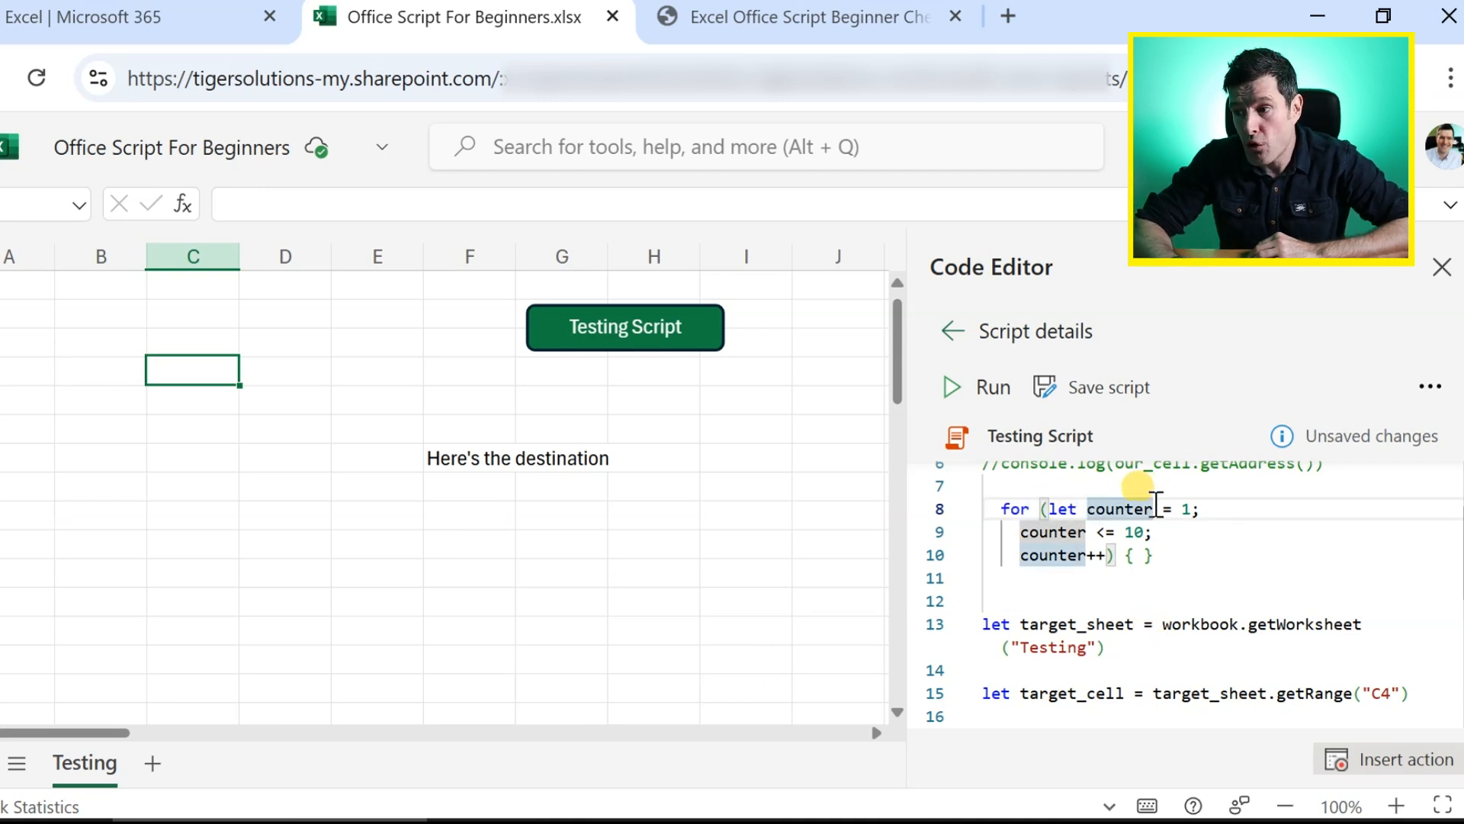
scroll(up, 3)
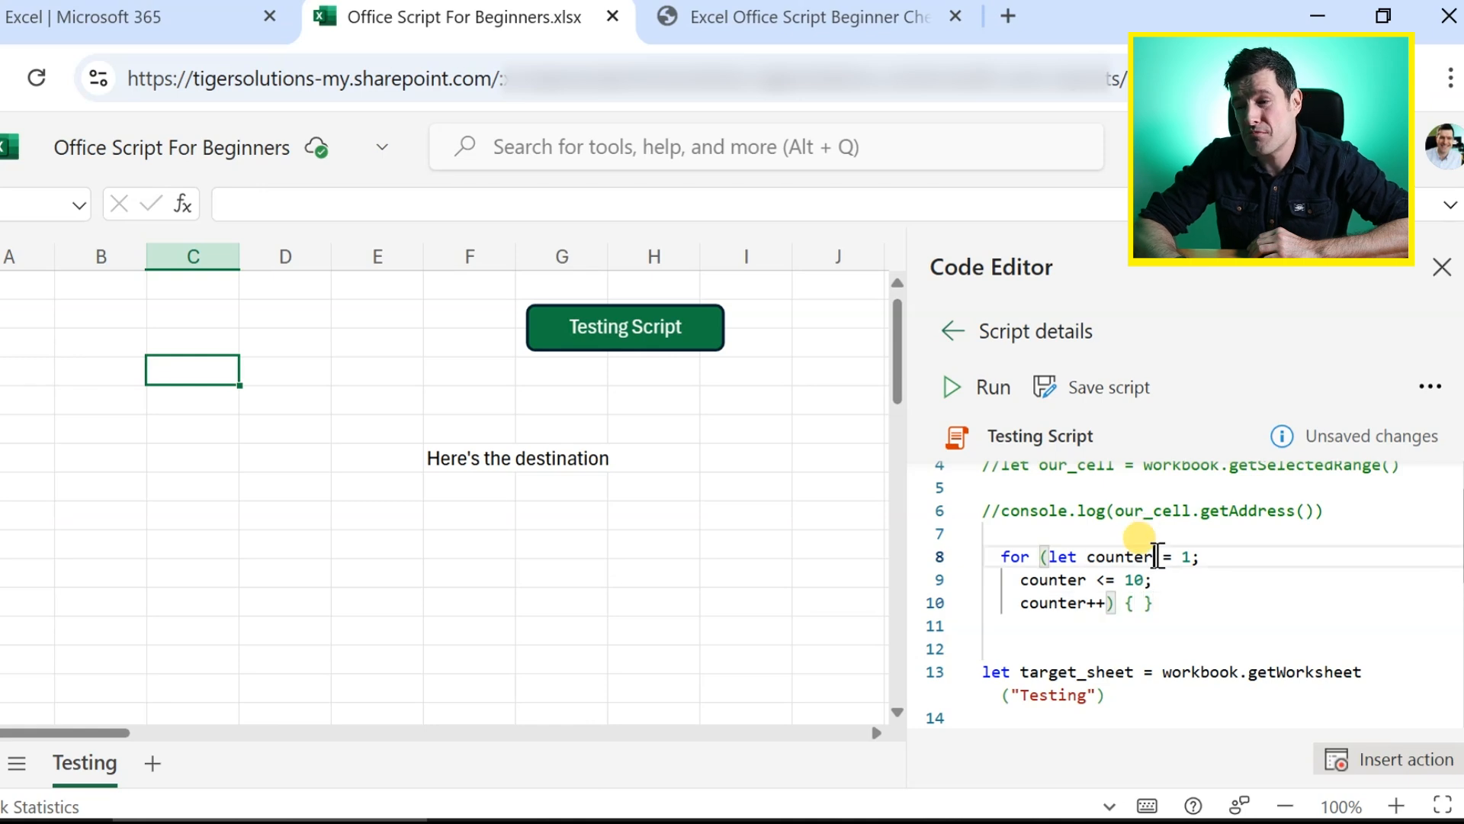
double_click(1121, 557)
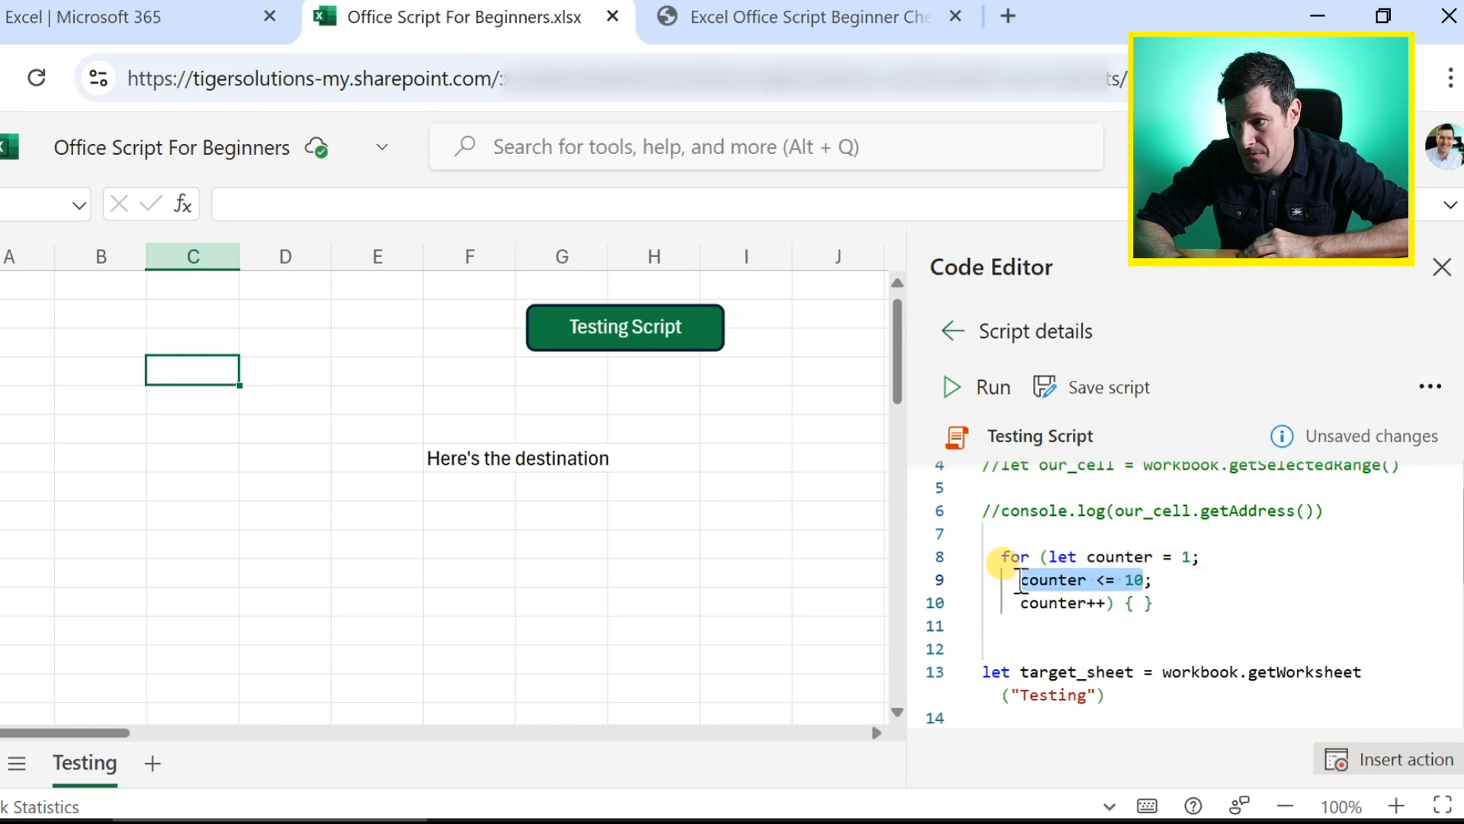
click(1196, 556)
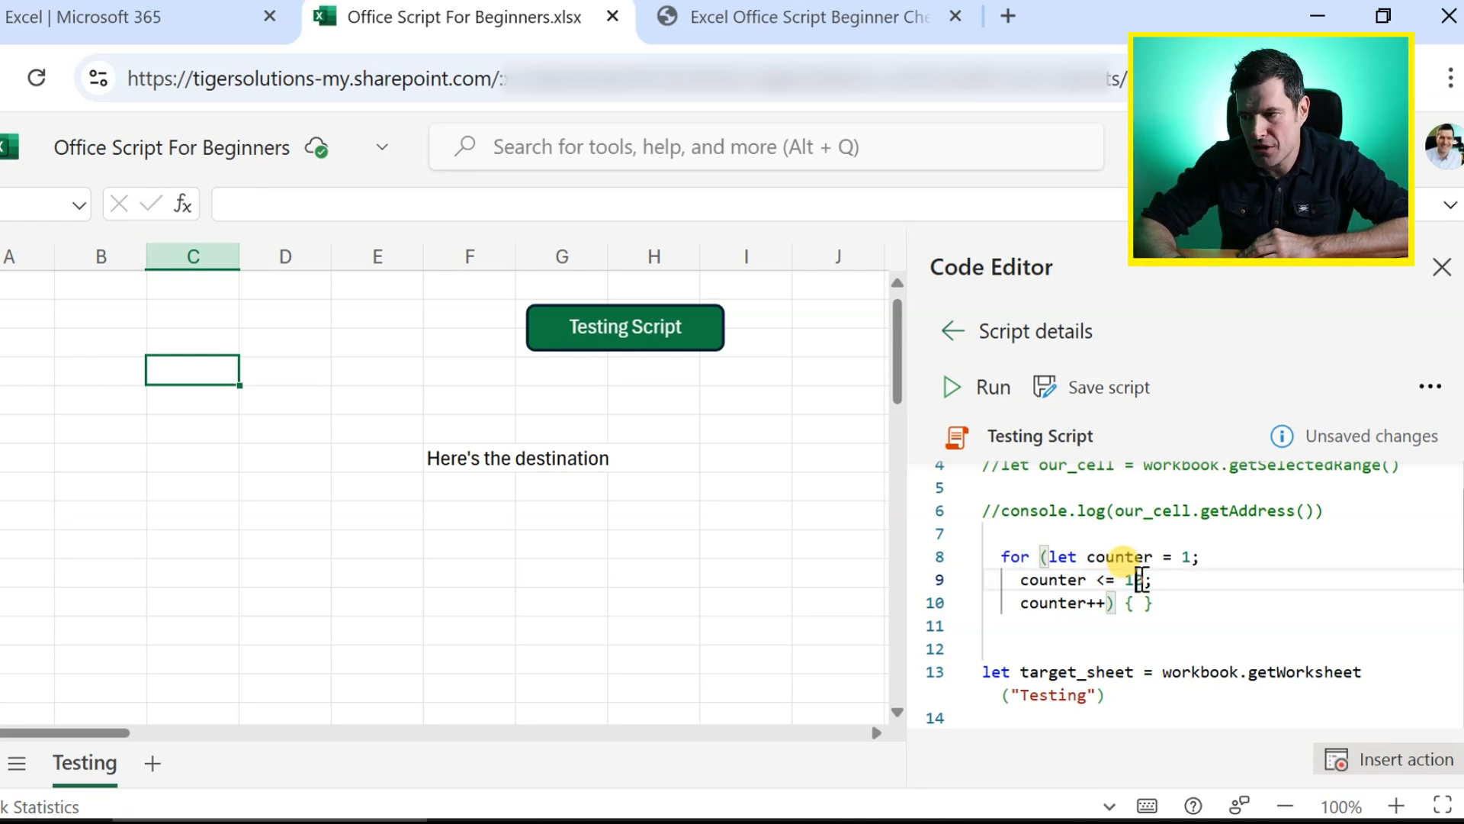
text(0)
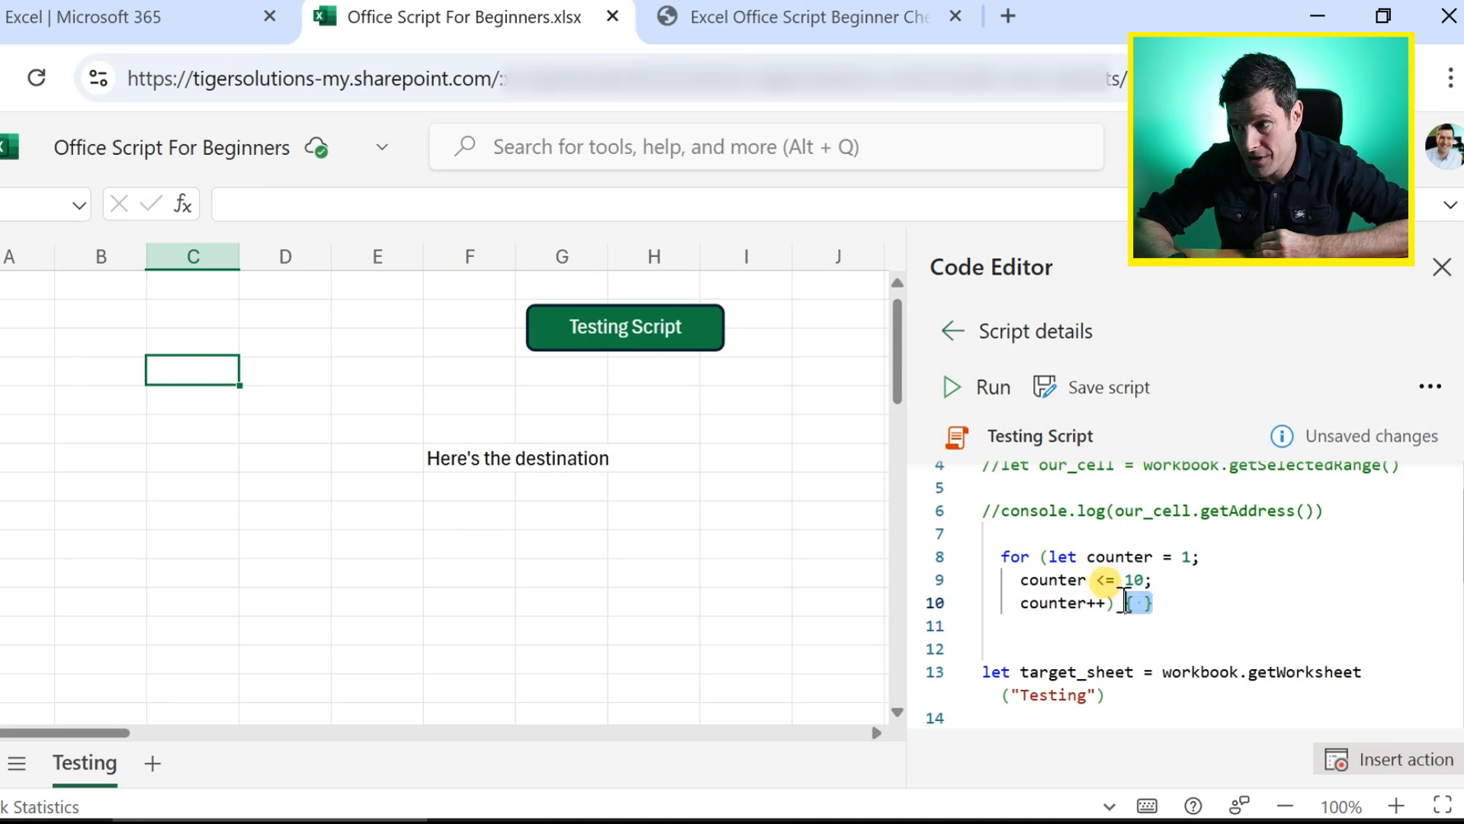
scroll(down, 3)
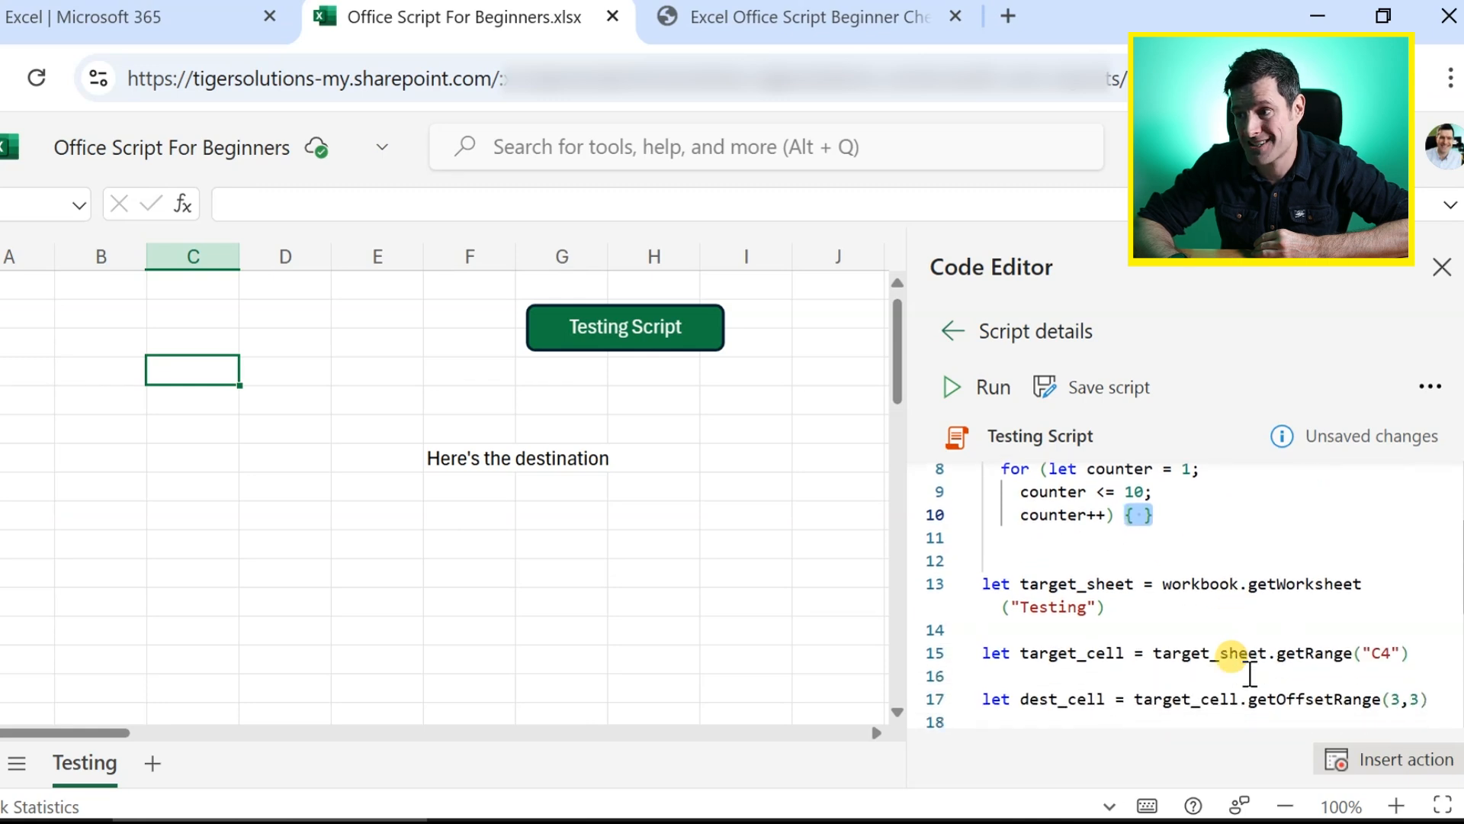
scroll(up, 3)
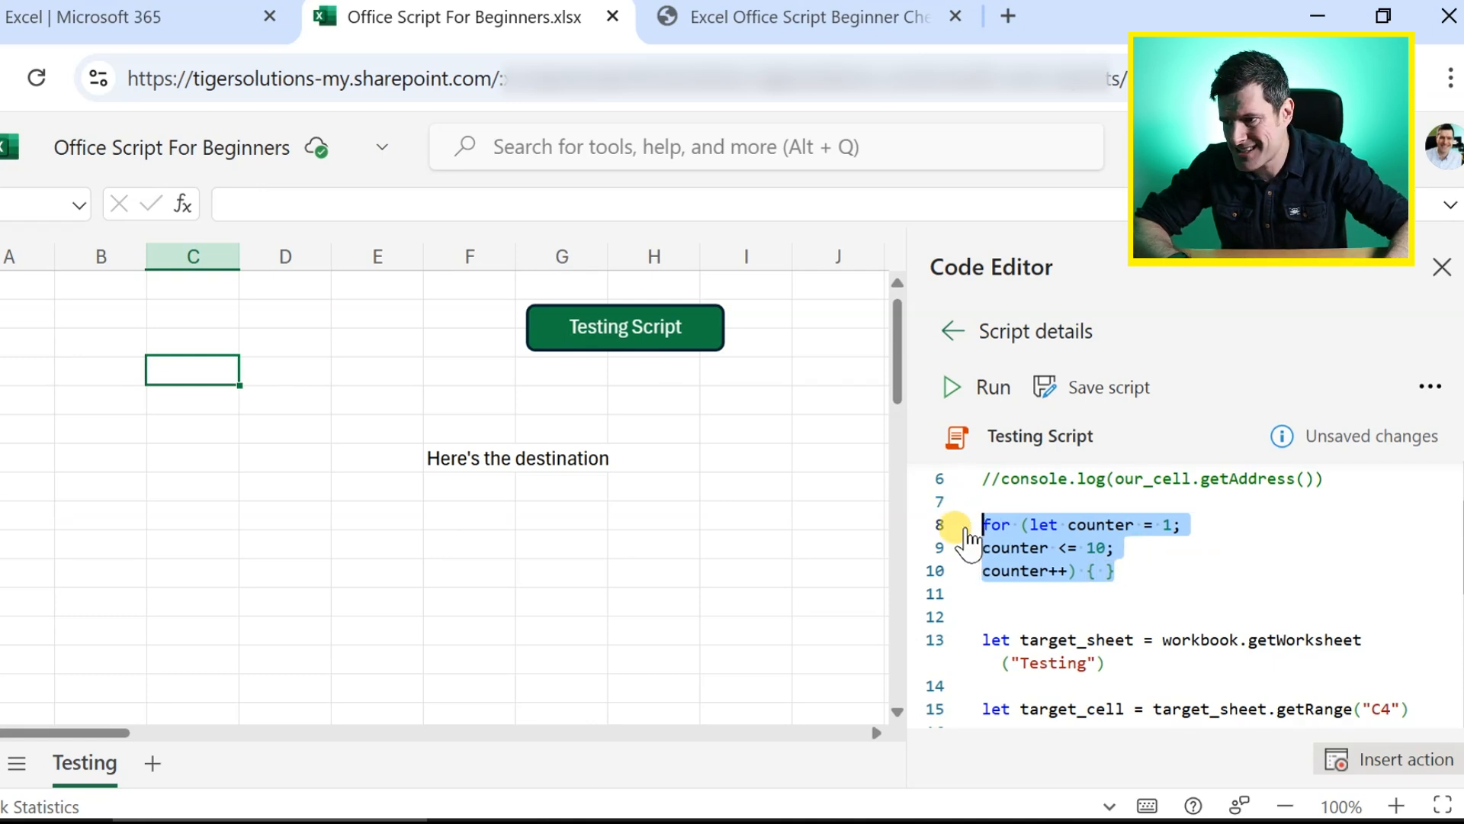
Step: Move the let target_sheet = workbook.getWorksheet("Testing") line above the for loop
click(1101, 570)
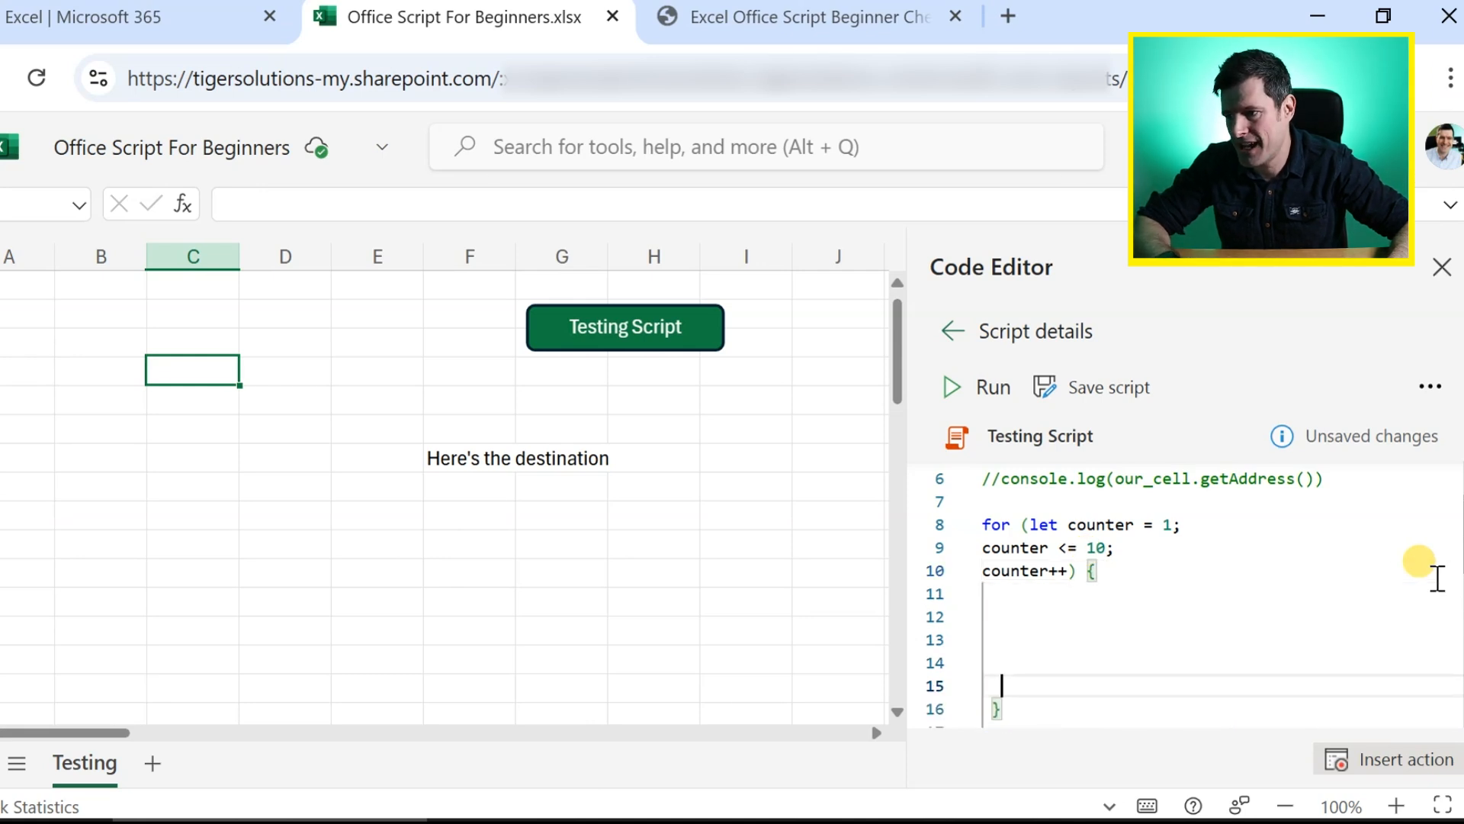
scroll(down, 3)
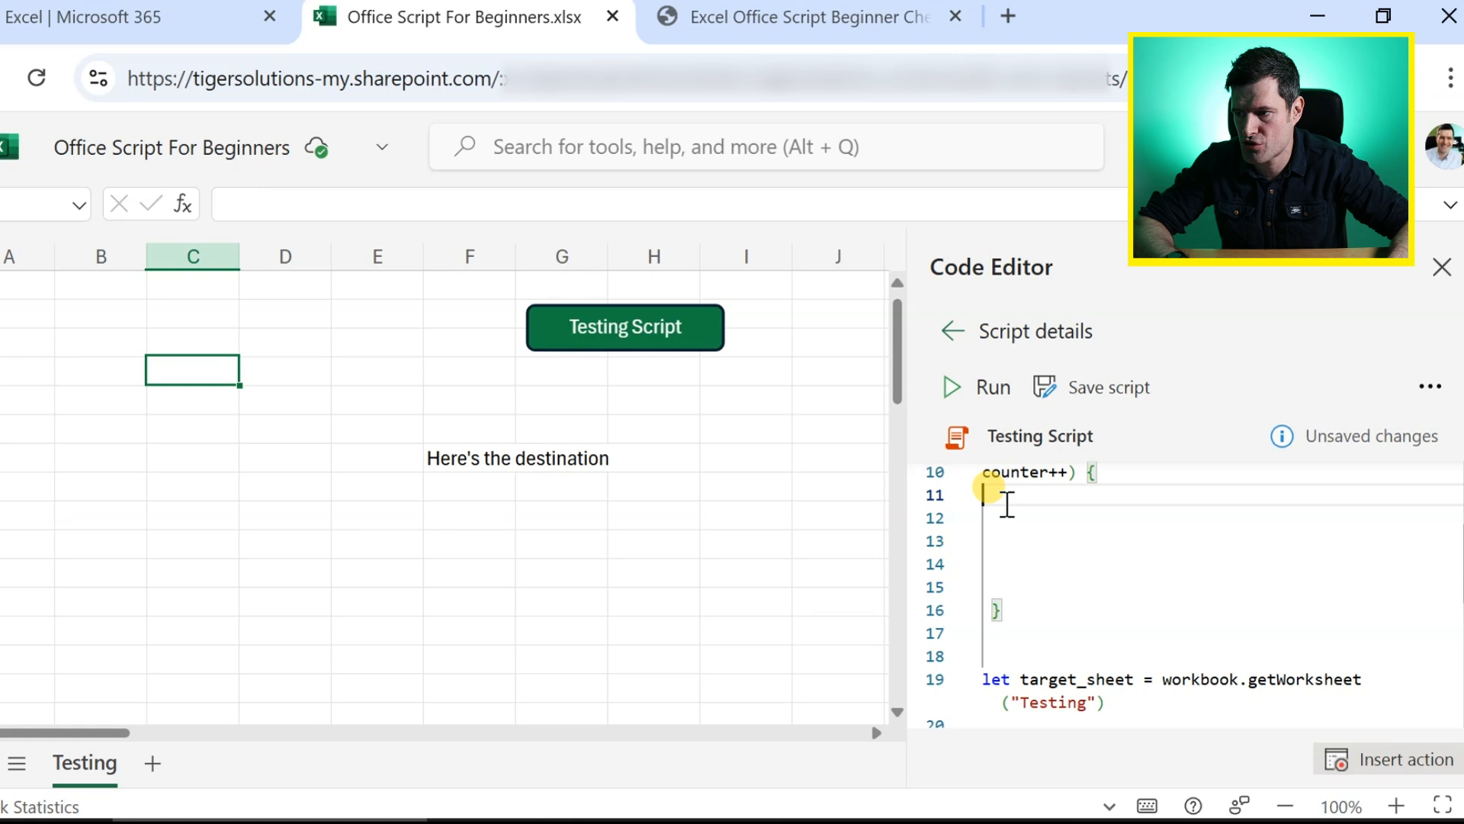
scroll(down, 3)
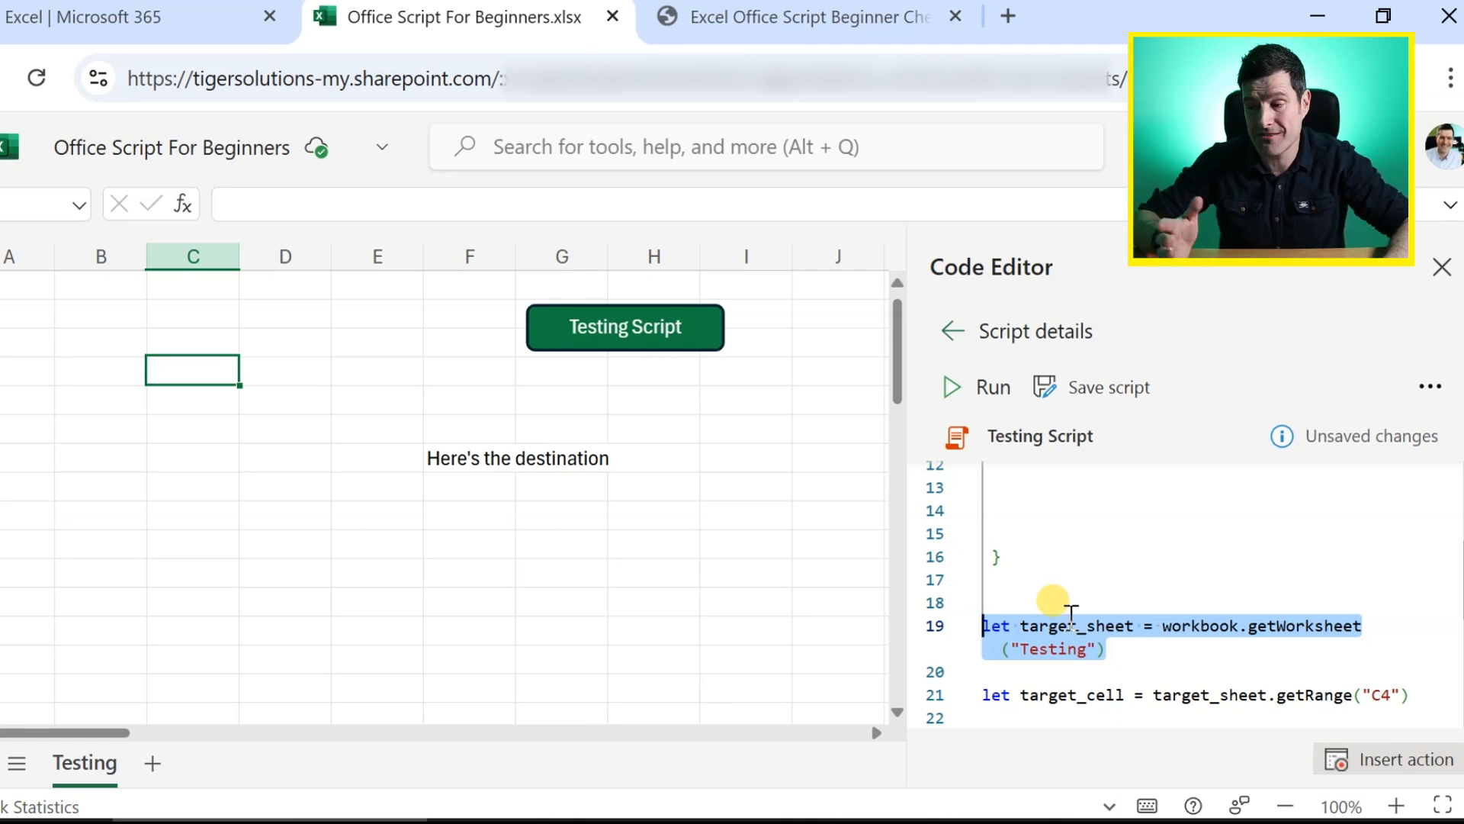
key(Delete)
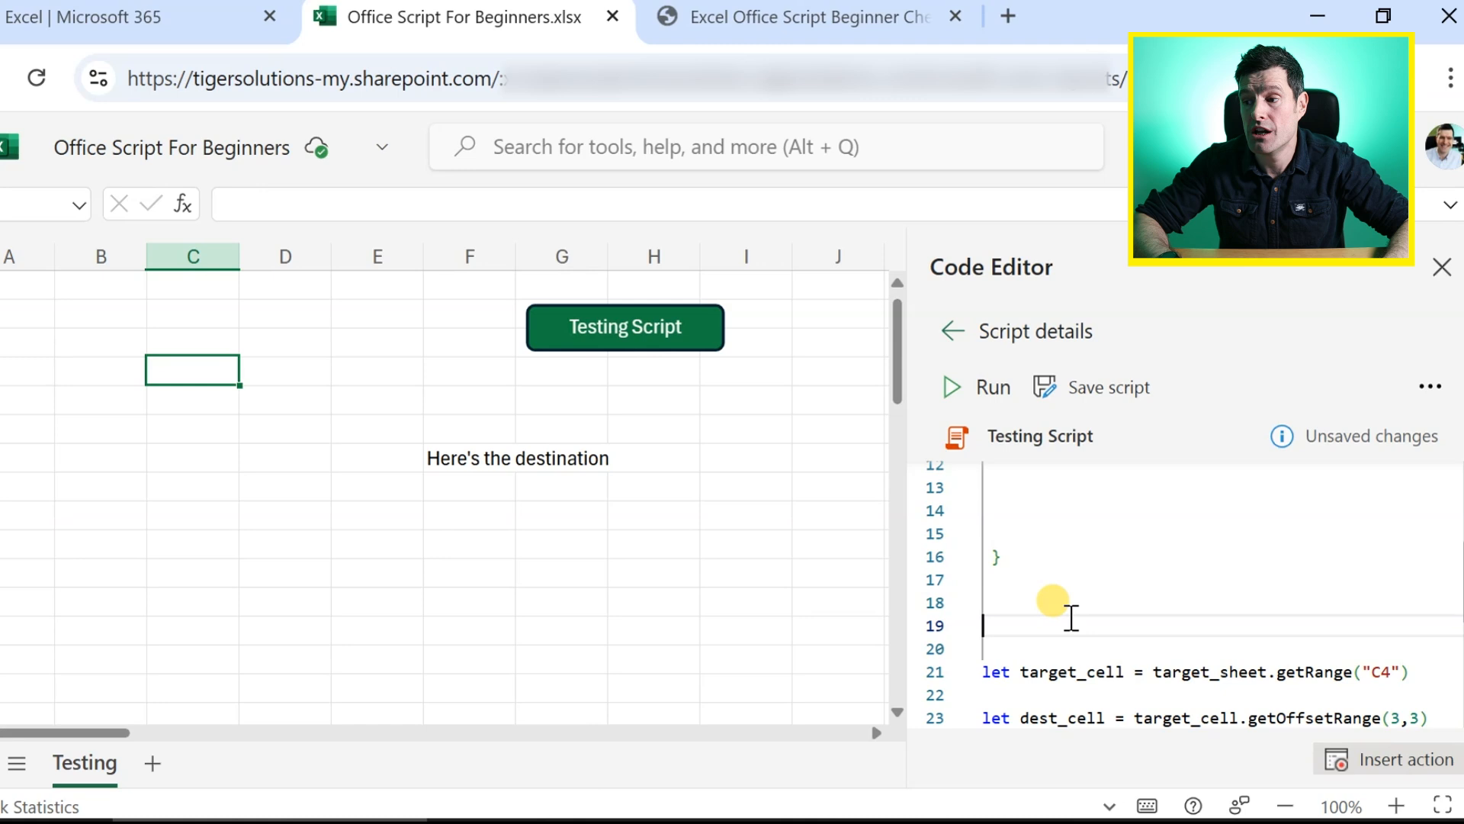
scroll(up, 3)
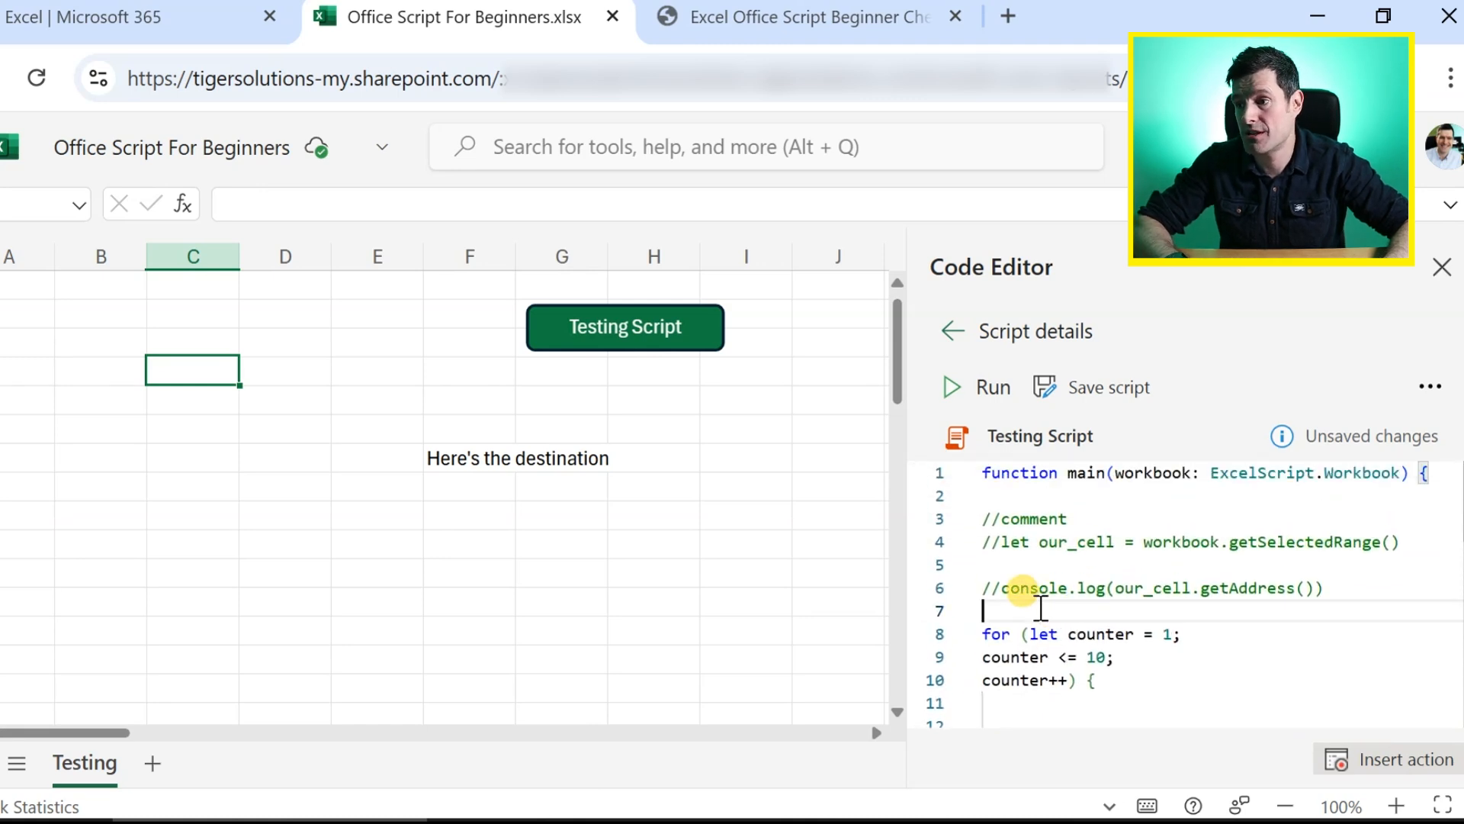
key(Enter)
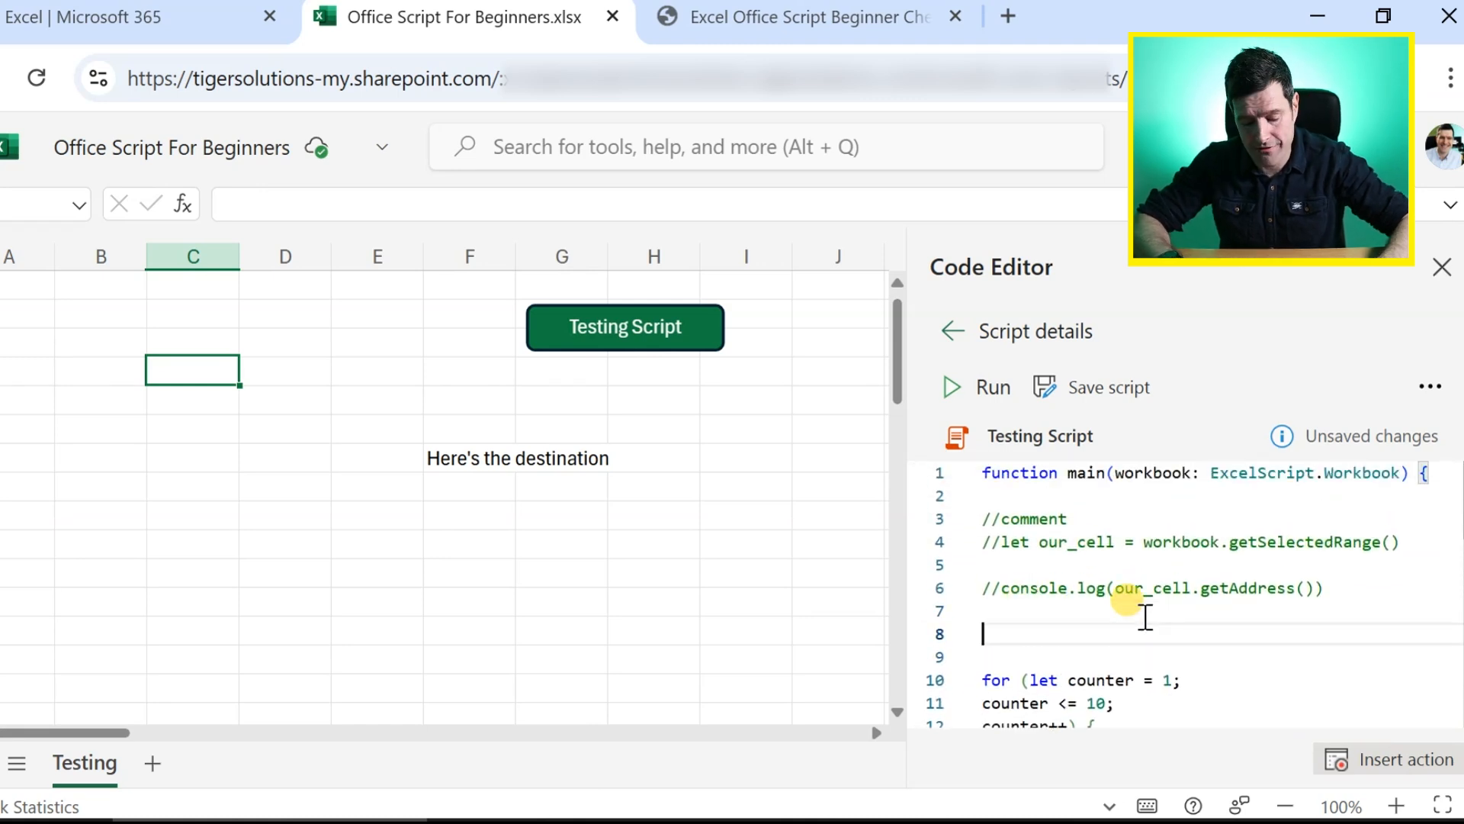
text(let target_sheet = workbook.getWorksheet("Testing"))
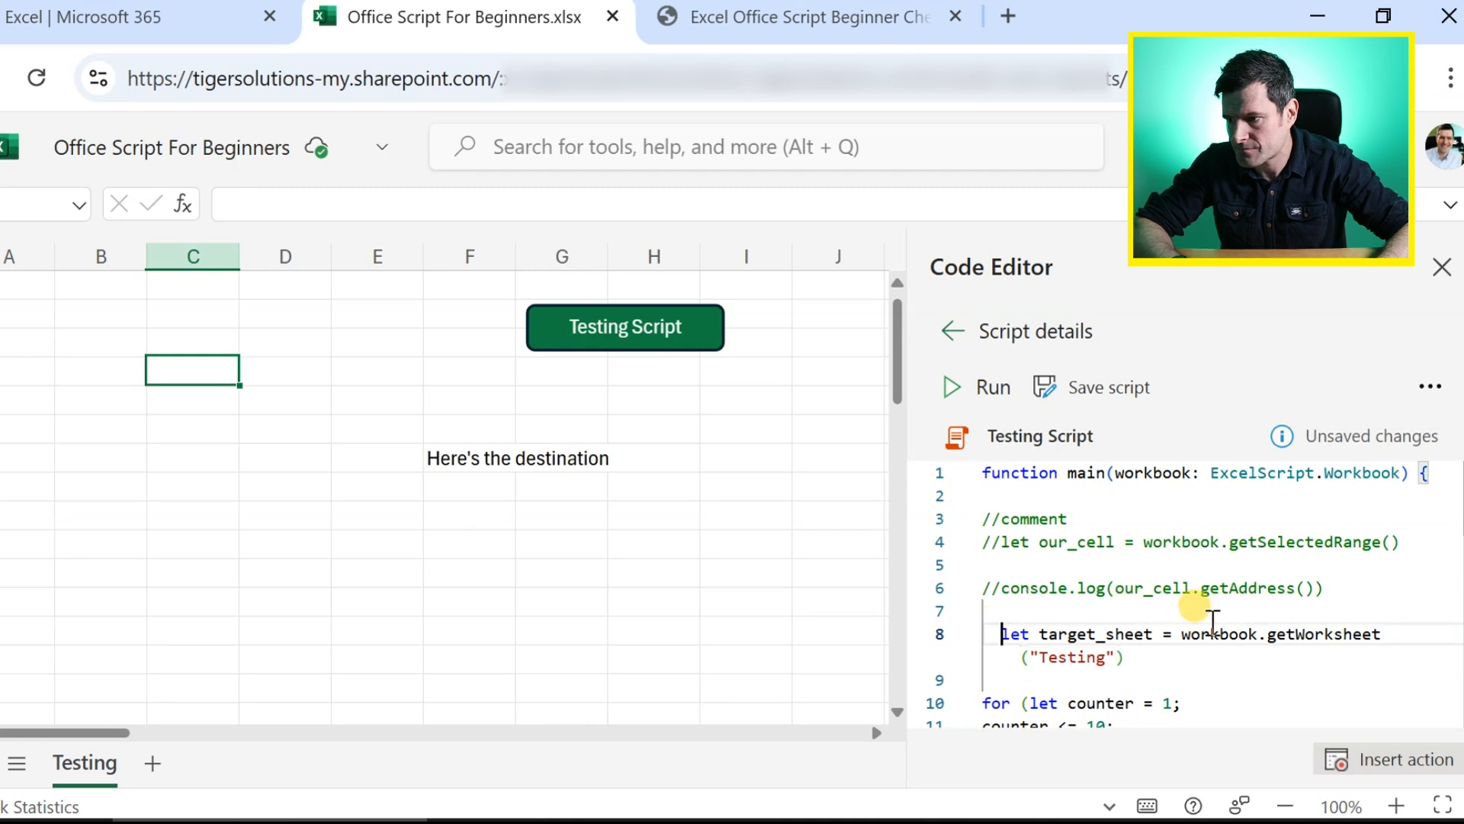
scroll(down, 3)
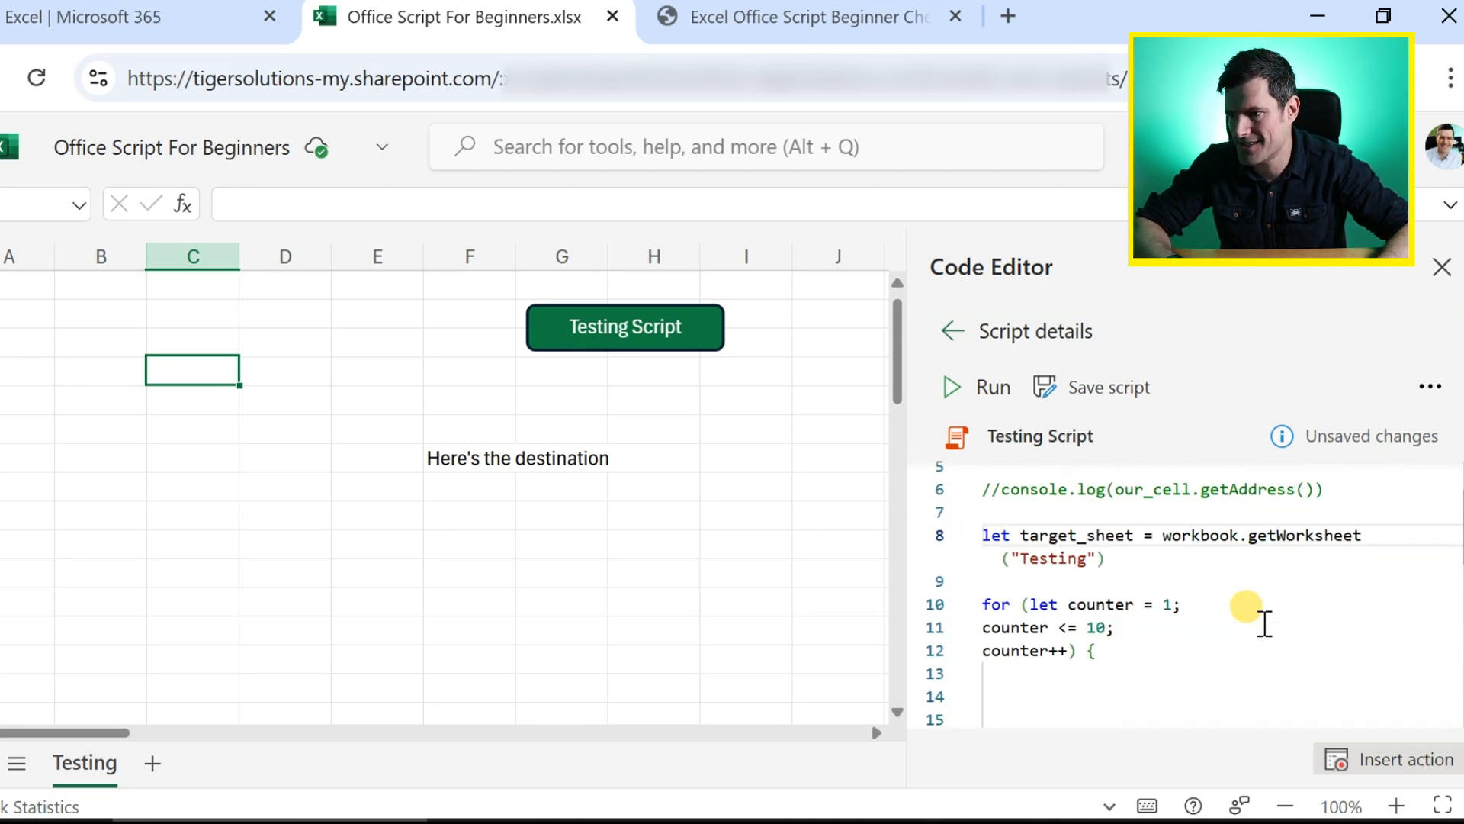
scroll(down, 3)
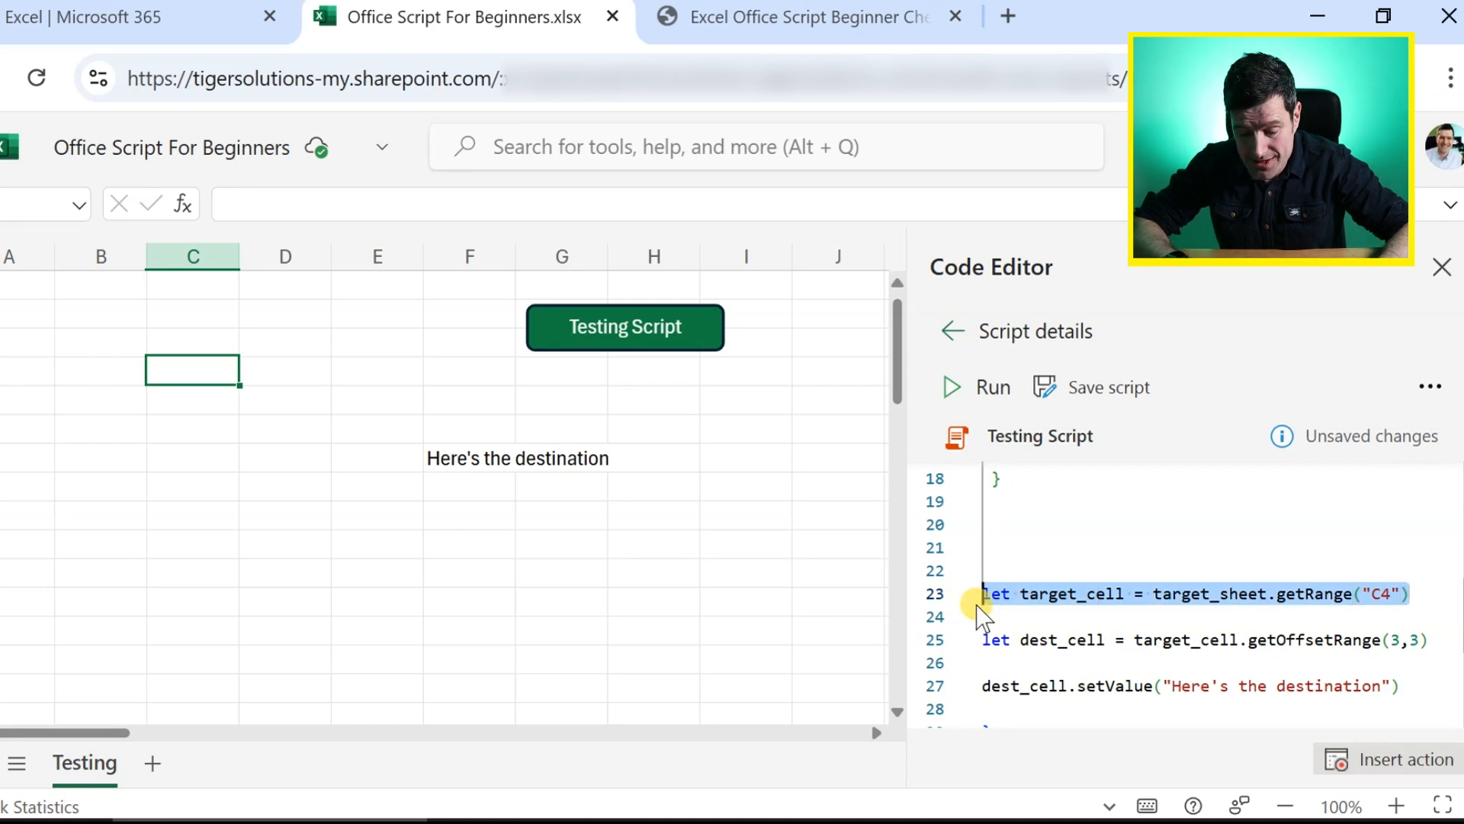
Step: Add let target_cell = target_sheet.getRange("C4") below the target_sheet line, before the loop
scroll(up, 3)
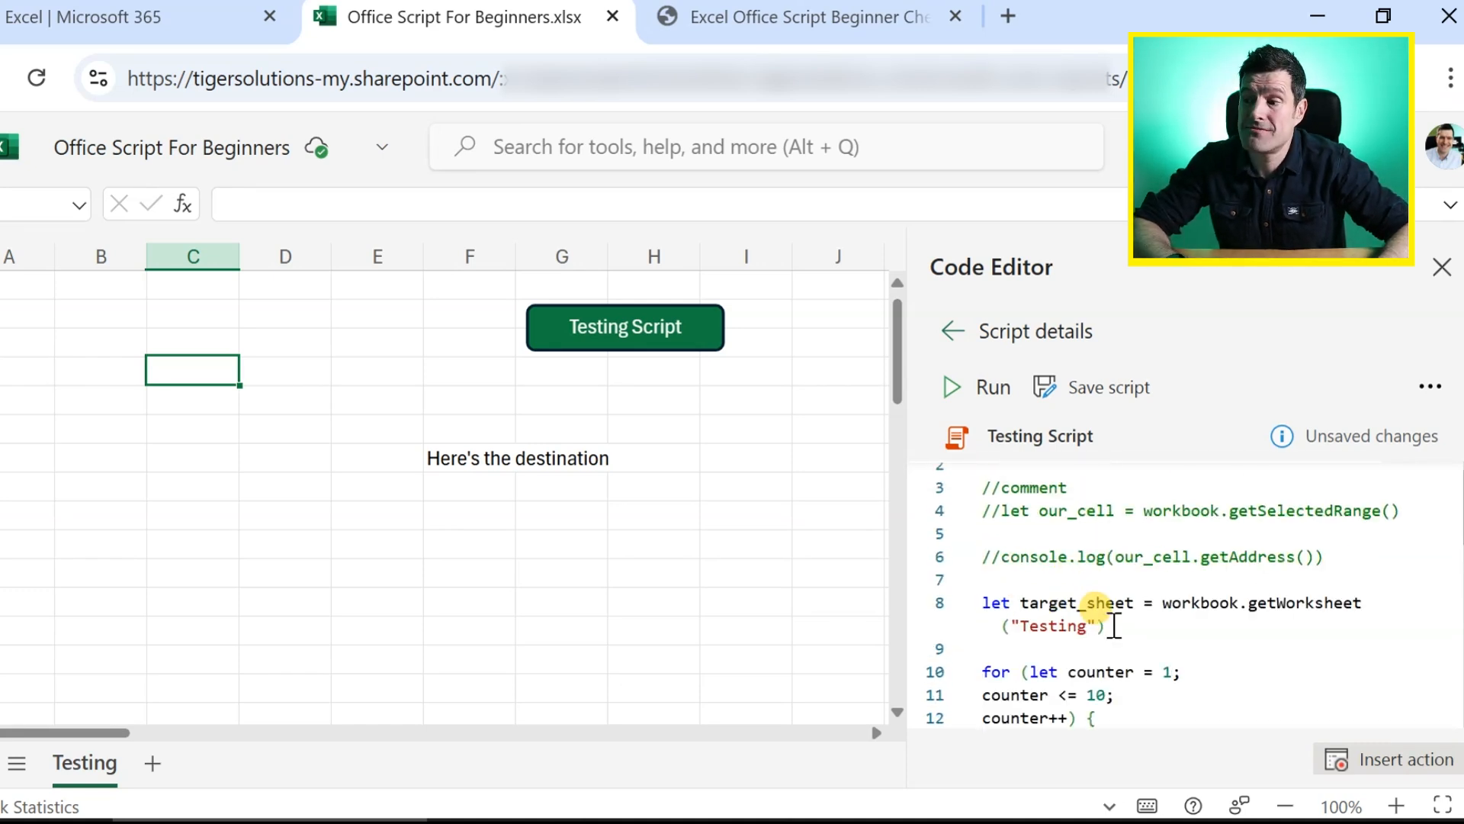
text(let target_cell = target_sheet.getRange("C4"))
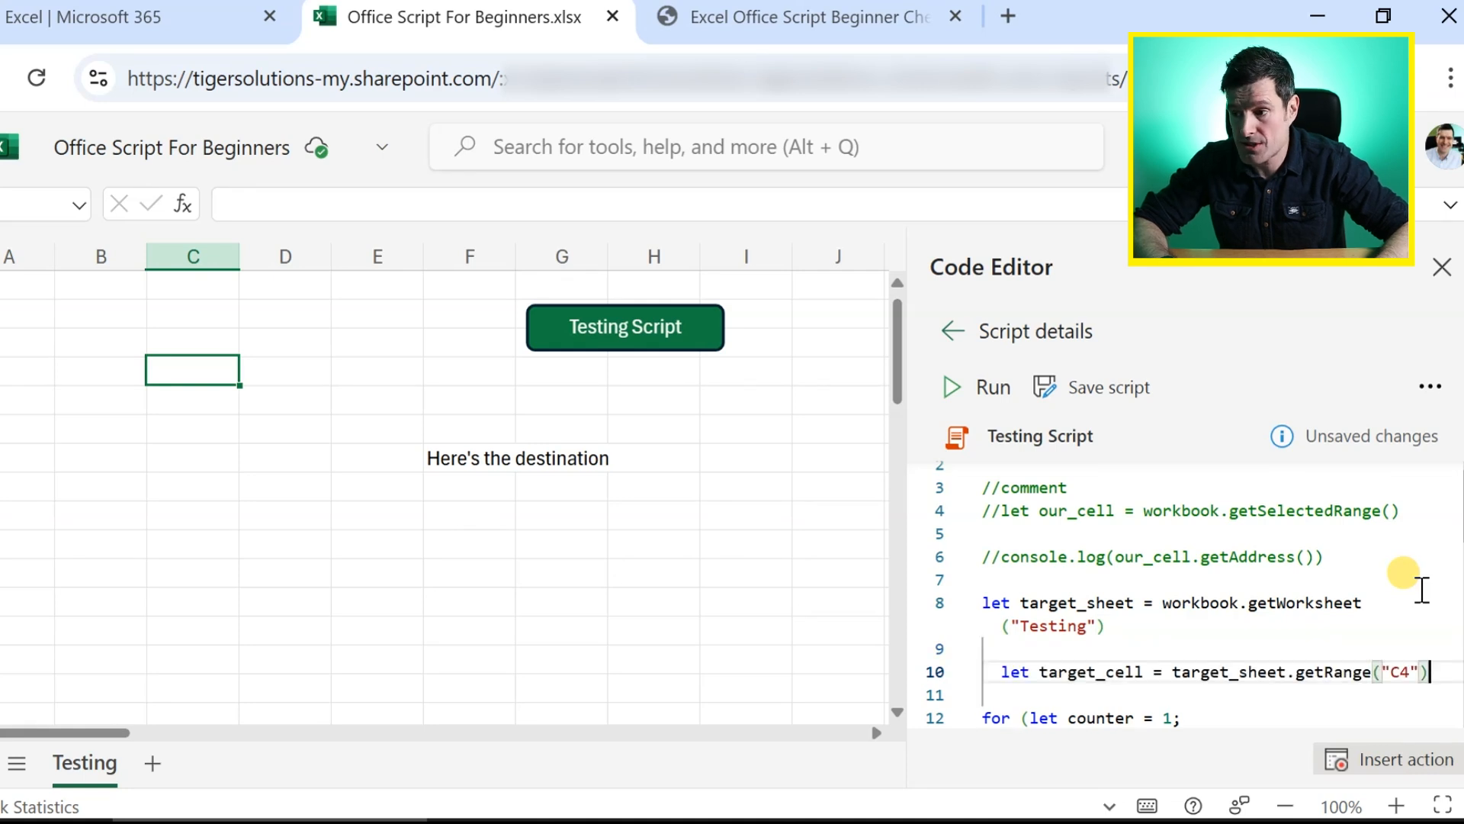
mouse_move(999, 672)
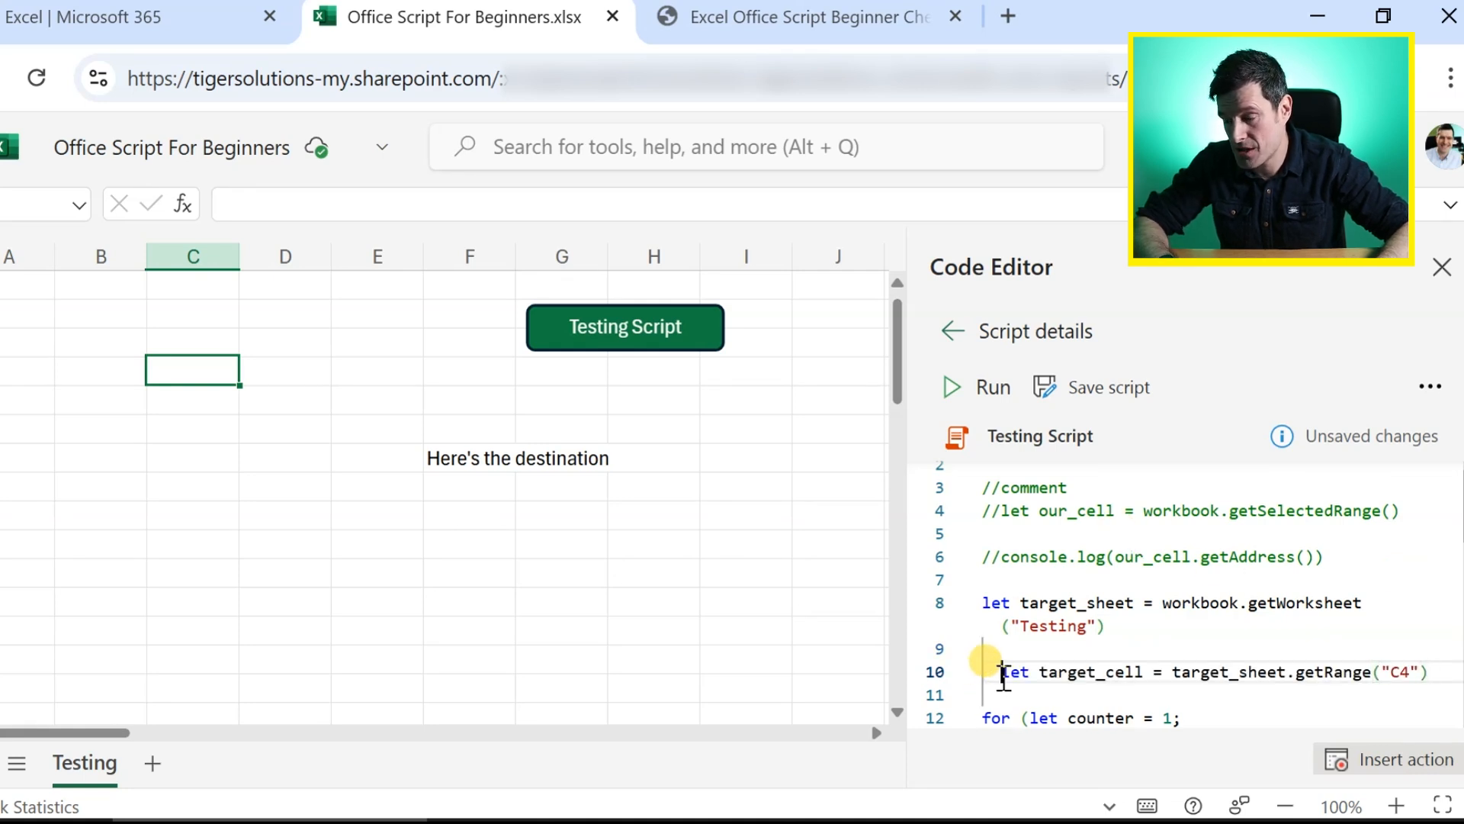
scroll(down, 3)
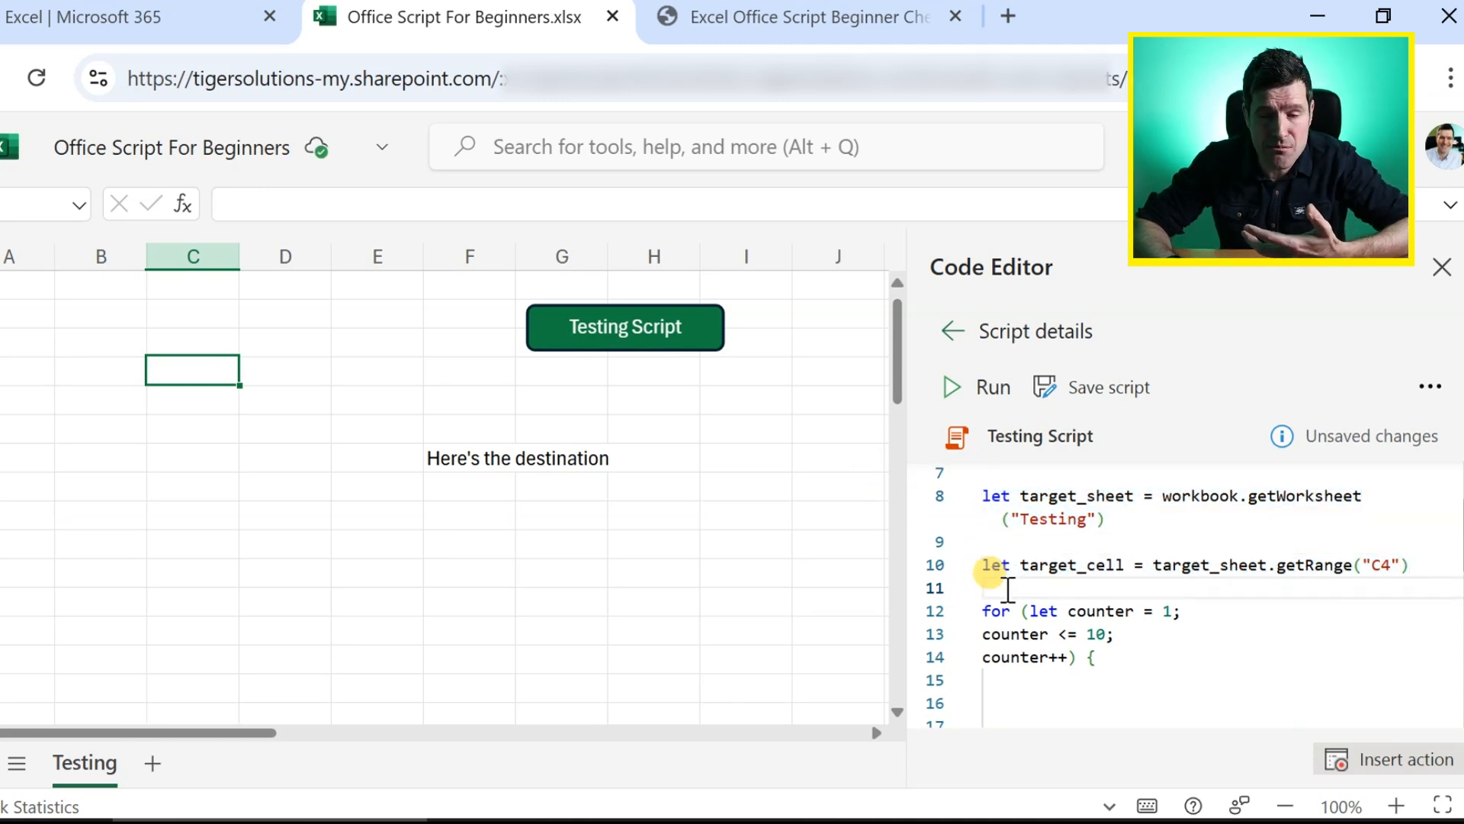
scroll(down, 3)
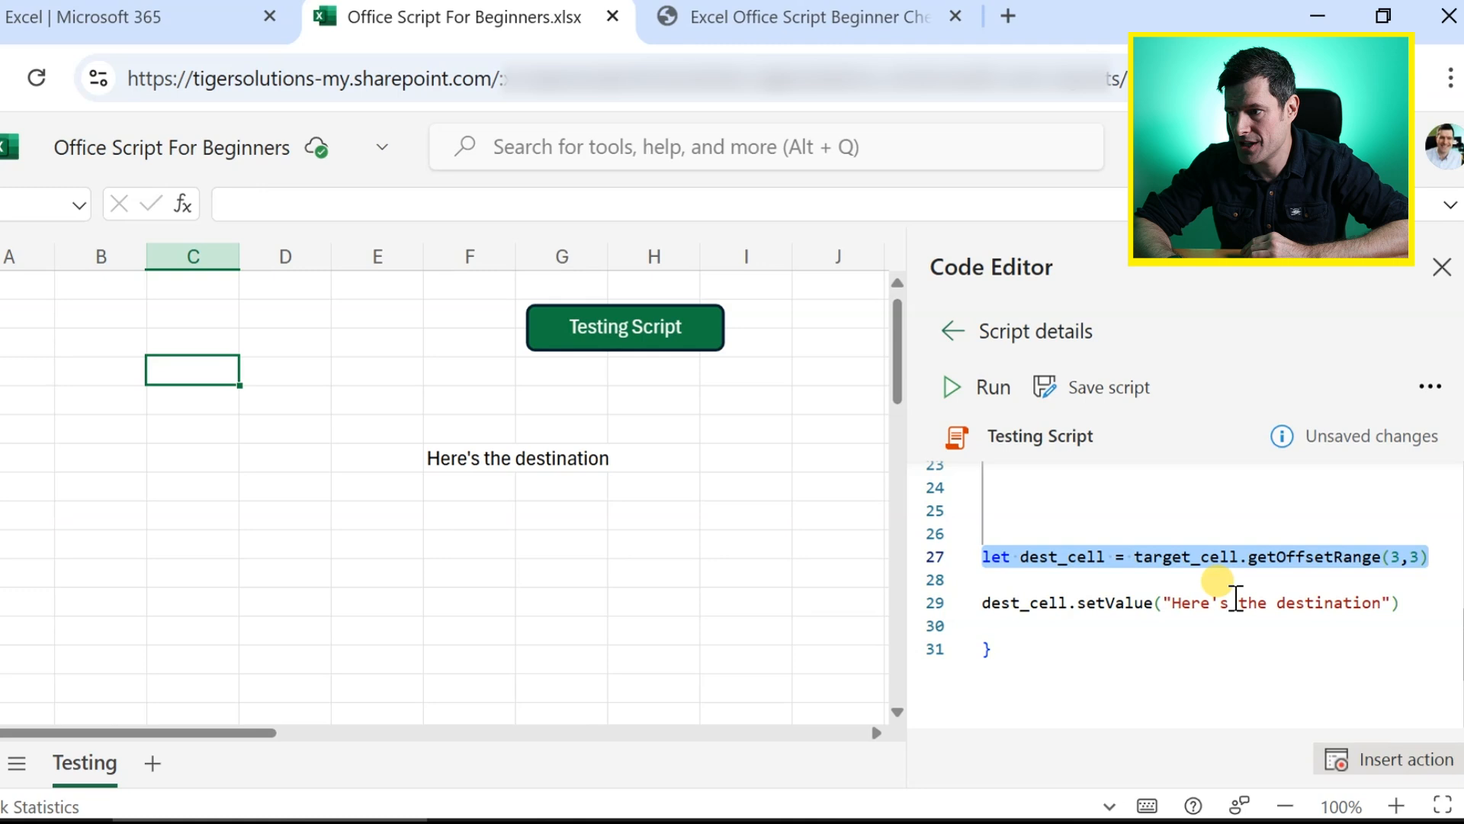
Step: Declare let dest_cell = target_cell.getOffsetRange(3, 3) above the loop
scroll(up, 3)
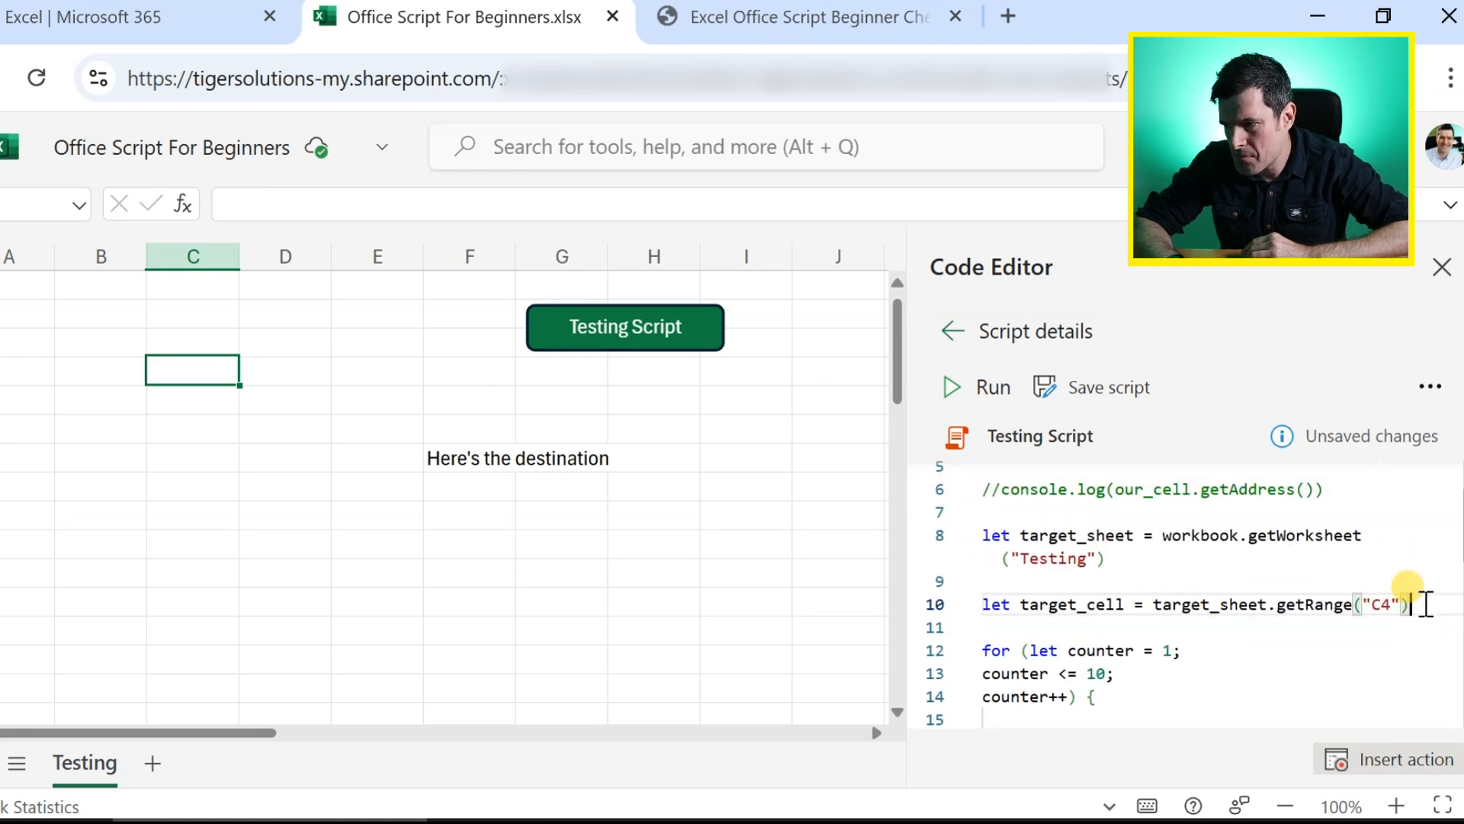
text(let dest_cell = target_cell.getOffsetRange(3, 3))
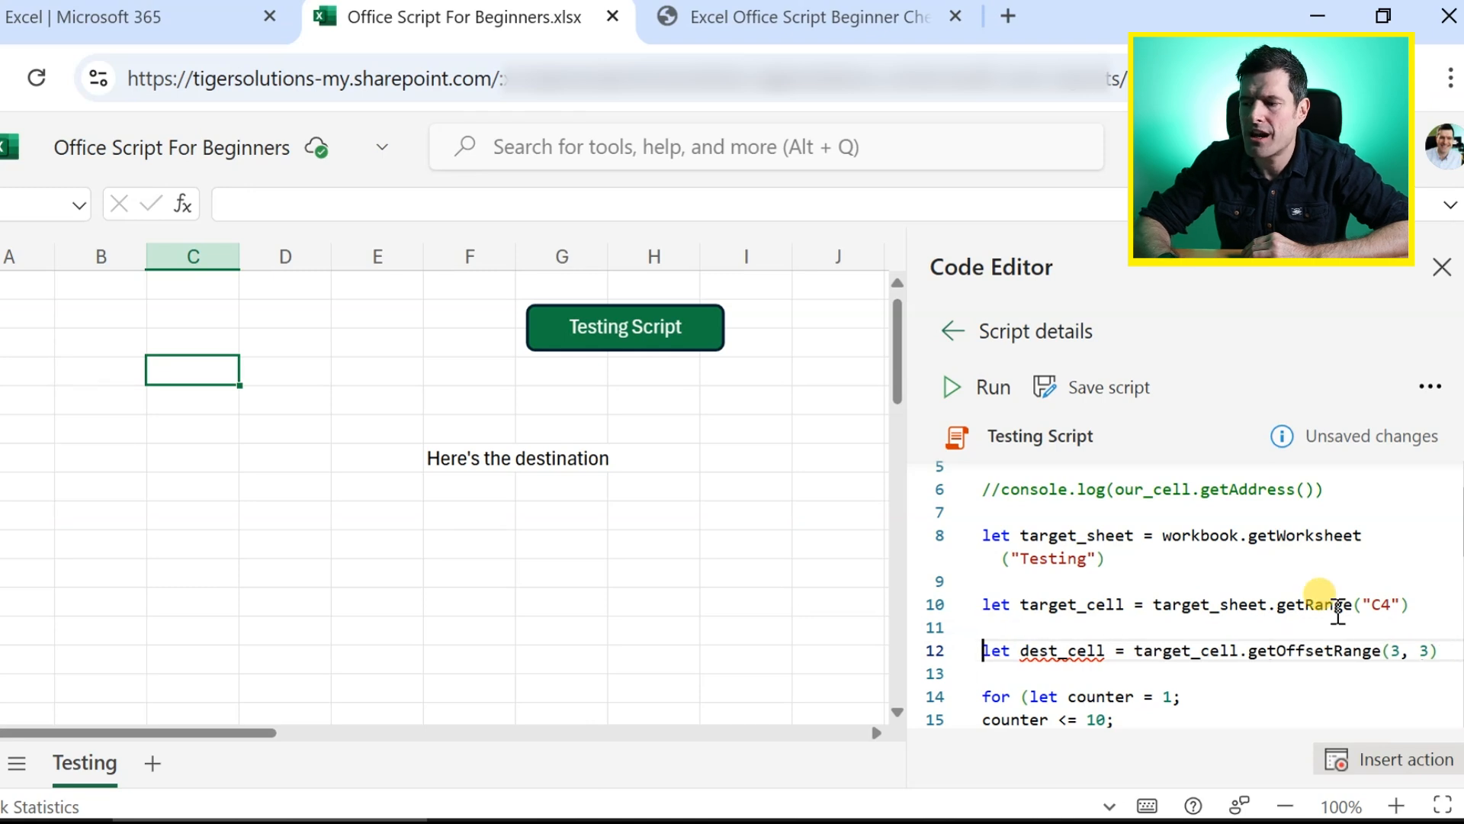
scroll(down, 3)
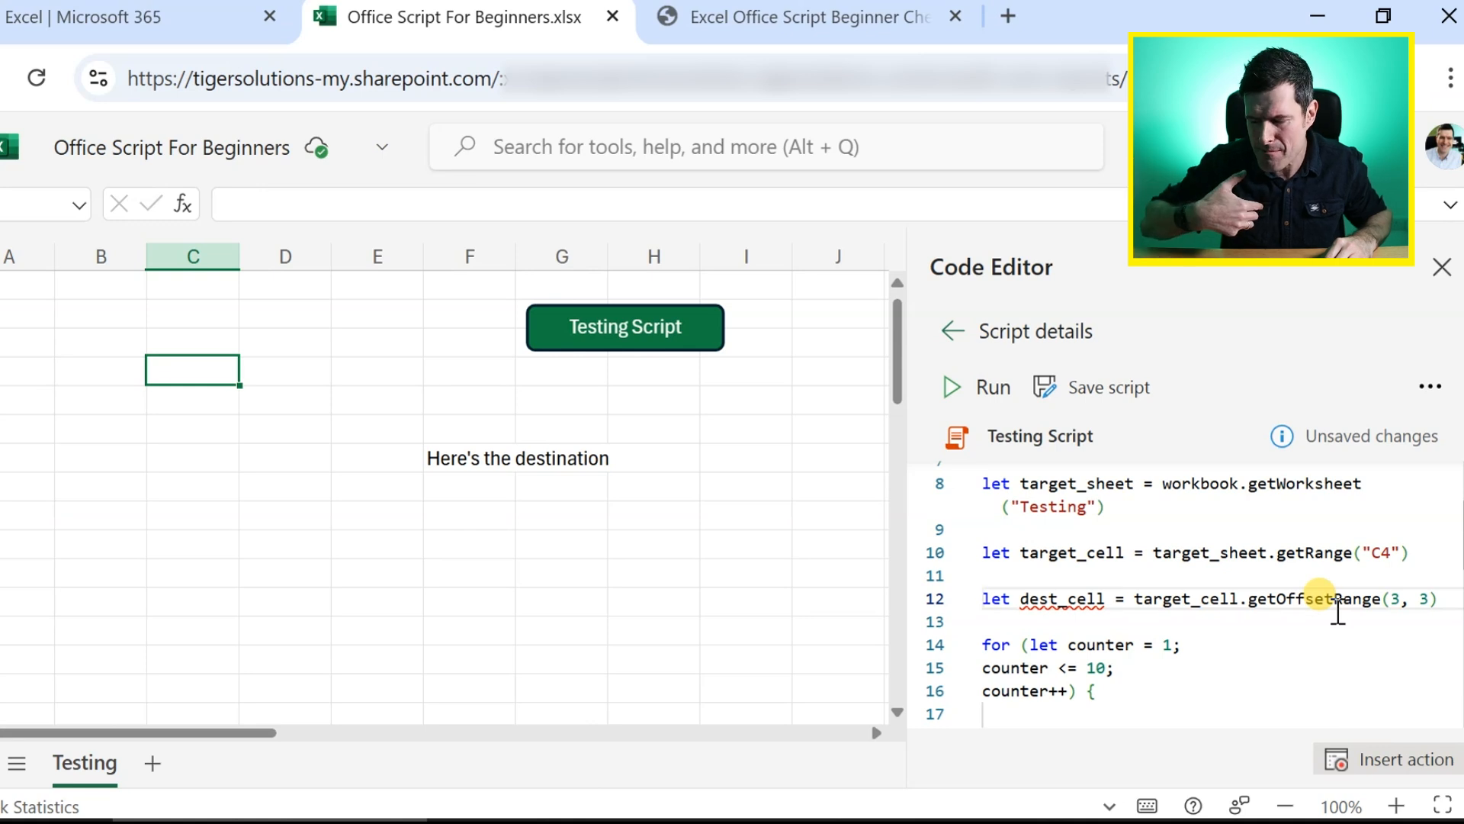
mouse_move(1429, 386)
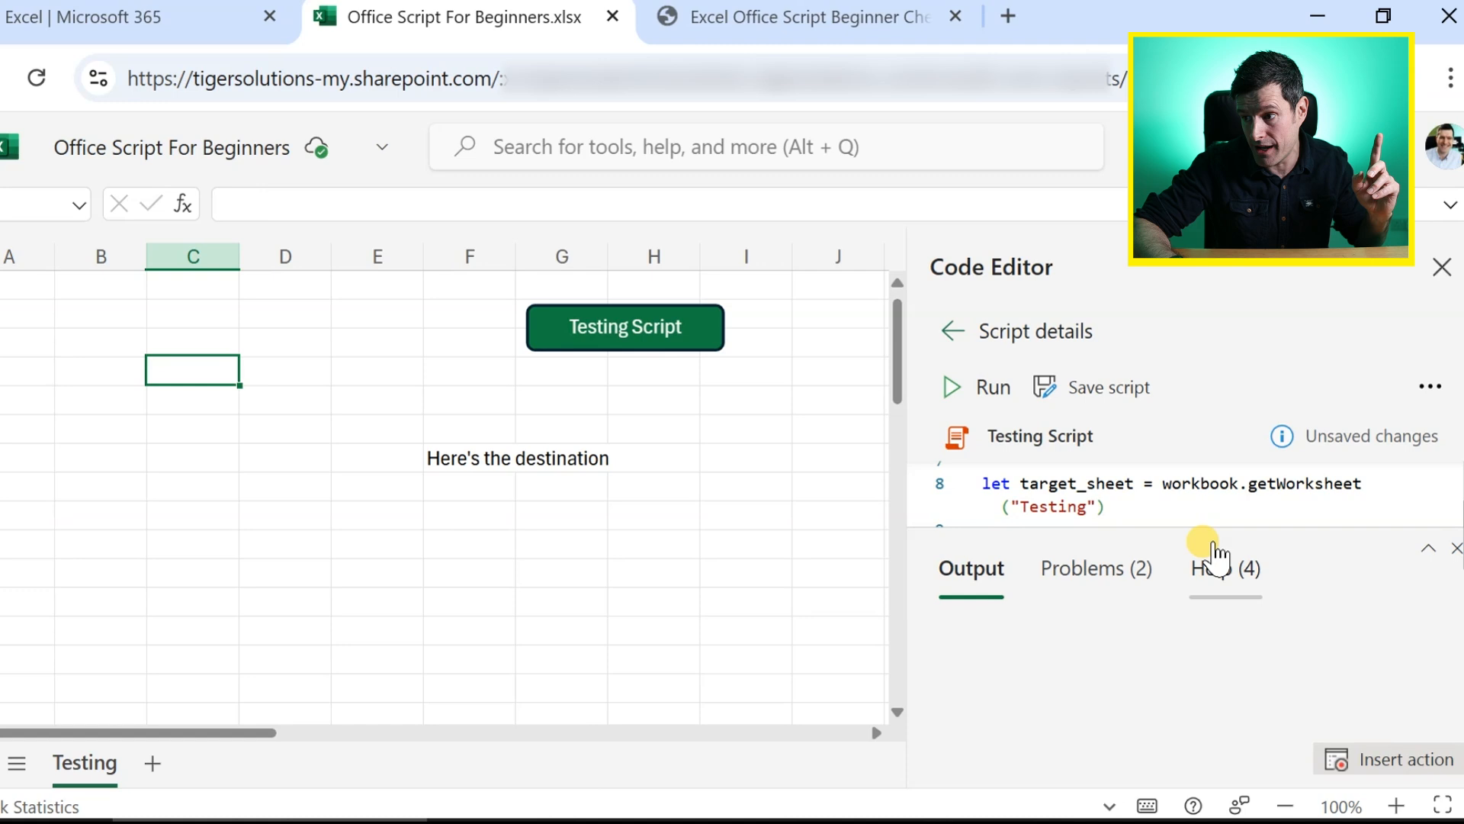
Step: Review the Problems list and drop the duplicate dest_cell declaration after the loop
click(1095, 567)
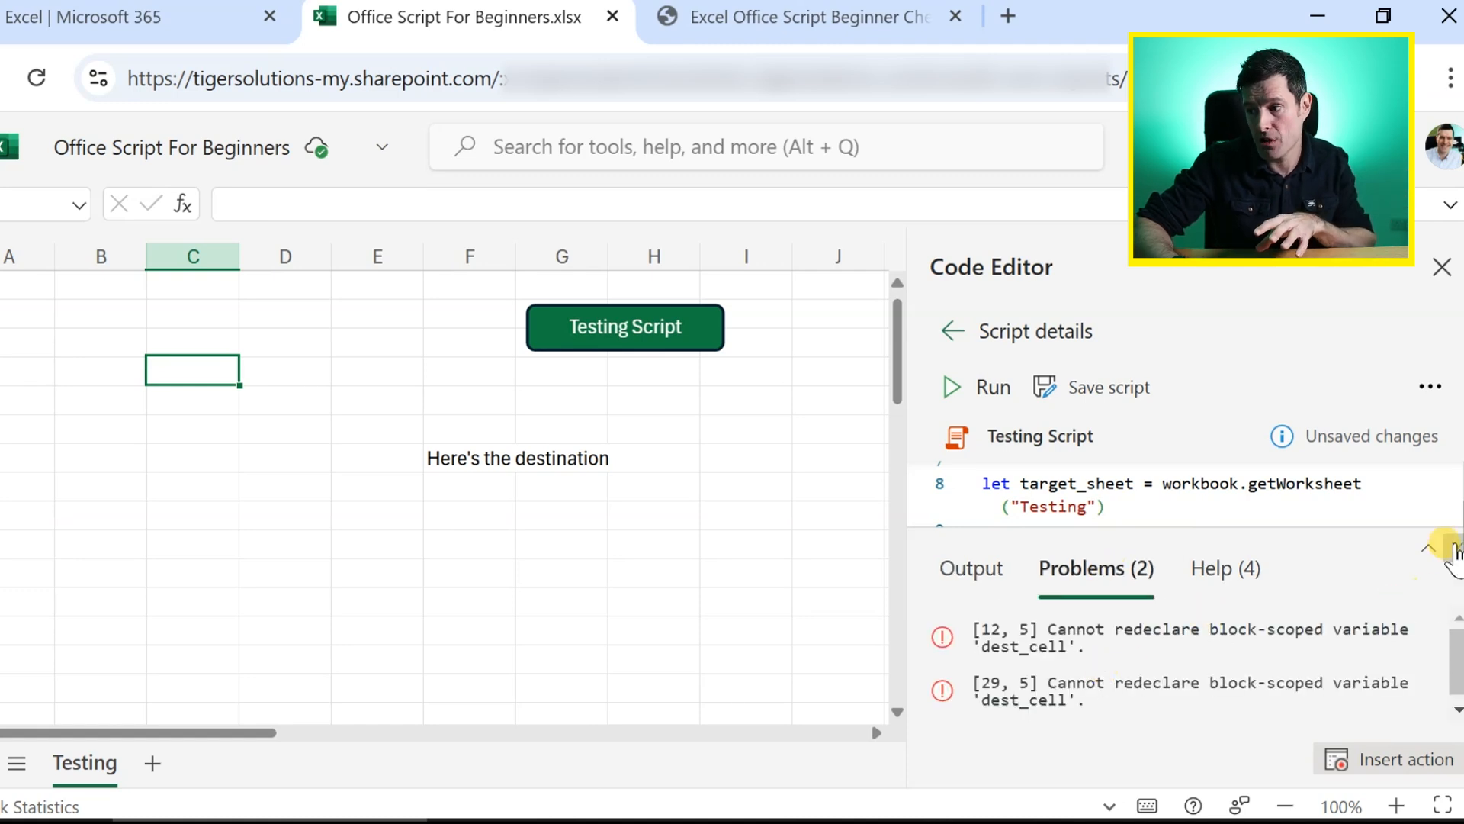
click(1428, 545)
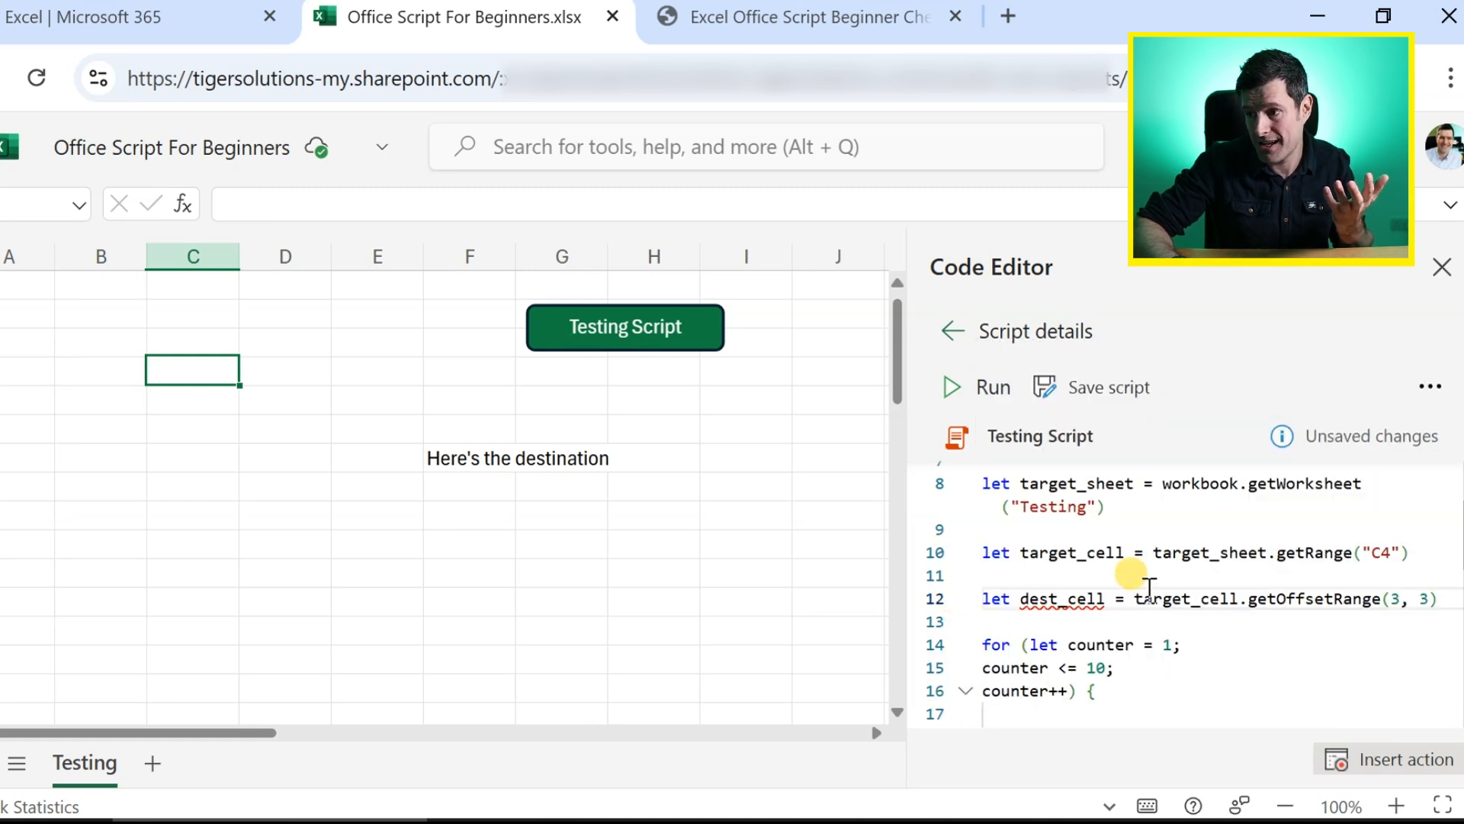
scroll(down, 3)
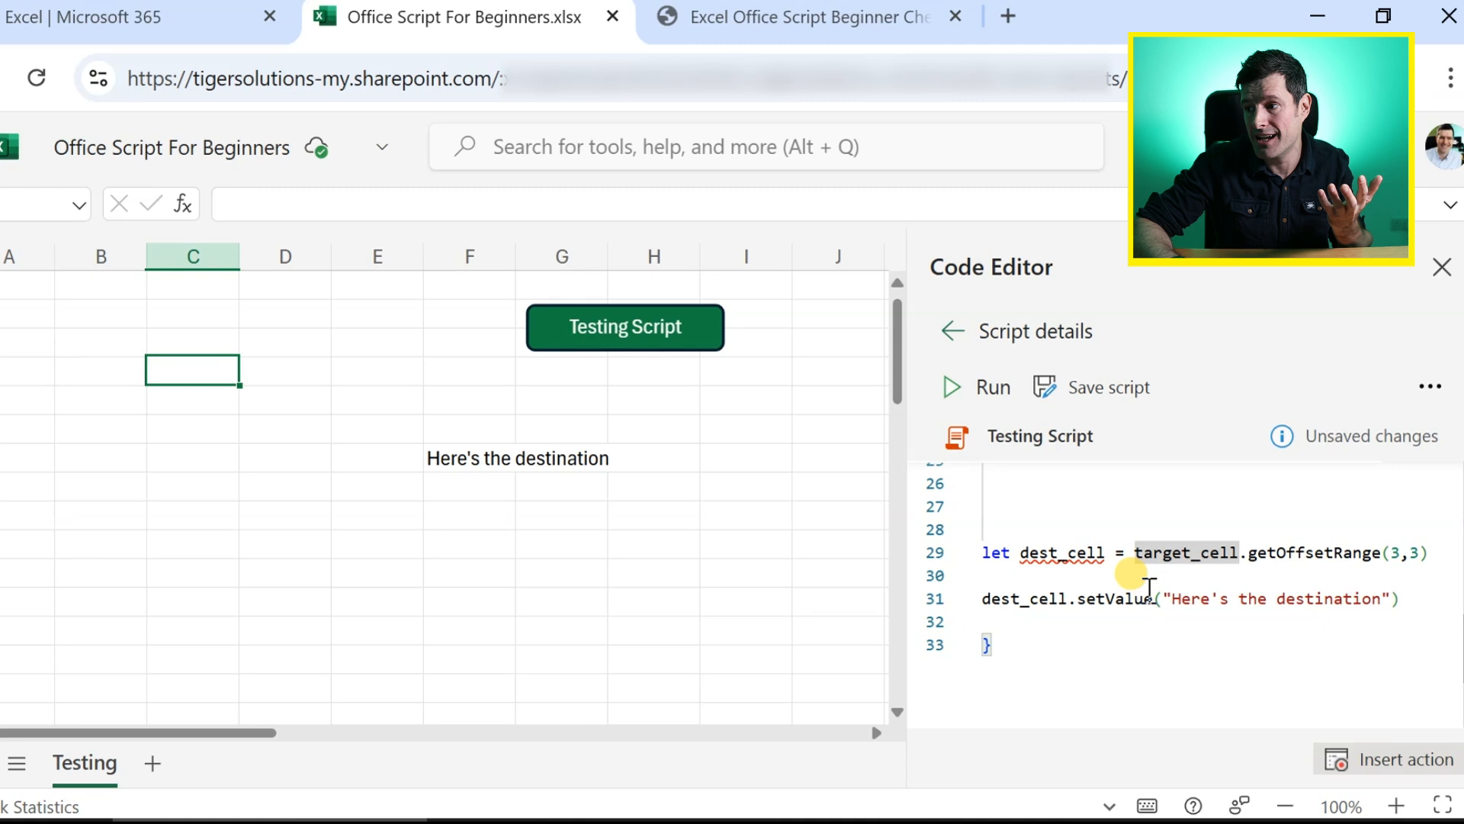
scroll(up, 3)
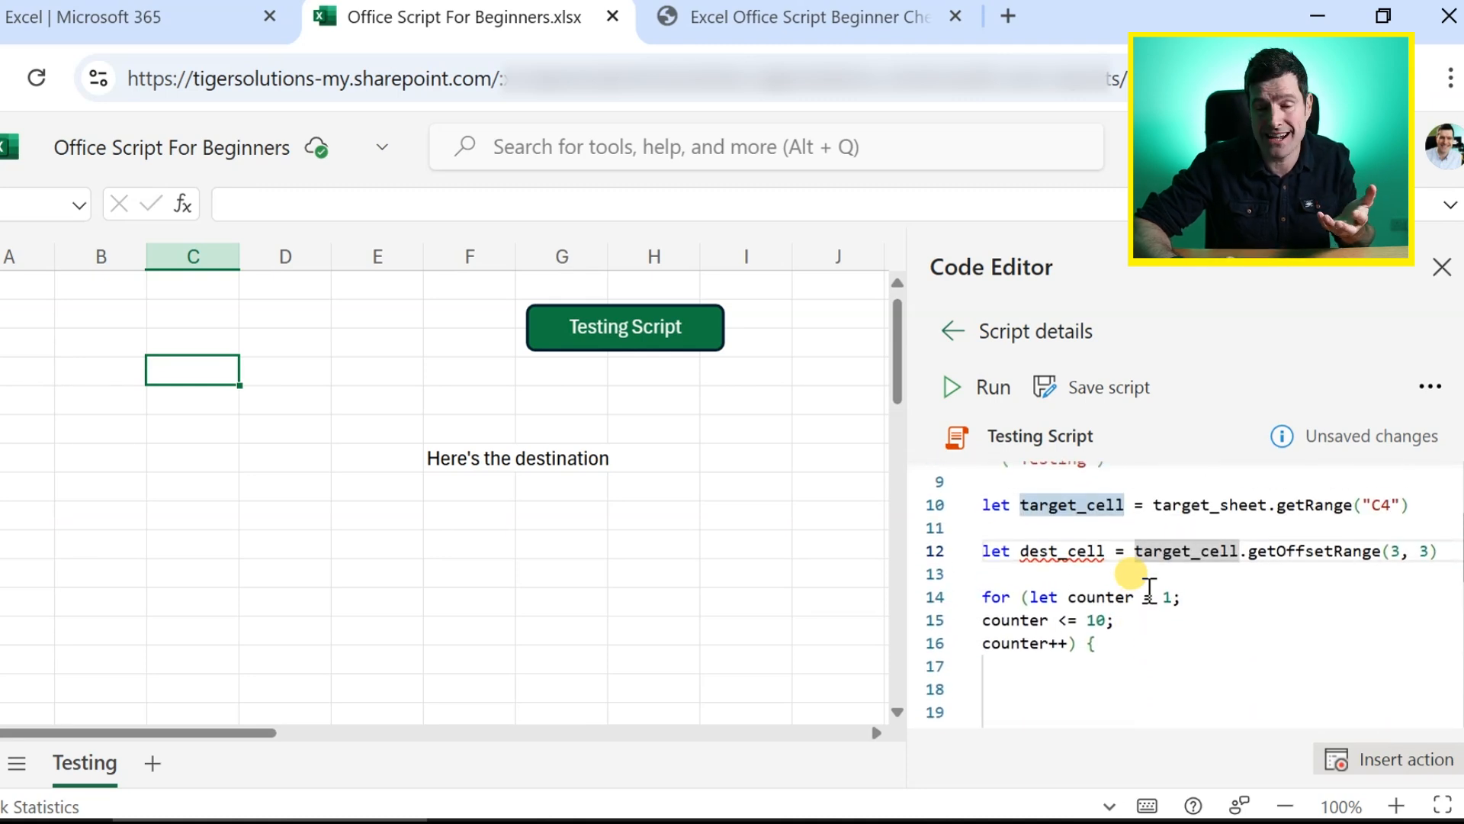
scroll(down, 3)
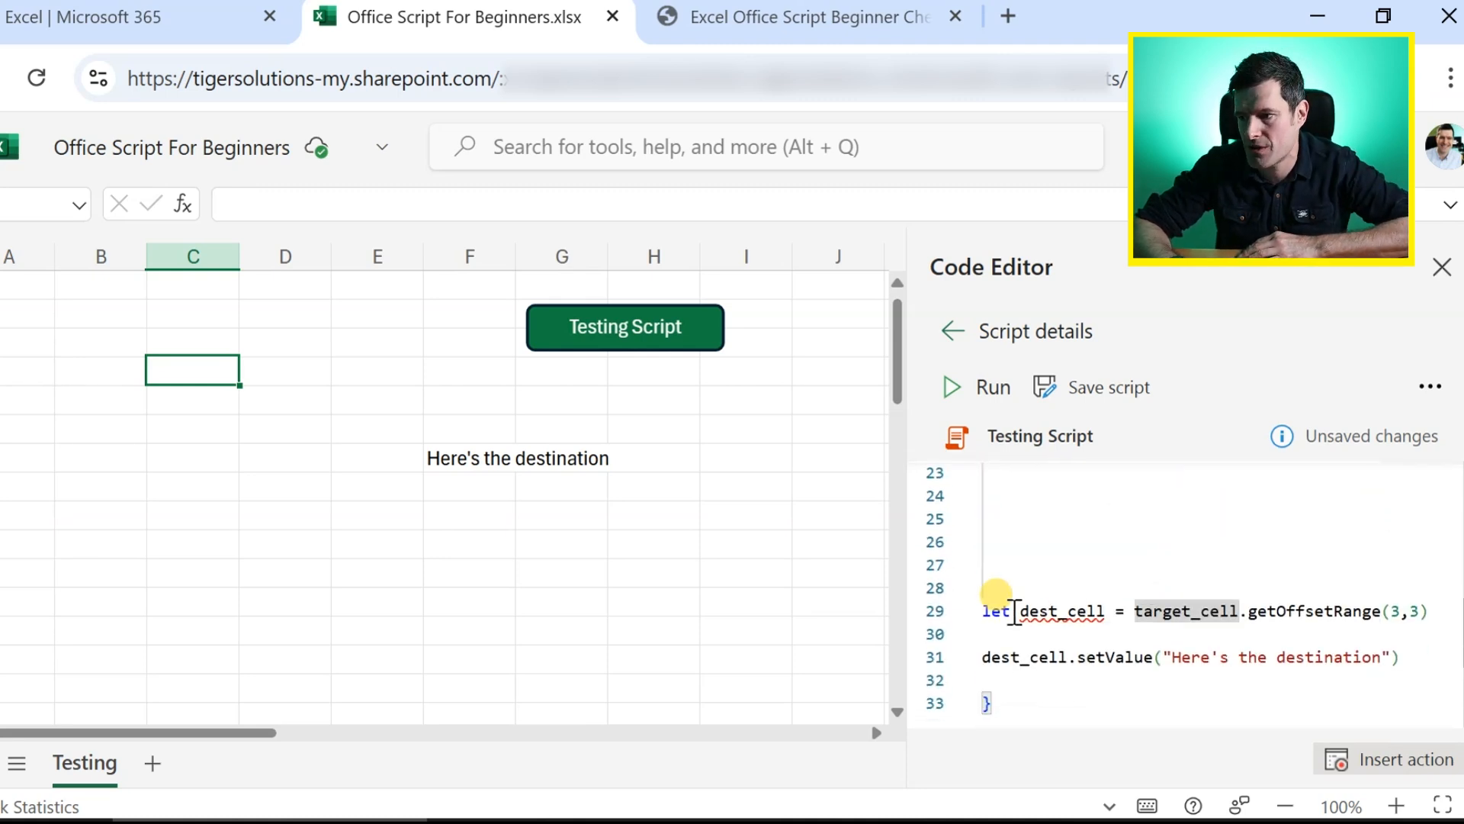
mouse_move(1308, 610)
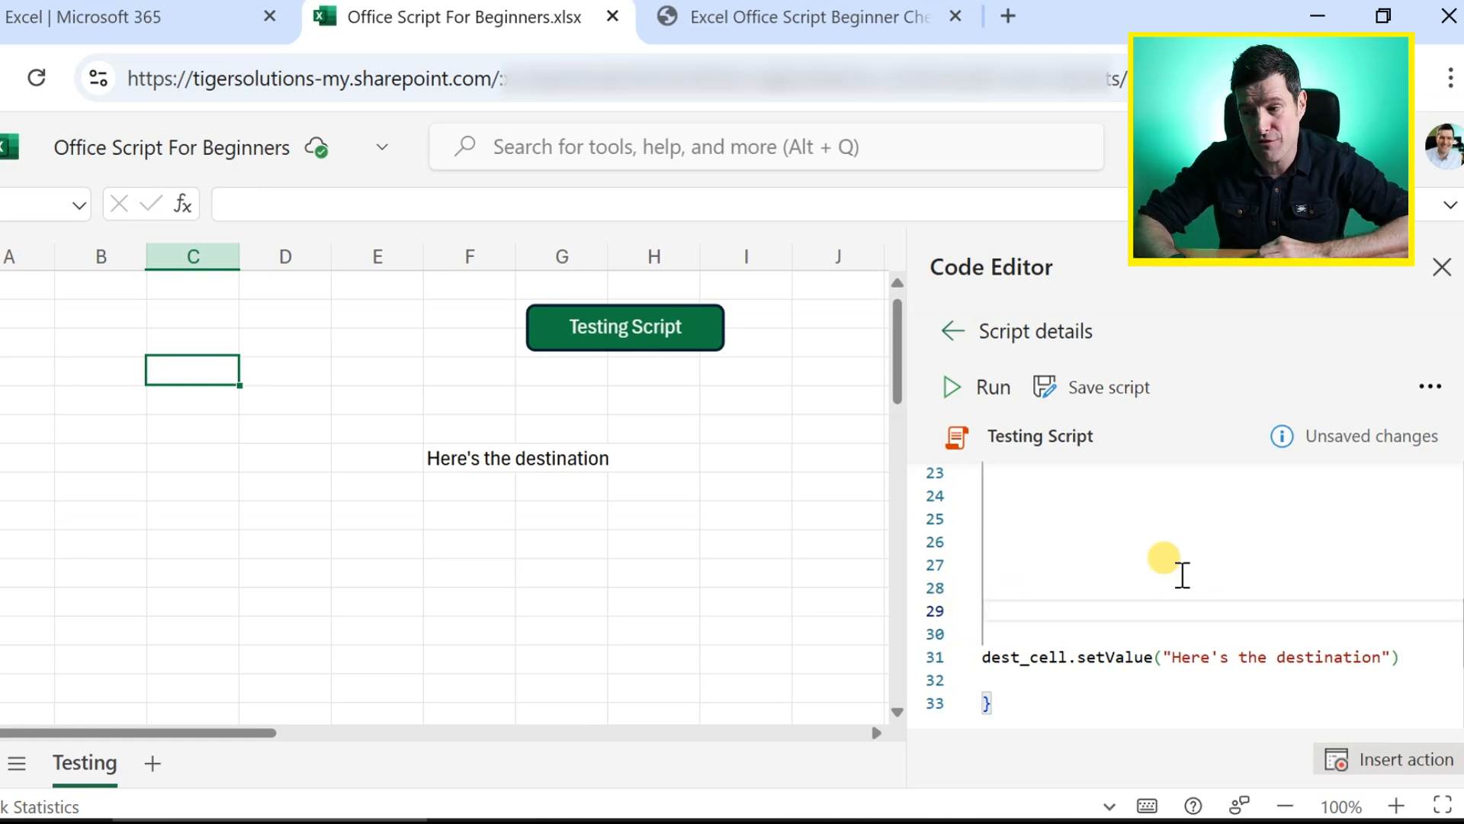
scroll(up, 3)
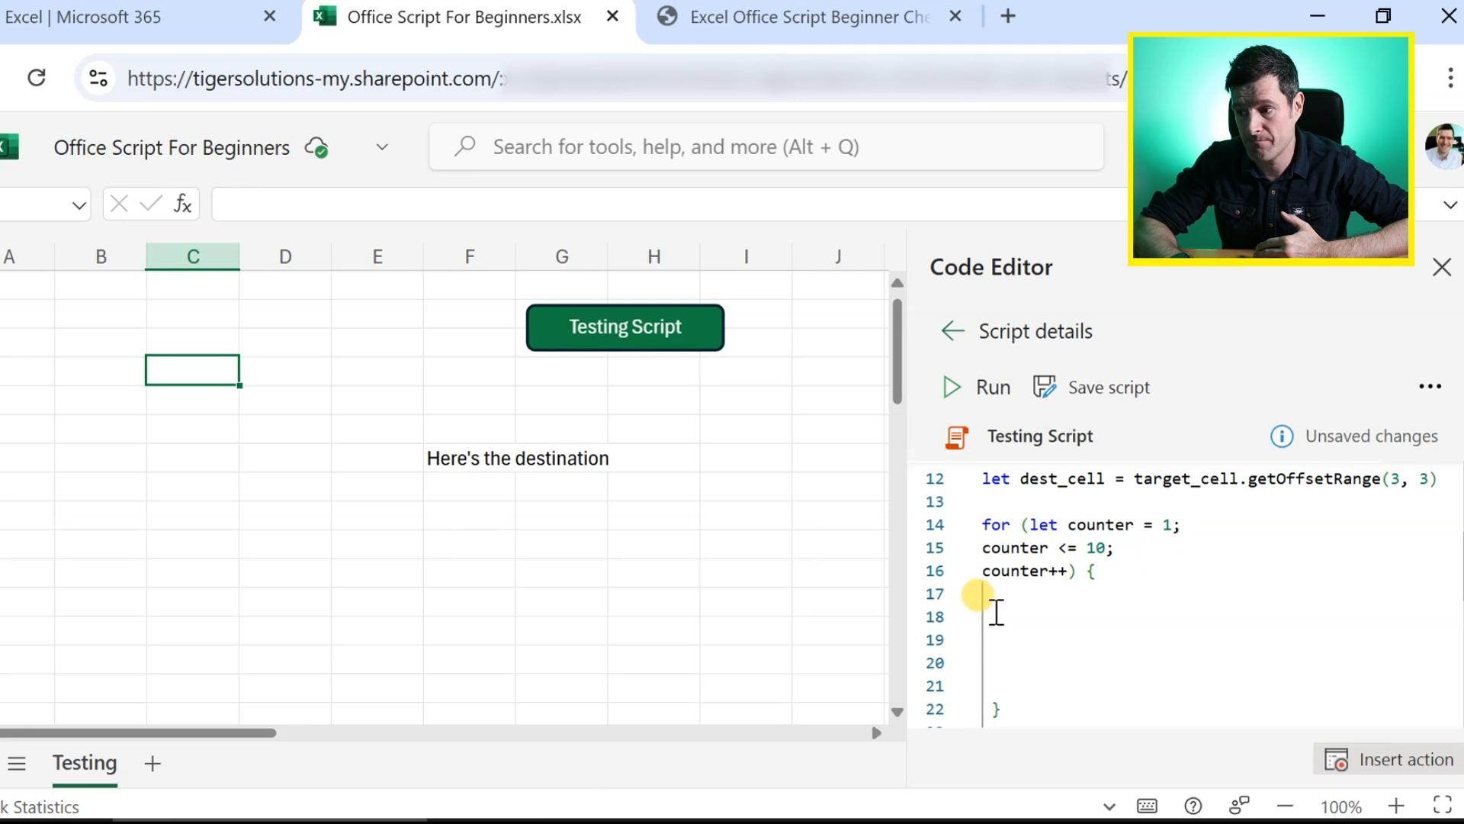
Step: Inside the loop, reassign dest_cell = target_cell.getOffsetRange(1, 1)
text(dest_cell = target_cell.getOffsetRange(3, 3))
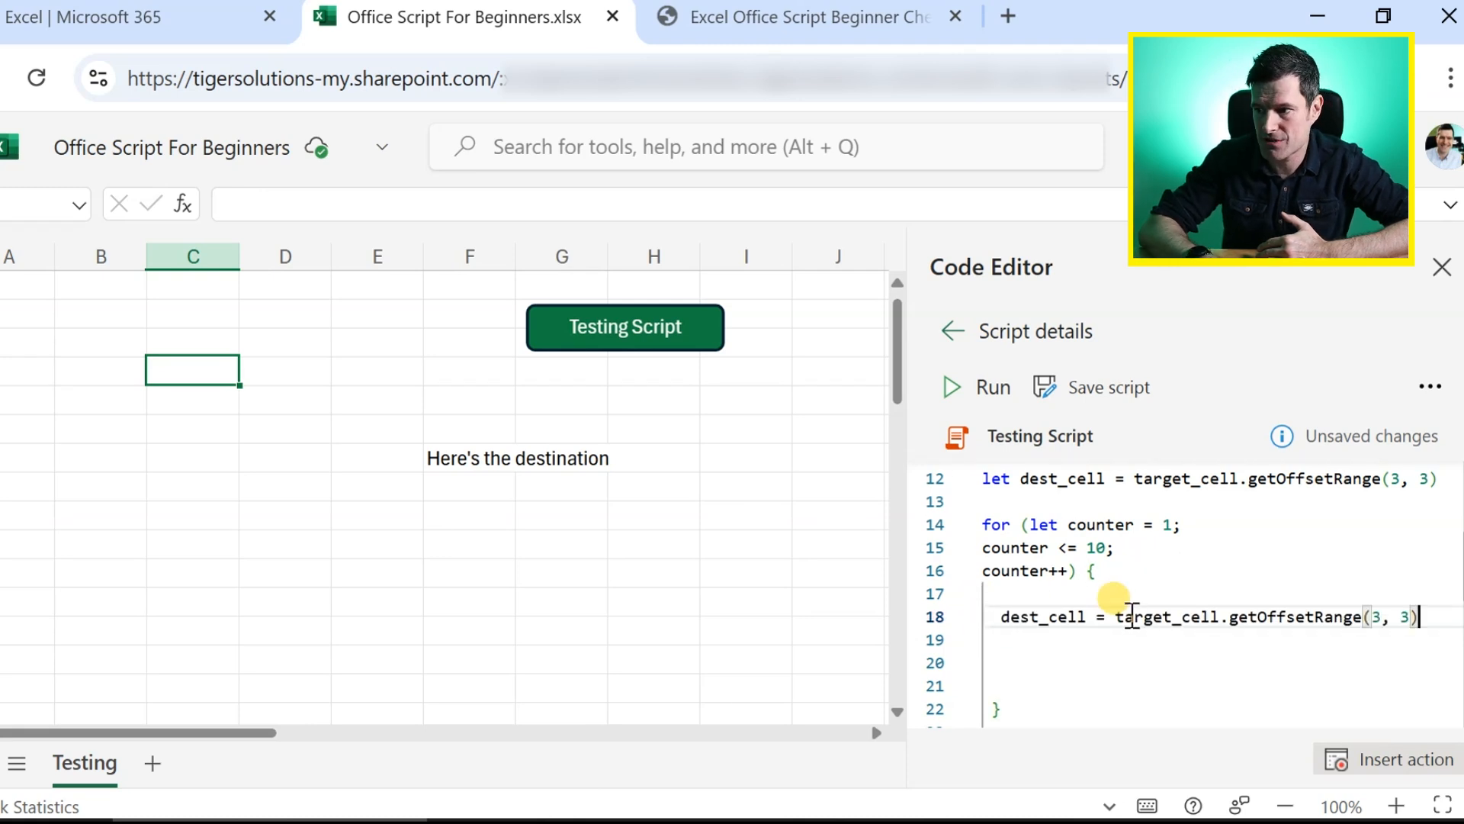
double_click(1042, 616)
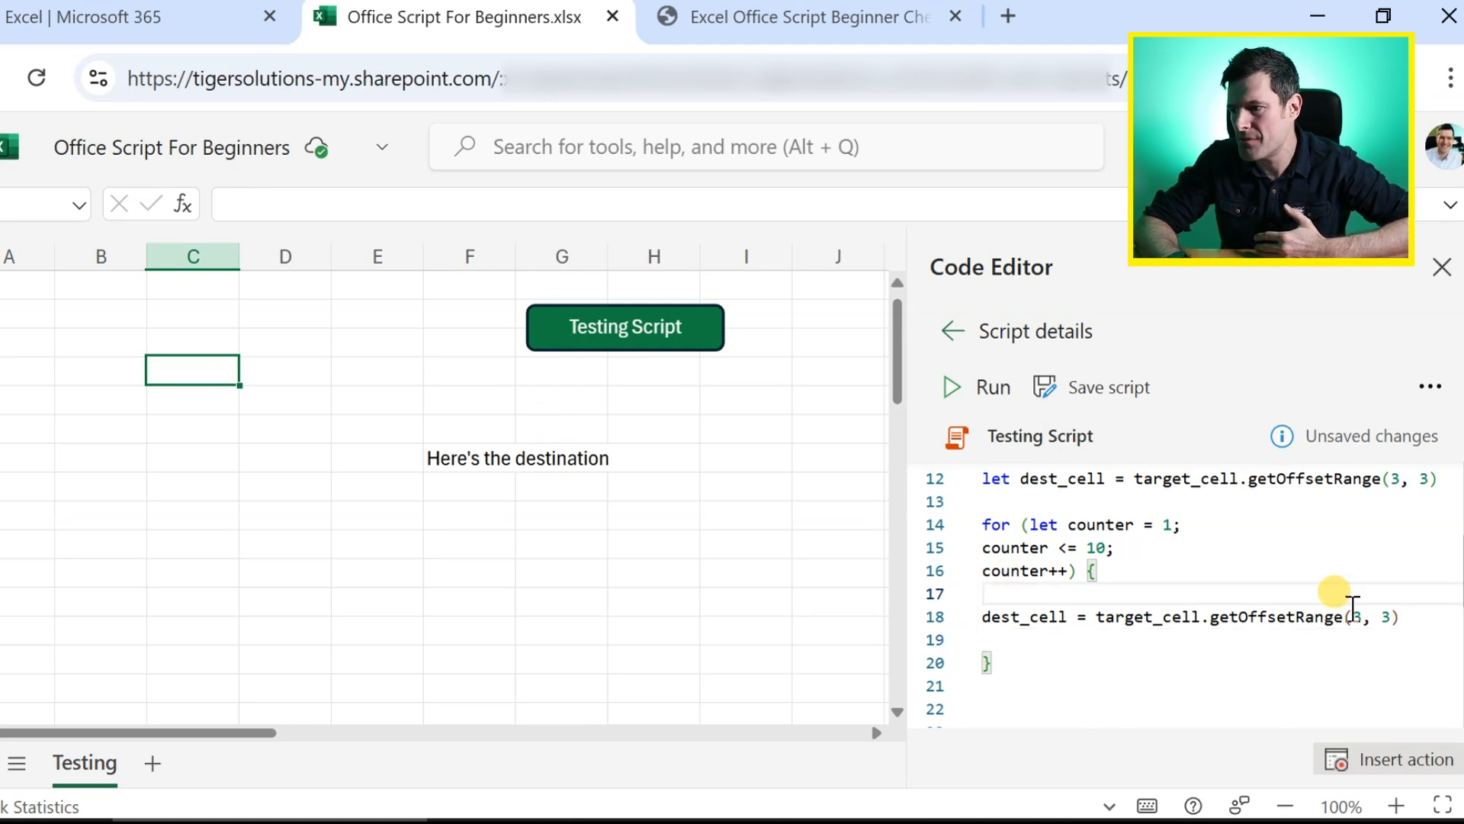
text(1)
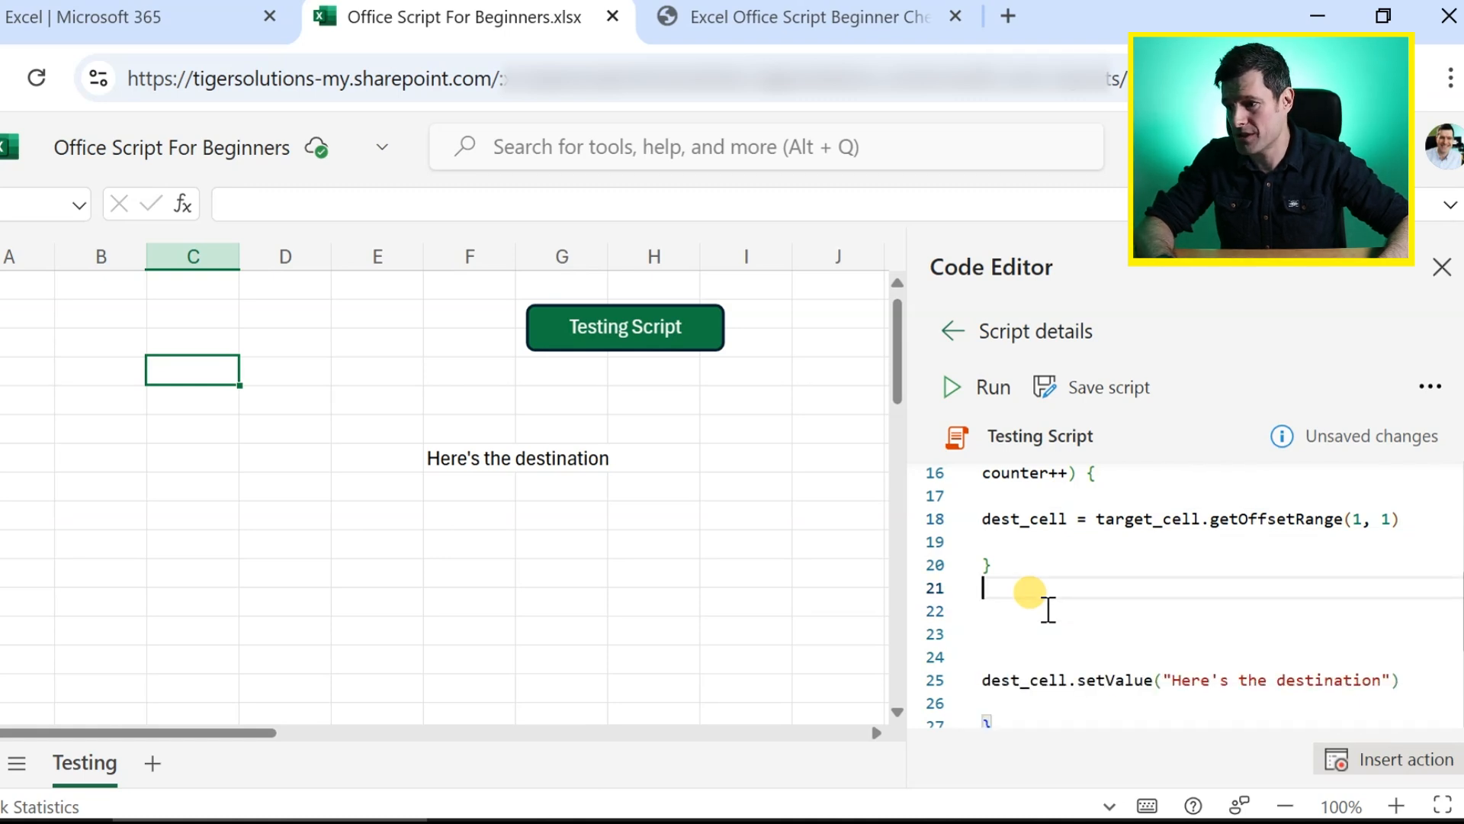
scroll(up, 3)
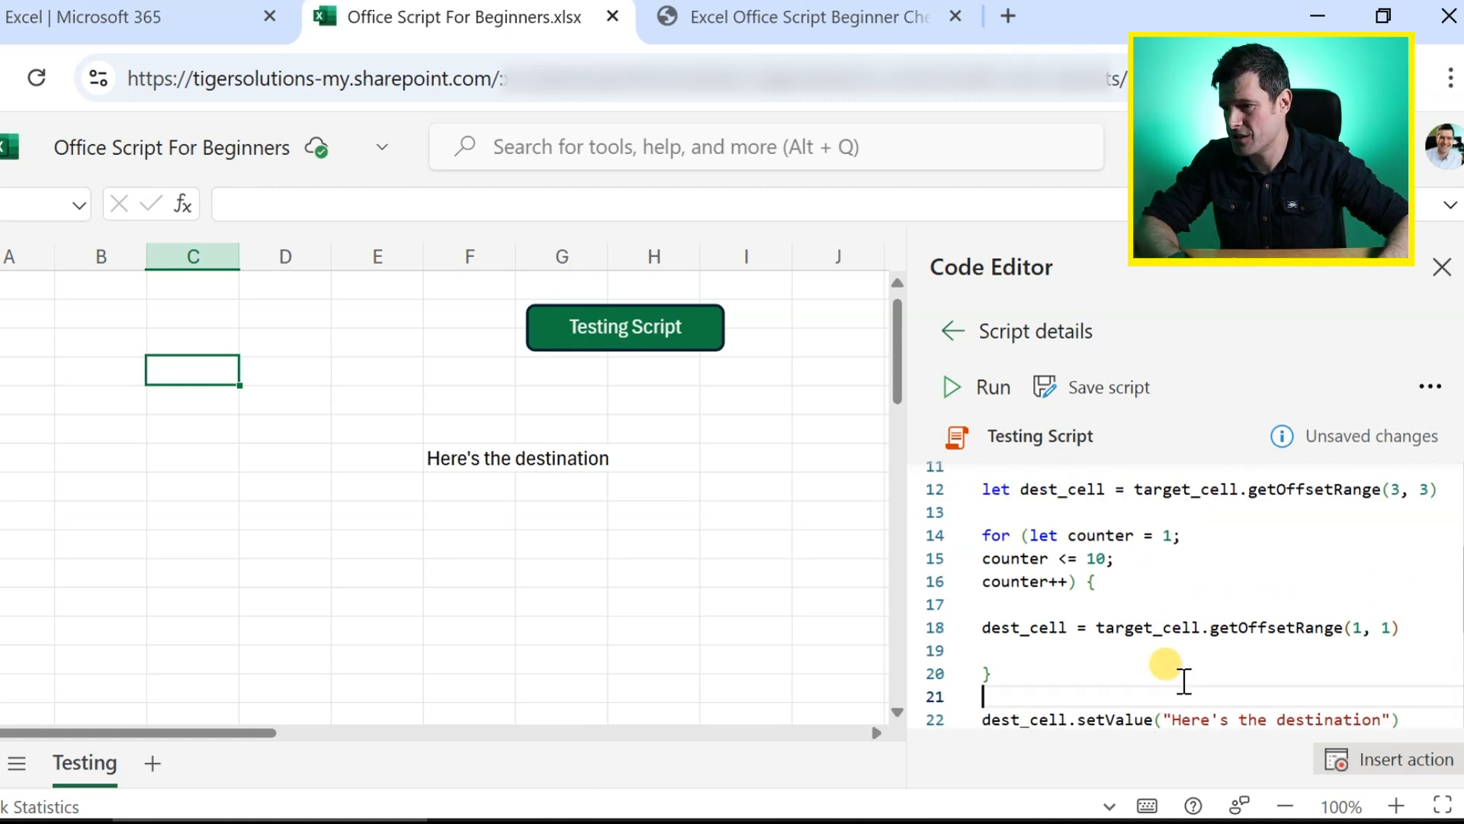
scroll(down, 3)
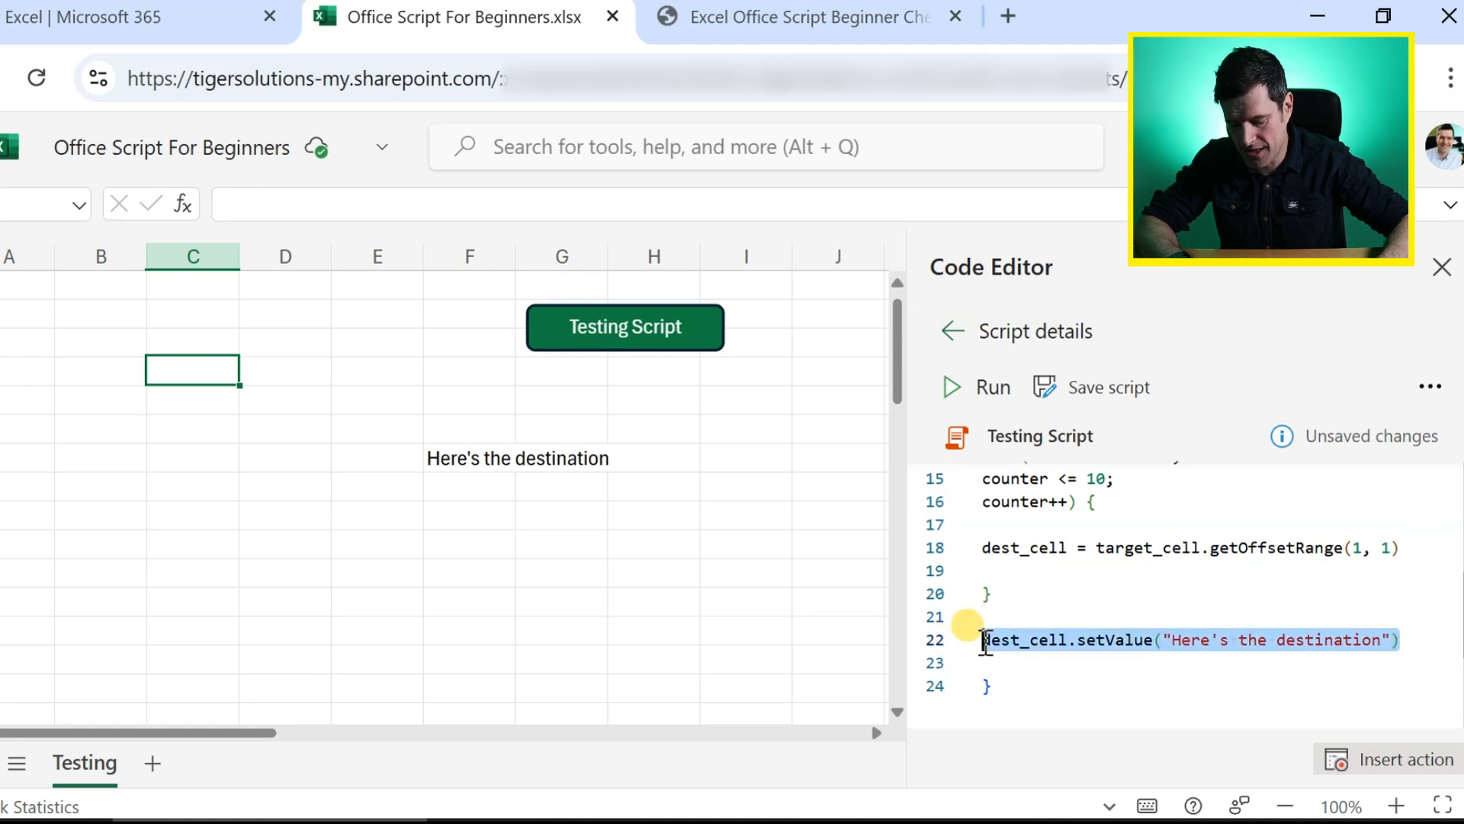
Step: Move dest_cell.setValue("Here's the destination") into the loop body
key(Delete)
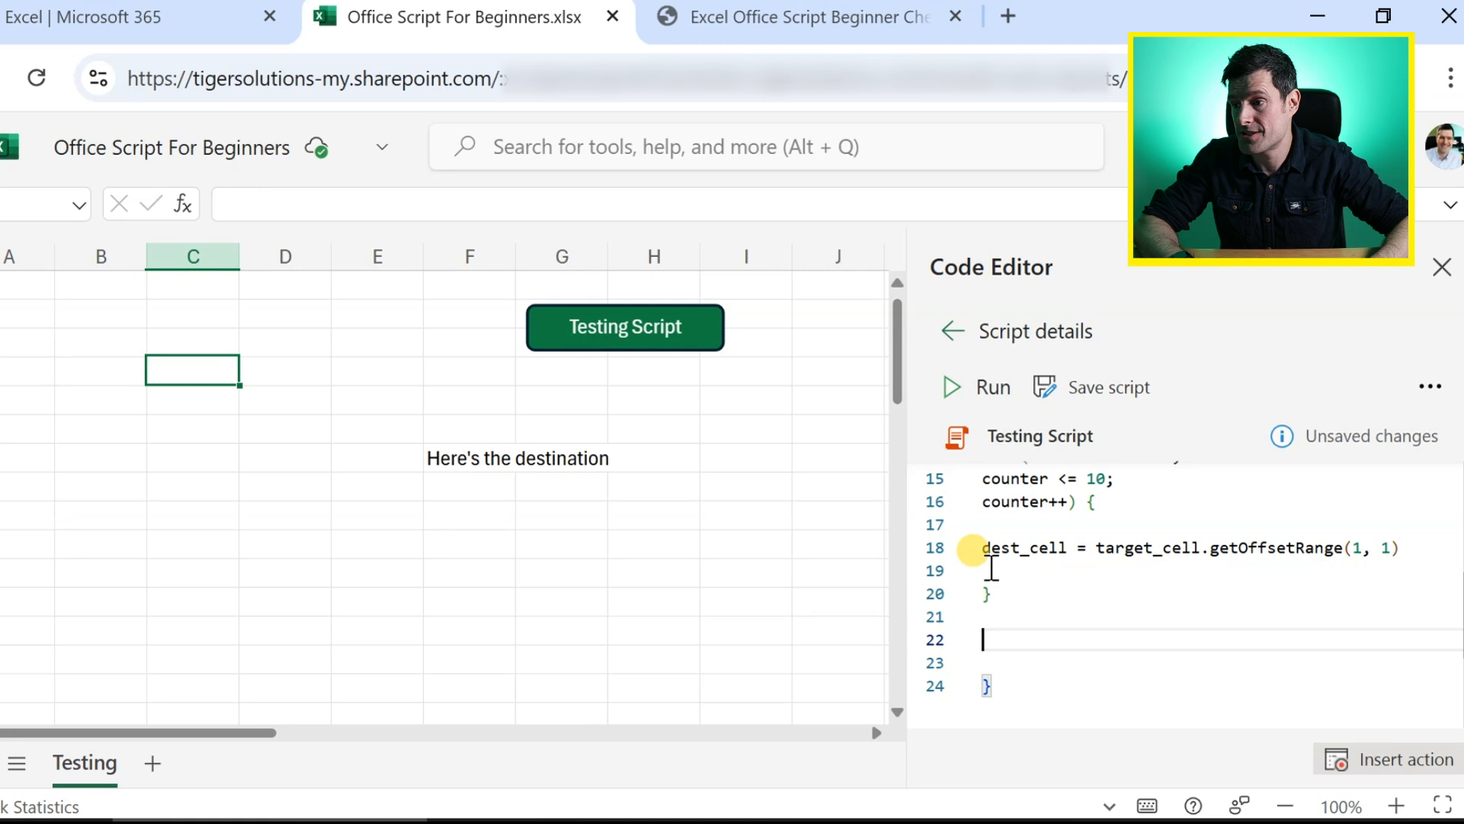
text(dest_cell.setValue("Here's the destination"))
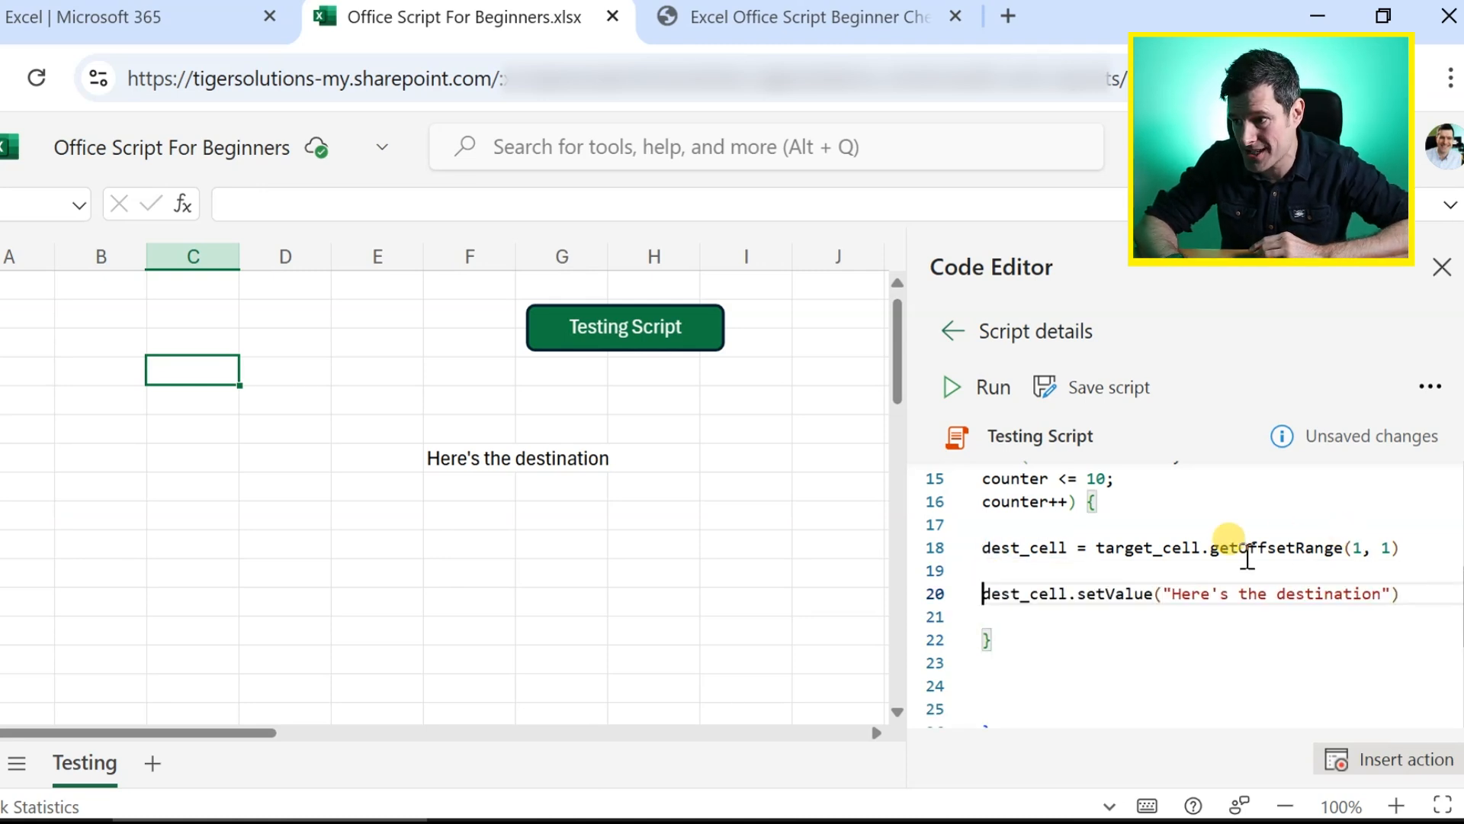
scroll(down, 3)
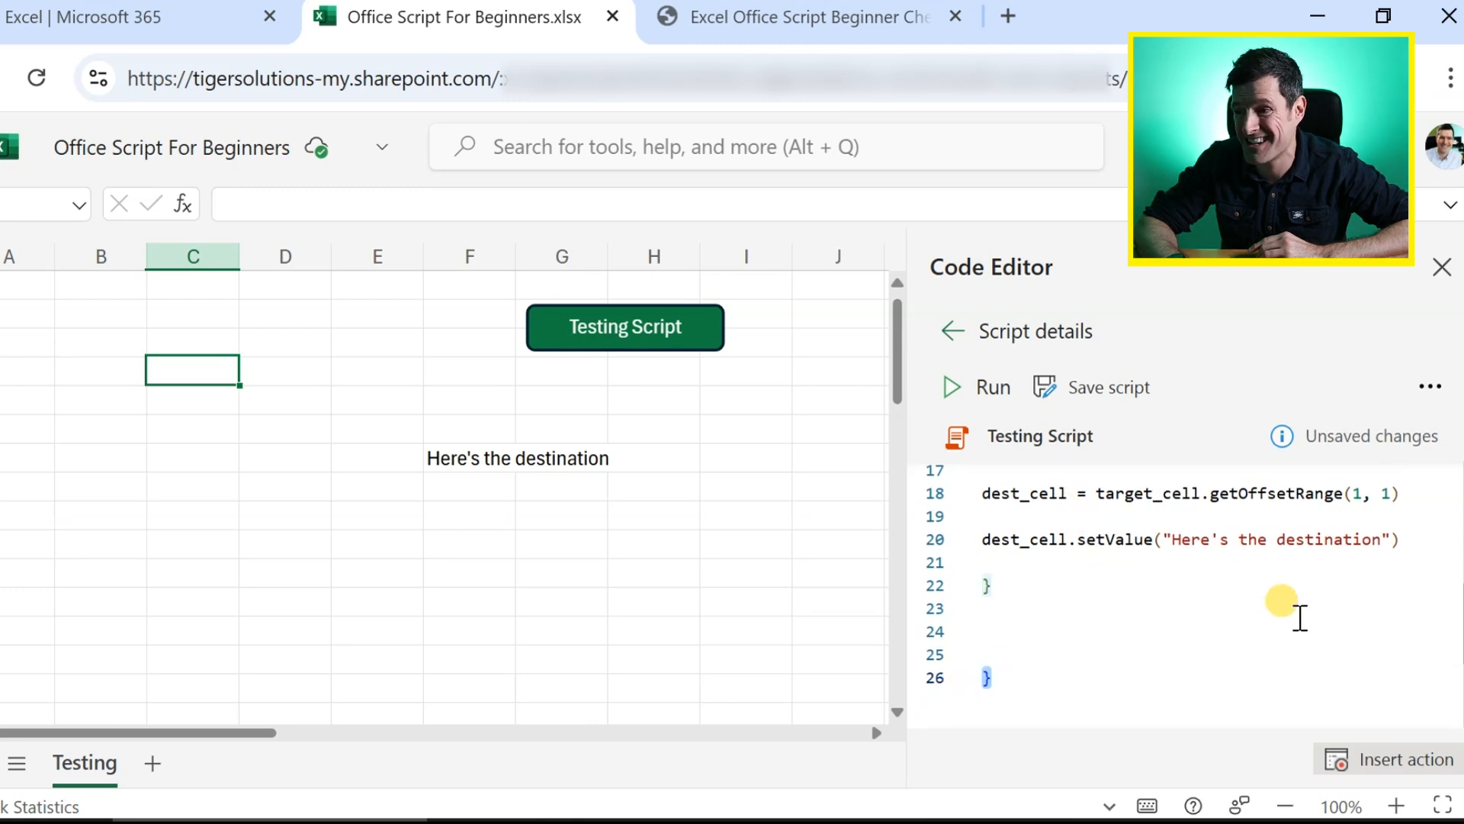
scroll(up, 3)
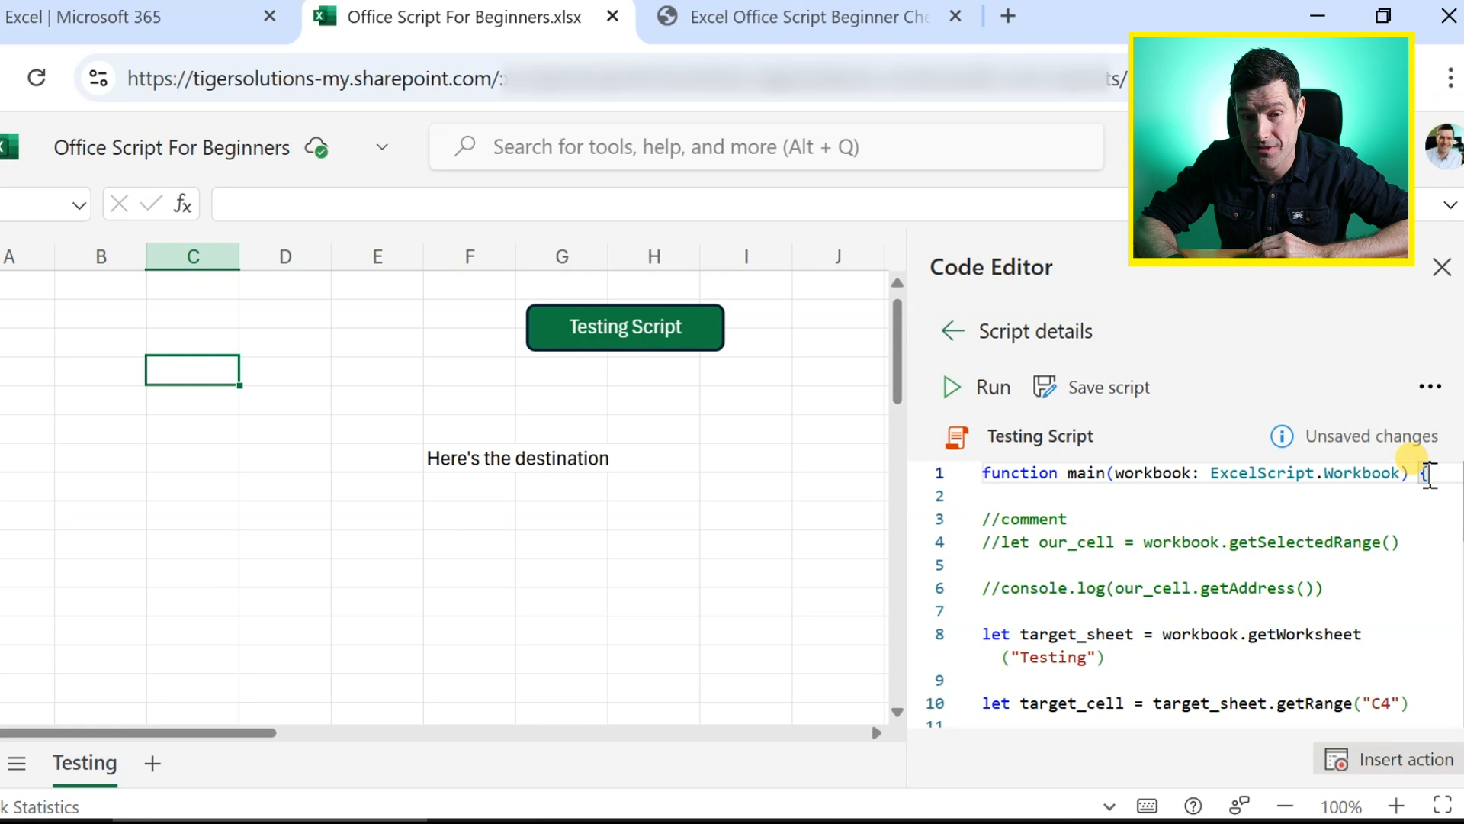
scroll(down, 3)
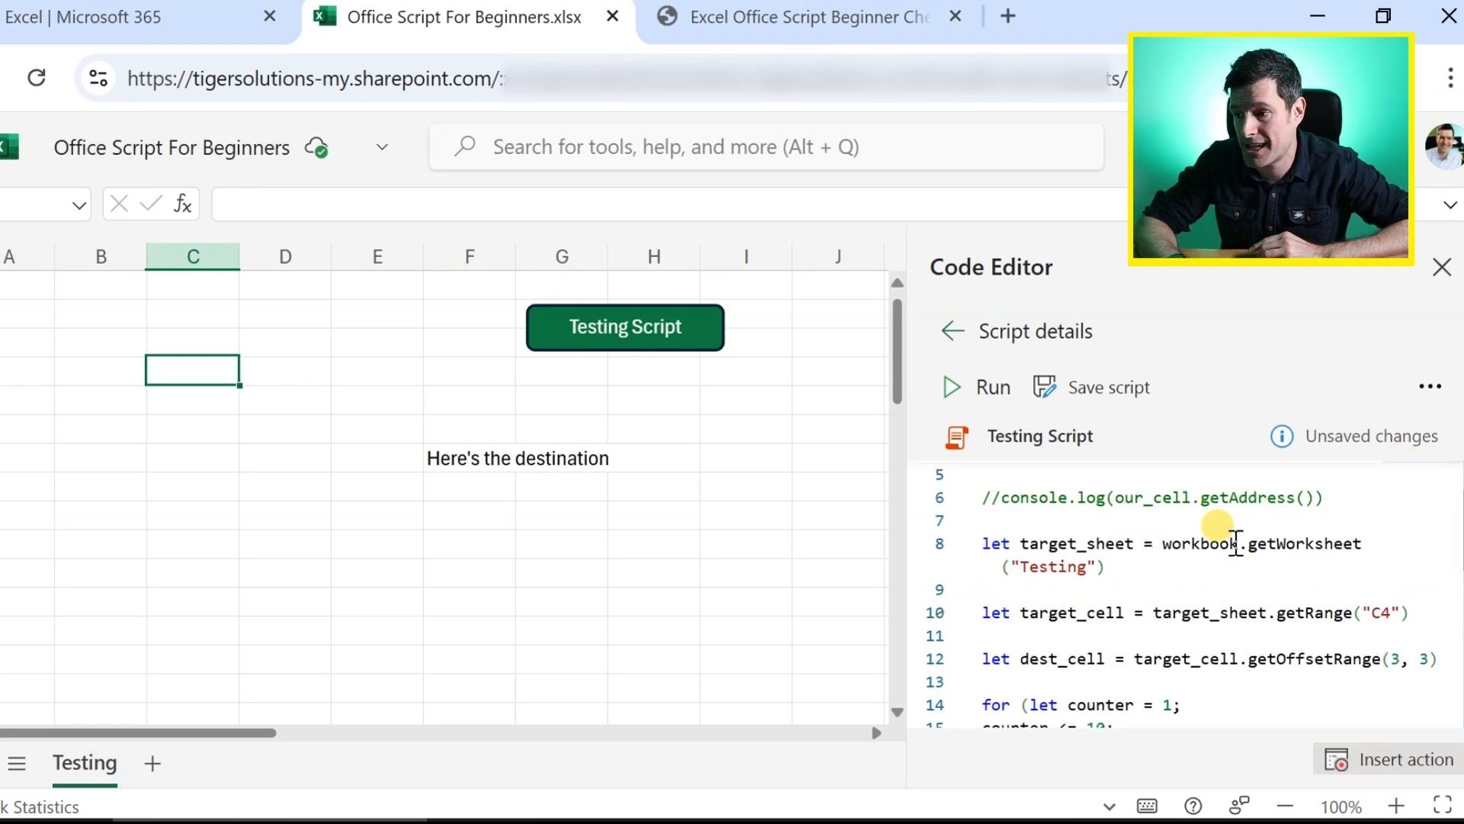
scroll(down, 3)
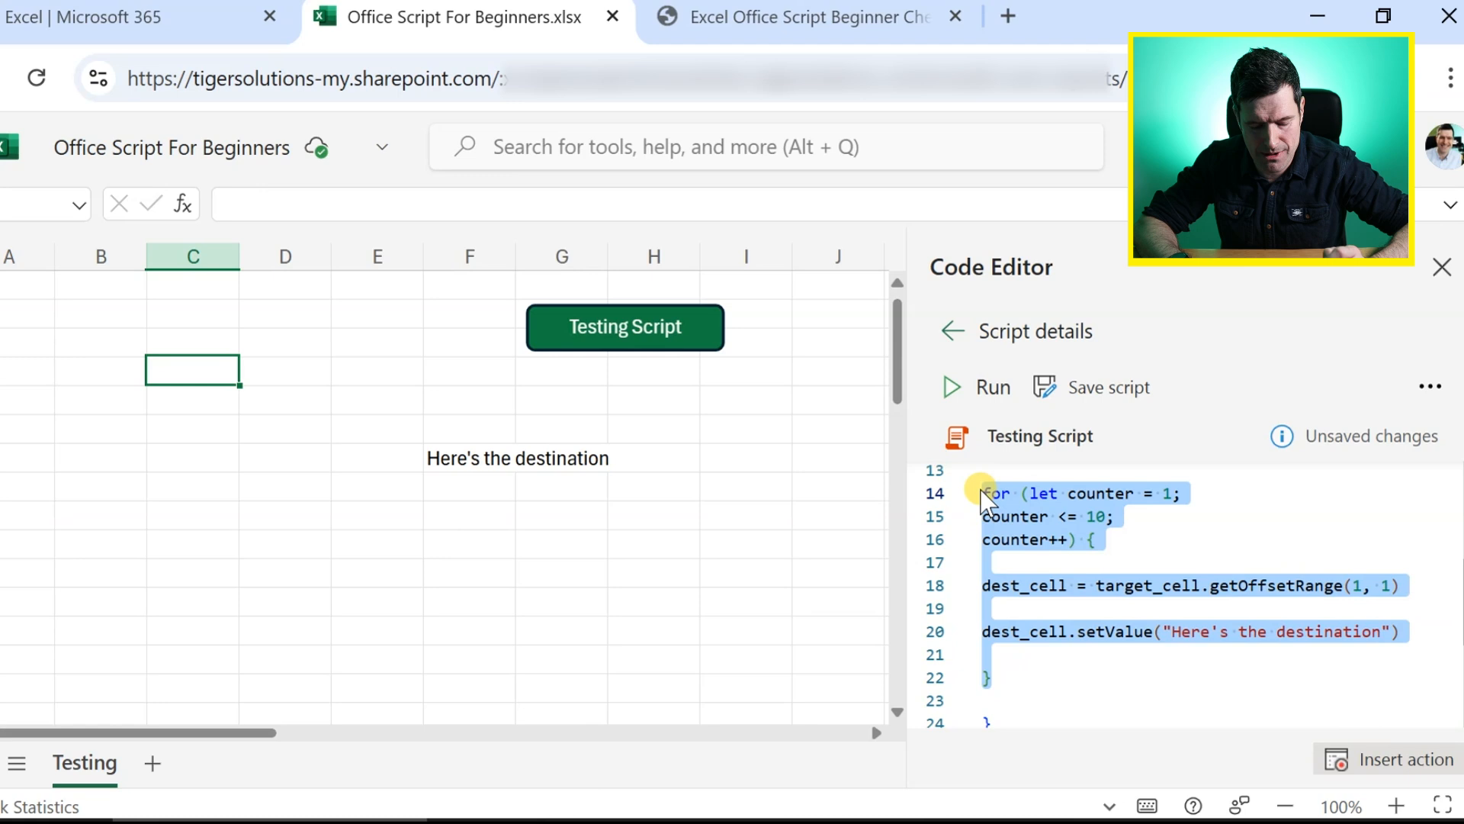
Step: Add a //loop start comment above the for statement and //loop end after its closing brace
click(1012, 492)
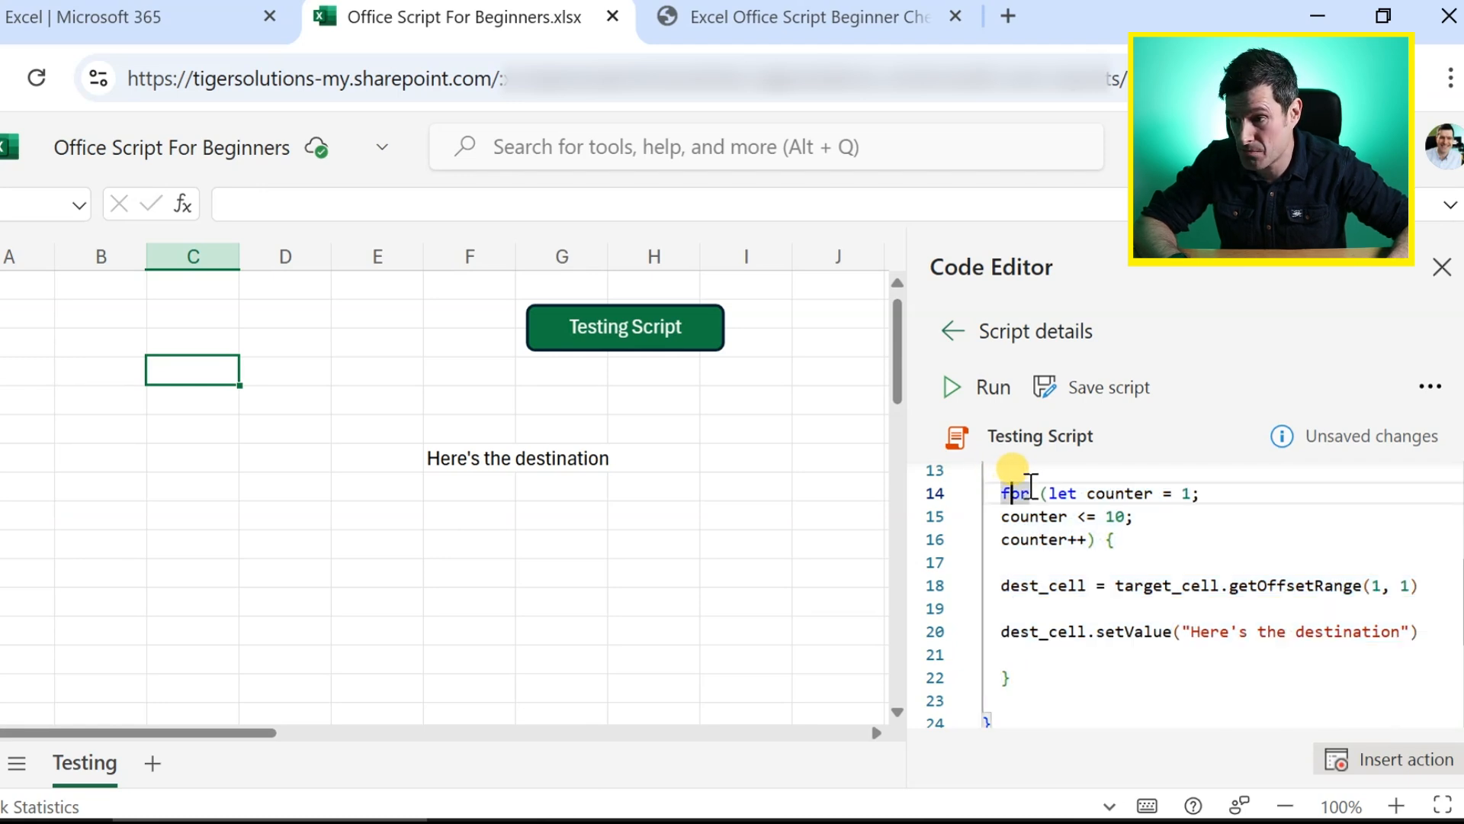
scroll(up, 3)
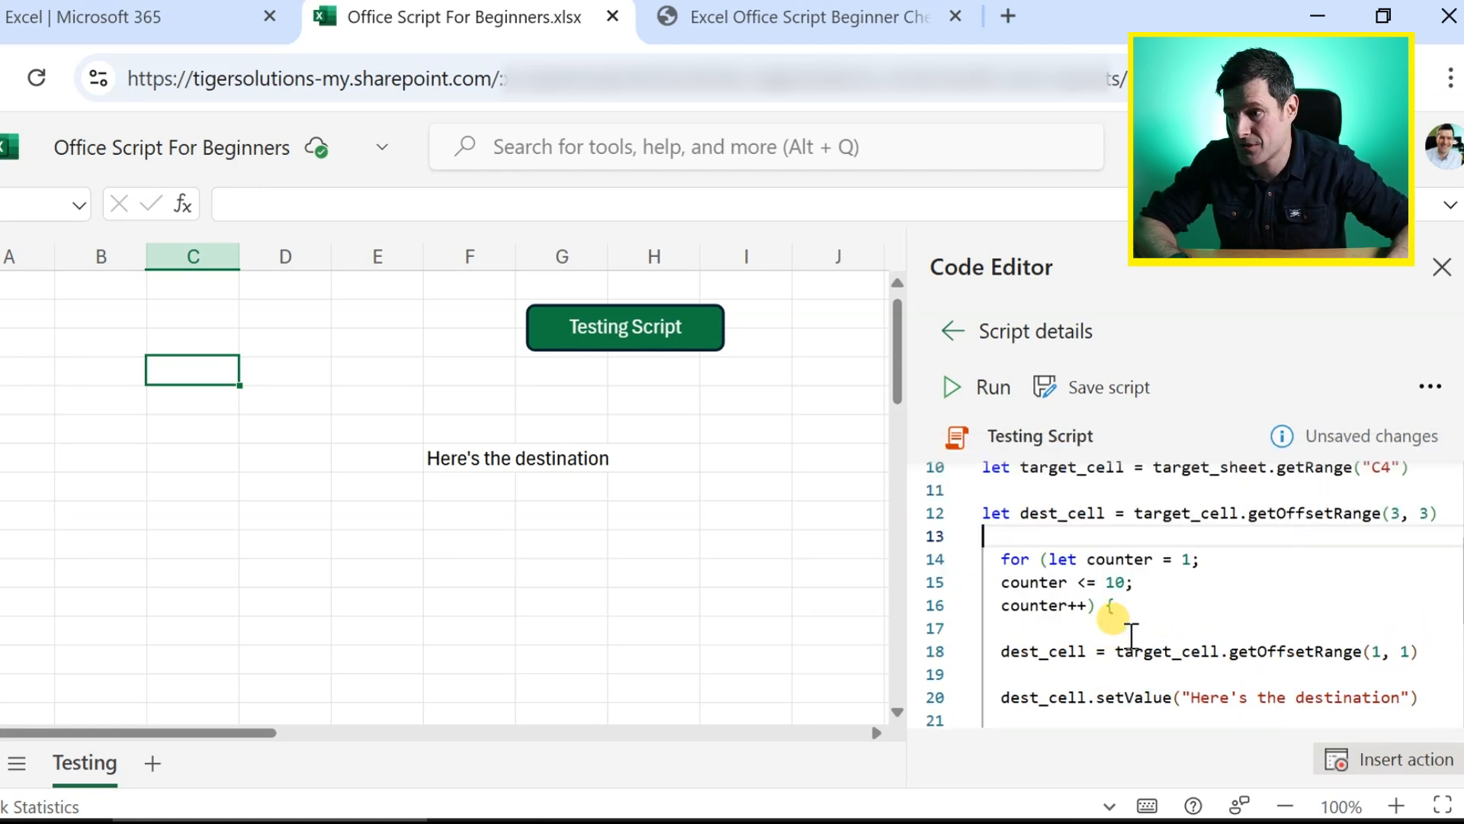
text(//)
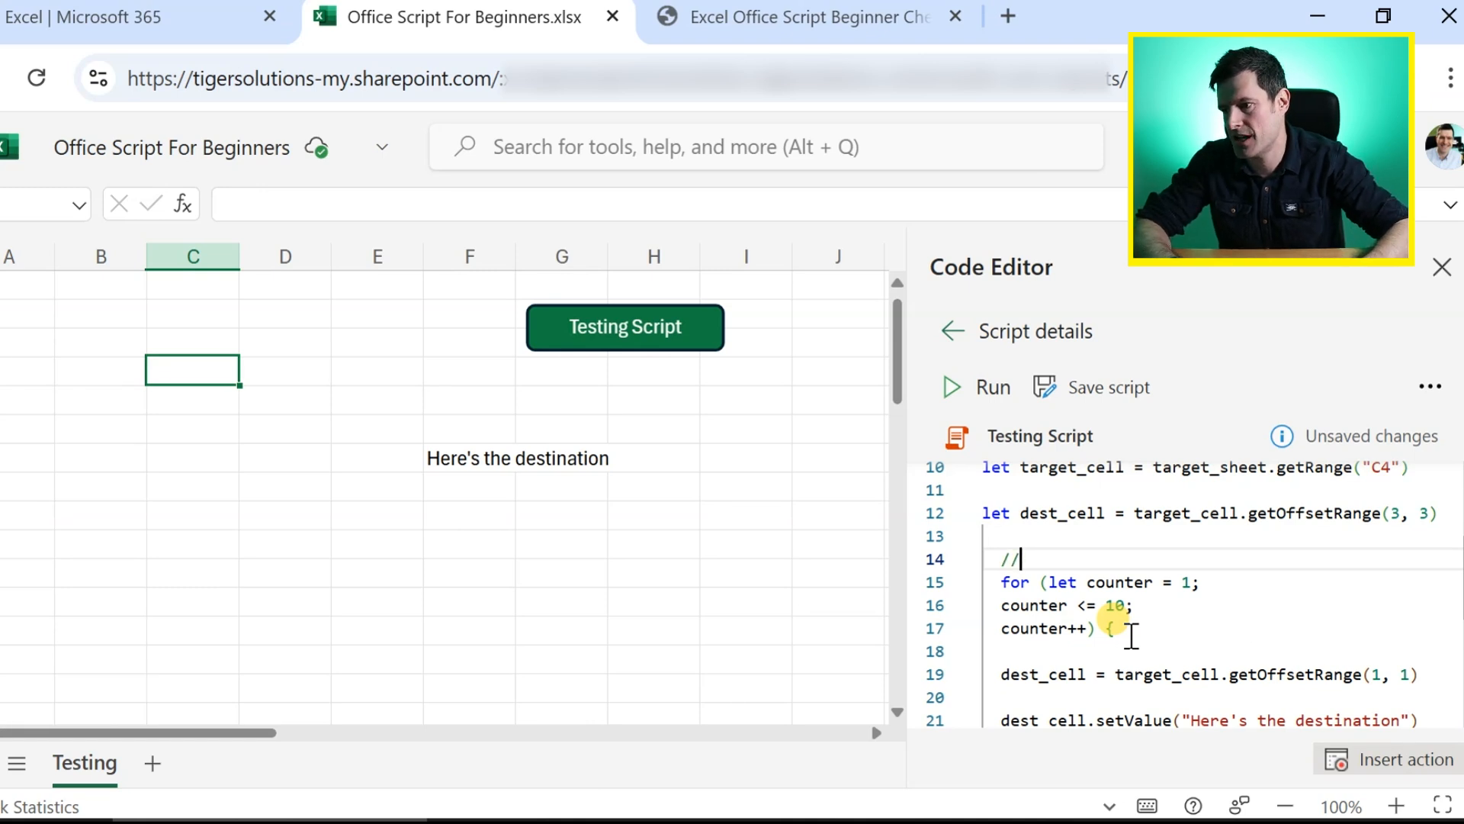
text(loop start)
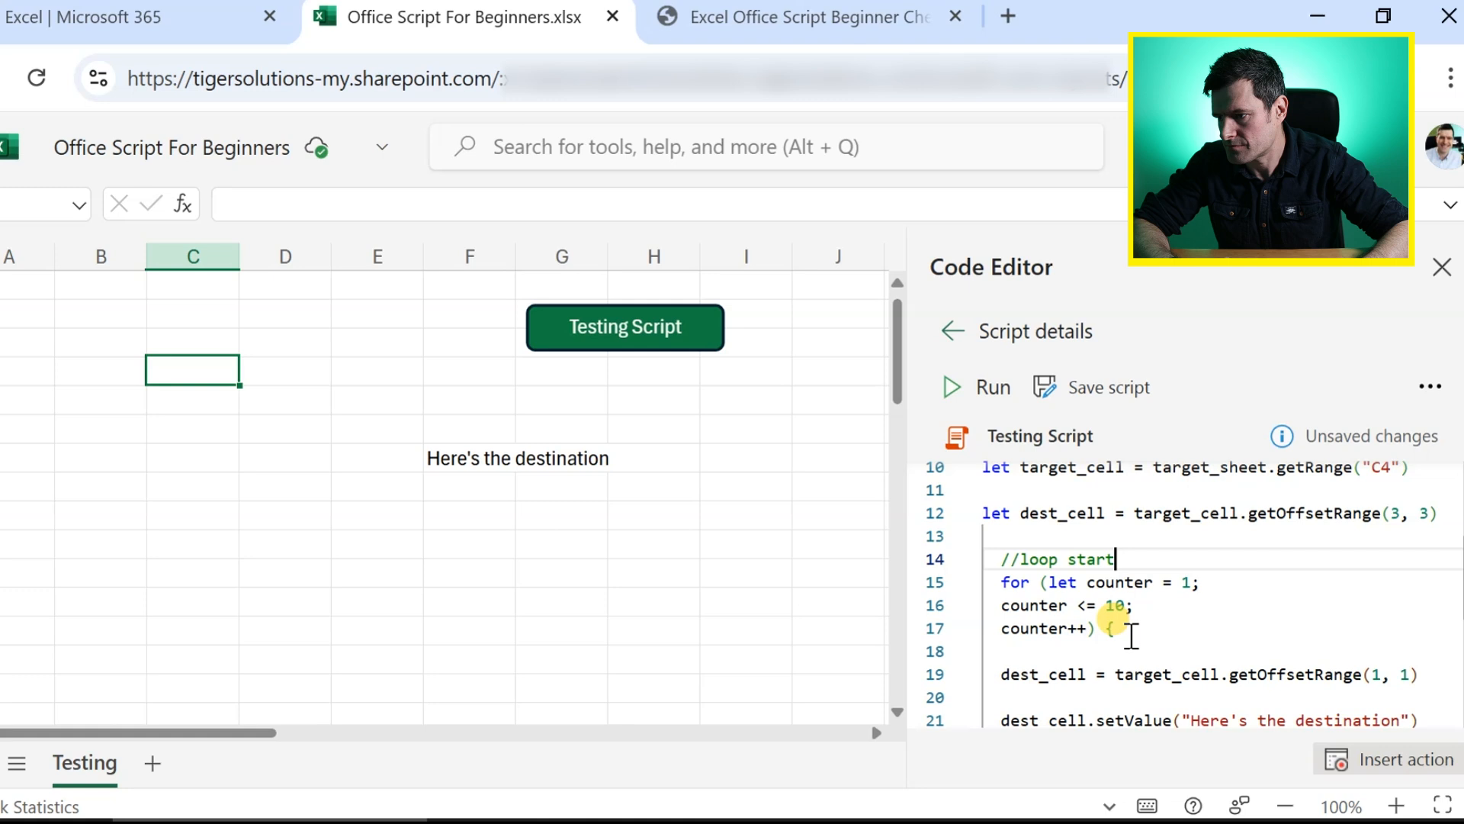
scroll(down, 3)
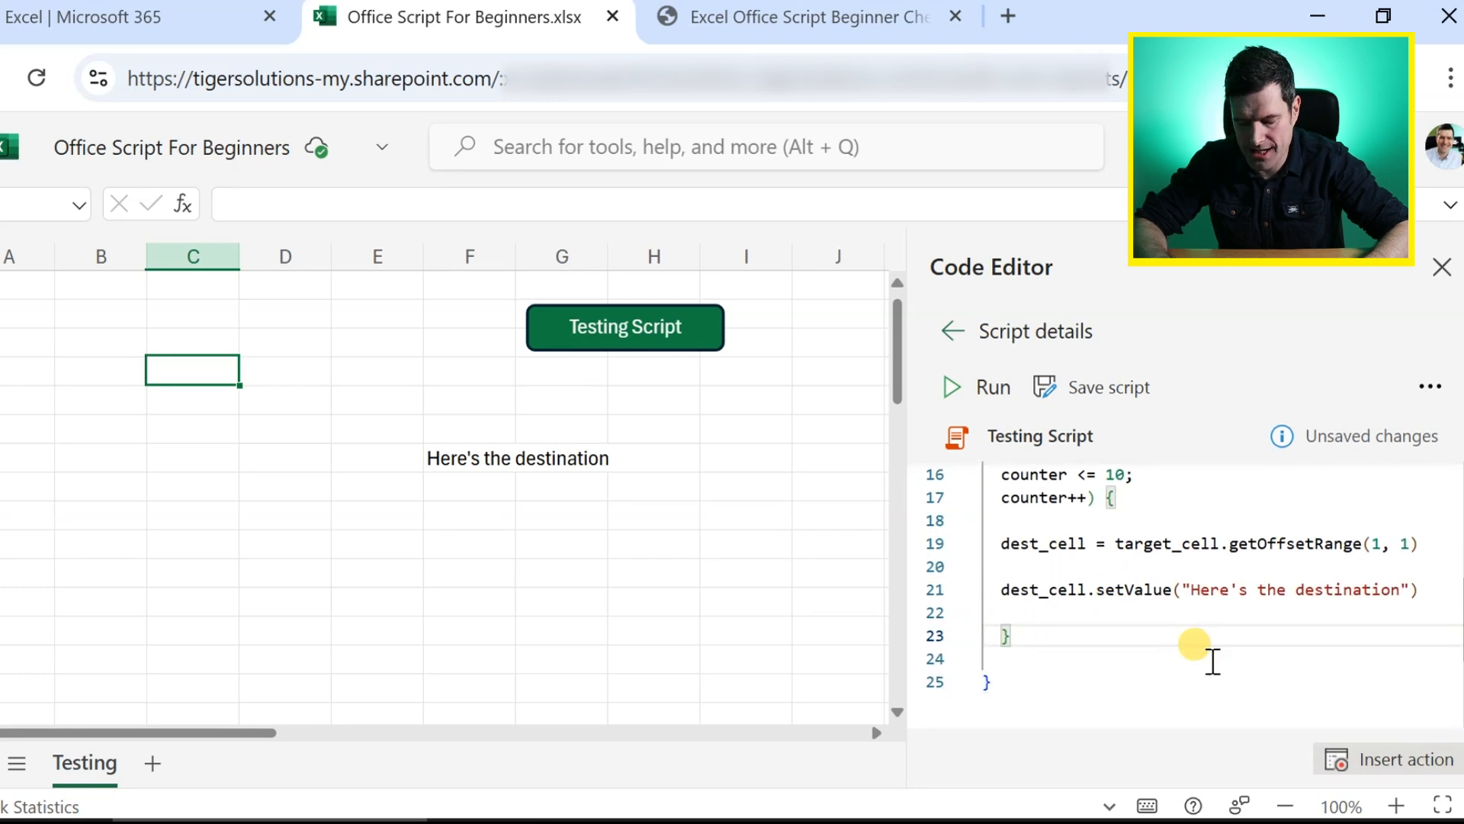
text(//loop)
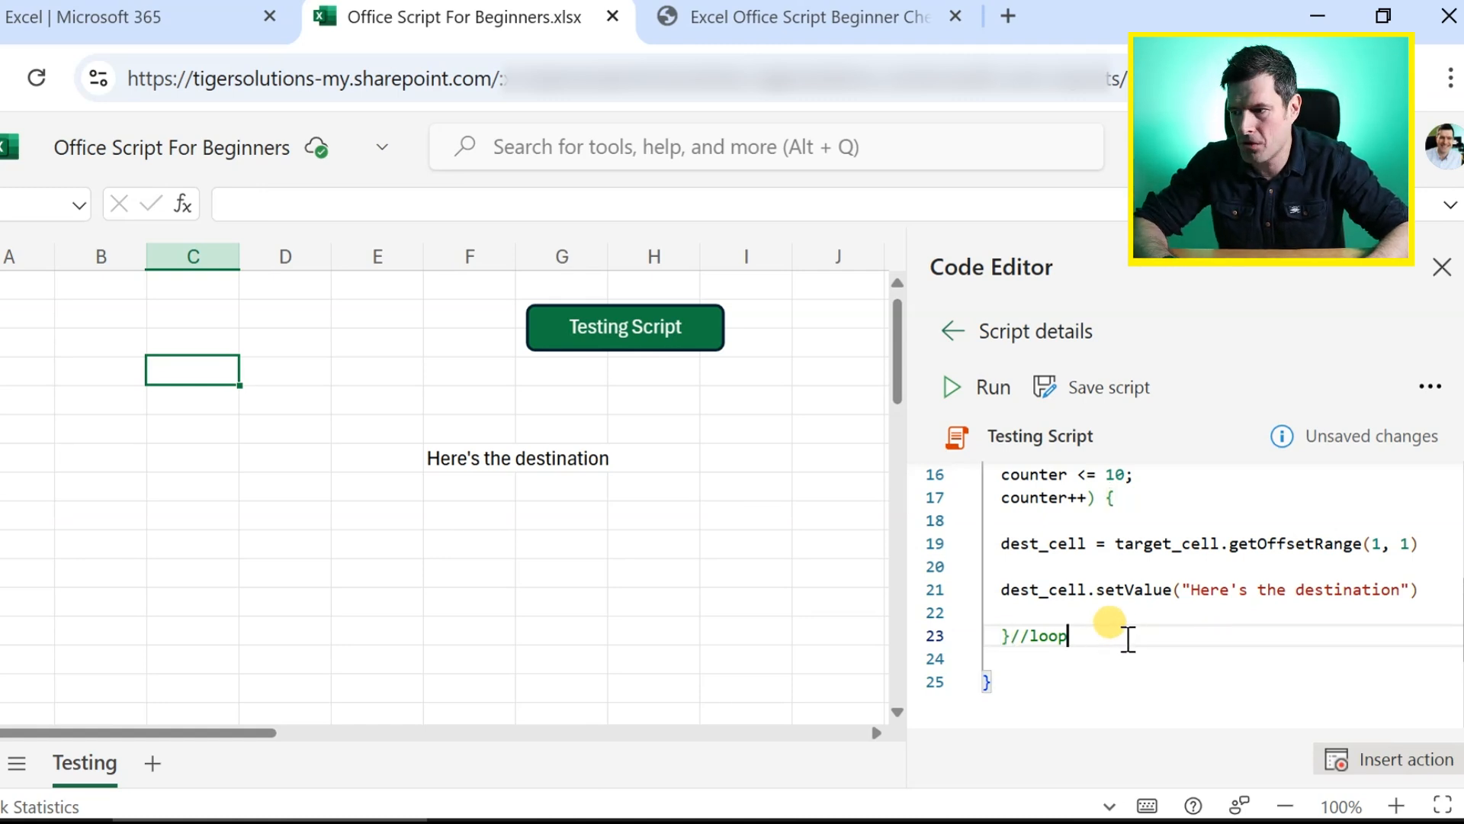
text(end)
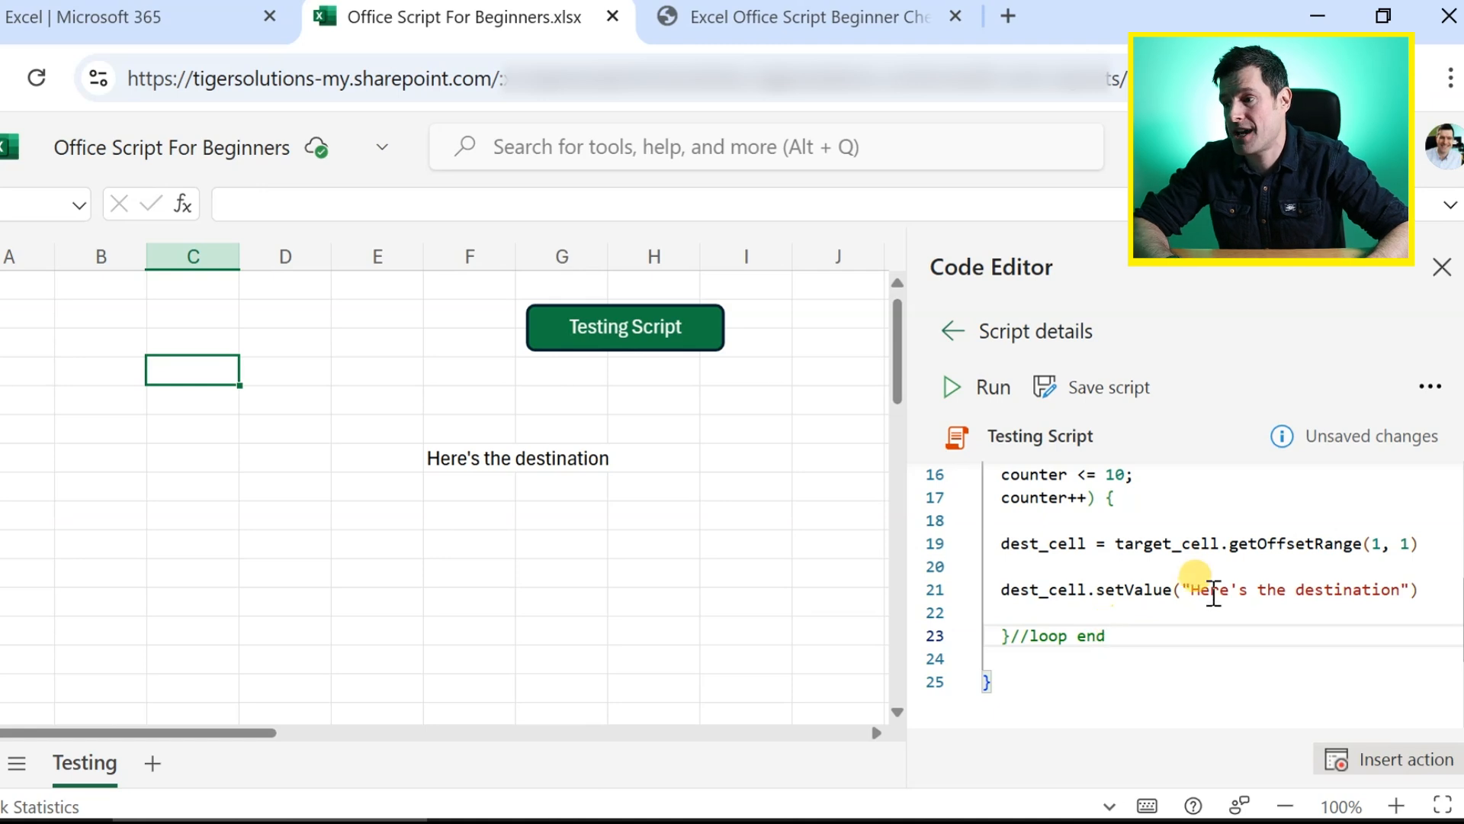
scroll(up, 3)
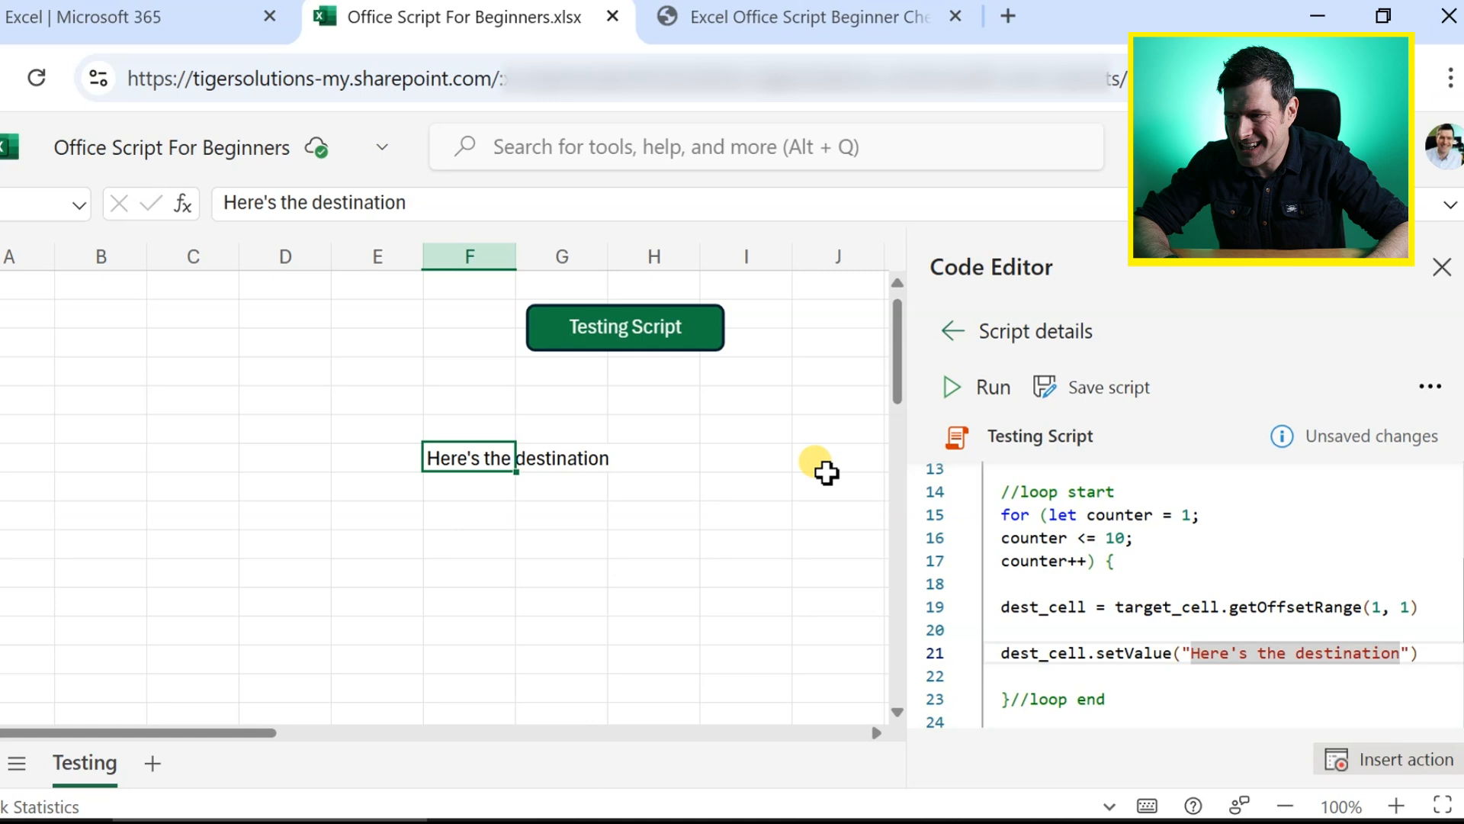
Step: Delete the "Here's the destination" cell on the Testing sheet and save the script
scroll(up, 3)
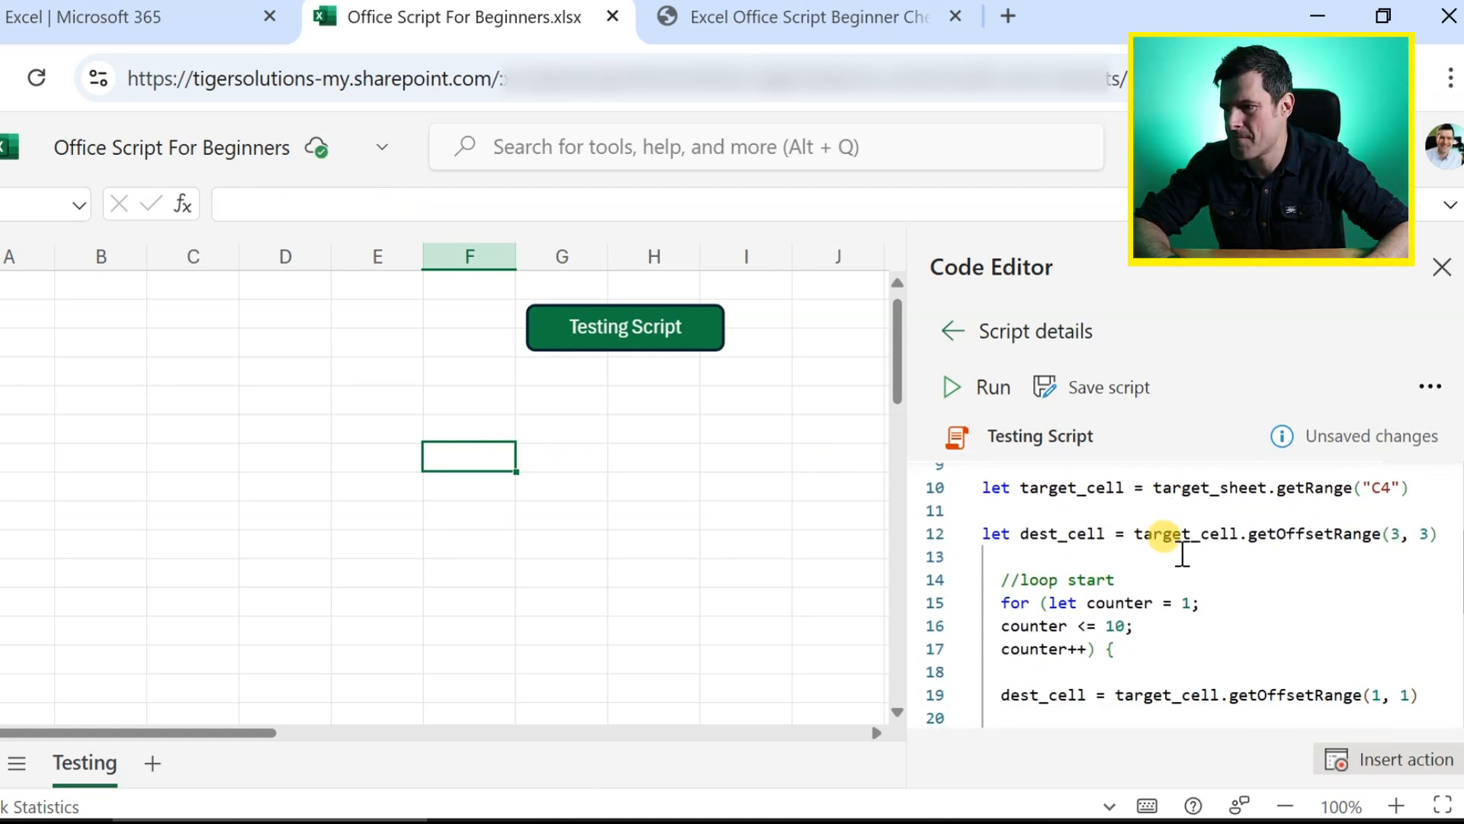
scroll(down, 3)
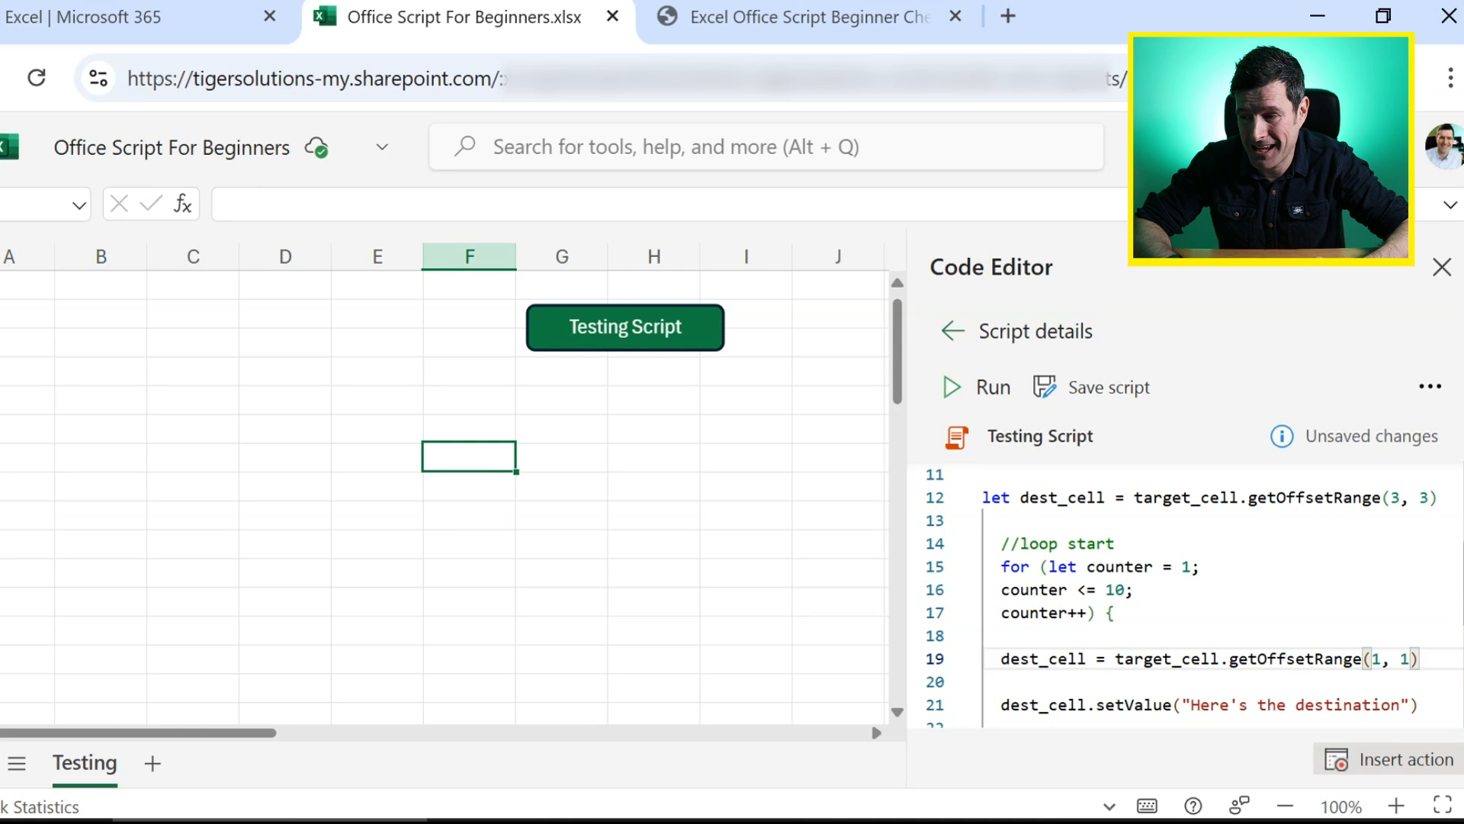
scroll(up, 3)
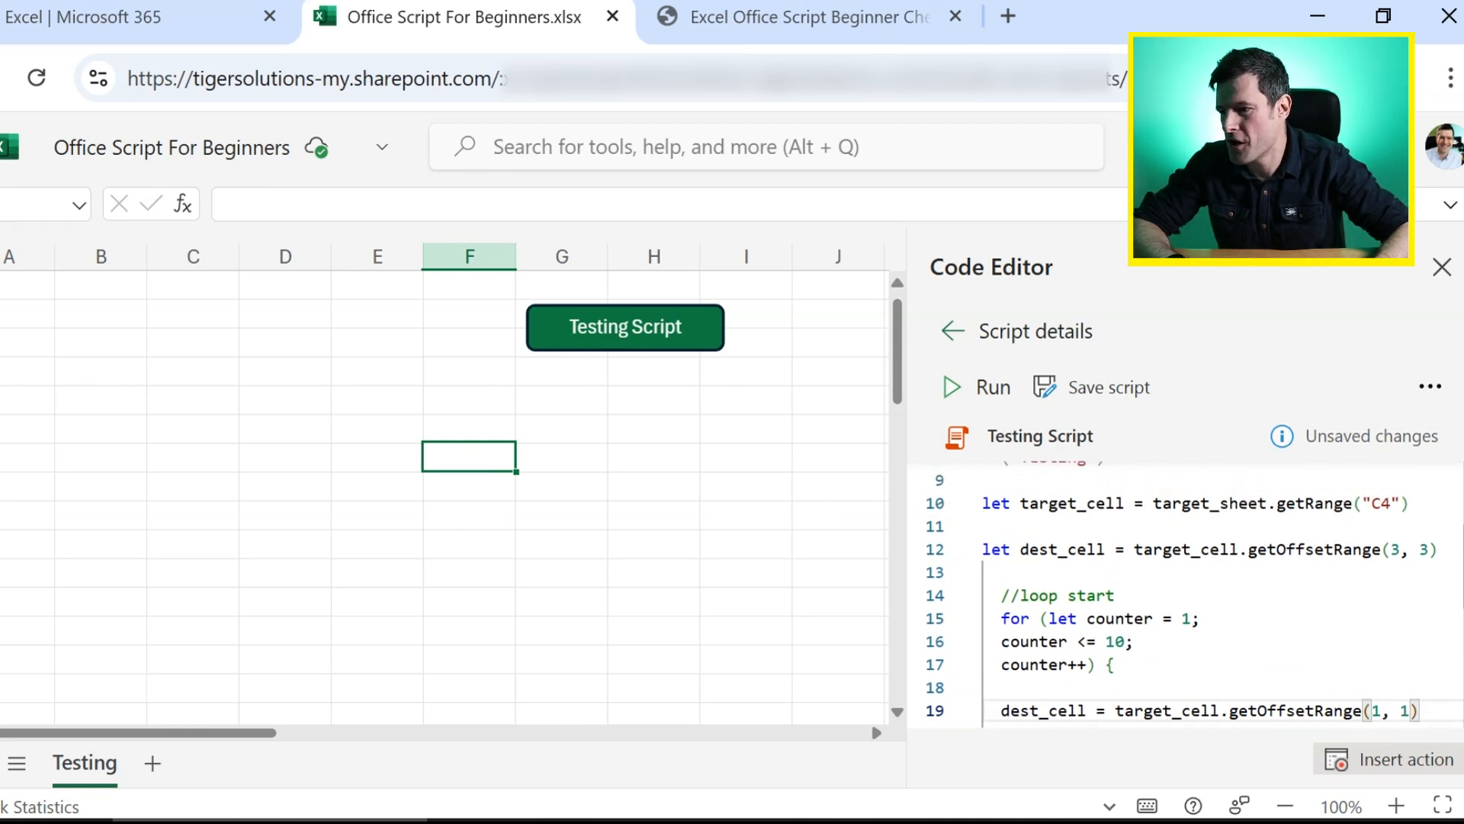
scroll(up, 3)
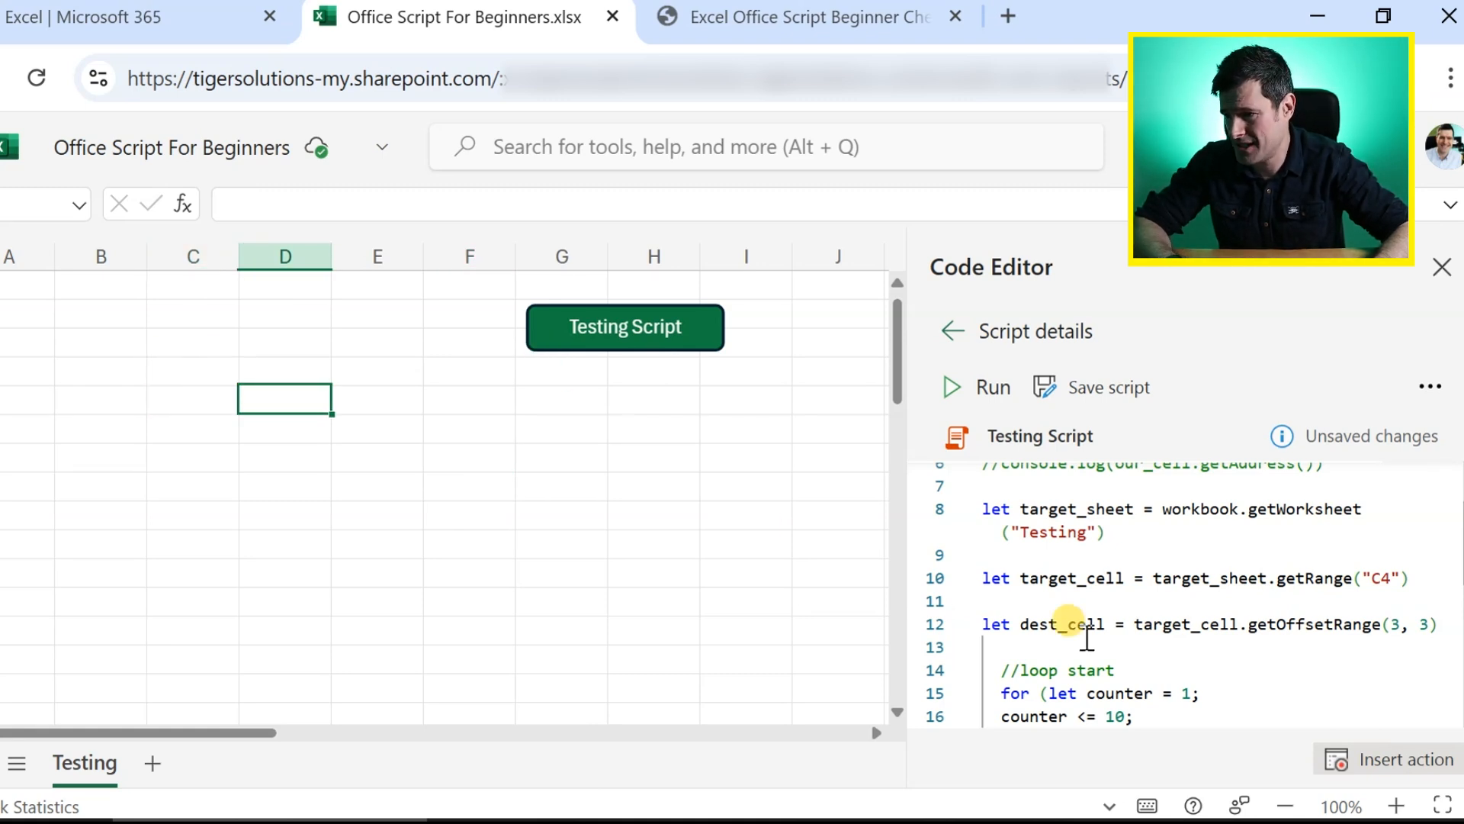
scroll(down, 3)
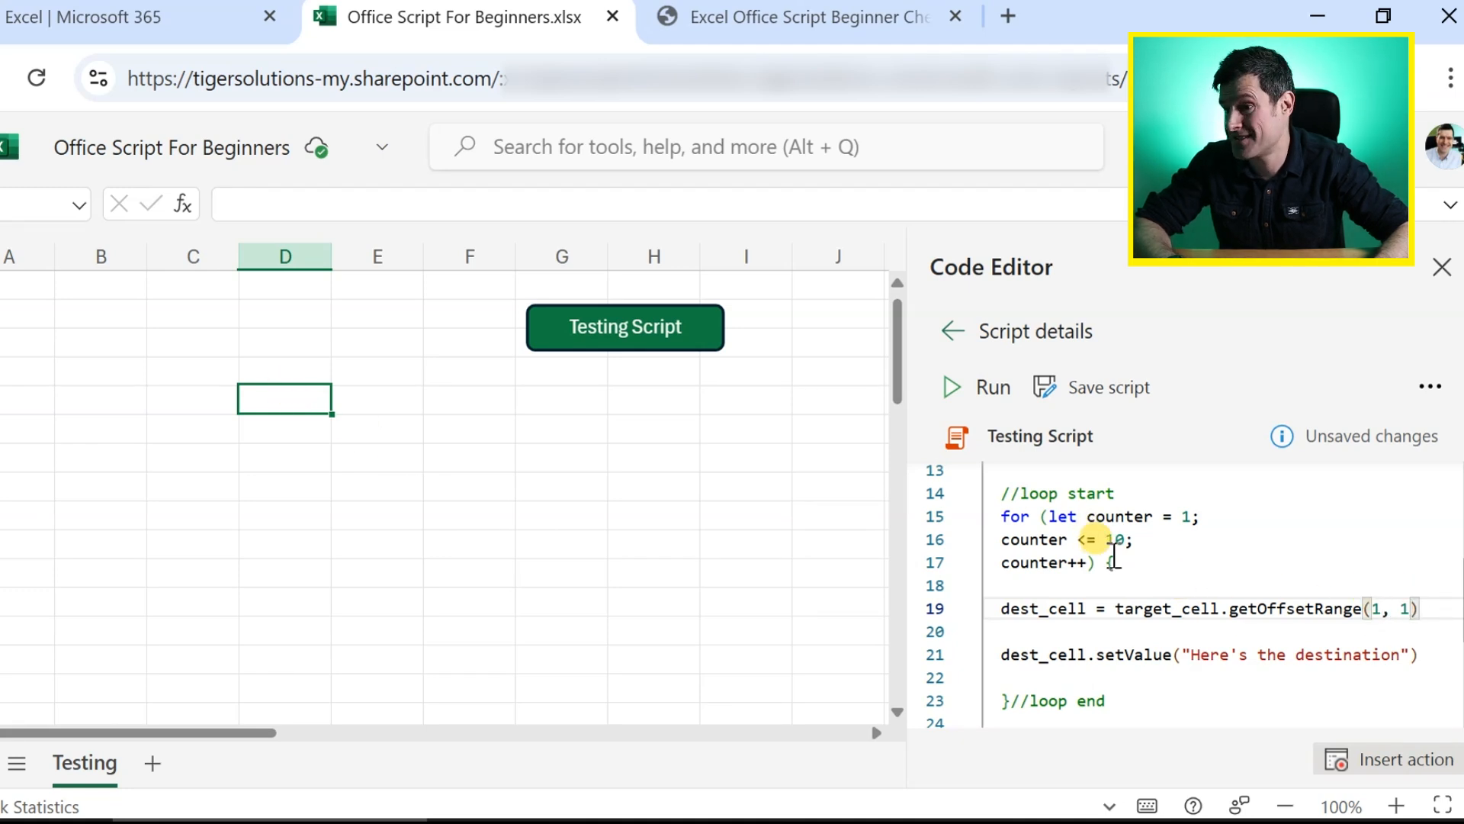
click(1429, 386)
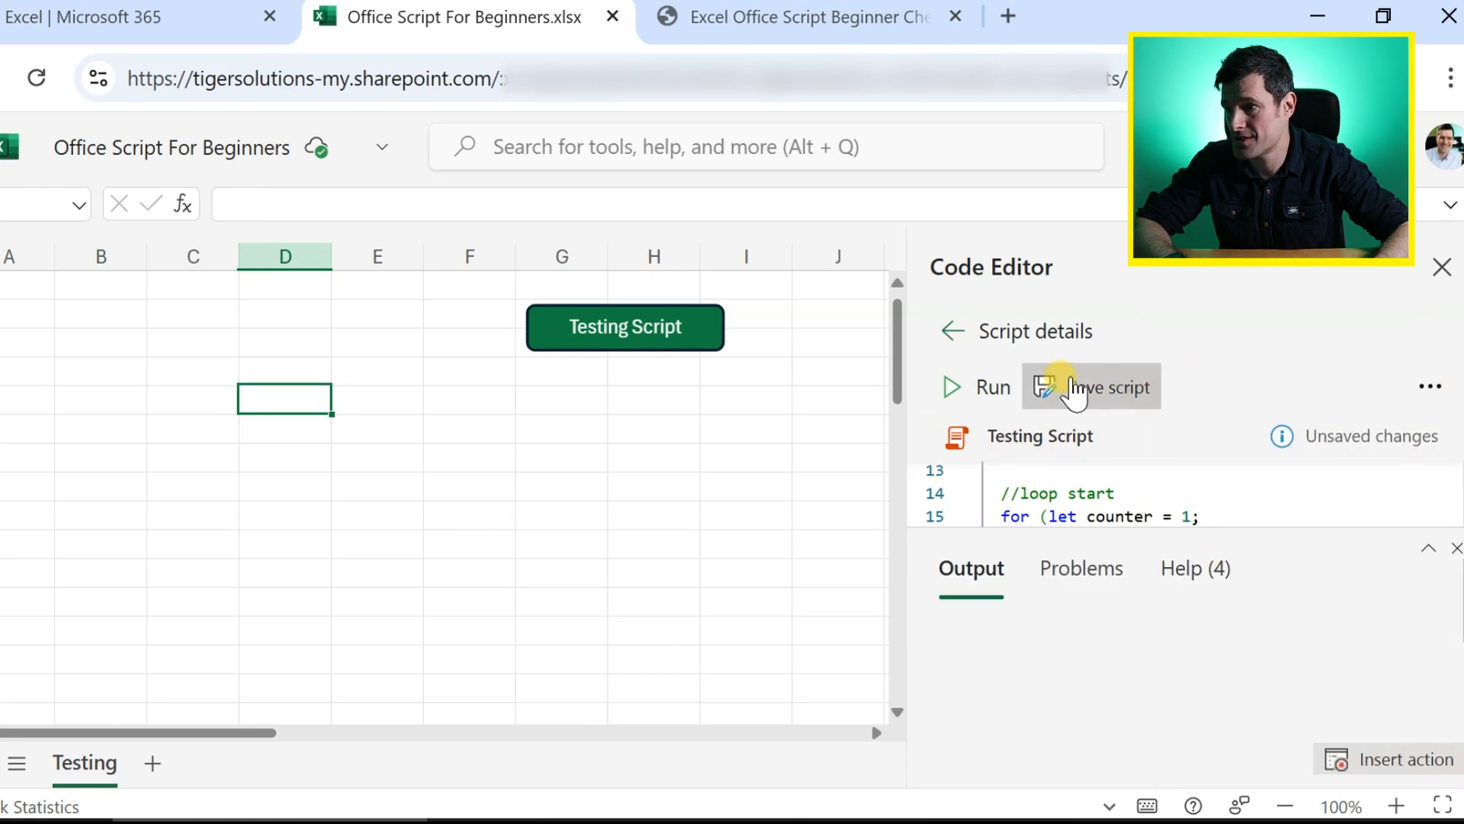
click(1090, 386)
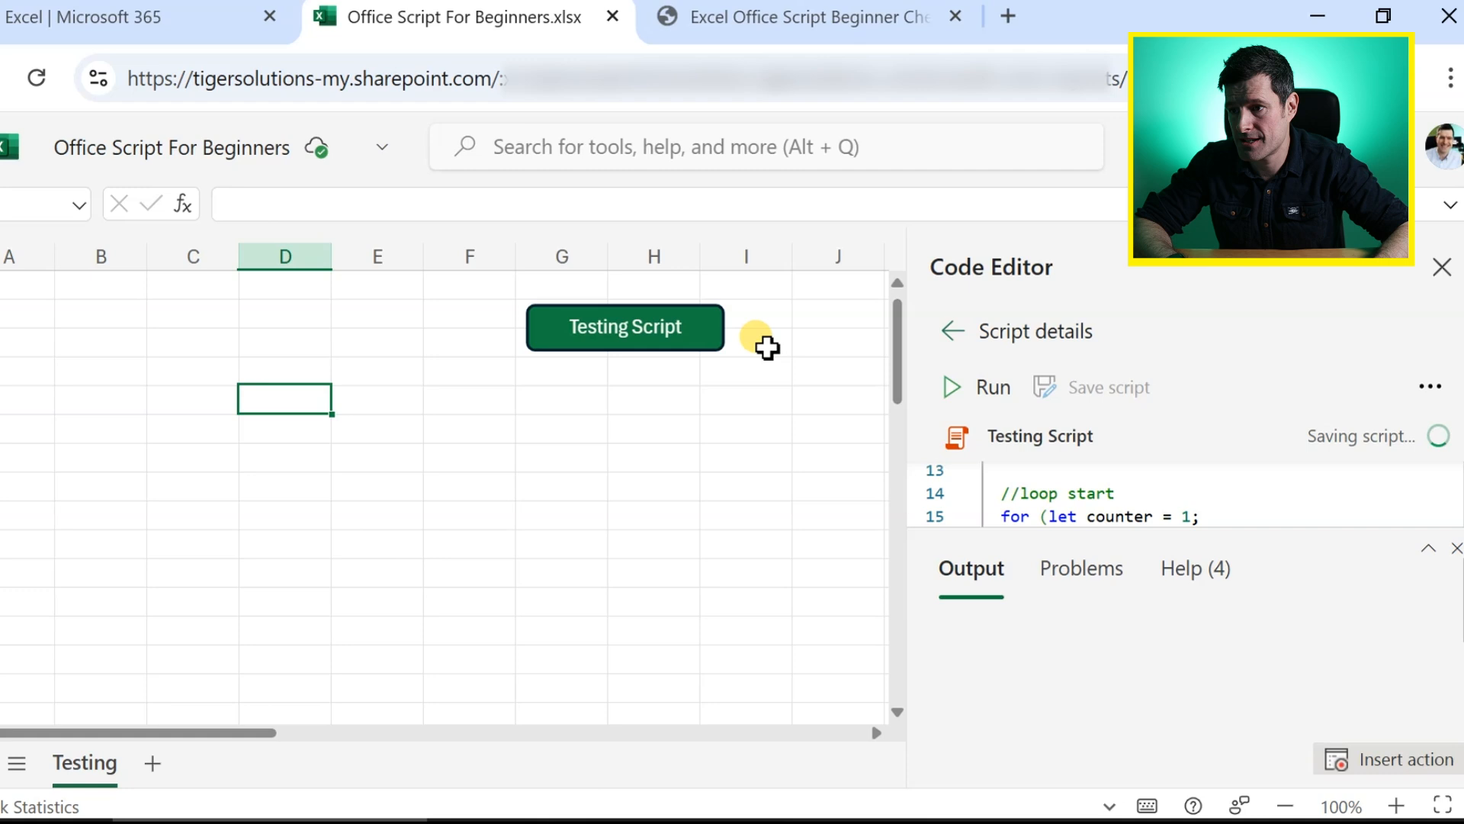
Step: Run the script from the Testing Script button, then clear the filled cell in column D
click(625, 326)
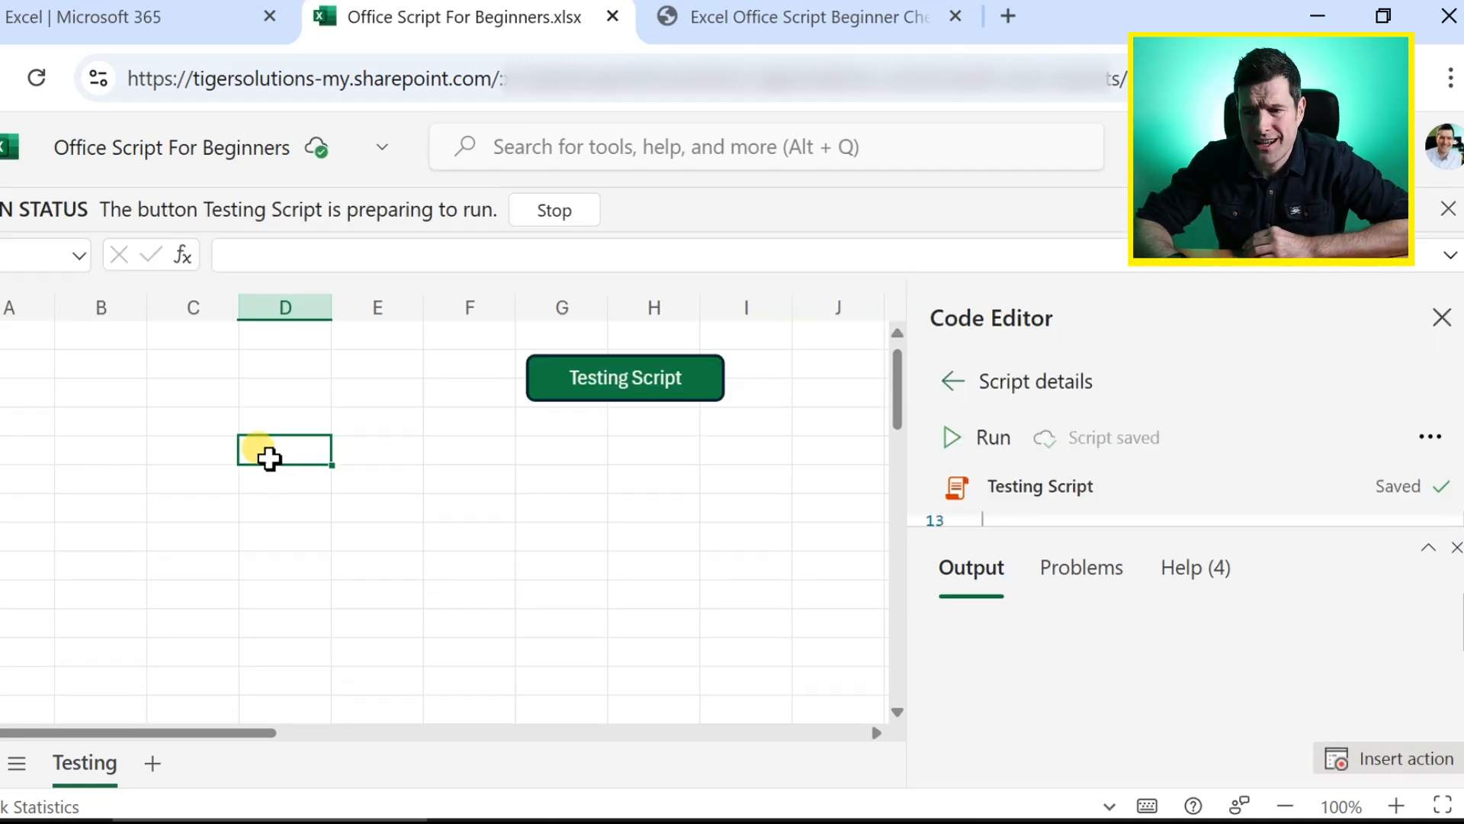
click(624, 377)
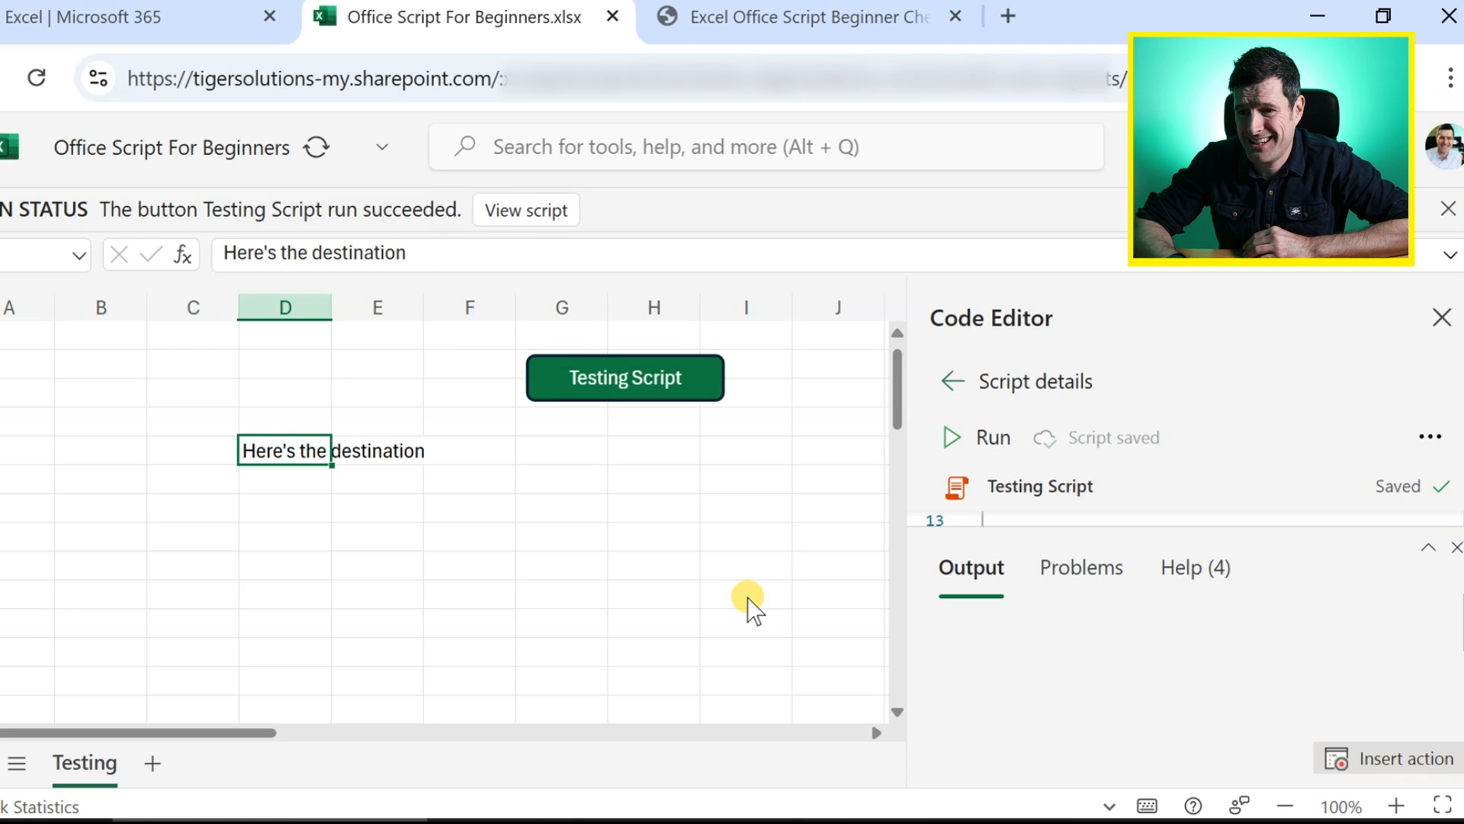
mouse_move(281, 450)
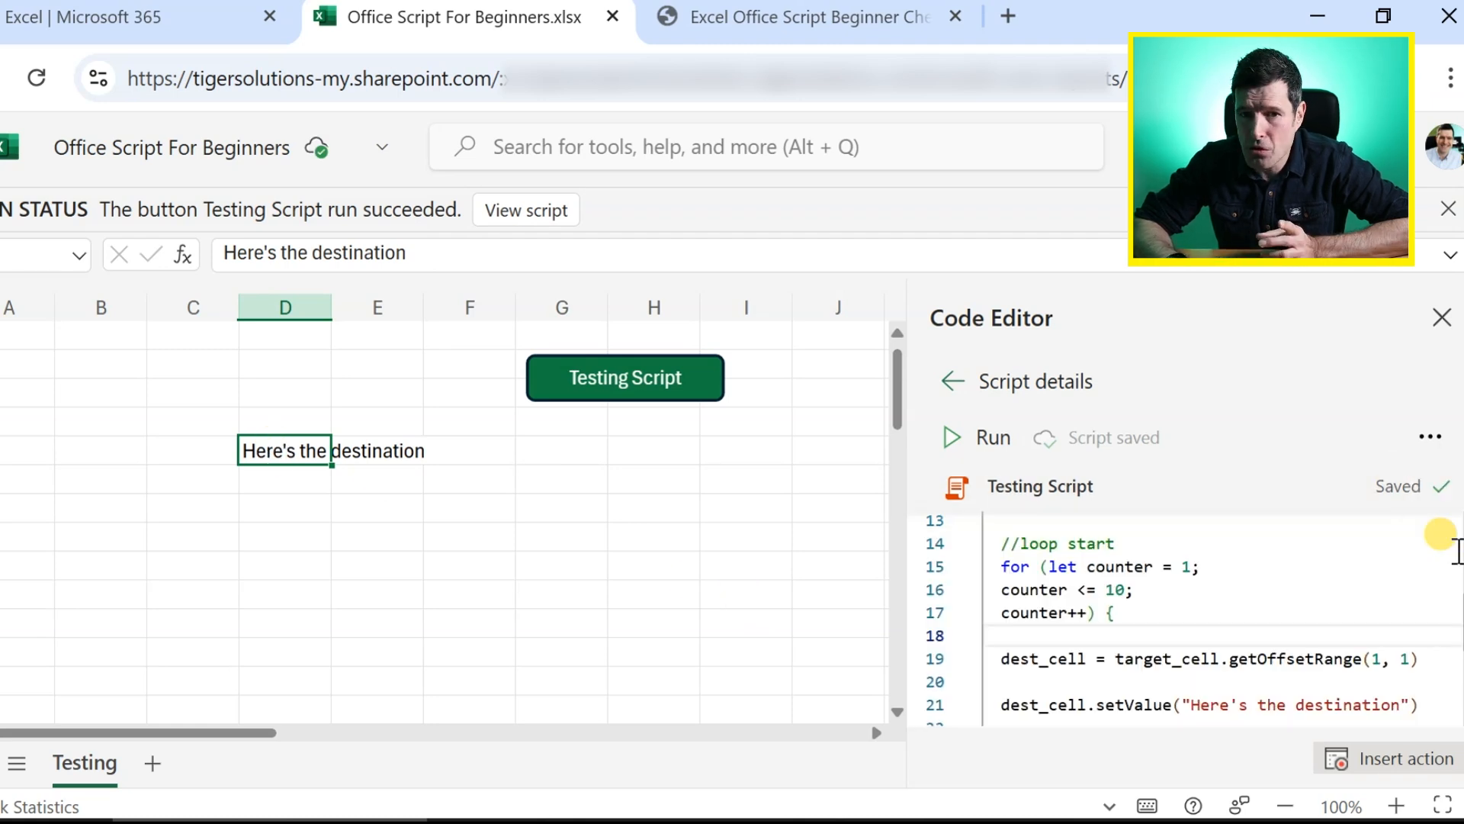
scroll(down, 3)
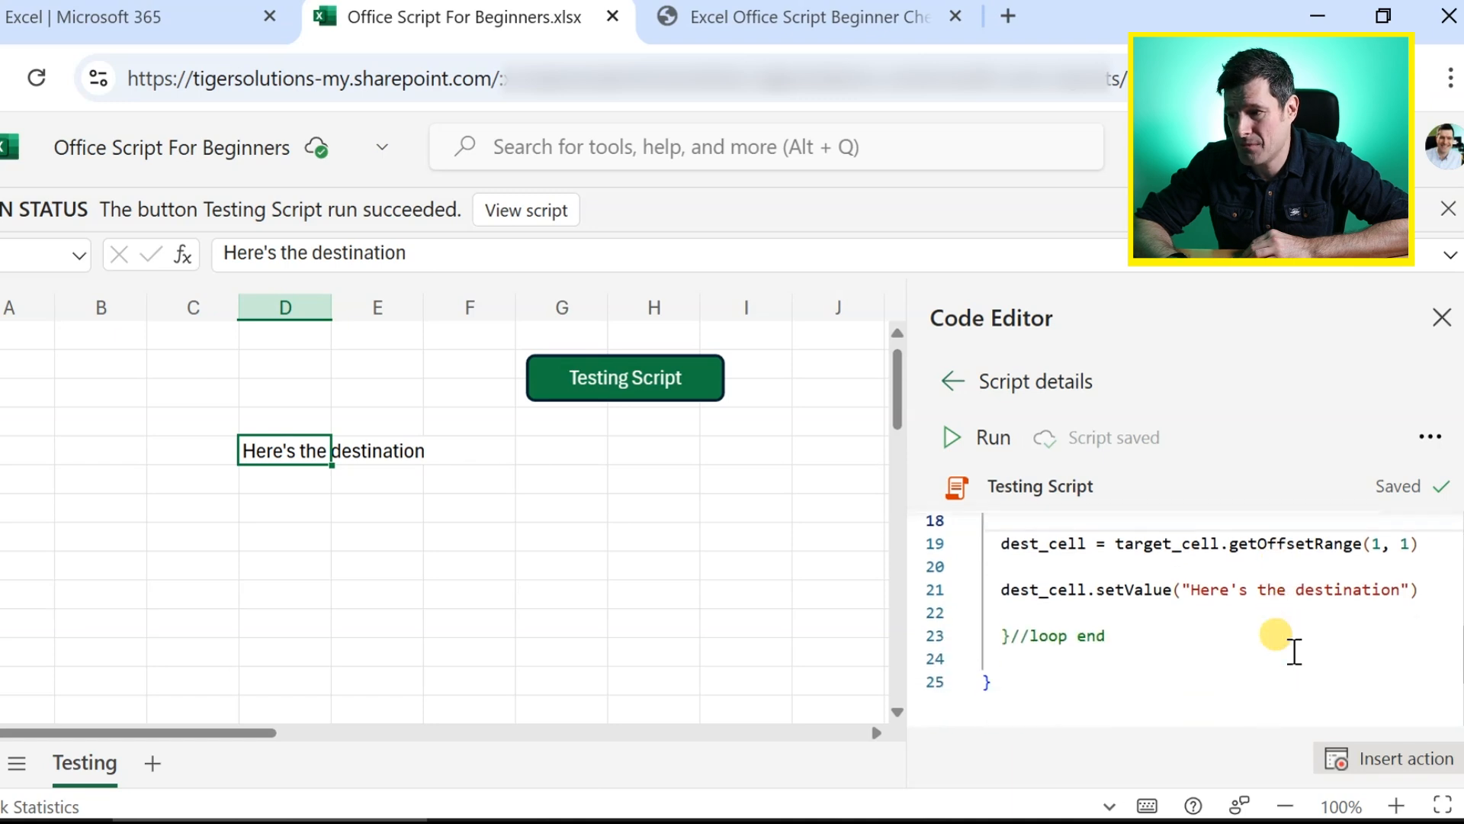
scroll(up, 3)
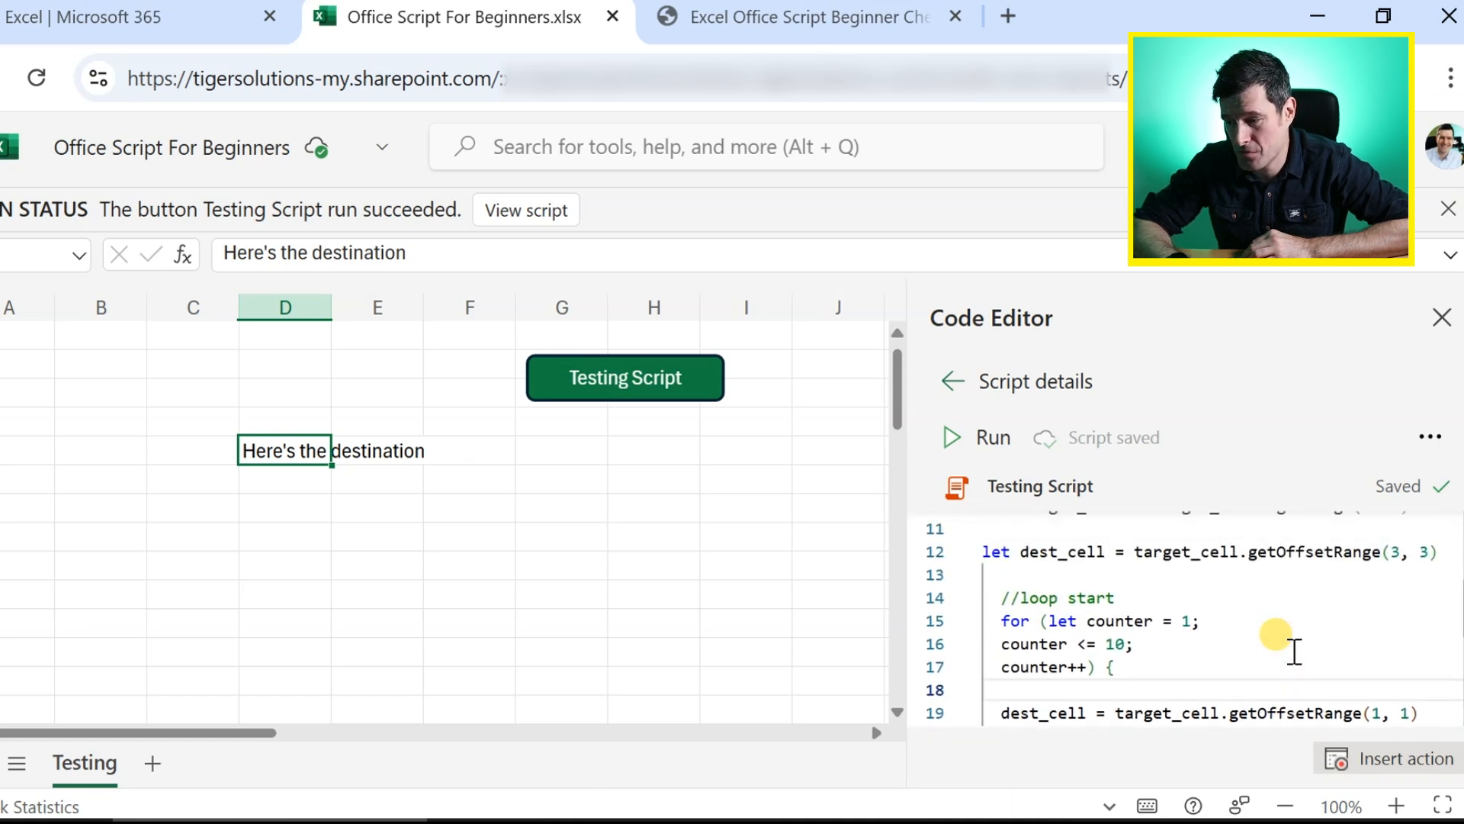
scroll(down, 3)
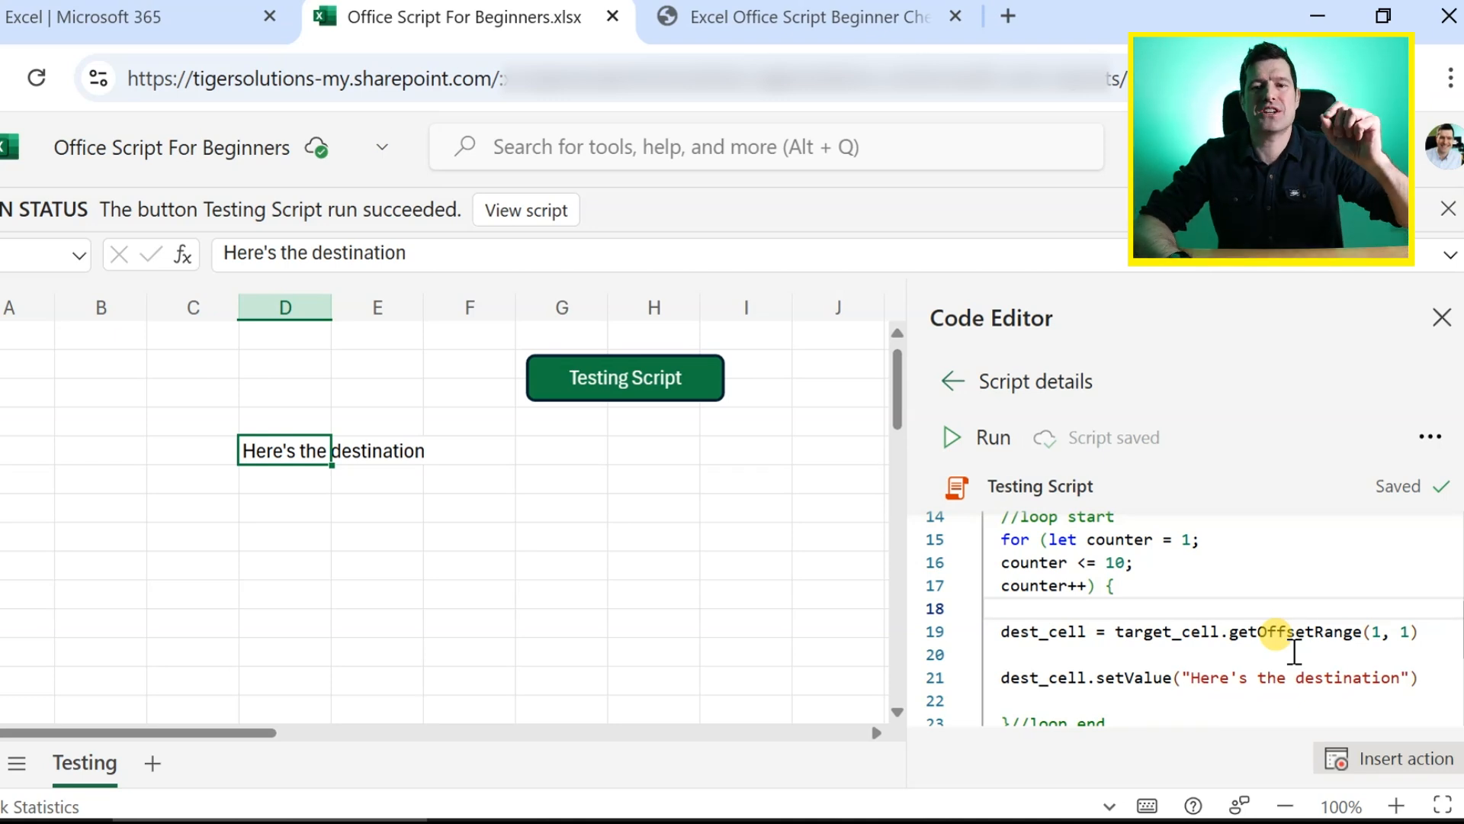
mouse_move(264, 451)
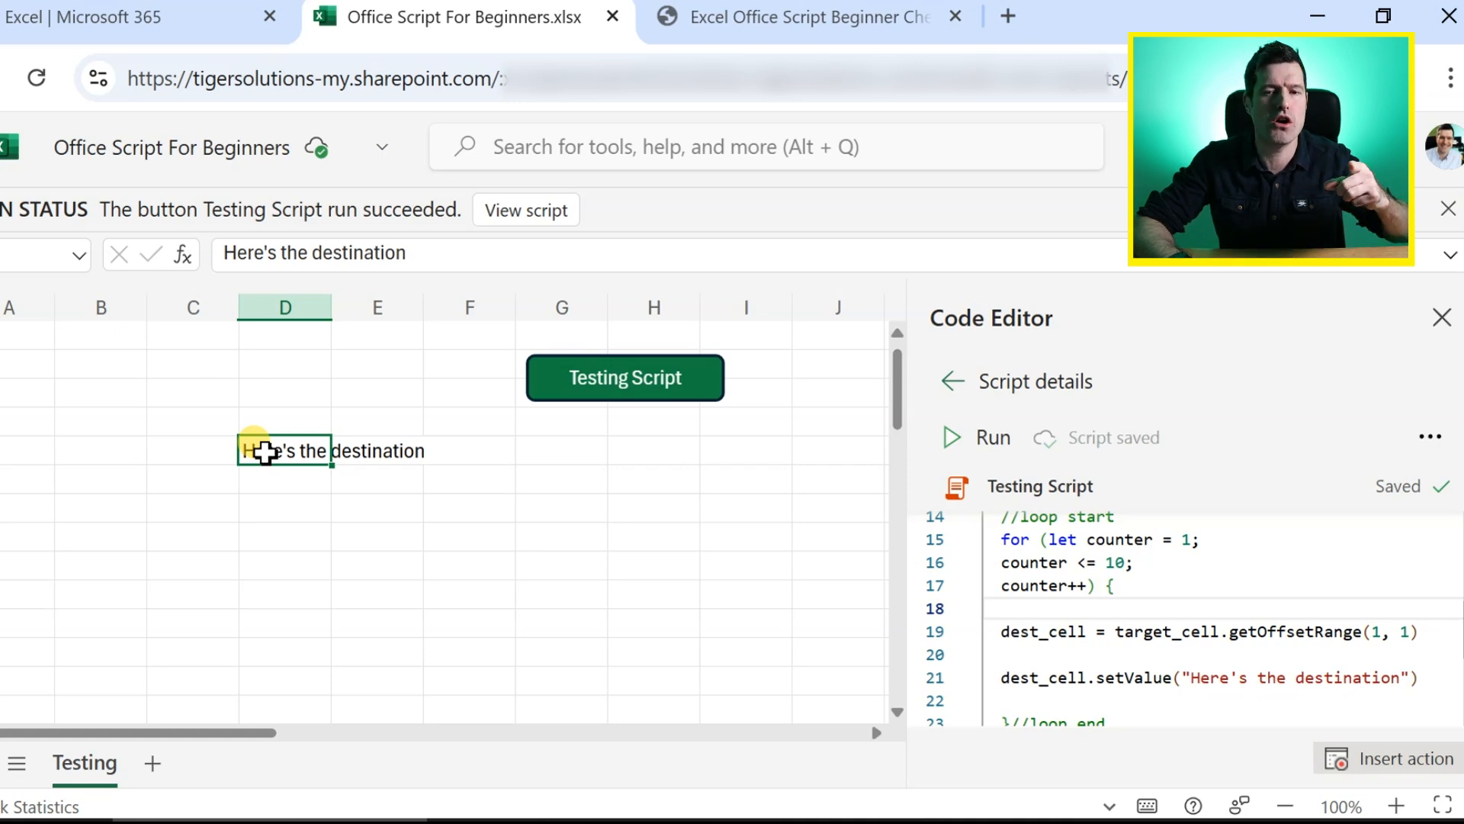
mouse_move(1165, 659)
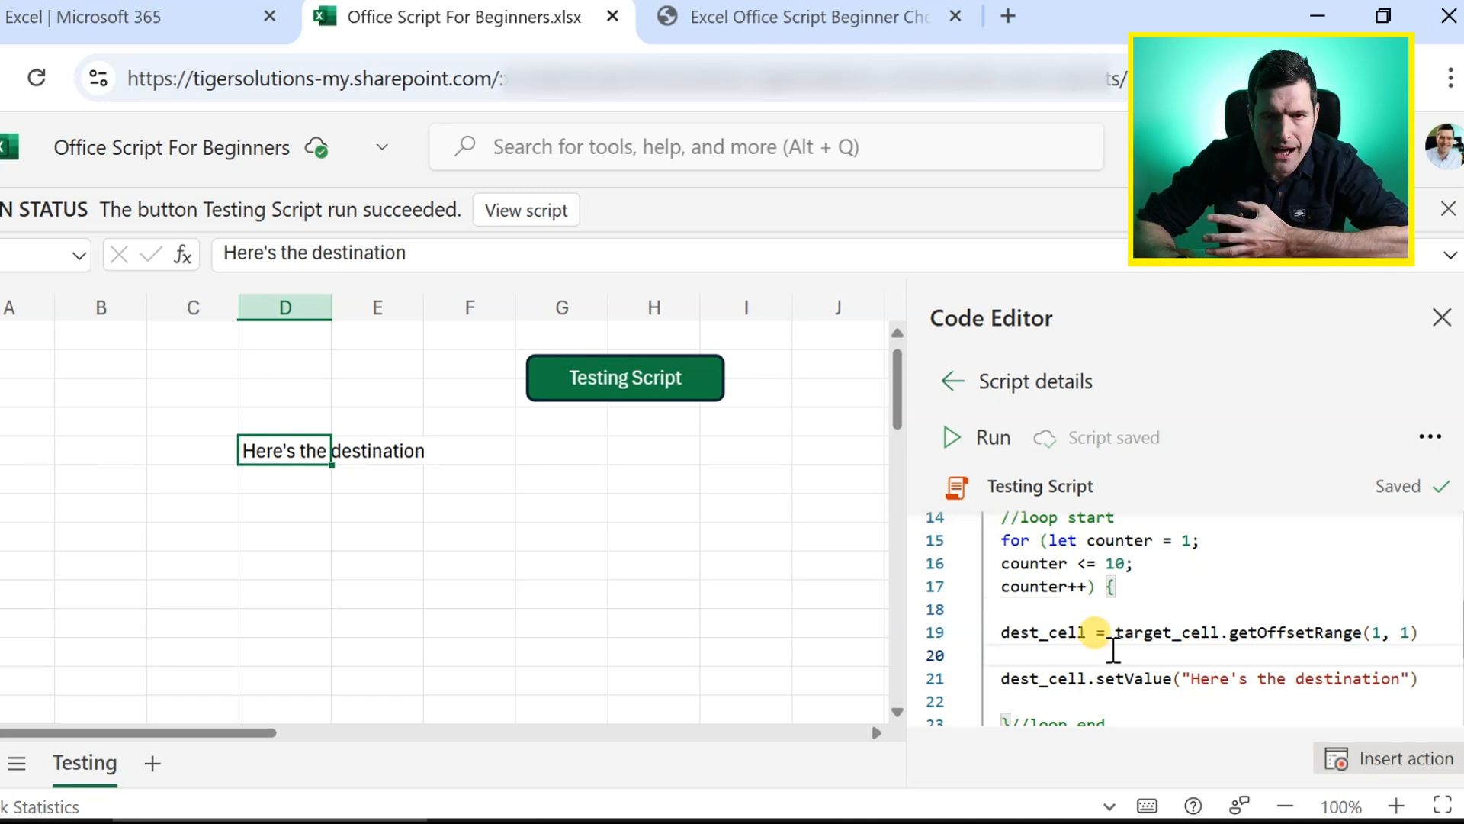
scroll(down, 3)
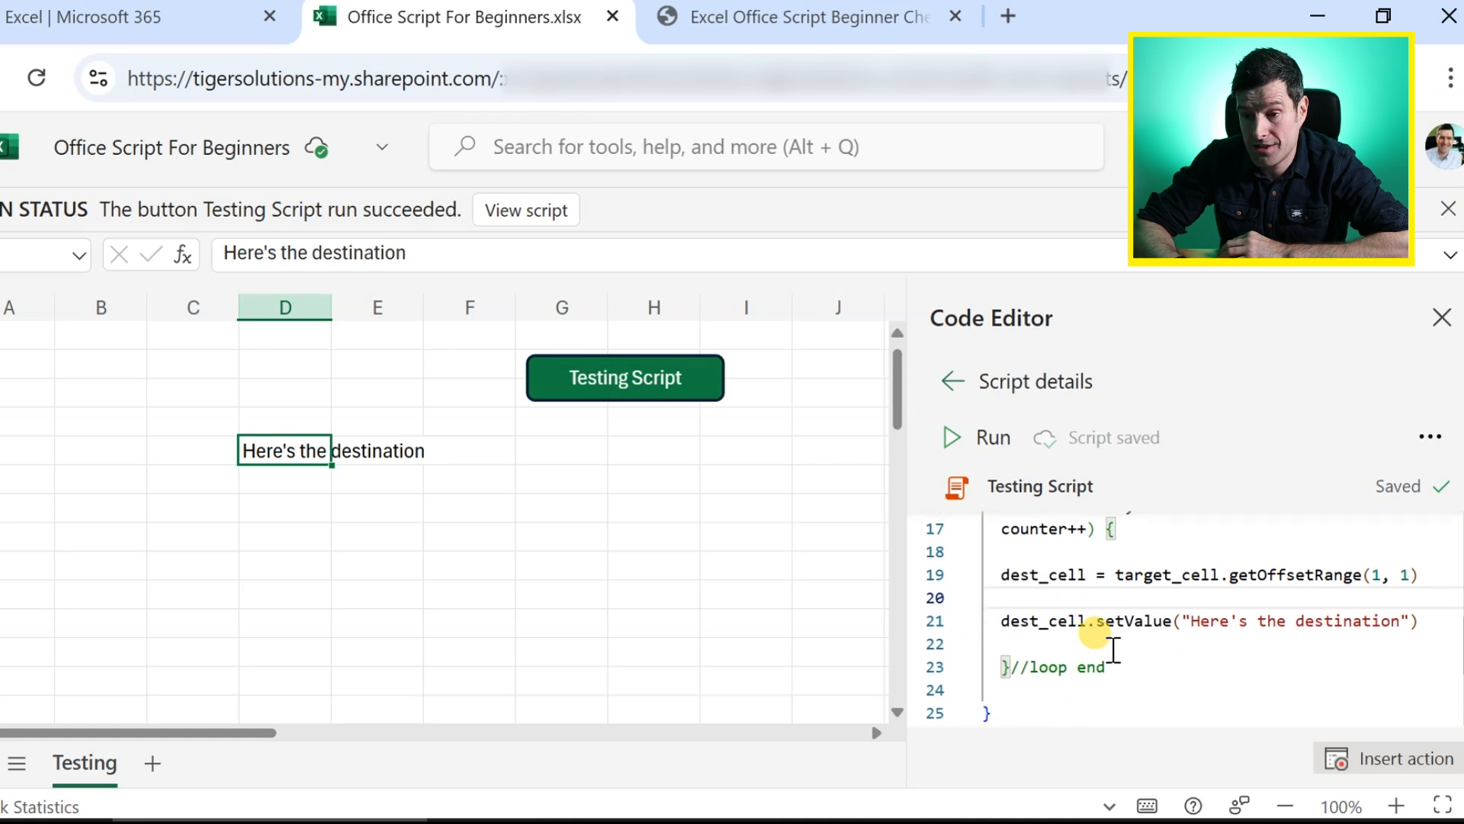
scroll(up, 3)
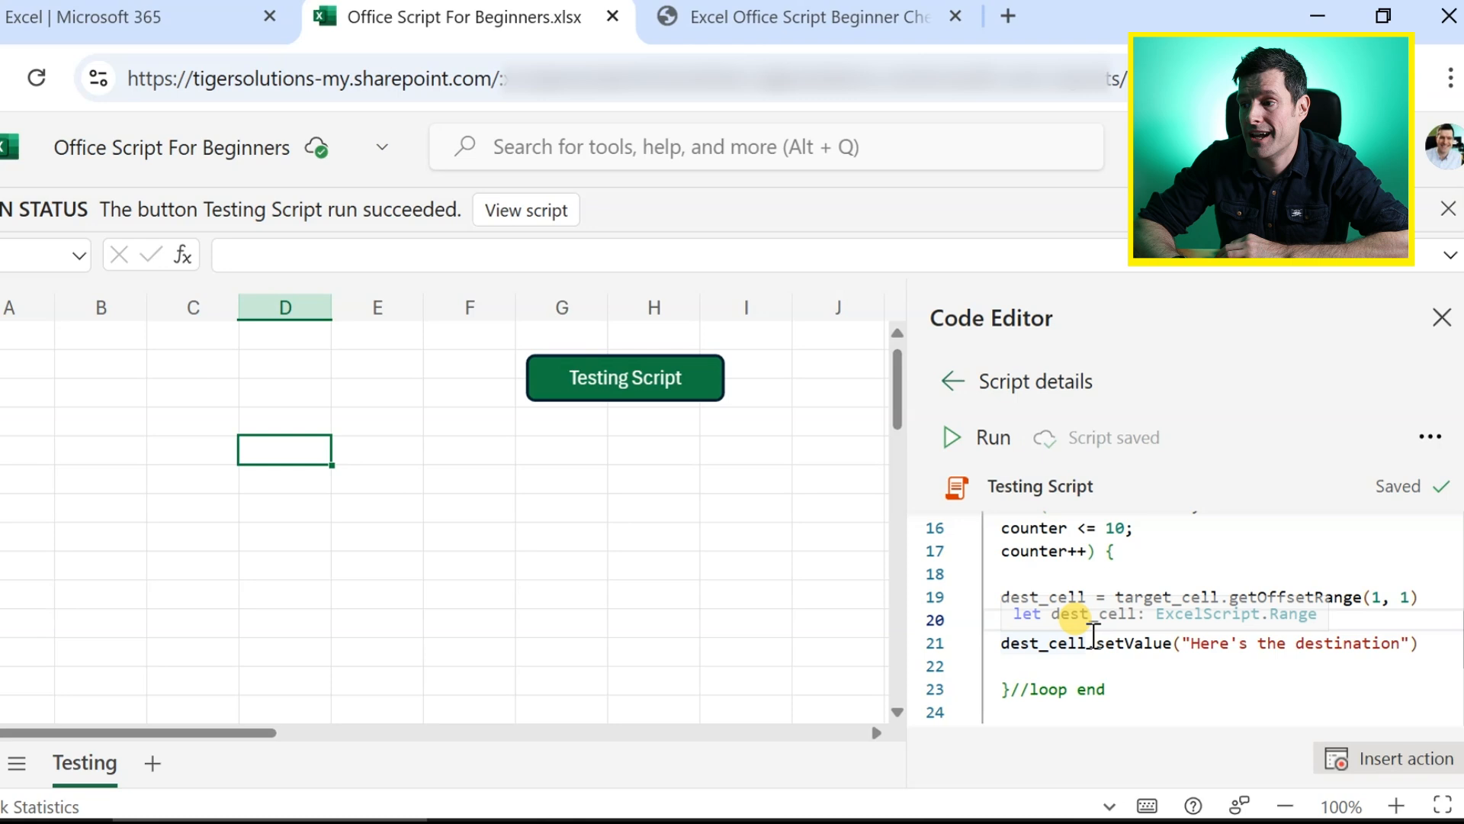
scroll(up, 3)
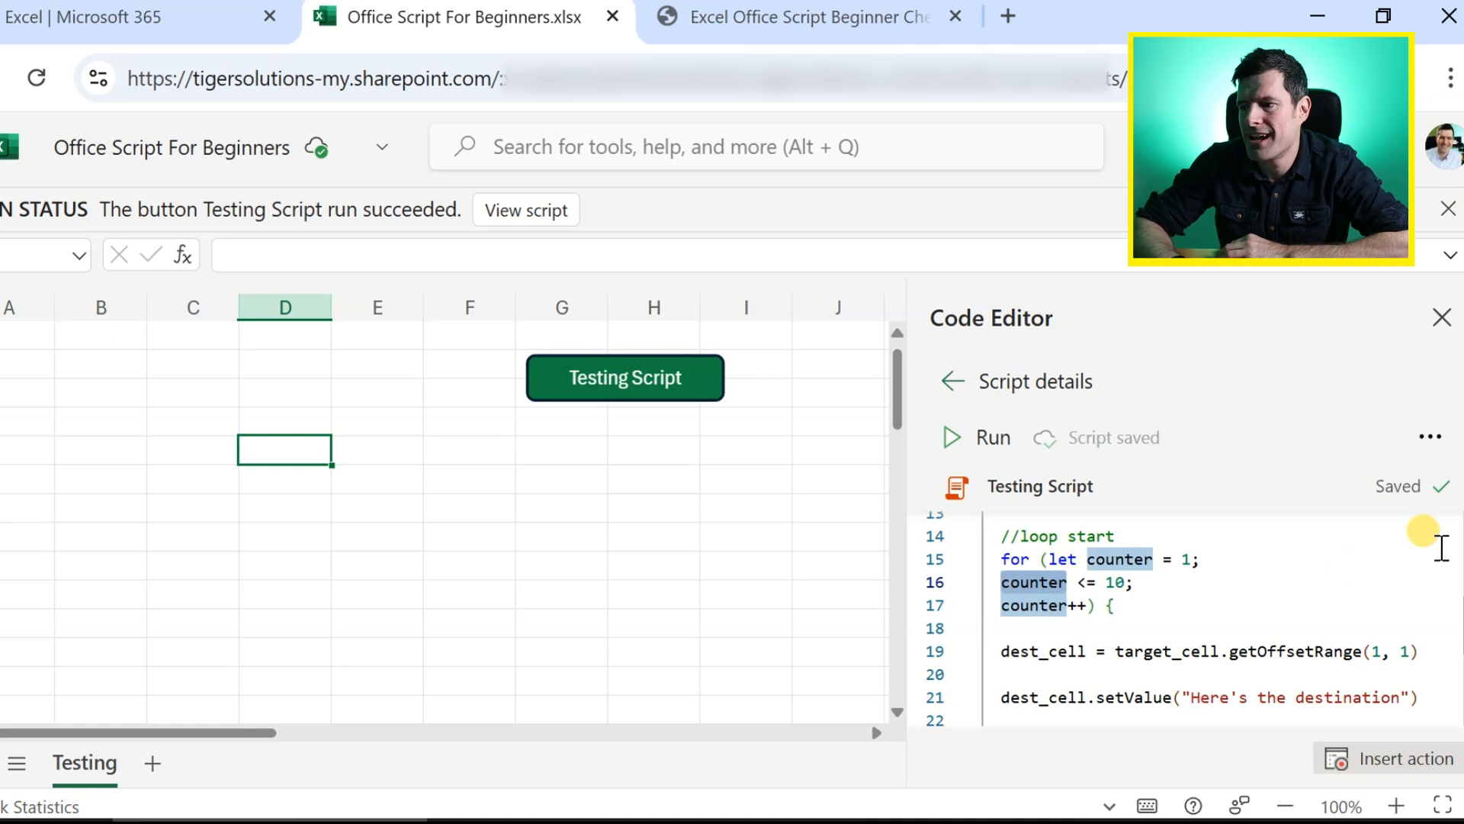
mouse_move(1047, 584)
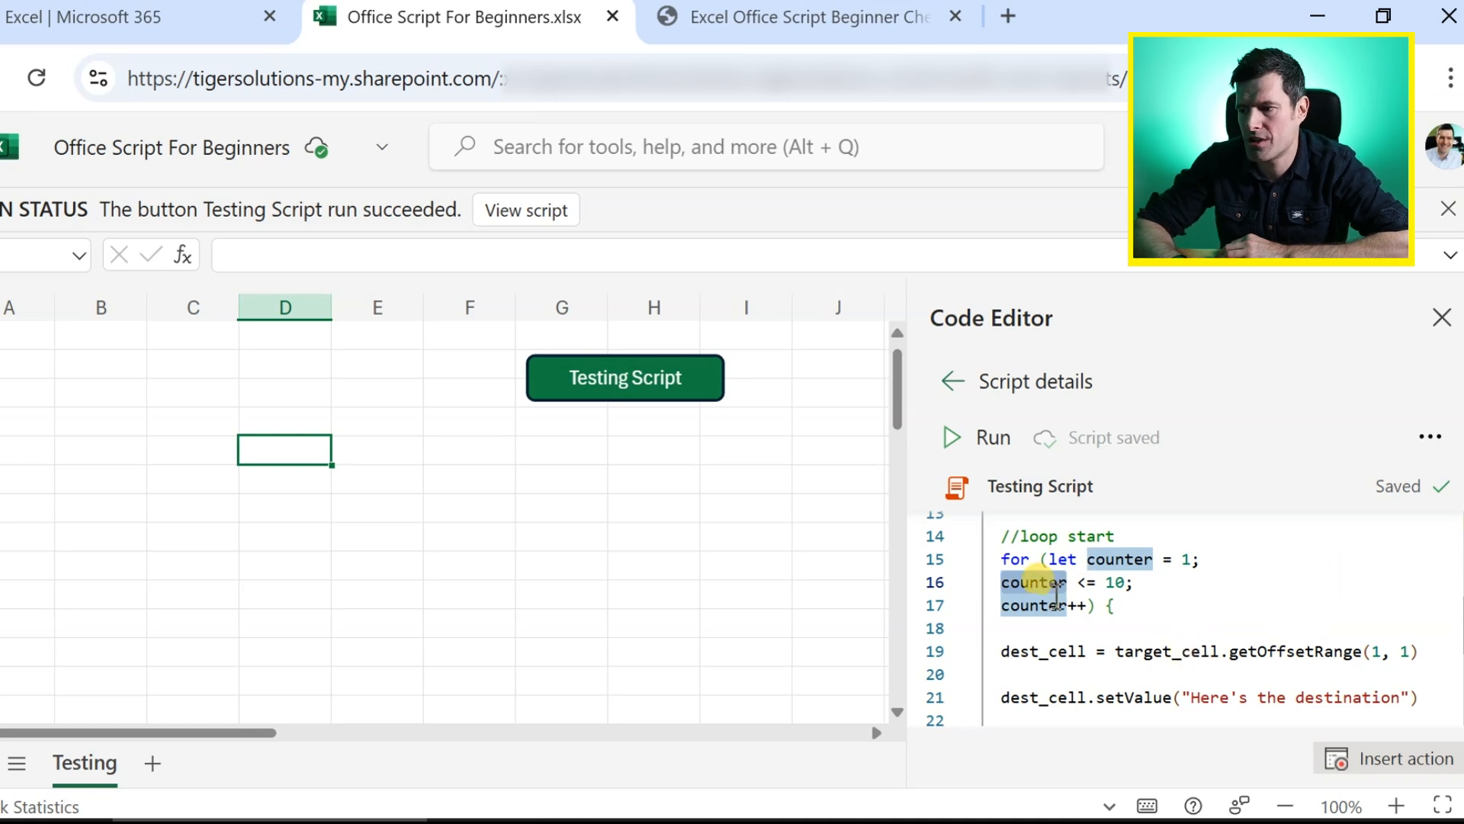
mouse_move(1054, 651)
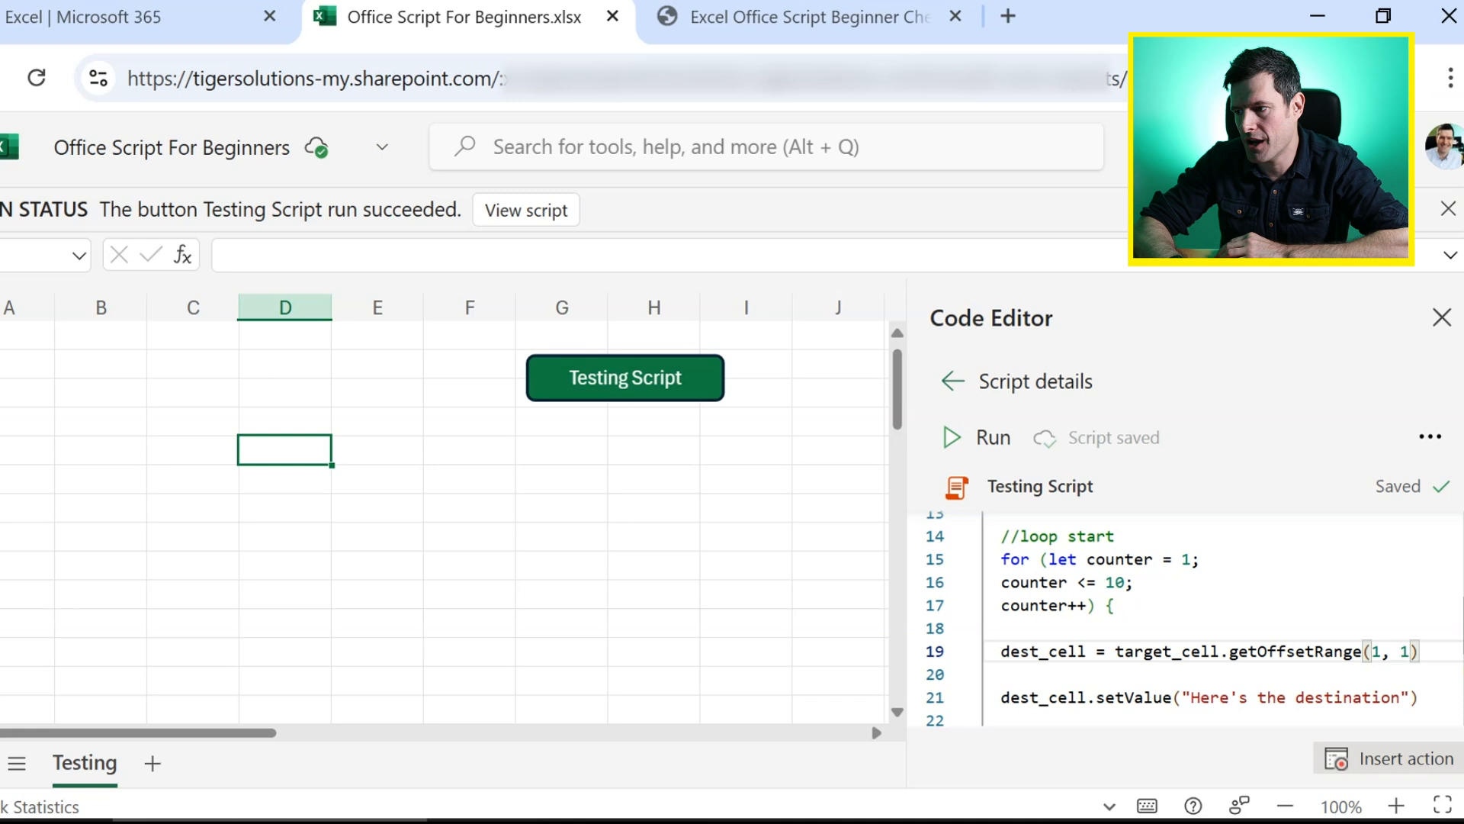
Step: Make the loop's offset getOffsetRange(counter, 1) so the destination moves down each pass
text(counter)
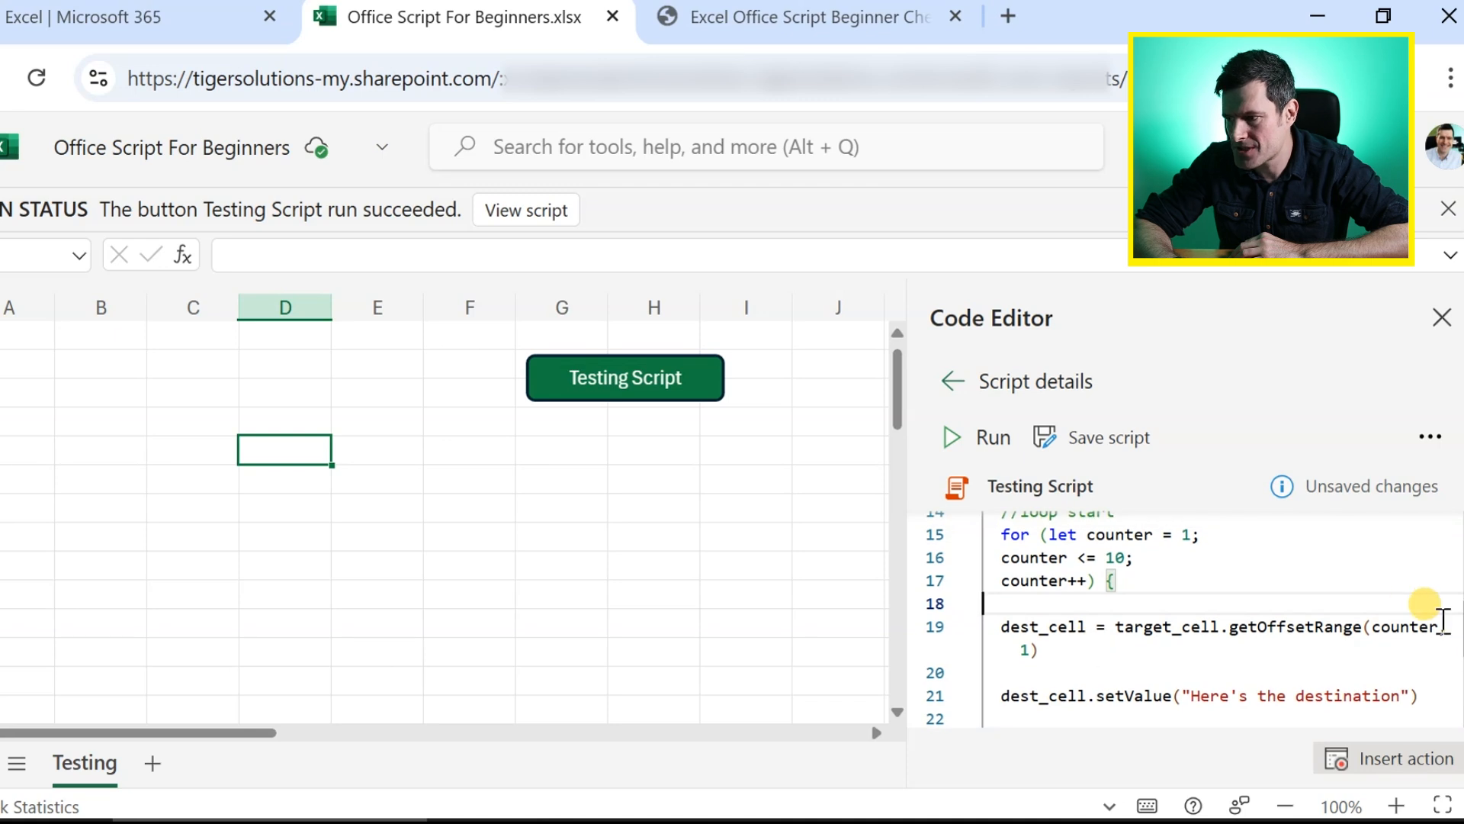
double_click(1407, 626)
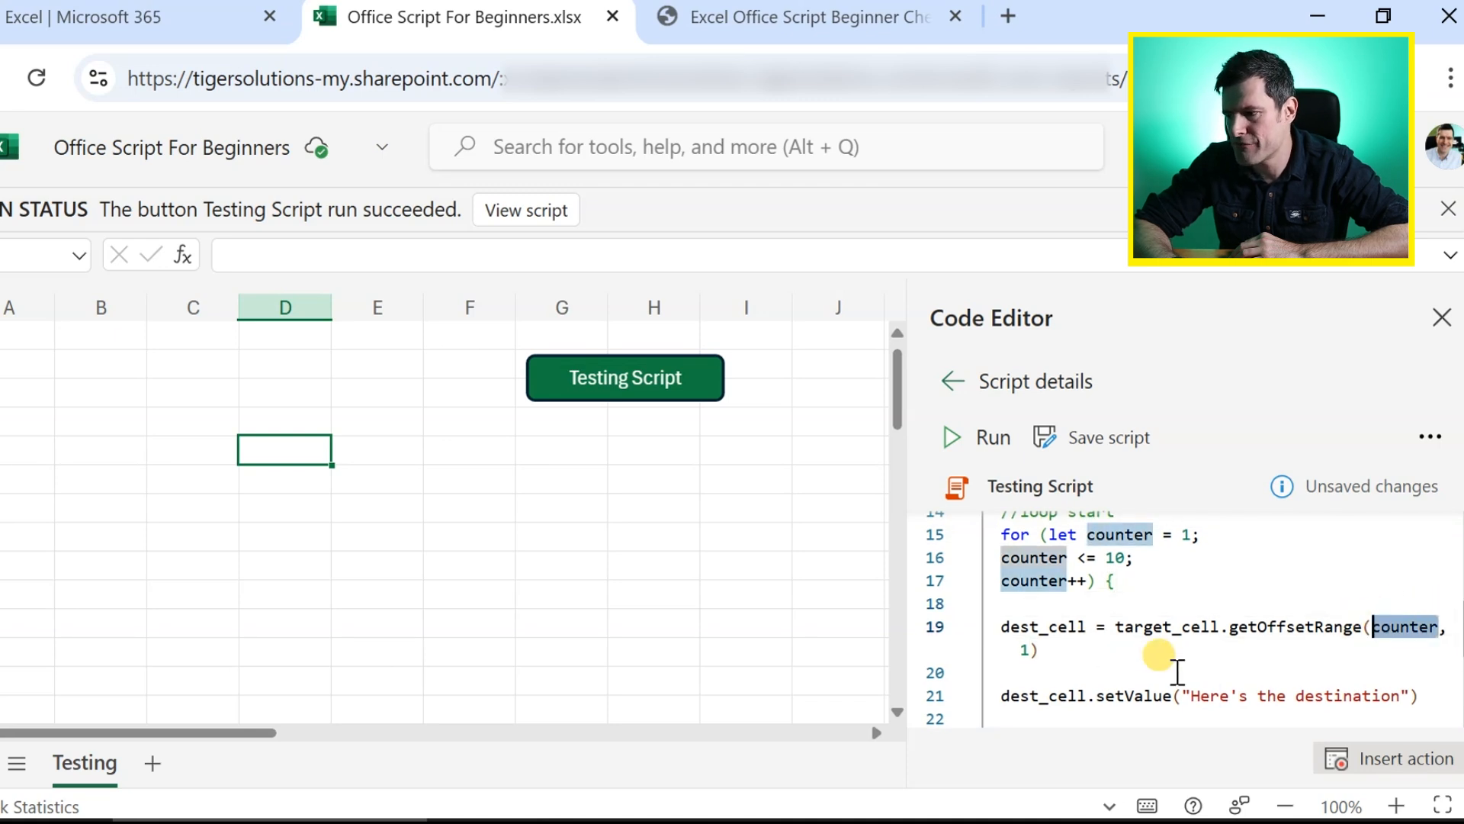
click(1027, 671)
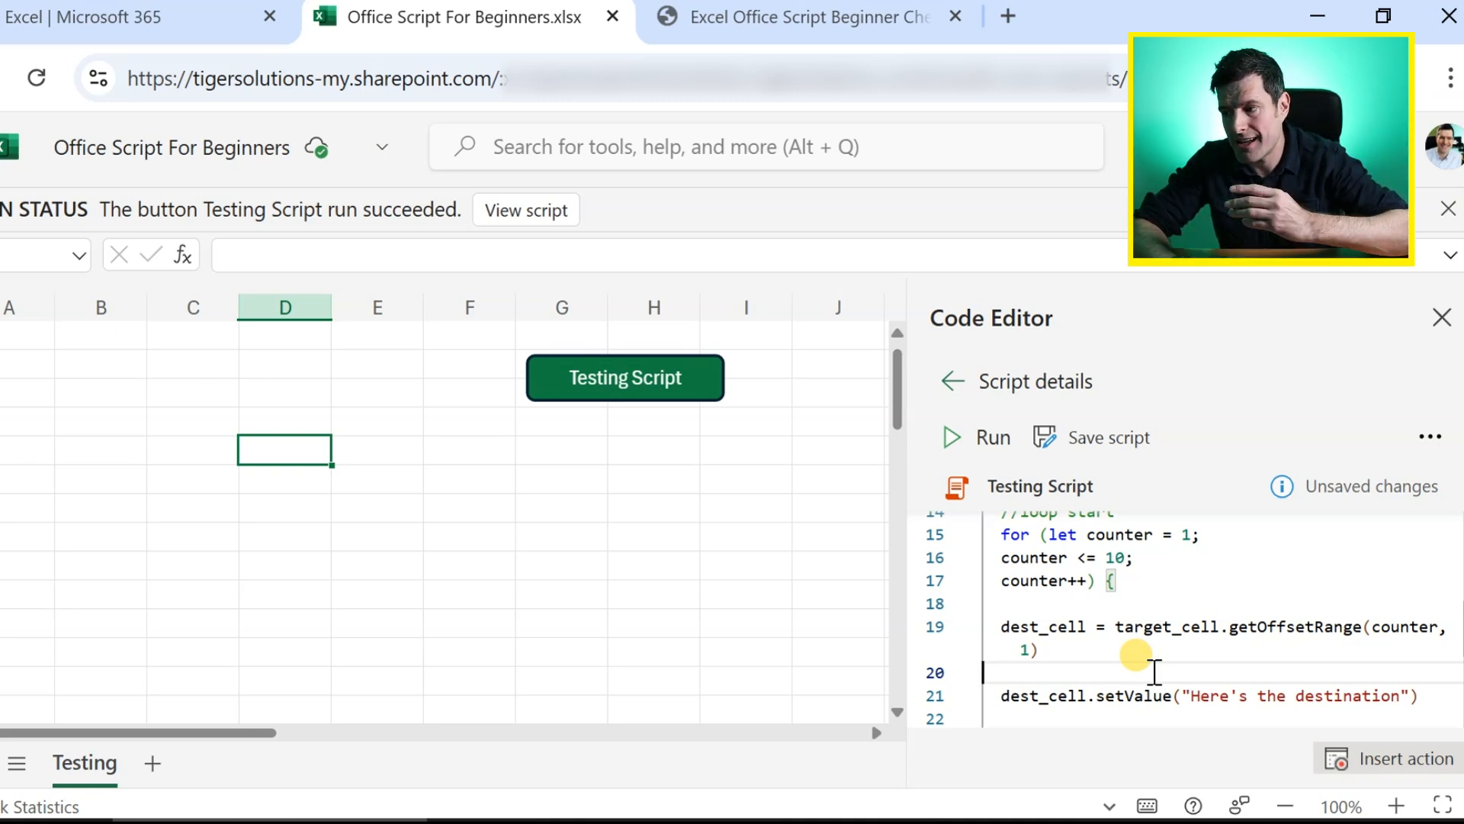
scroll(down, 3)
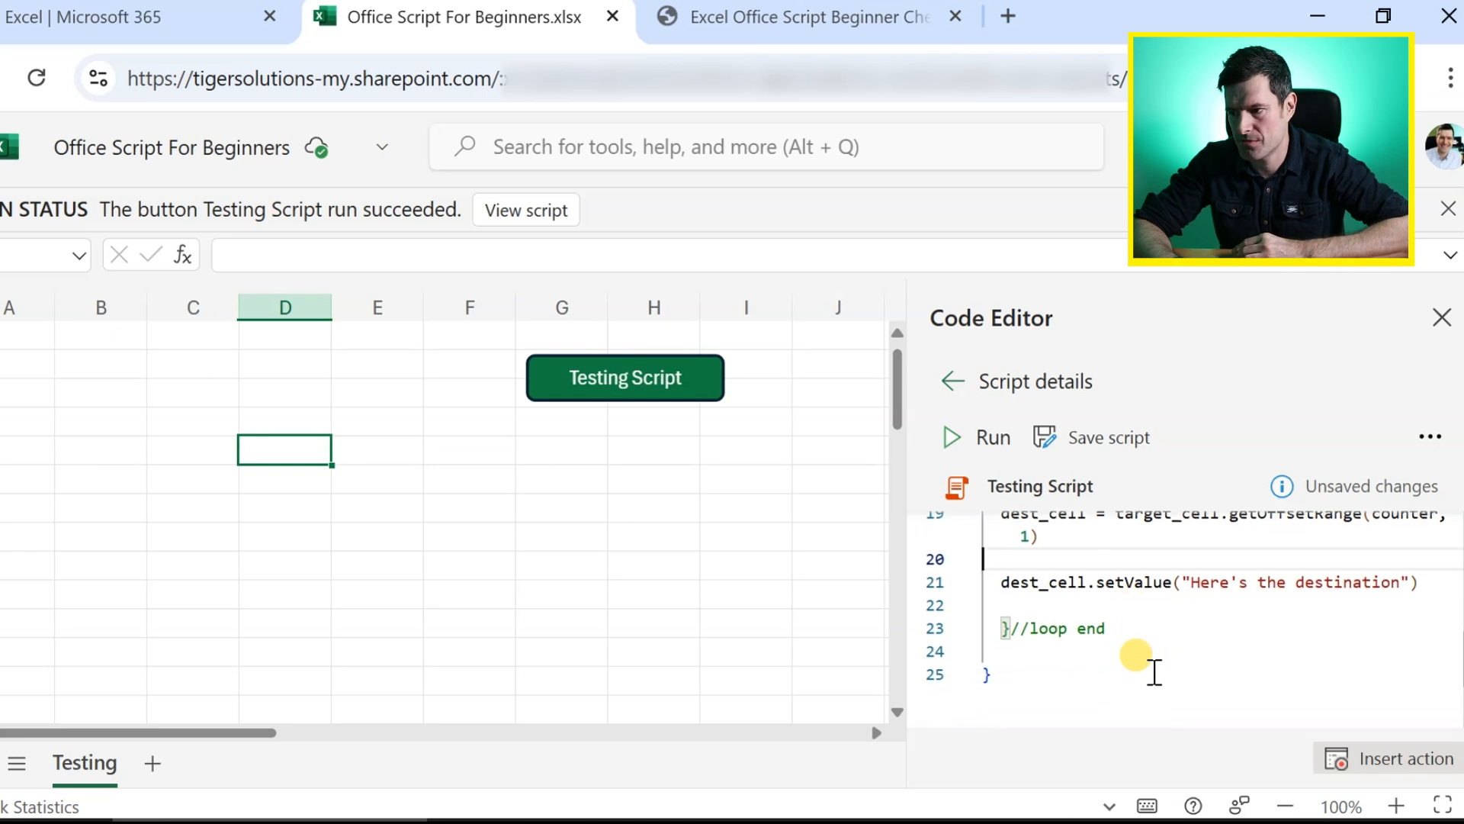
scroll(up, 3)
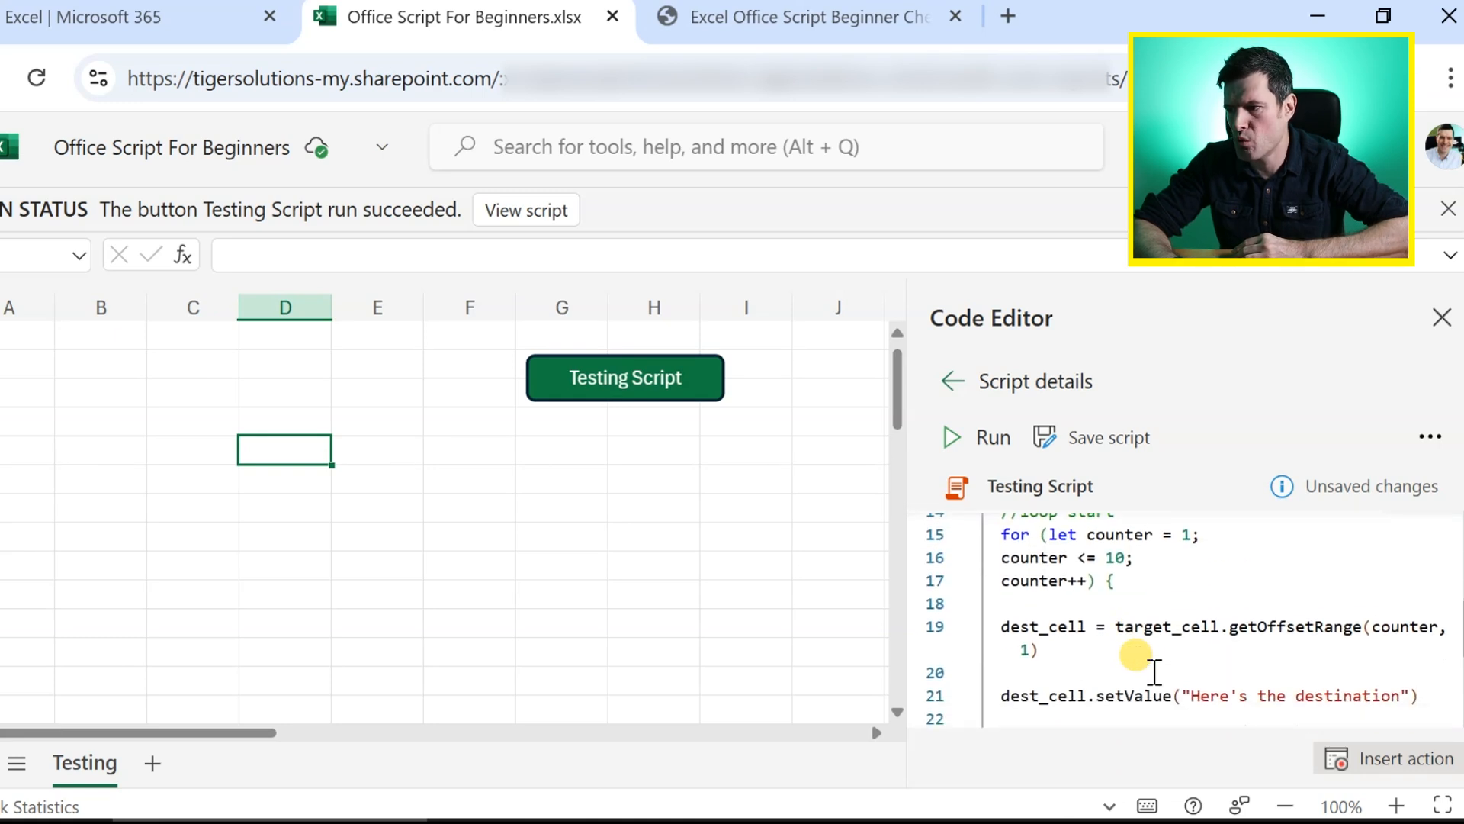
Step: Change the pre-loop dest_cell offset from (3, 3) to (1, 1)
scroll(up, 3)
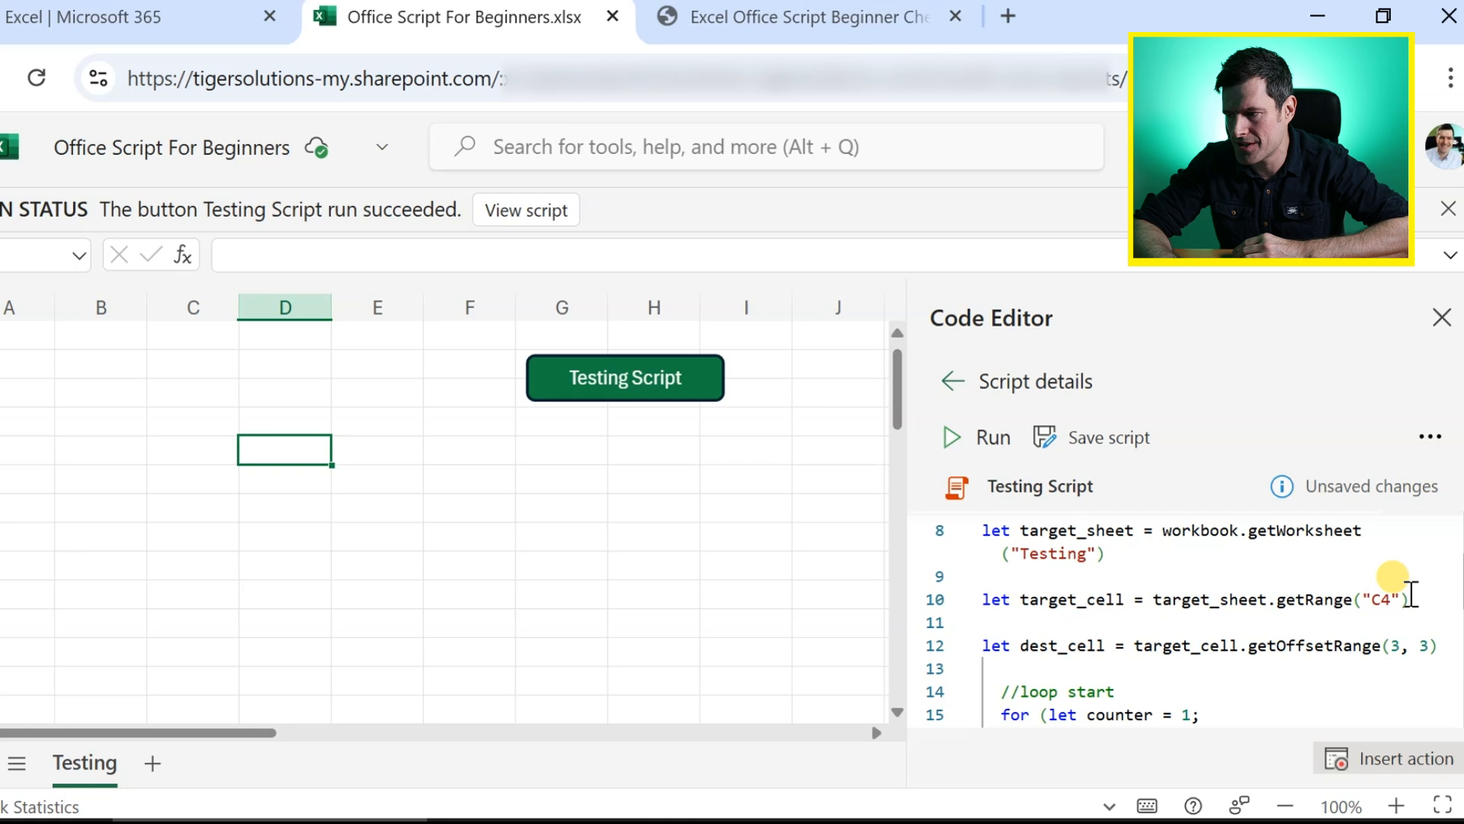
scroll(down, 3)
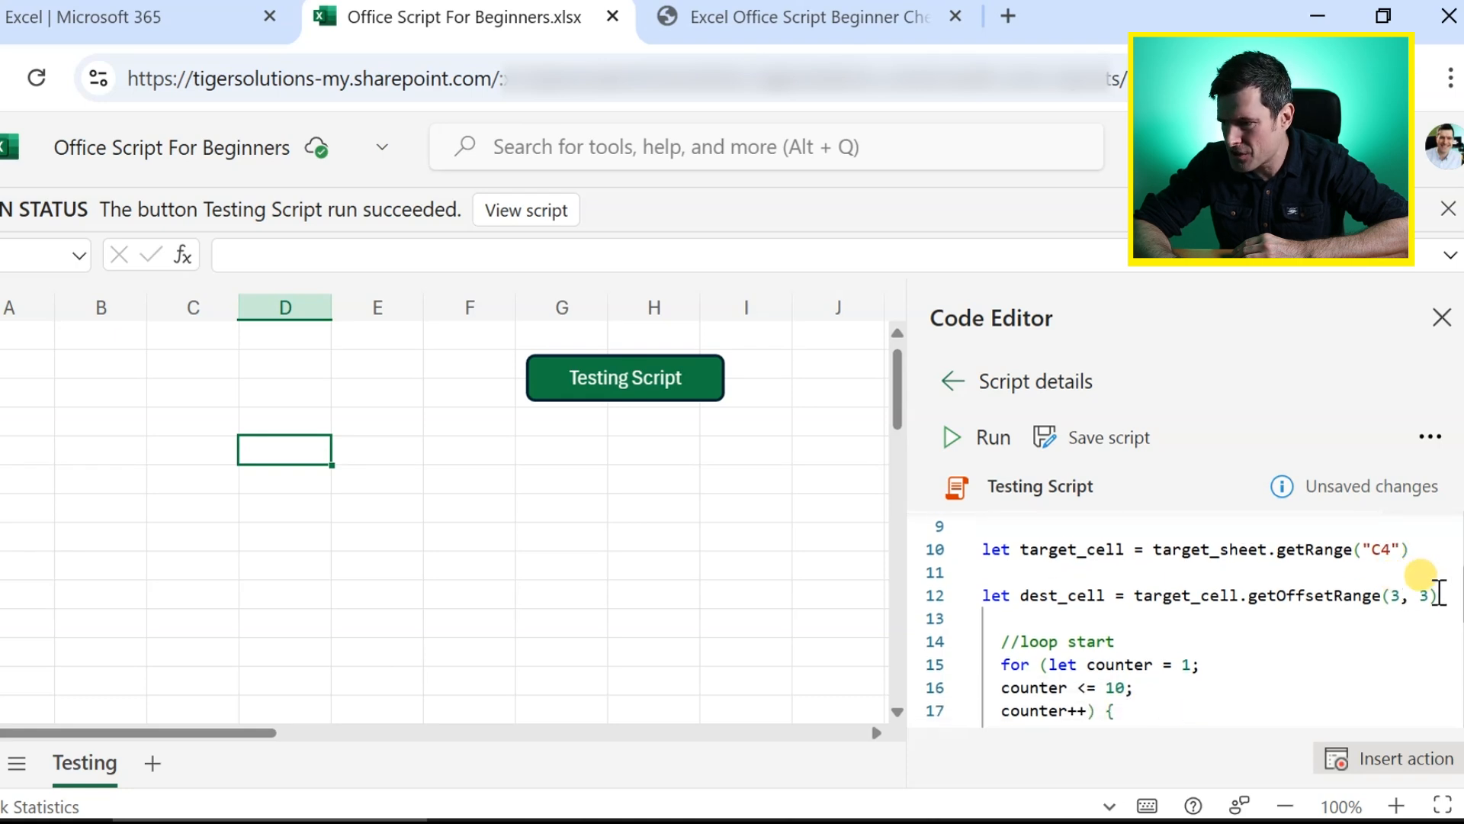
text(1)
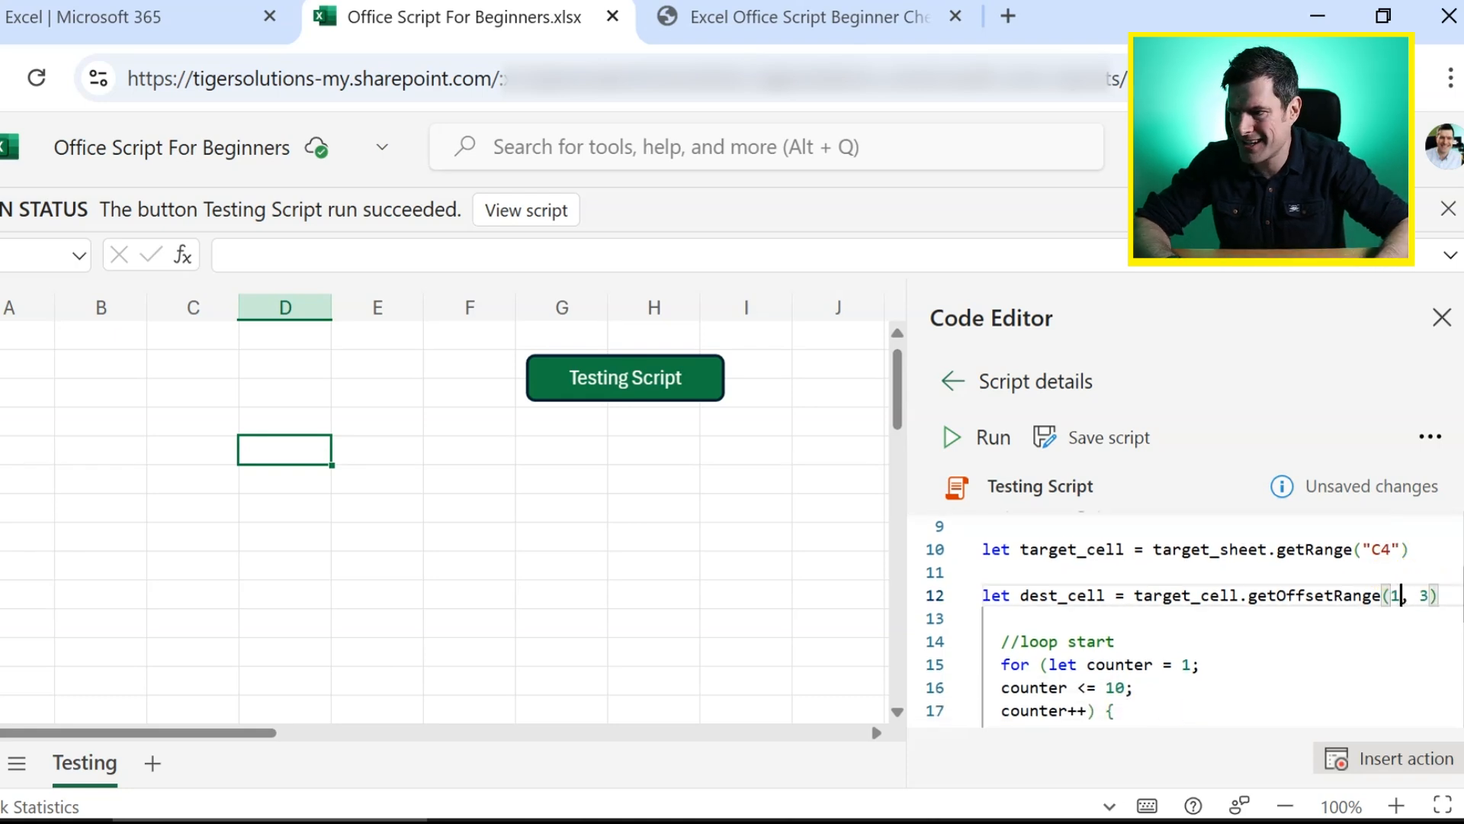
text(1)
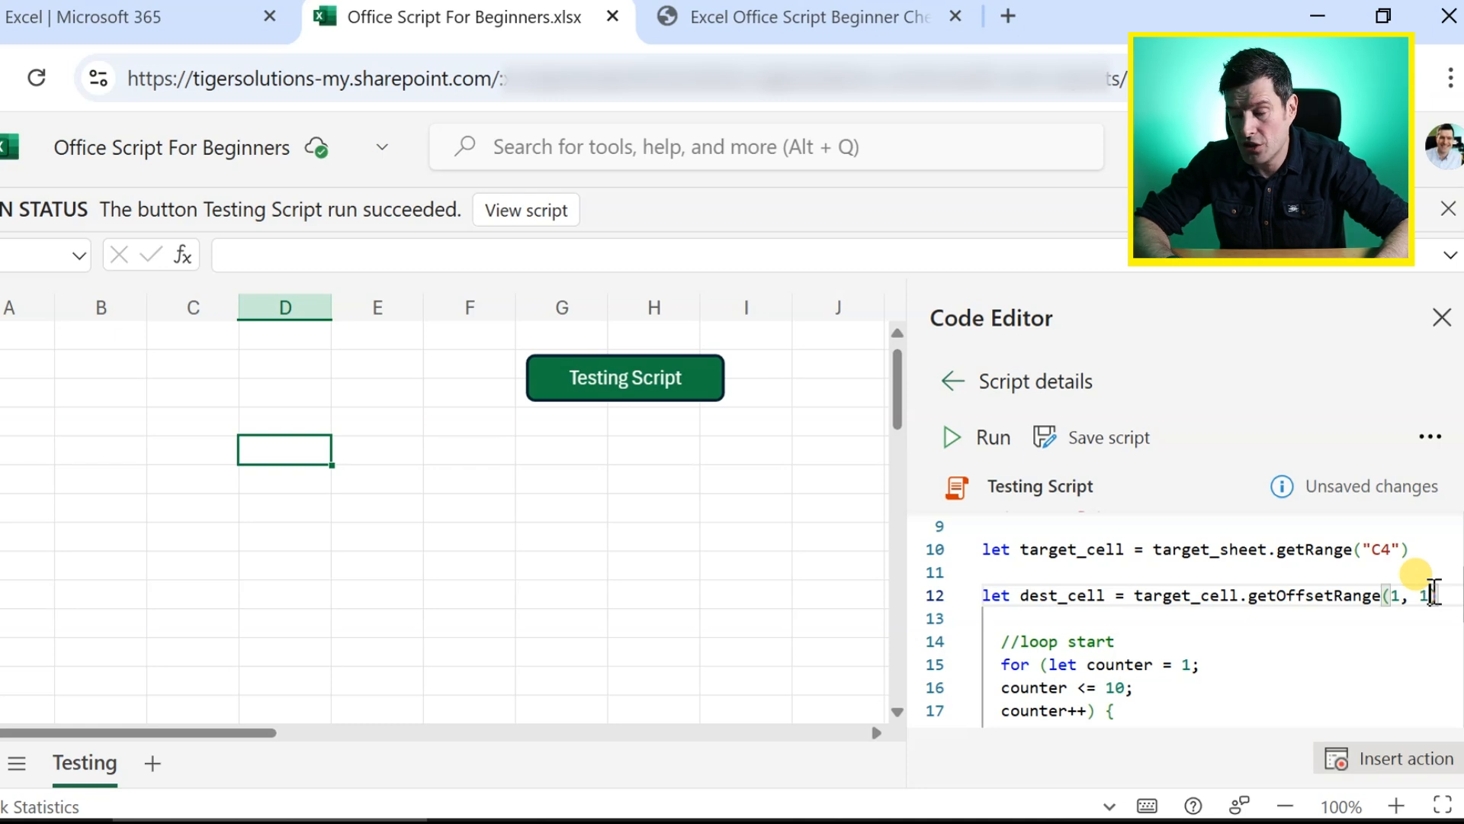
scroll(down, 3)
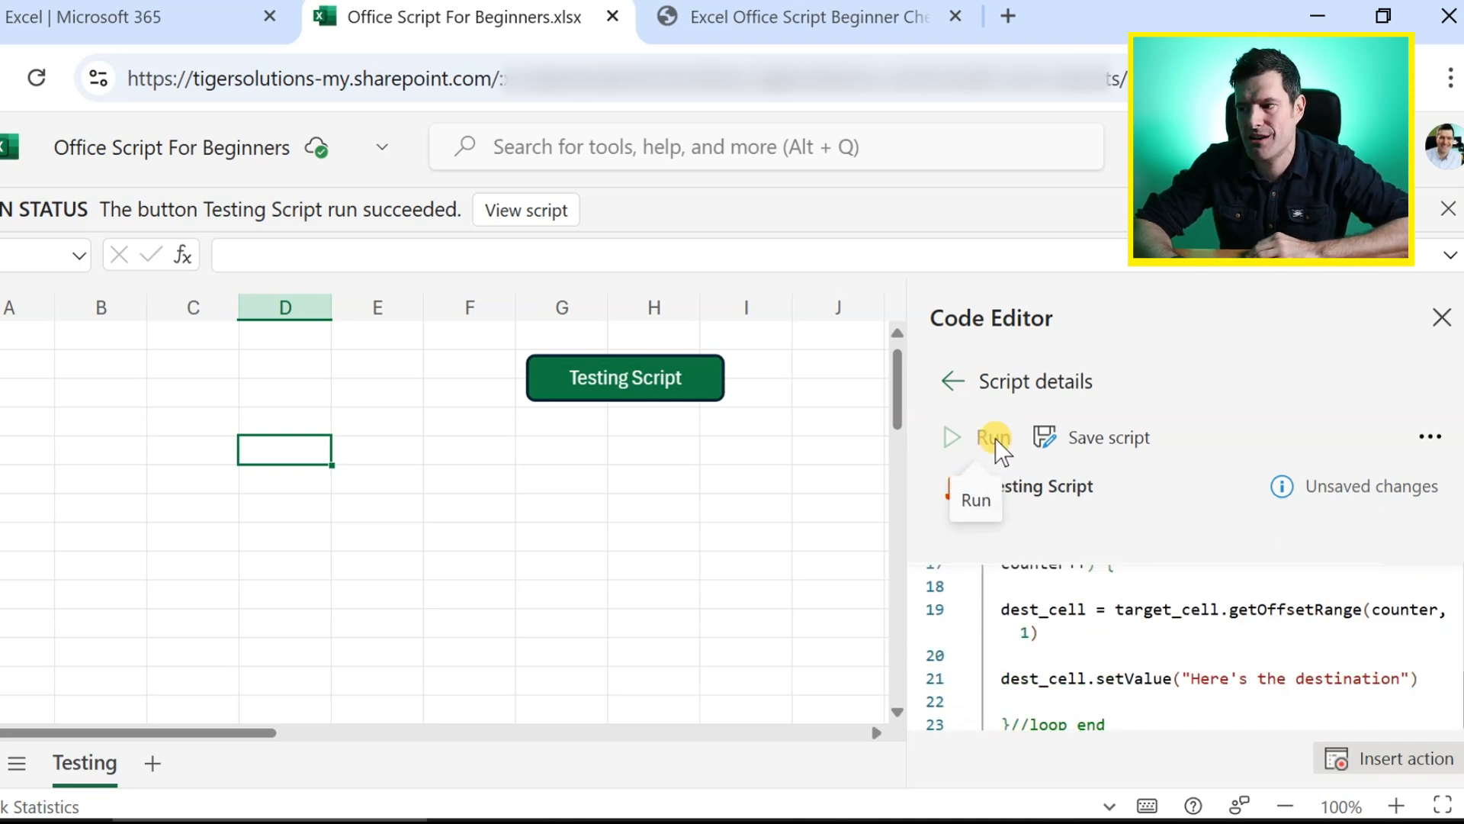
Step: Run the script from the Code Editor so ten cells fill down column D of the Testing sheet
click(993, 438)
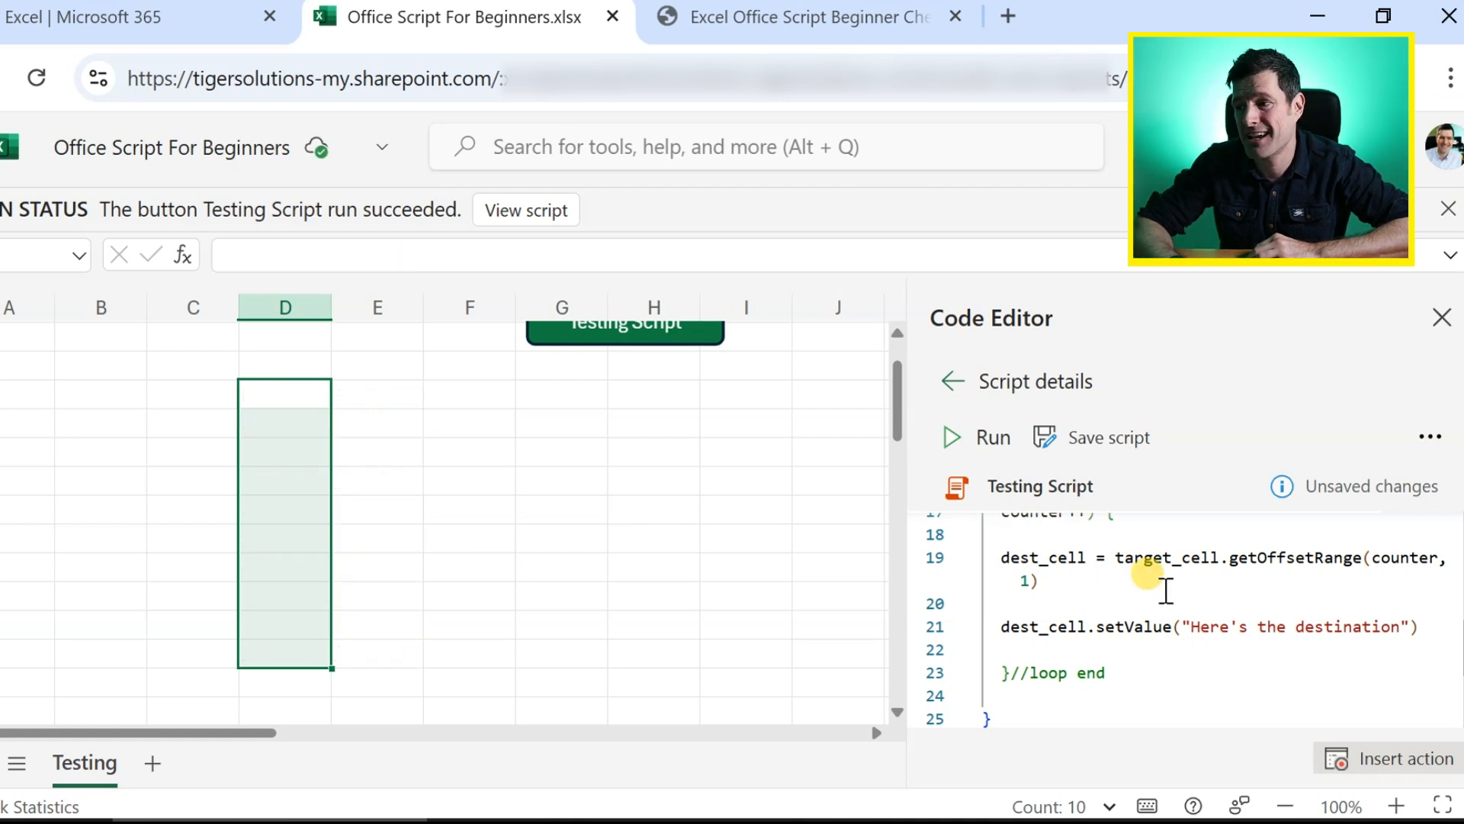
scroll(up, 3)
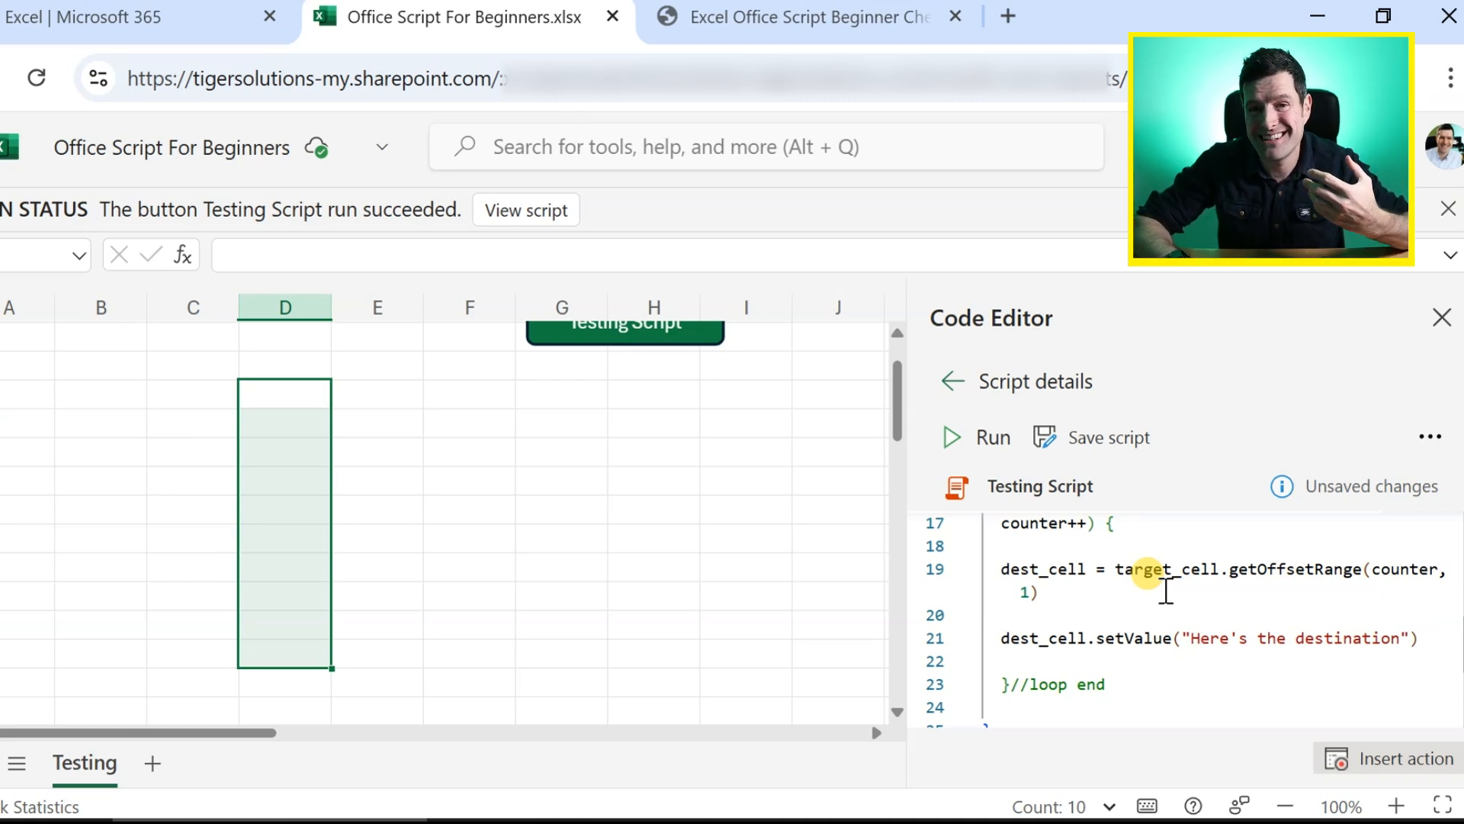
scroll(up, 3)
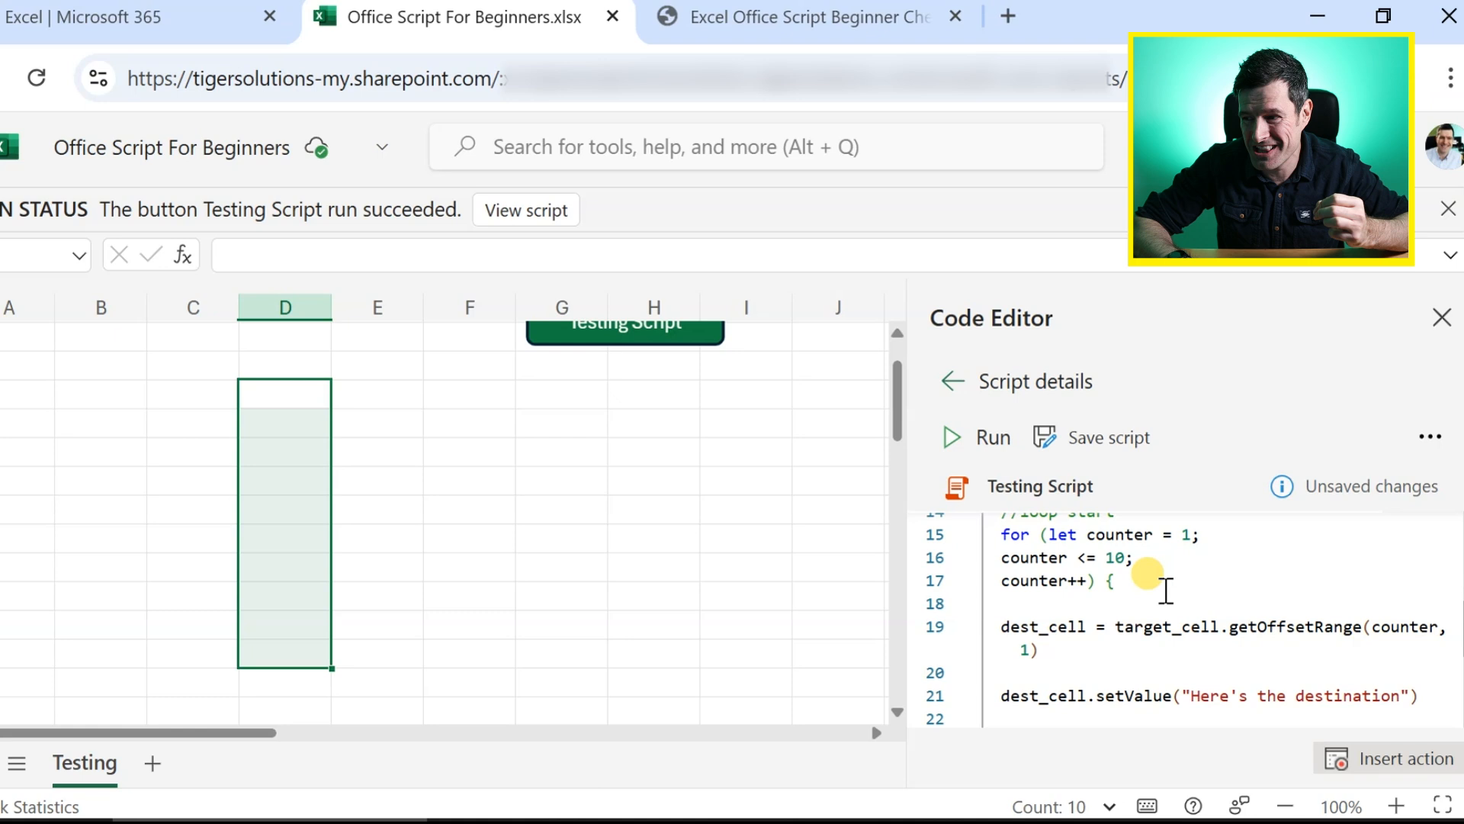
scroll(down, 3)
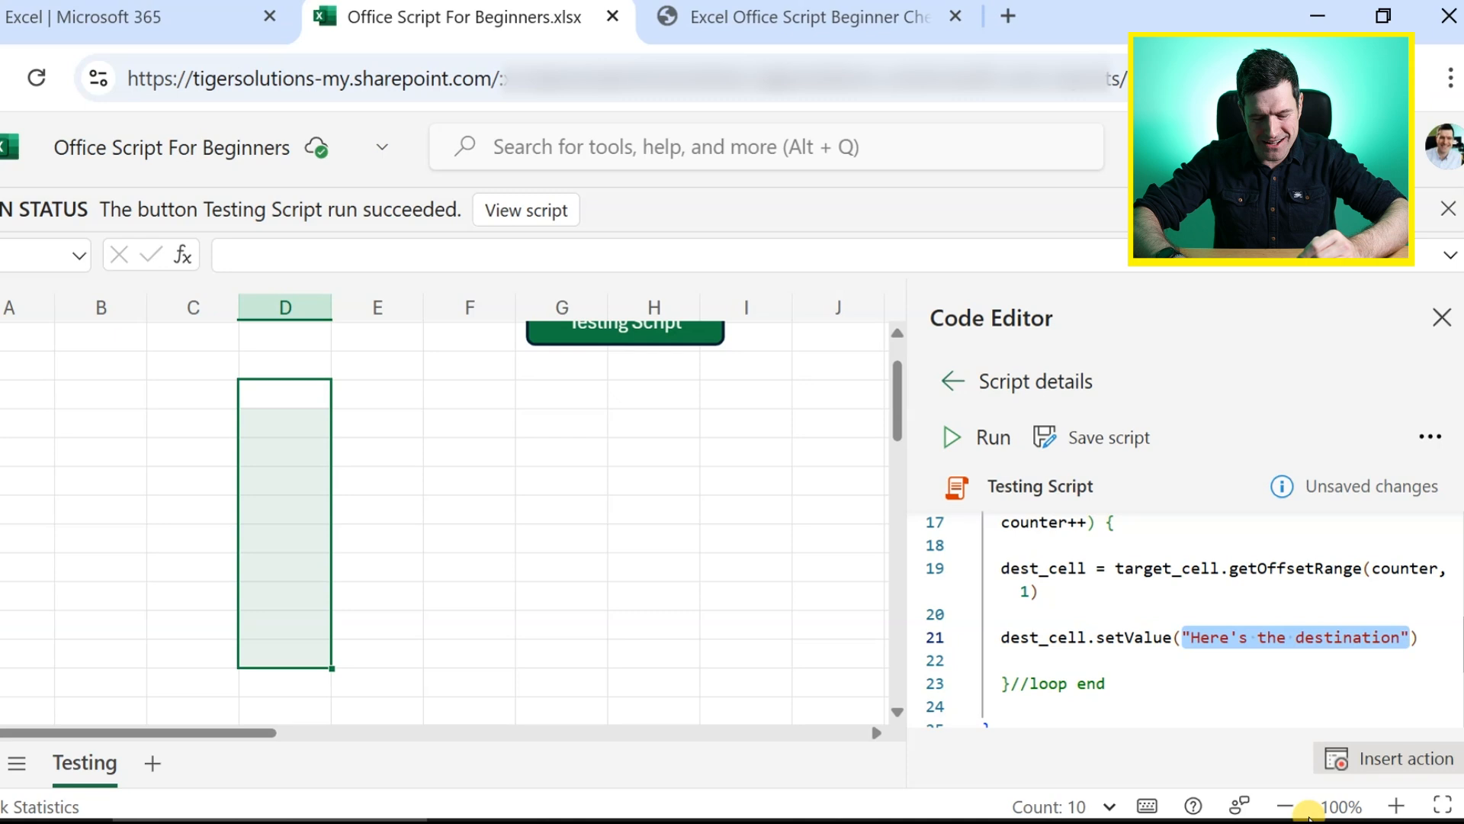
Step: Make setValue write counter and change getOffsetRange(counter, 1) to (counter, 0), closing the output panel
text(CO)
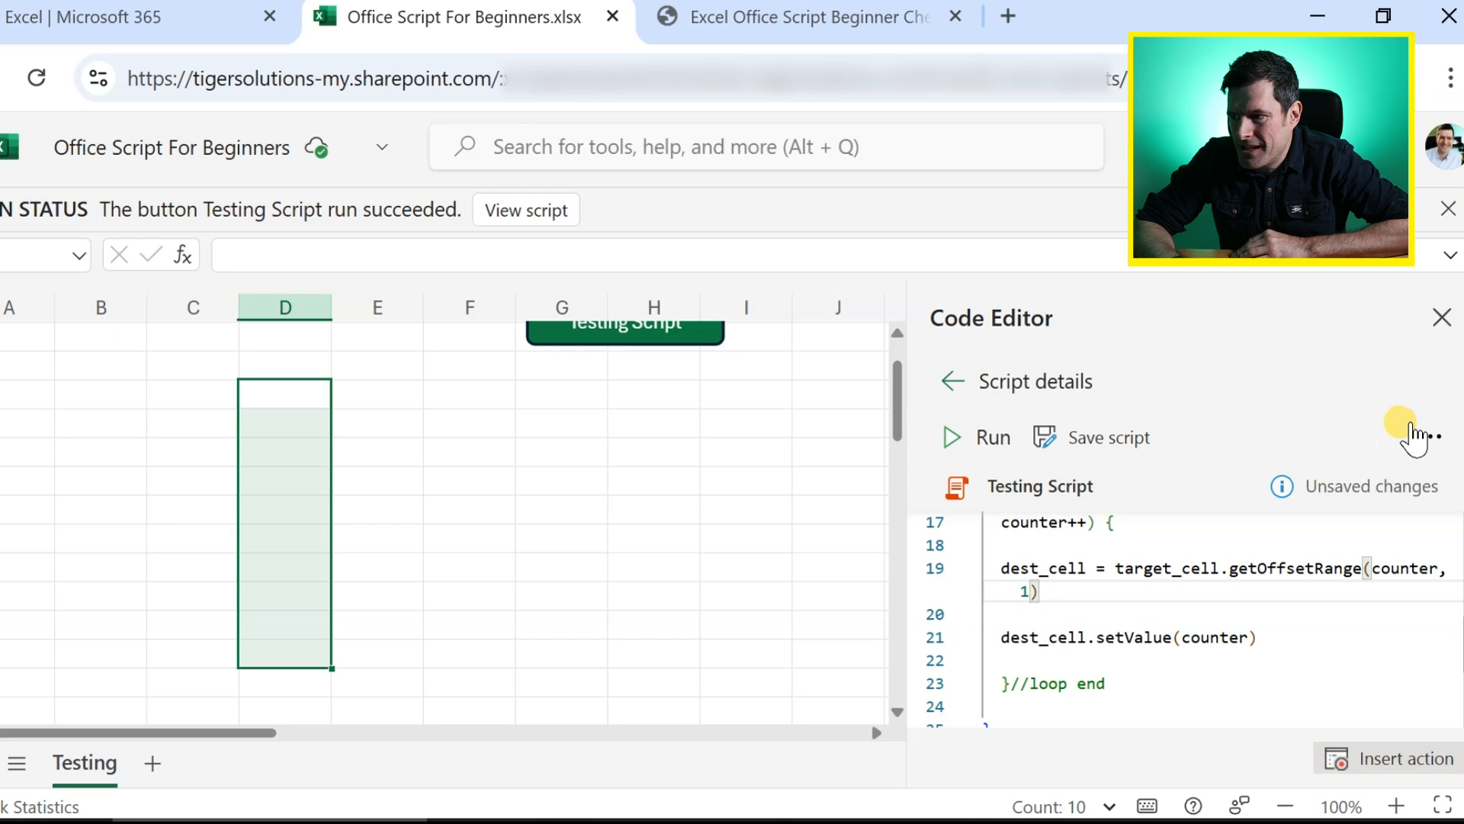
click(1423, 436)
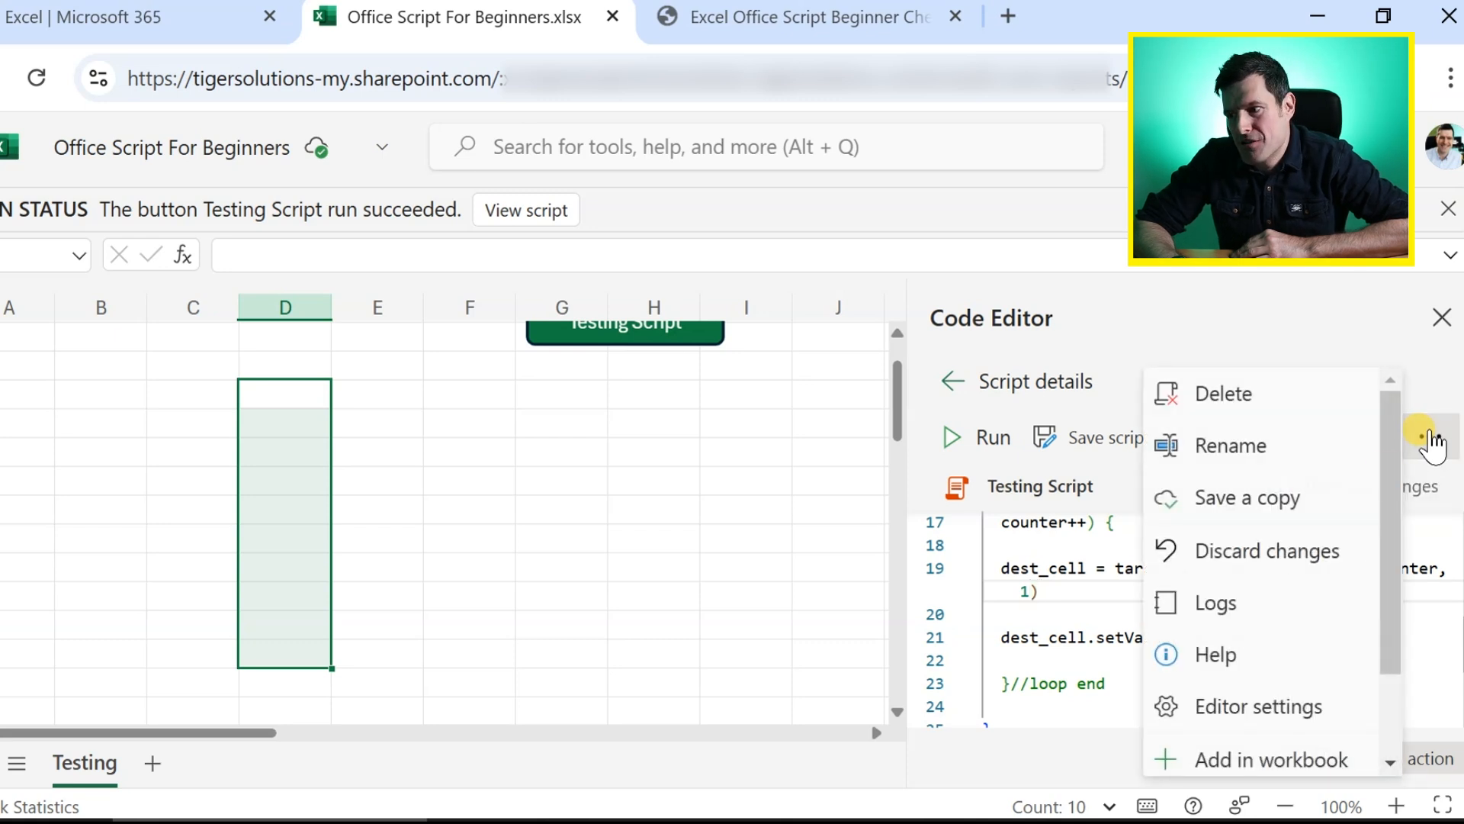
scroll(down, 3)
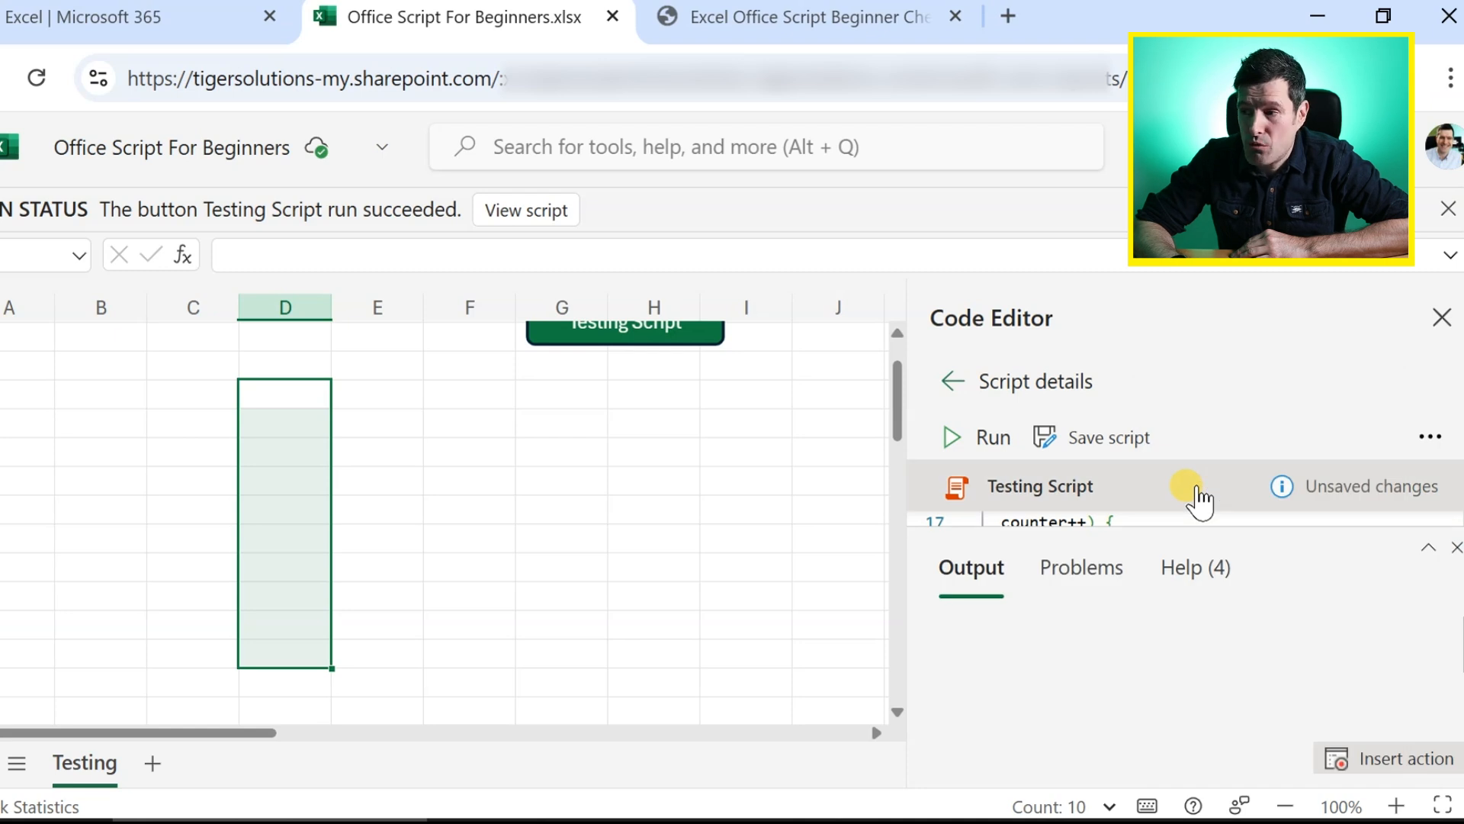
mouse_move(1428, 547)
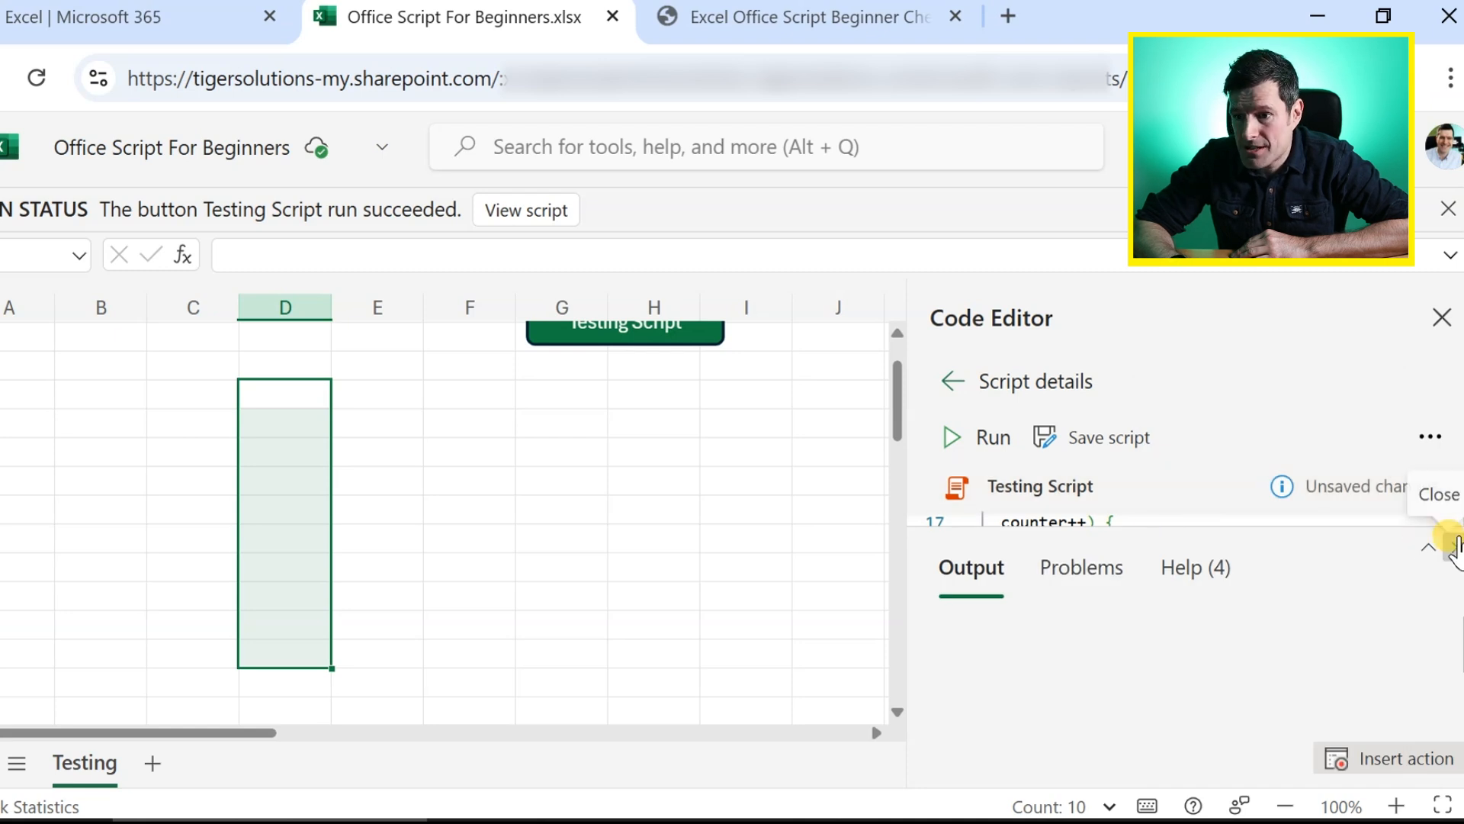
click(1426, 546)
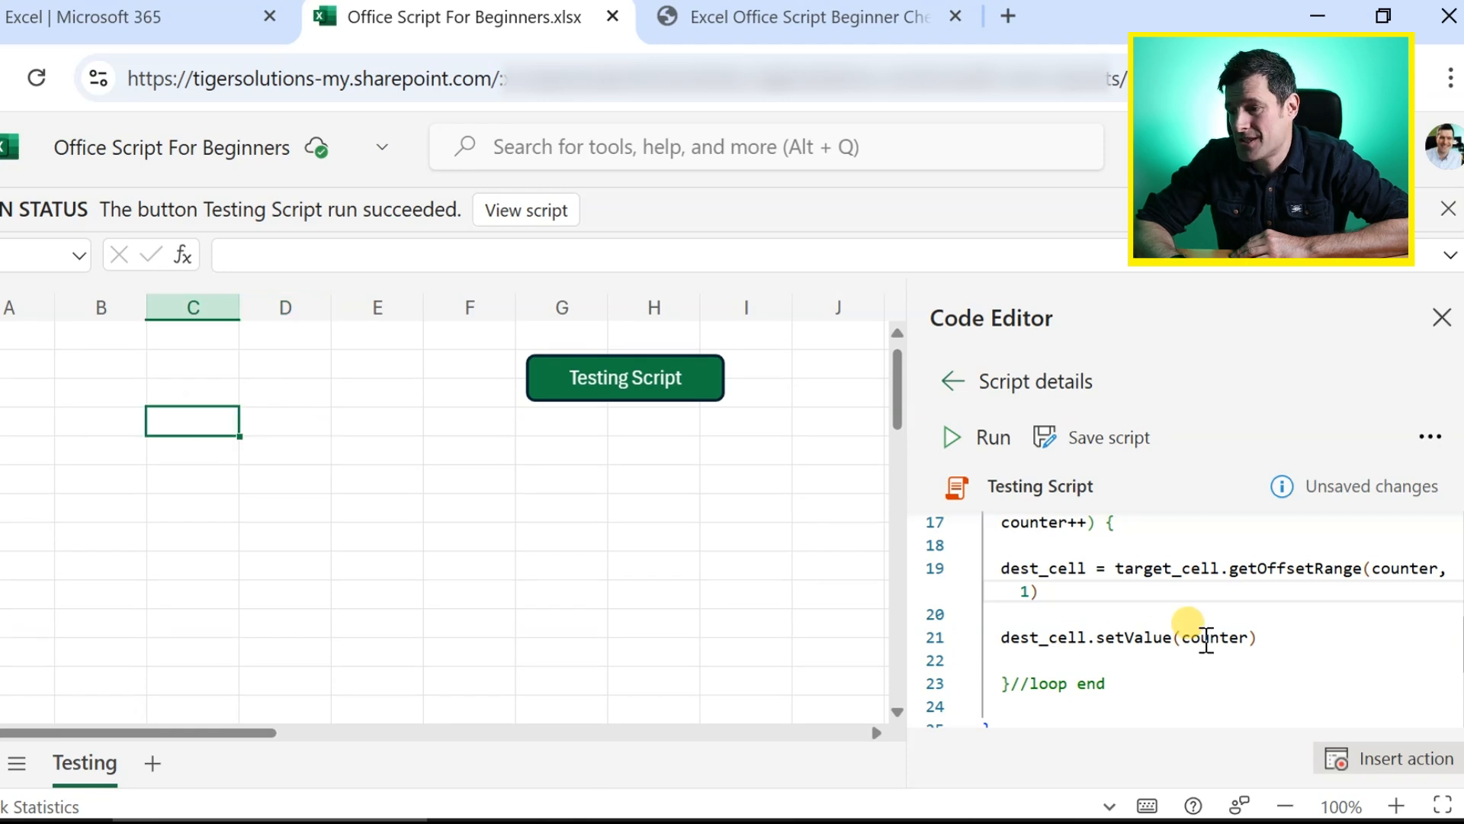
scroll(up, 3)
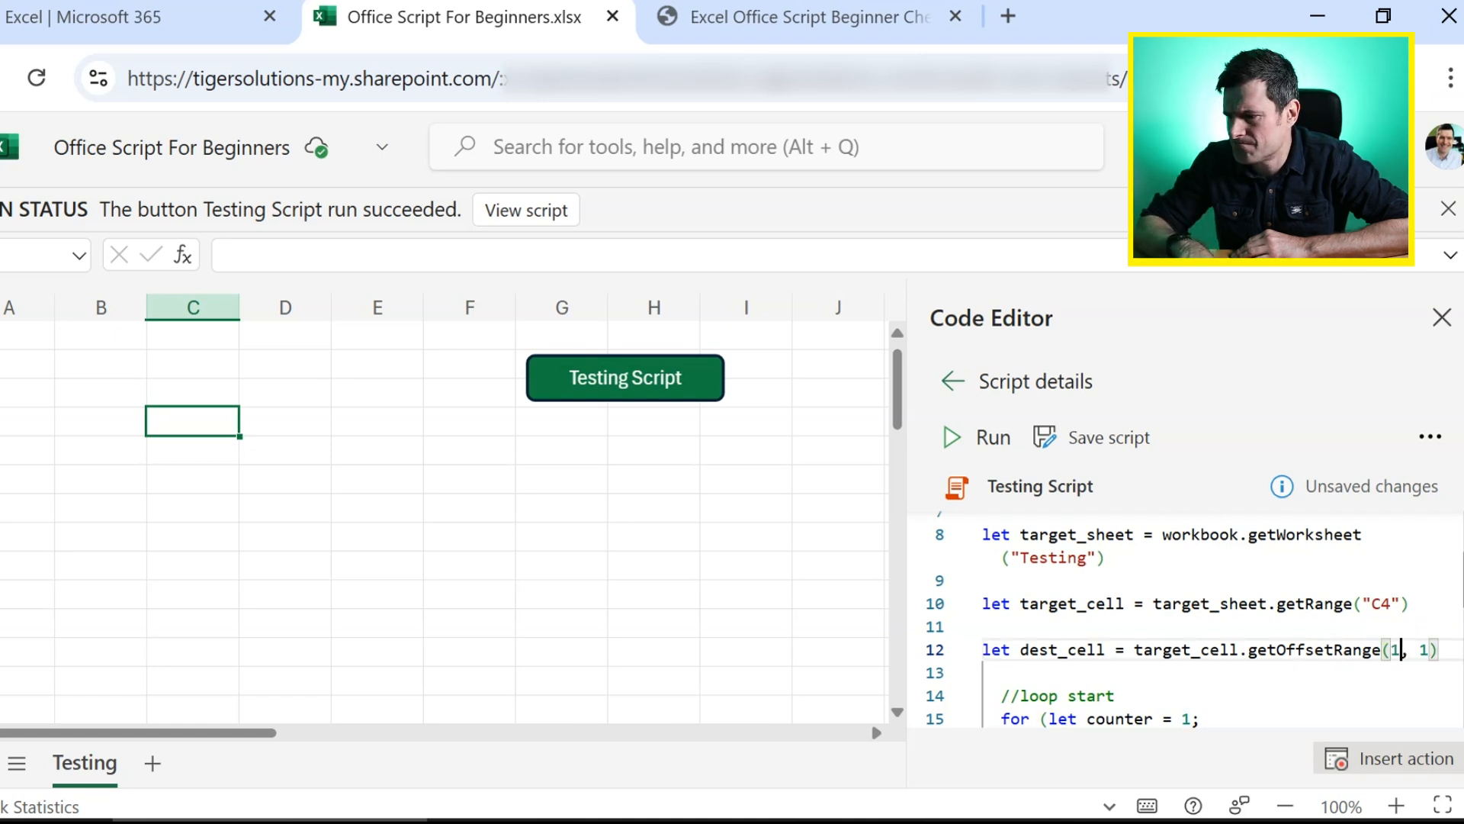
scroll(down, 3)
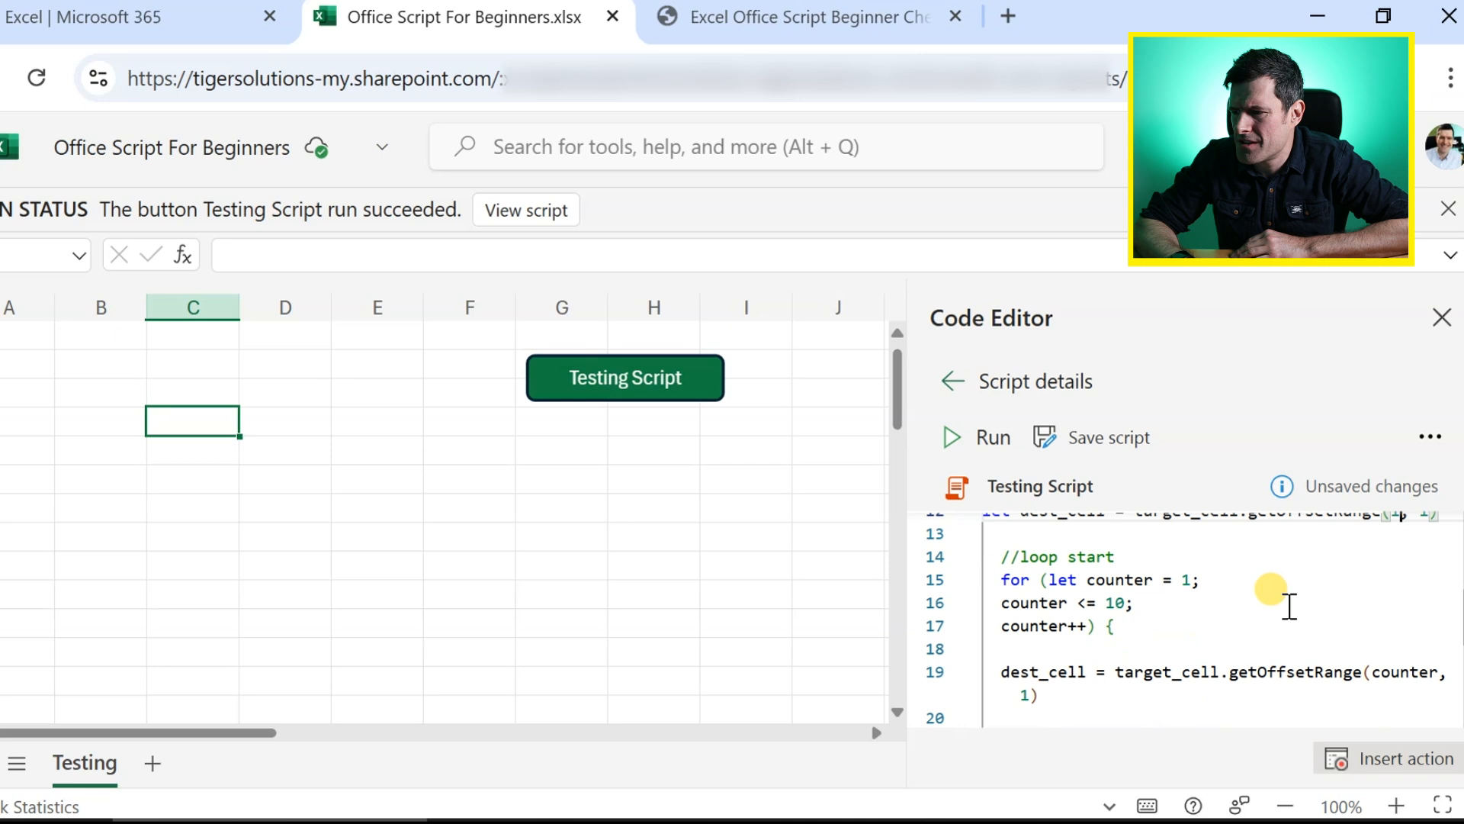
scroll(down, 3)
text(0)
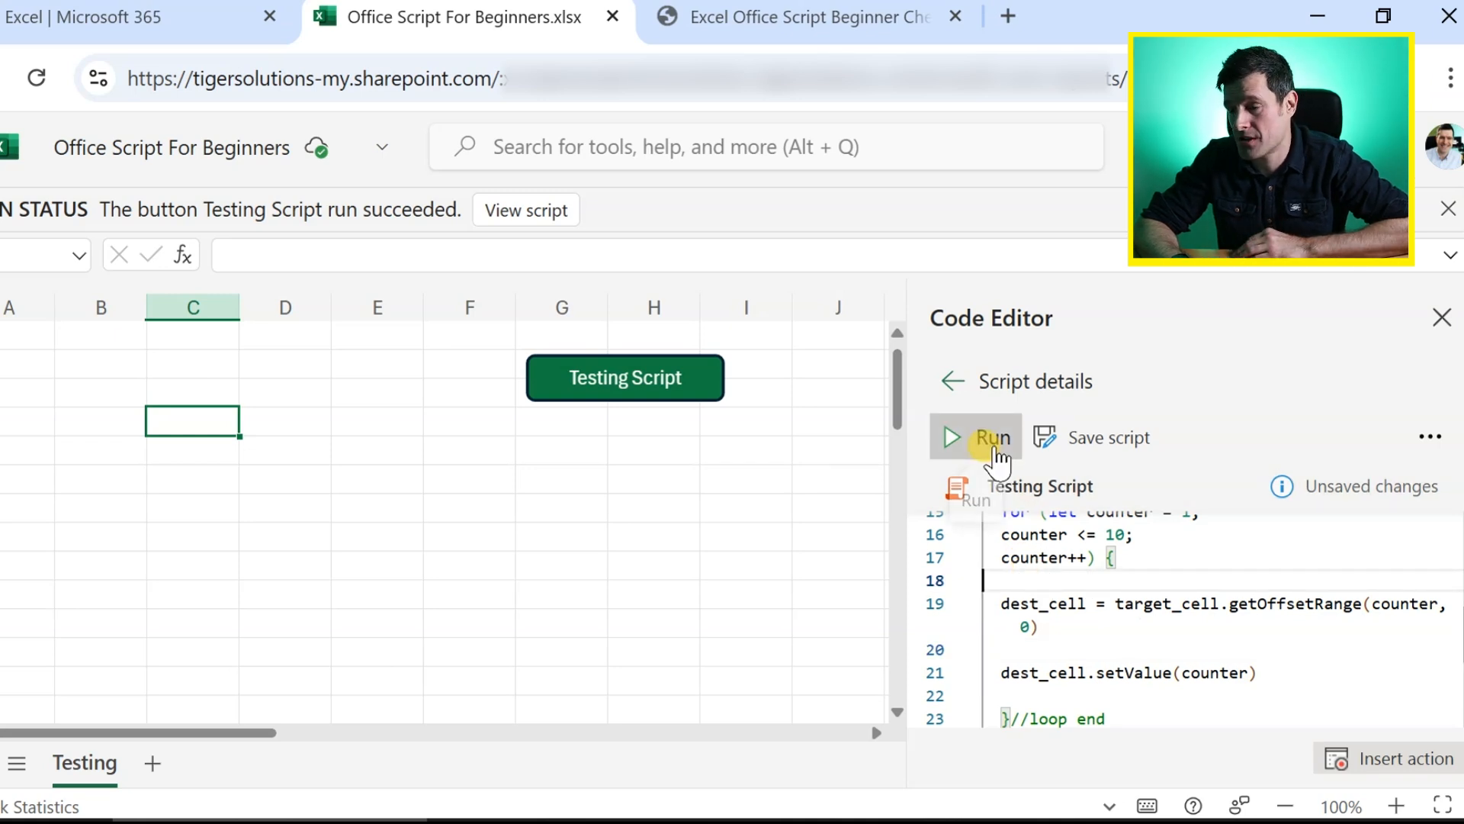
Step: Run the script to fill C with 1–10, then edit line 19 toward getOffsetRange(counter, counter)
click(993, 438)
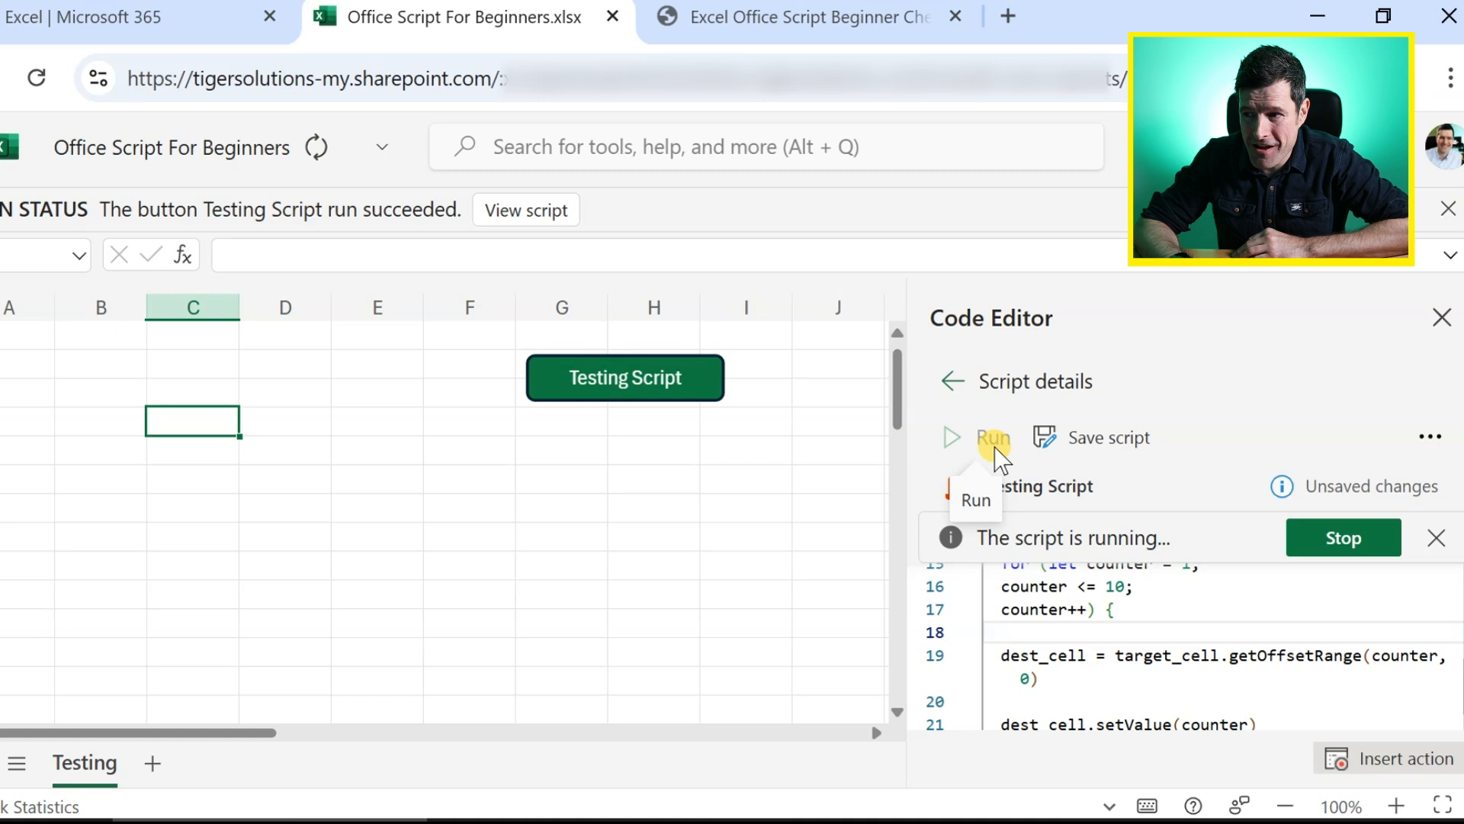
click(991, 438)
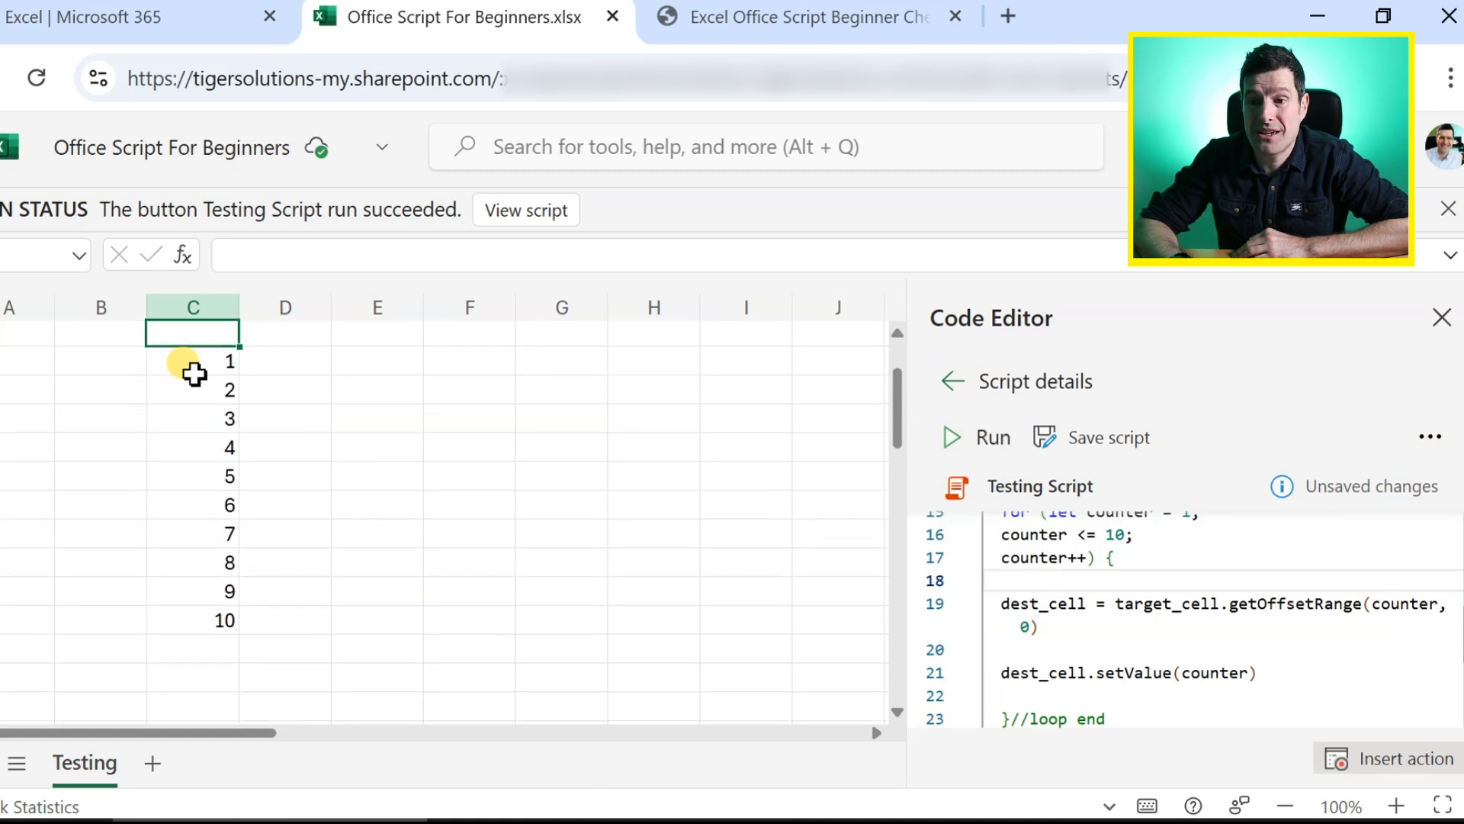
click(192, 377)
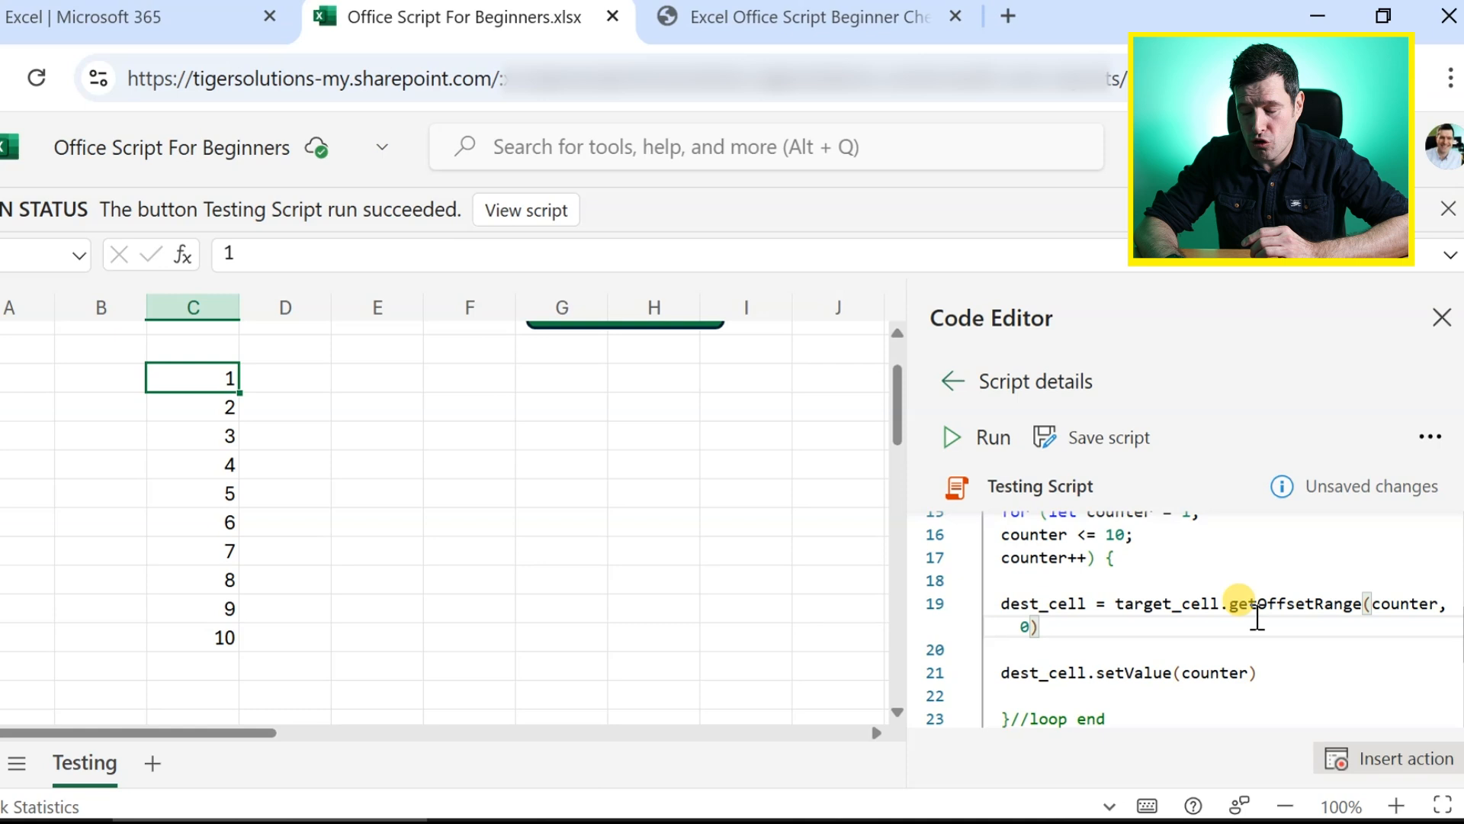
text(counter)
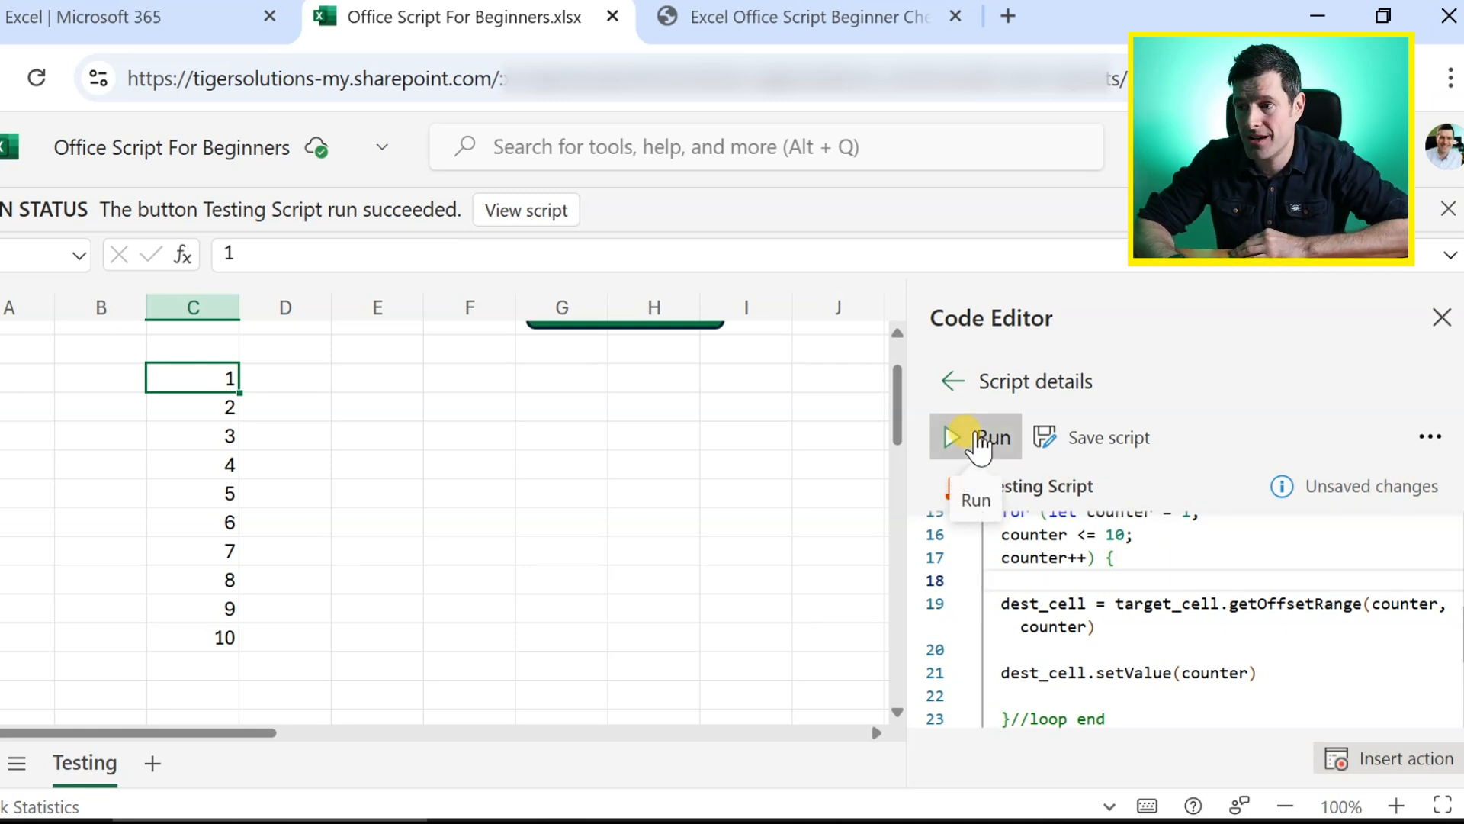
Step: Run the script and view the diagonal of numbers spreading from D4 beside column C
click(975, 438)
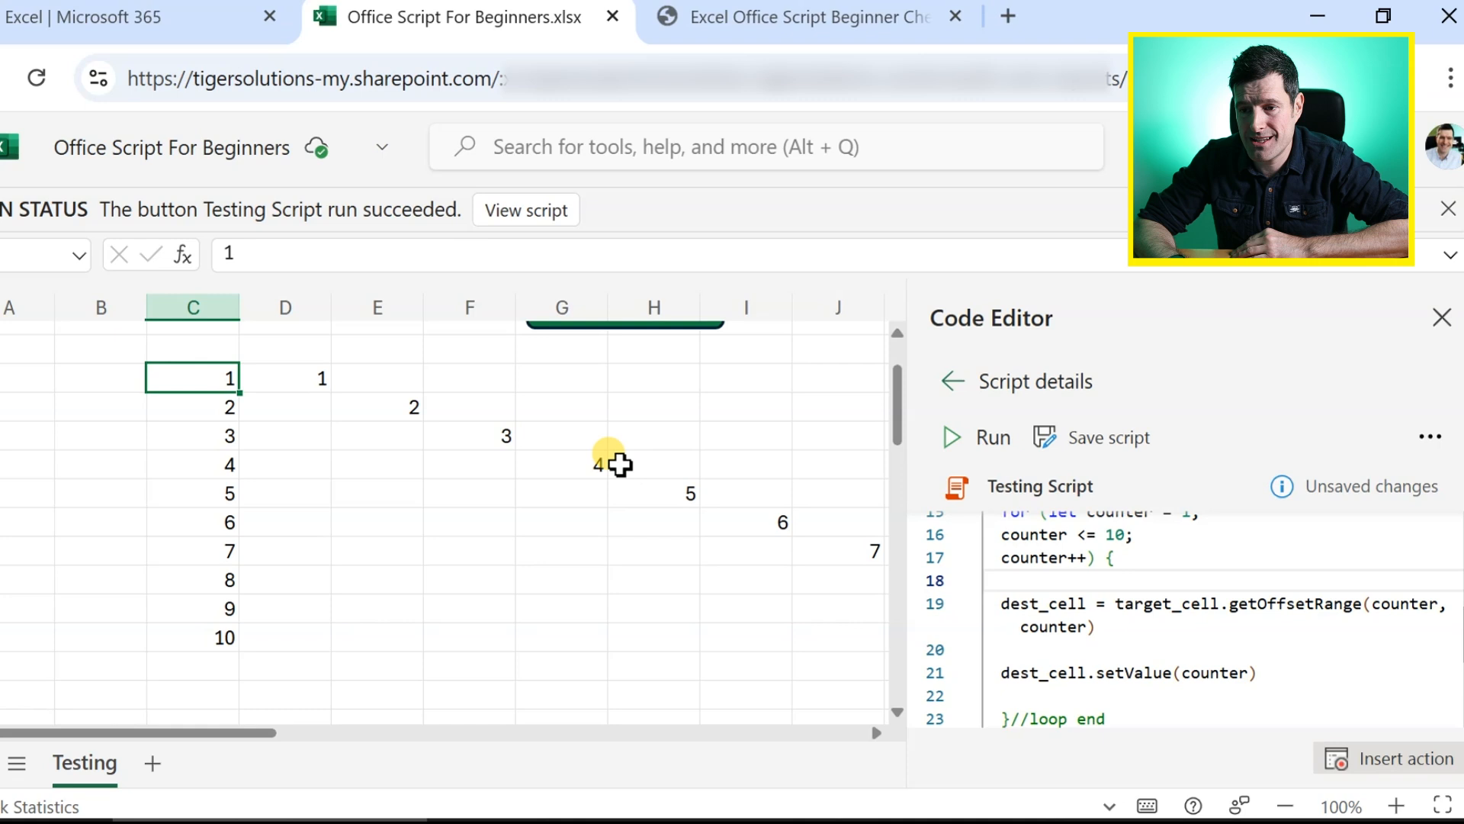
scroll(right, 3)
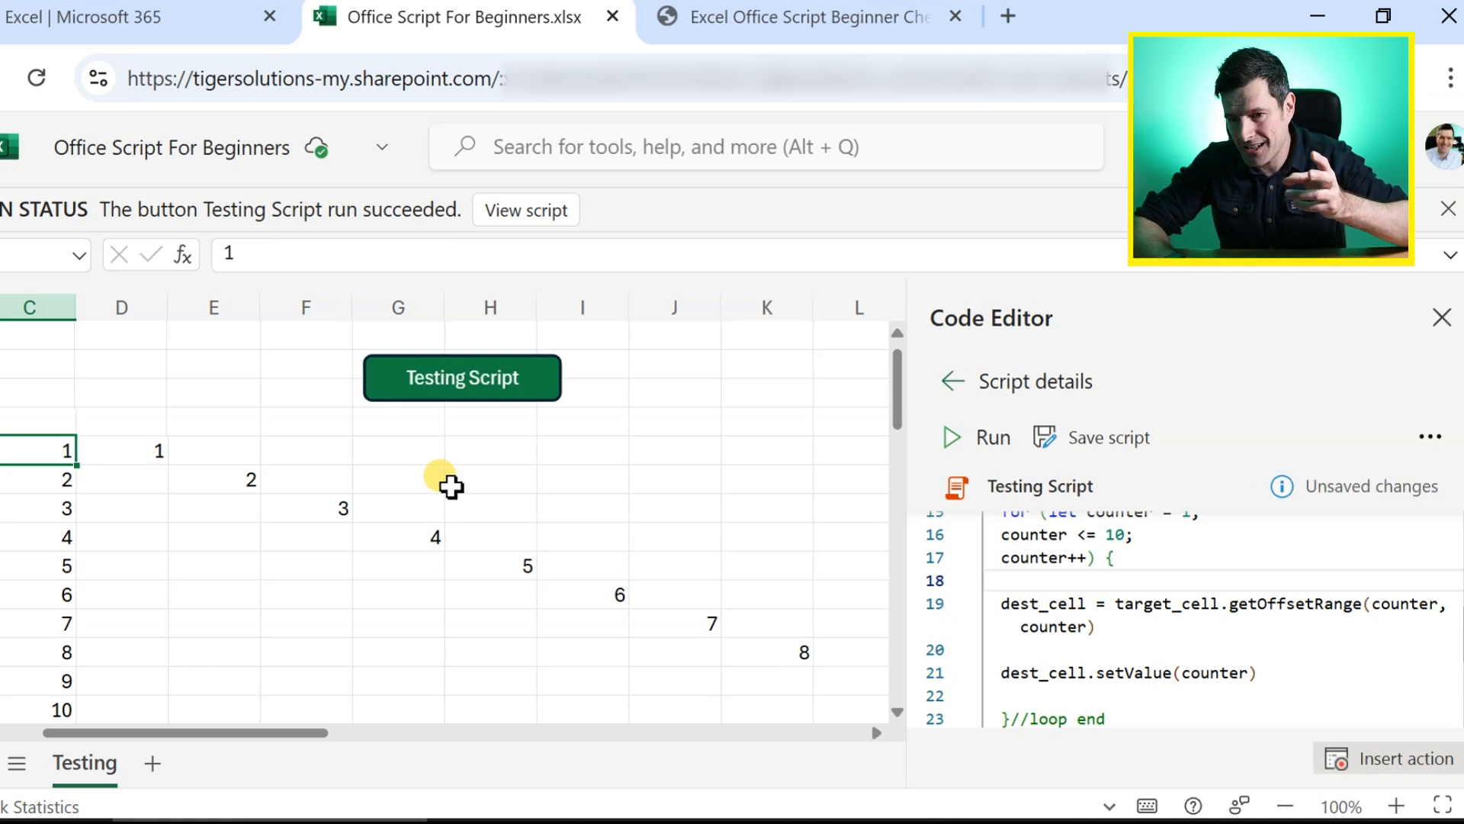
scroll(left, 3)
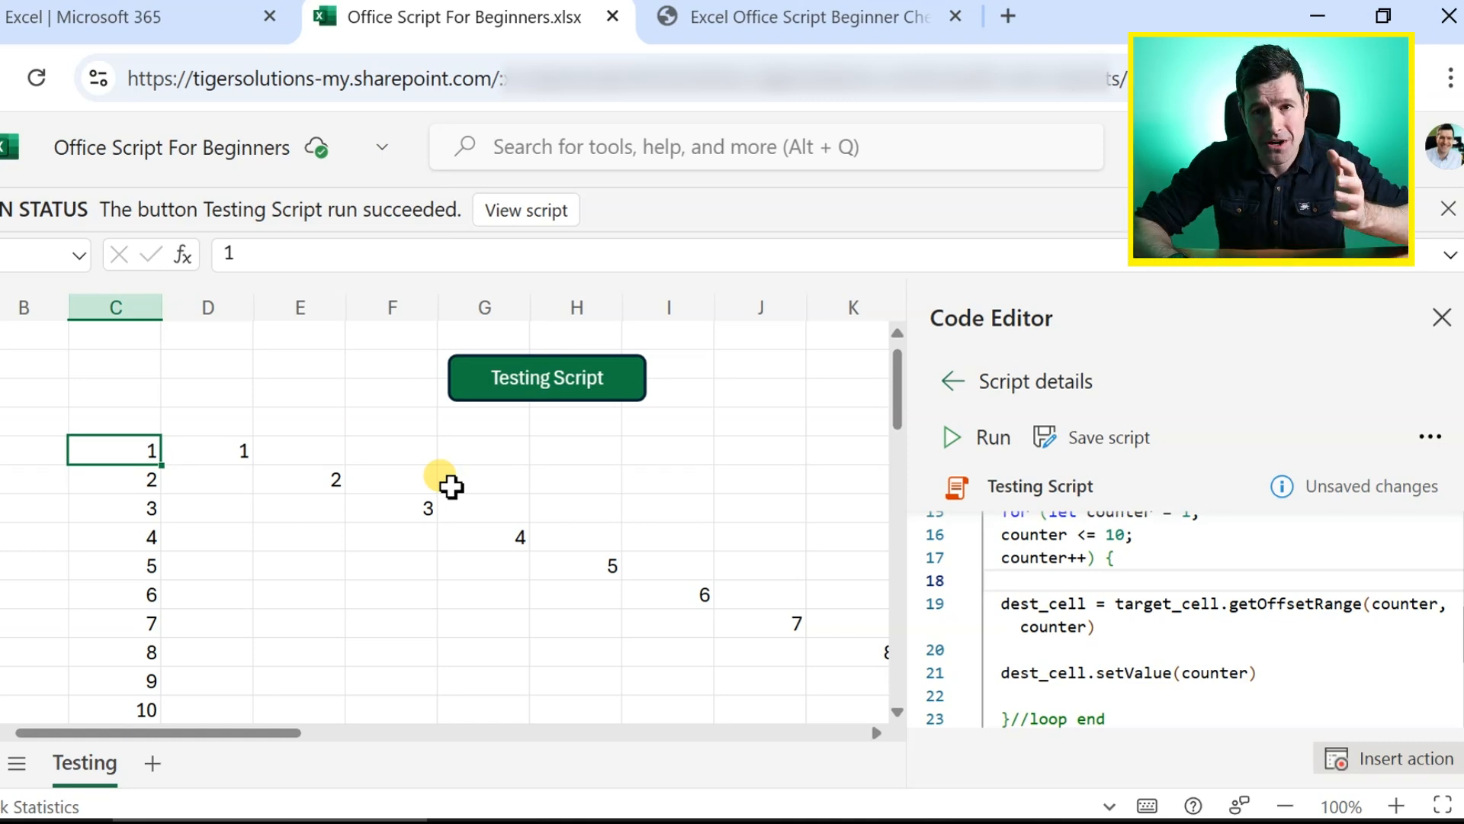
click(206, 392)
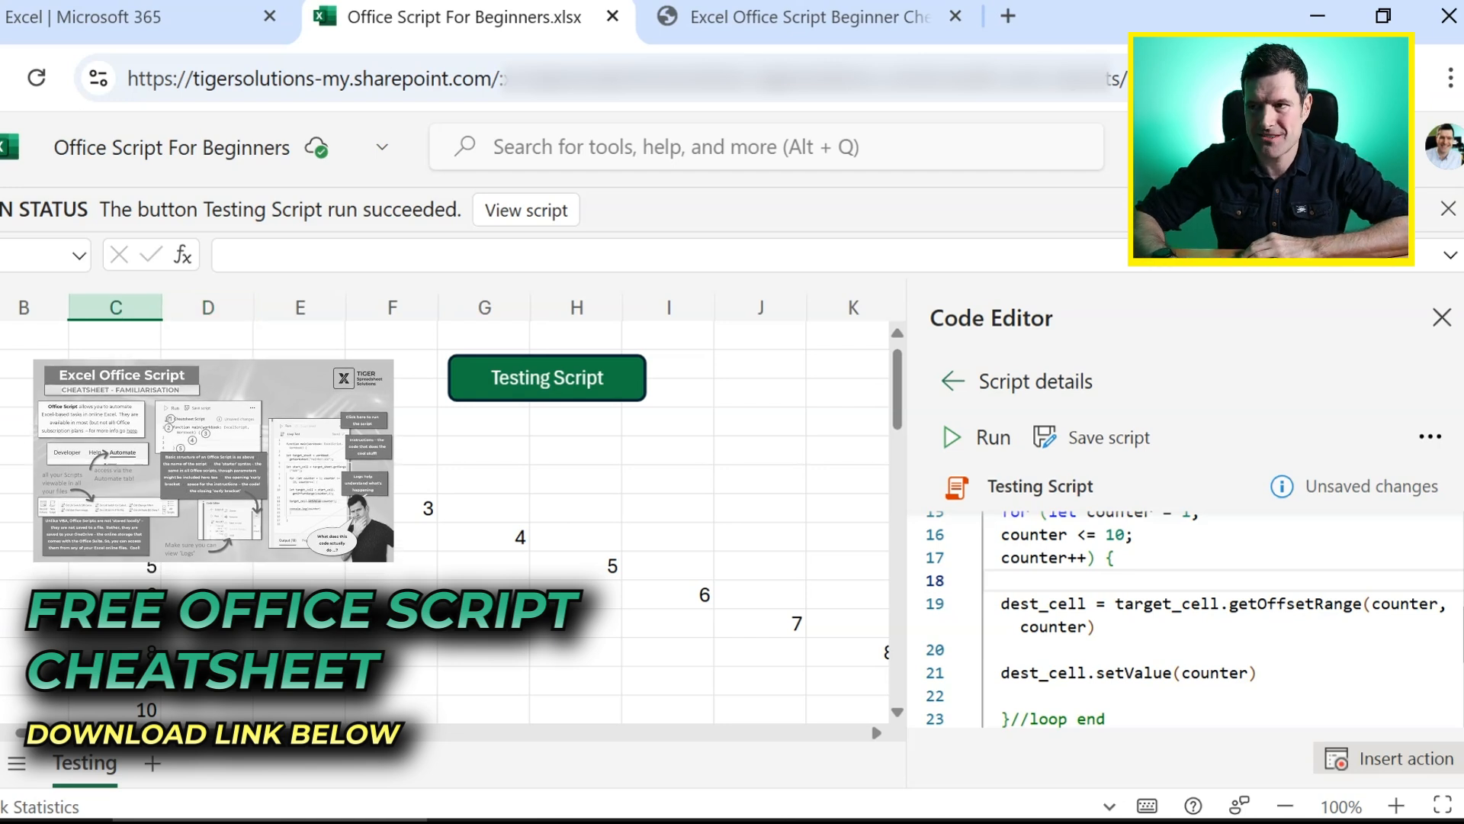
Step: Switch to the Excel Office Script Beginner Cheatsheet PDF tab and scroll to its familiarisation page
click(803, 17)
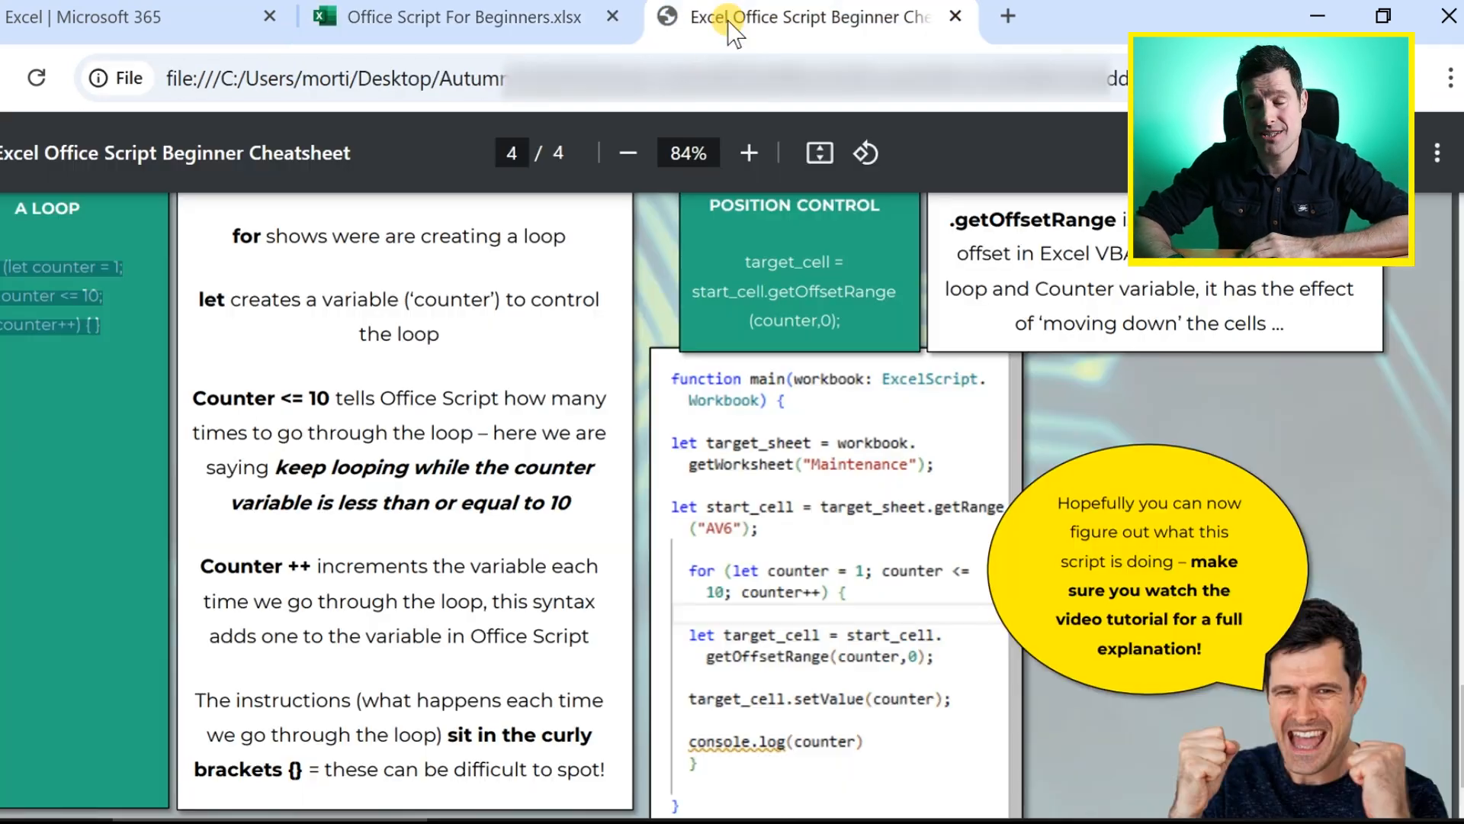
scroll(up, 3)
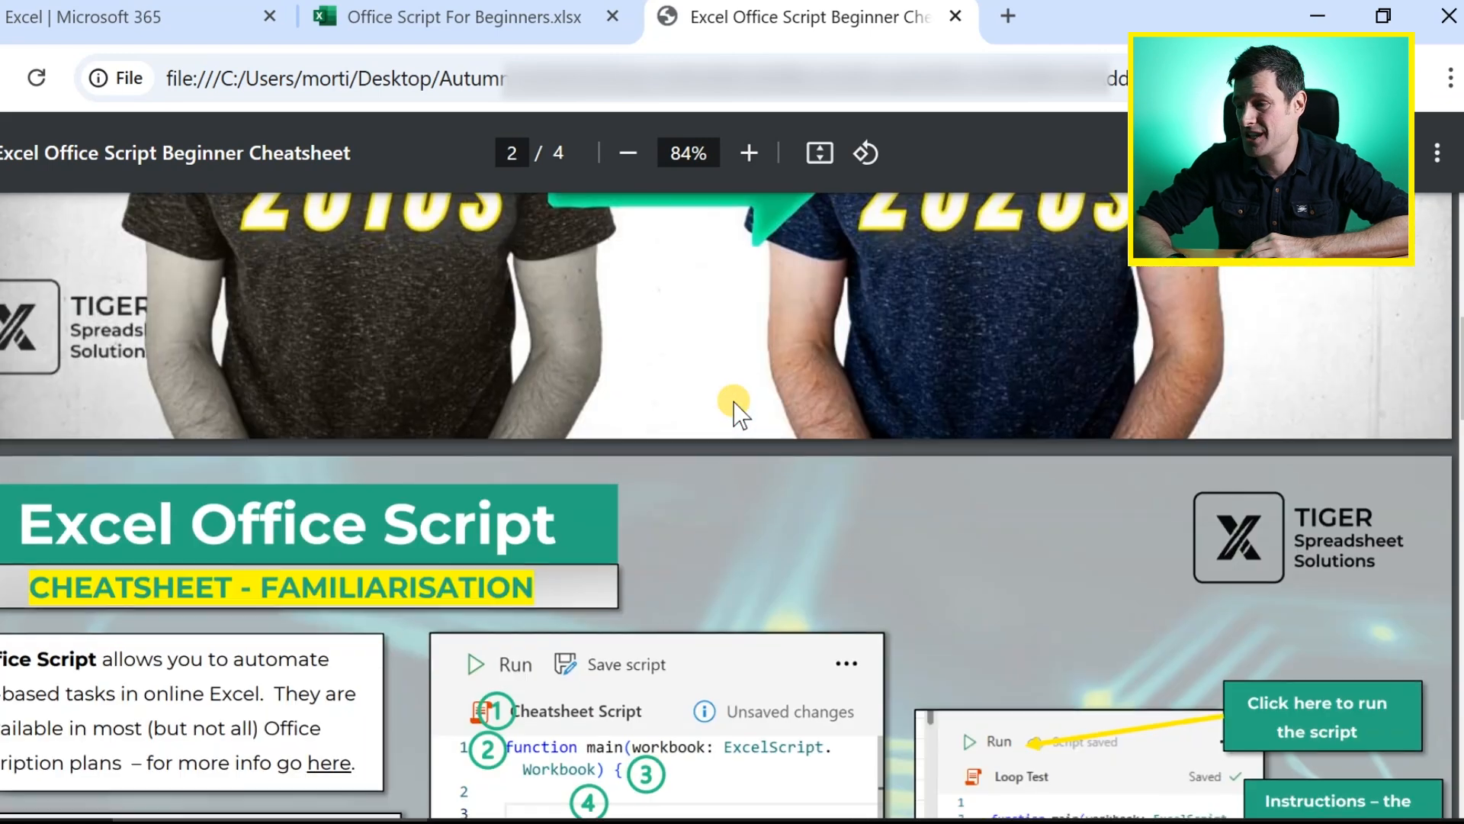